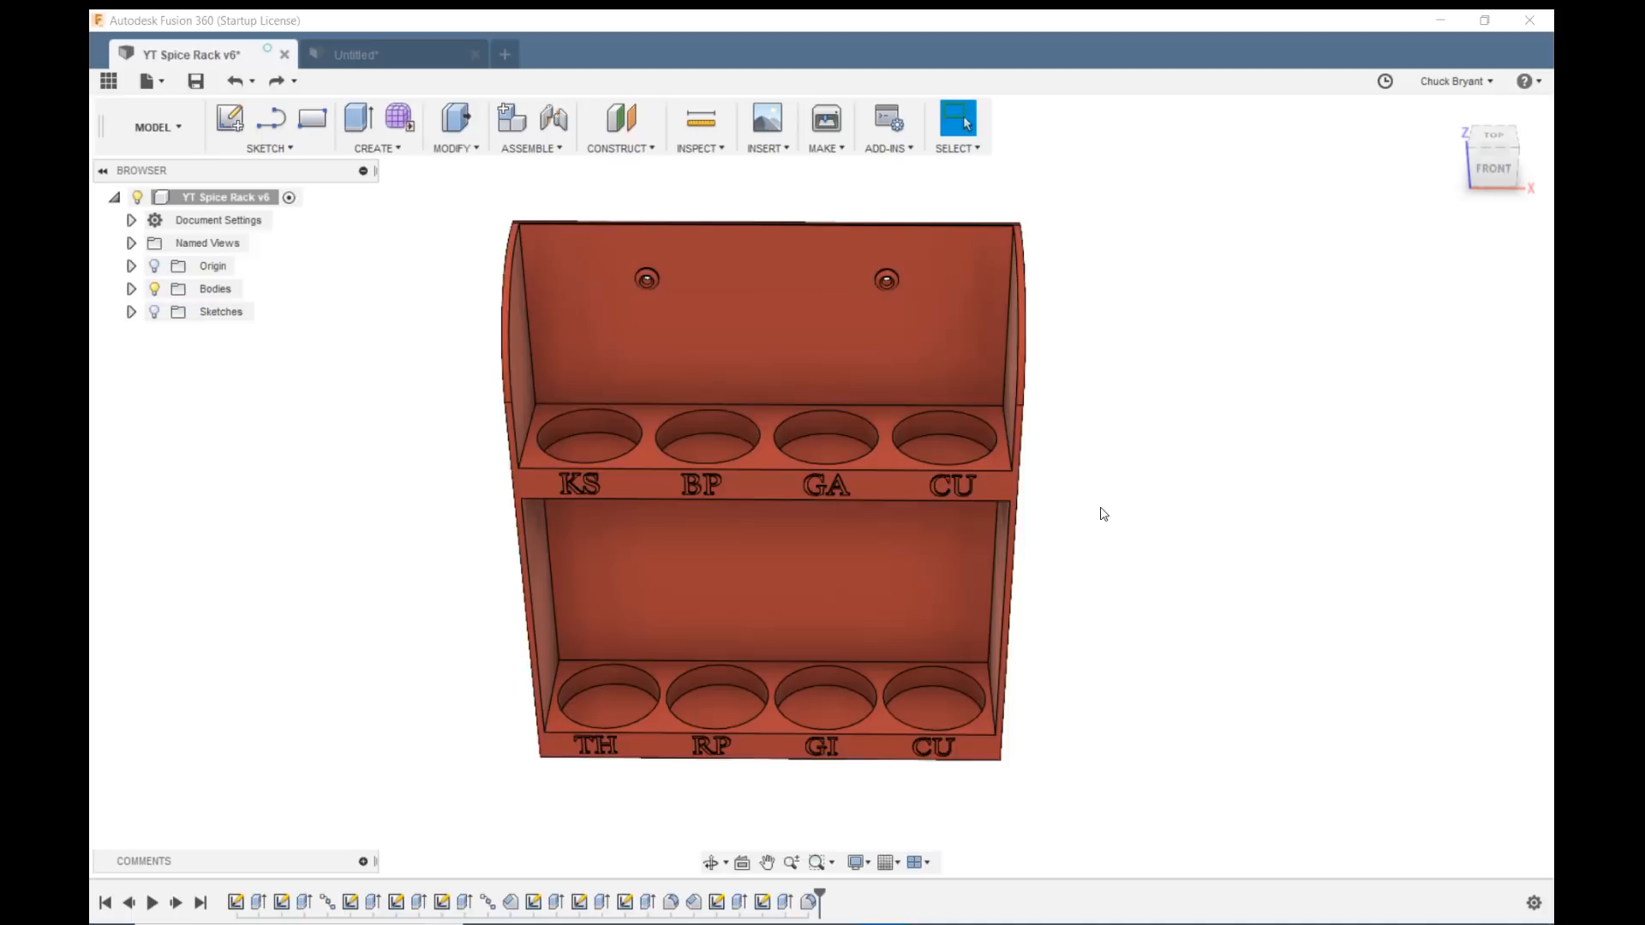
mouse_move(1098, 421)
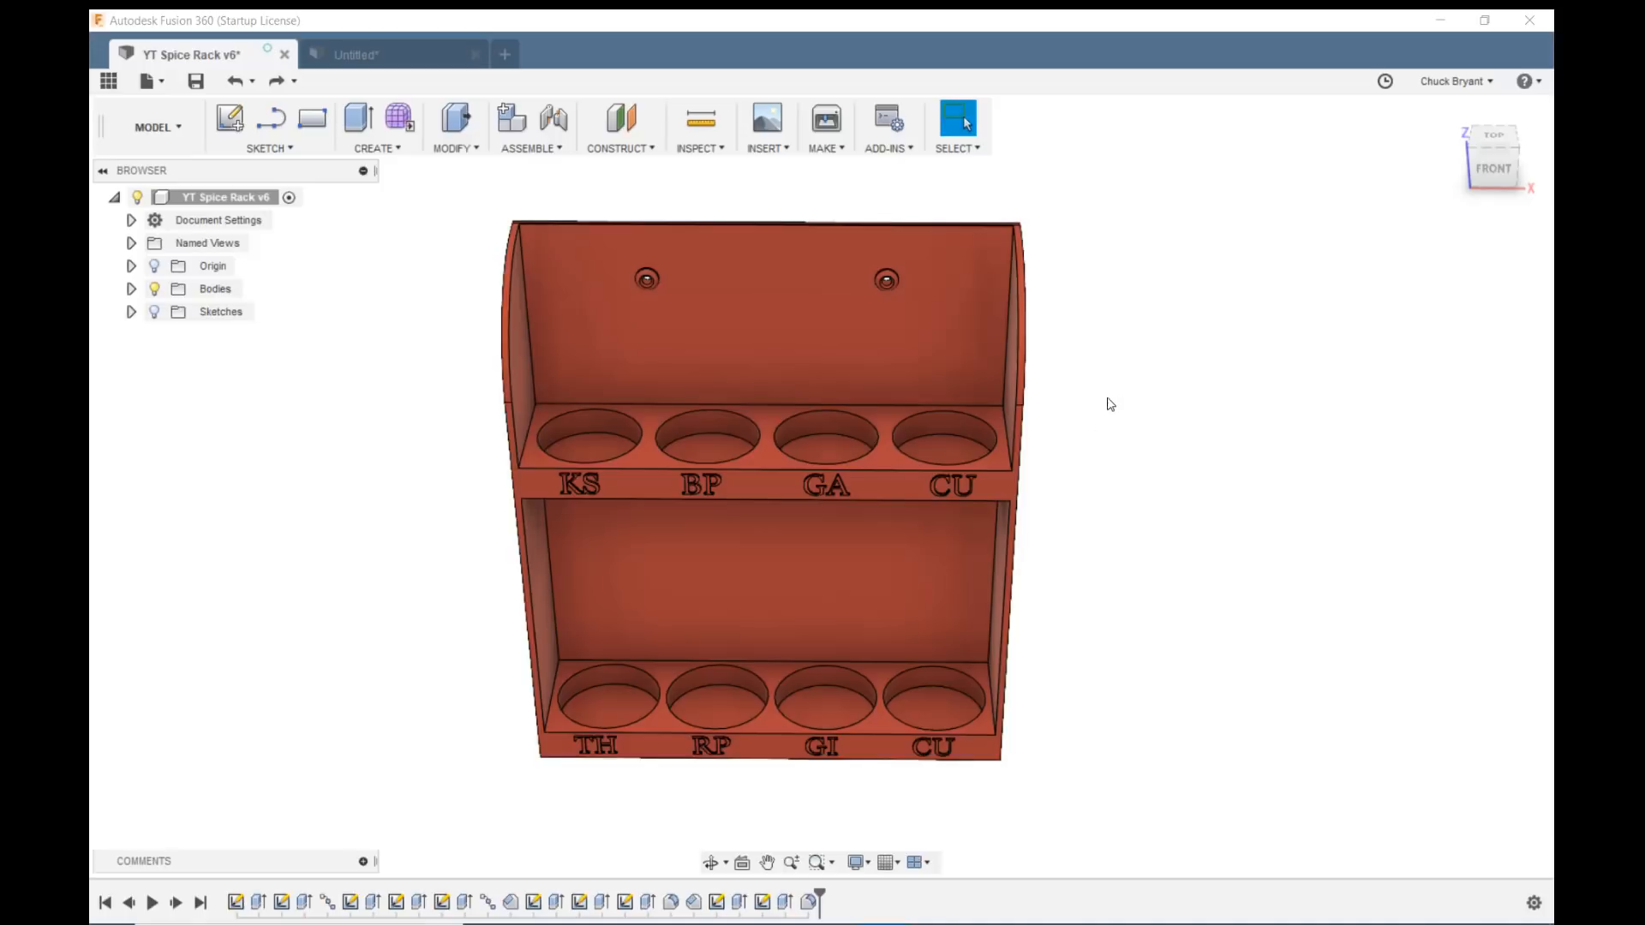
mouse_move(1351, 378)
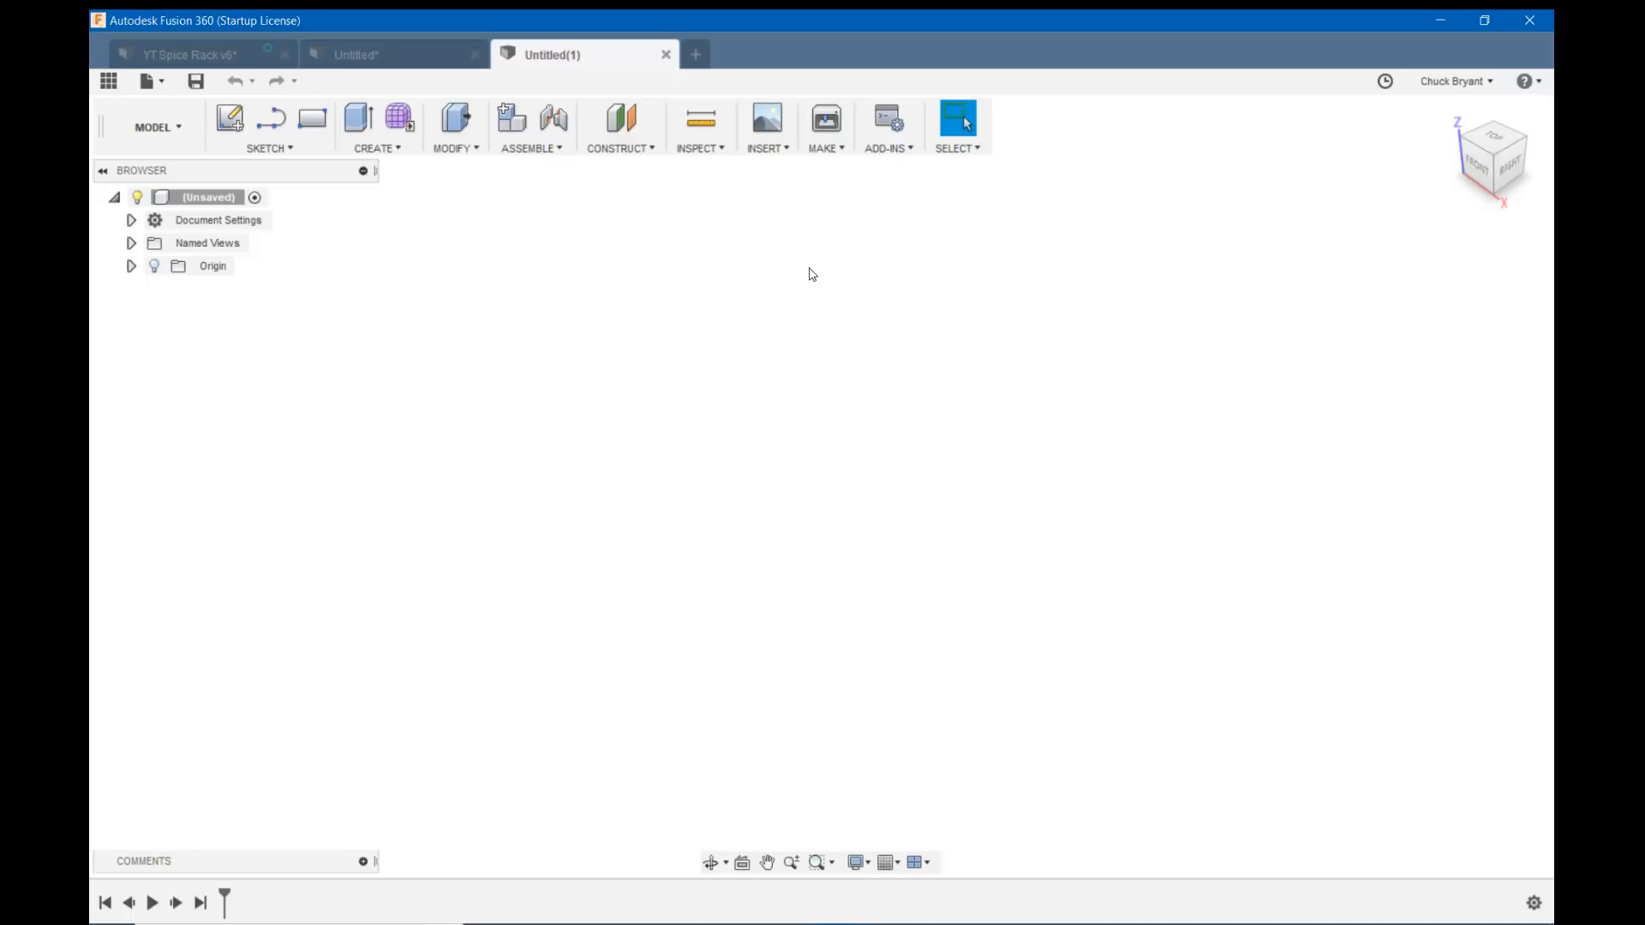
mouse_move(454, 117)
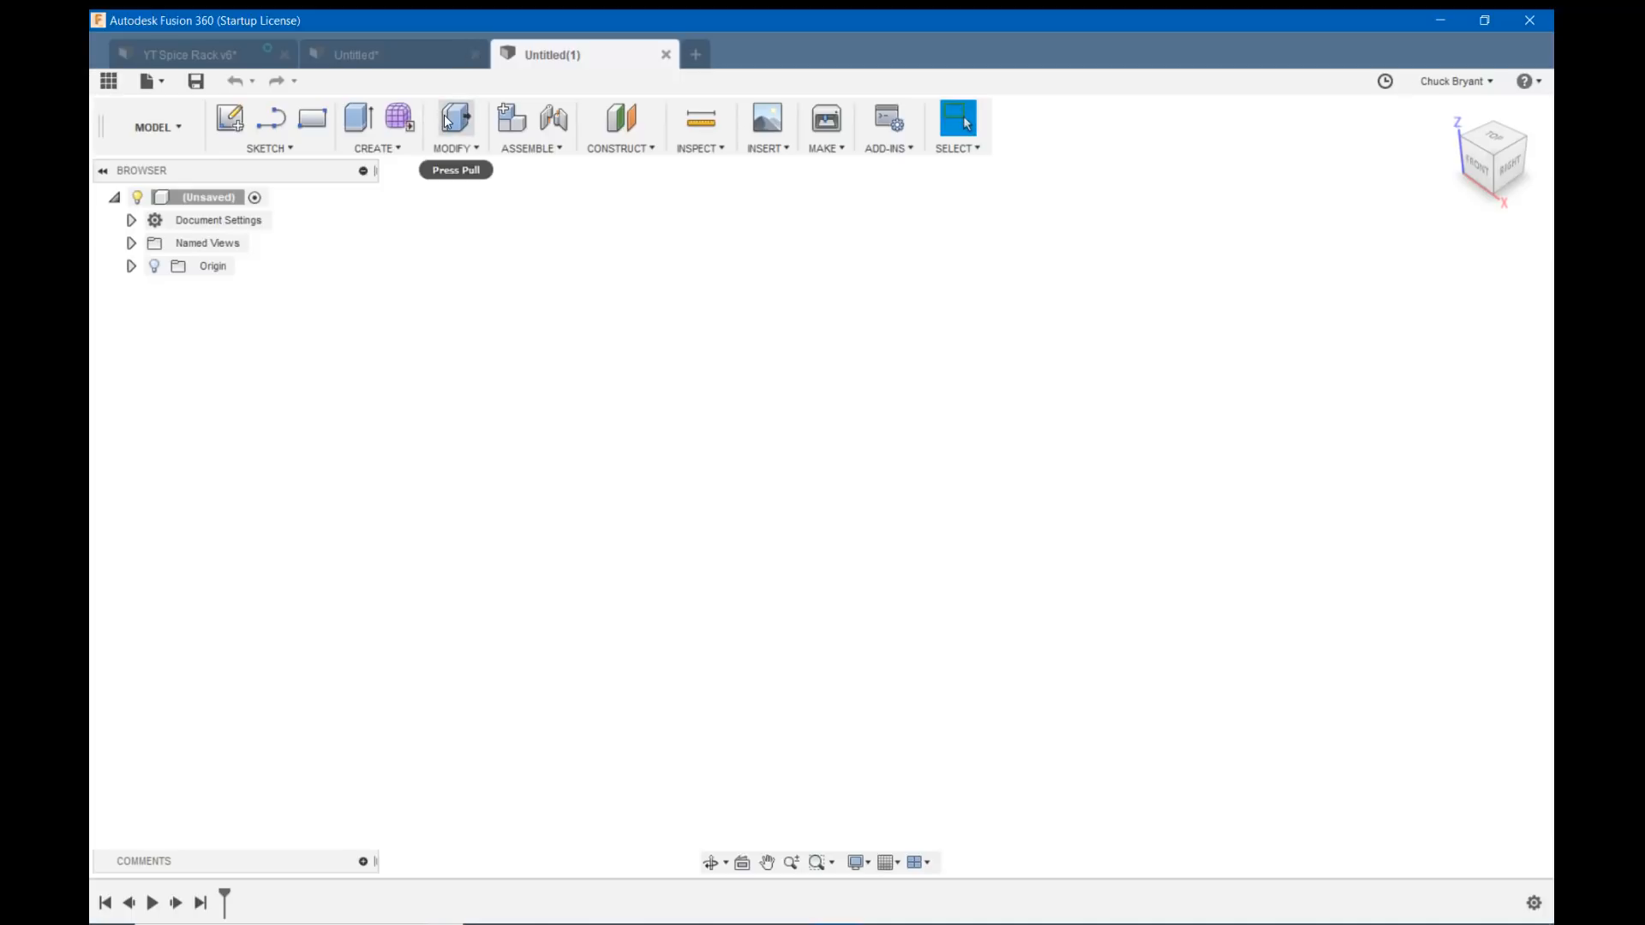
mouse_move(454, 281)
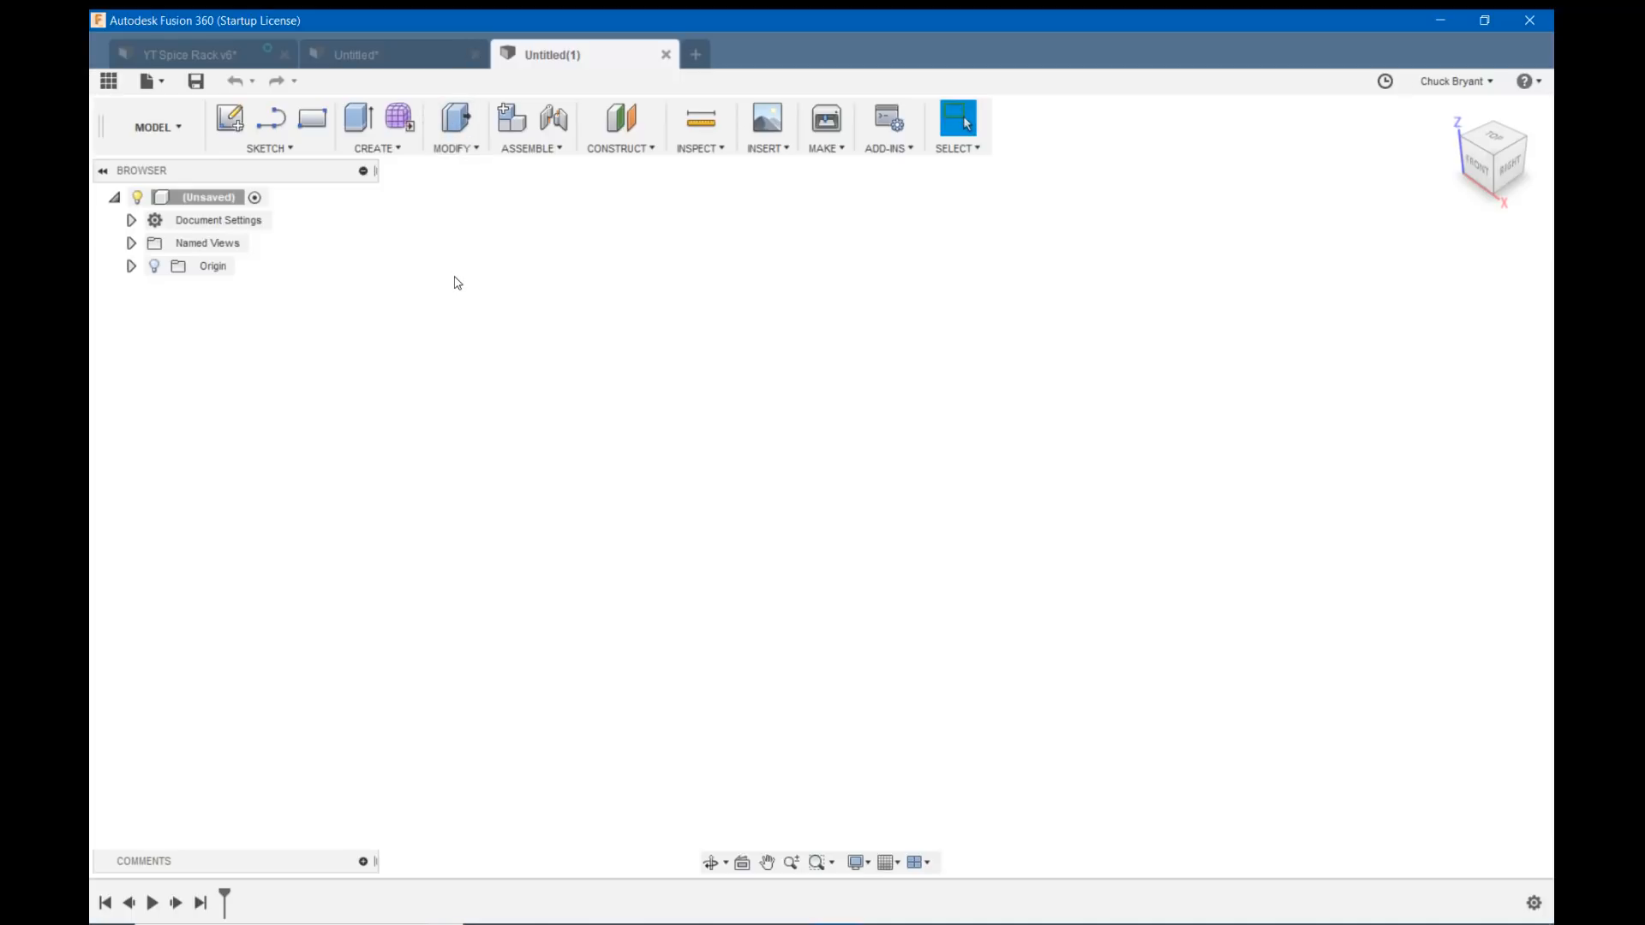
mouse_move(452, 249)
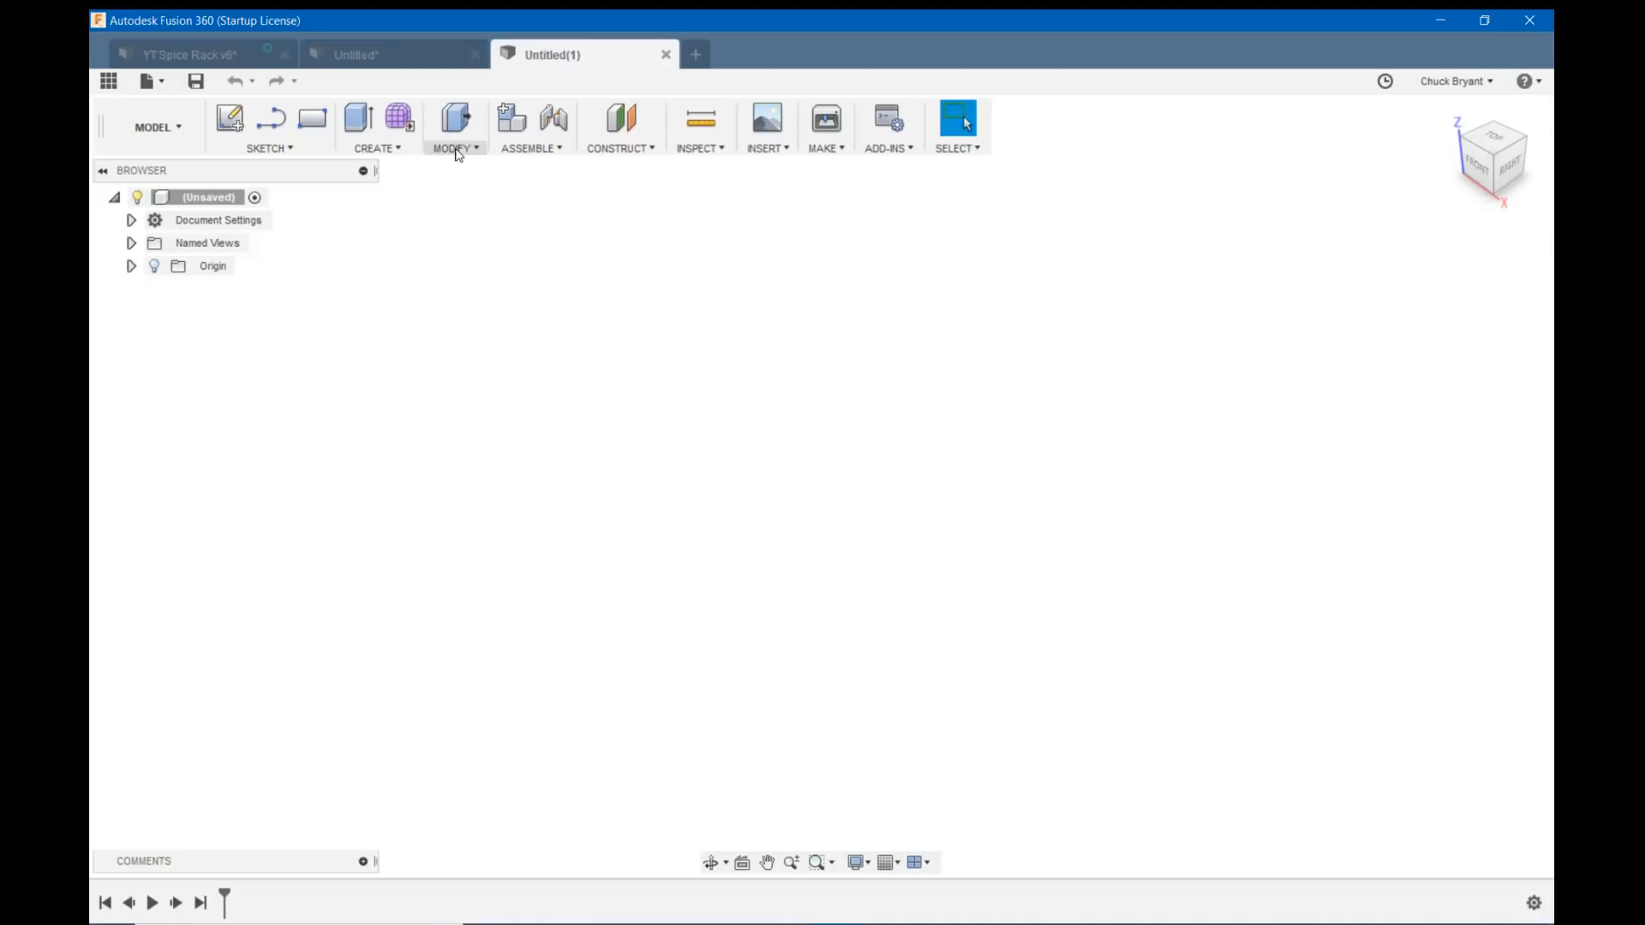
Create a base feature from the CREATE menu to edit without recording history.
left_click(375, 128)
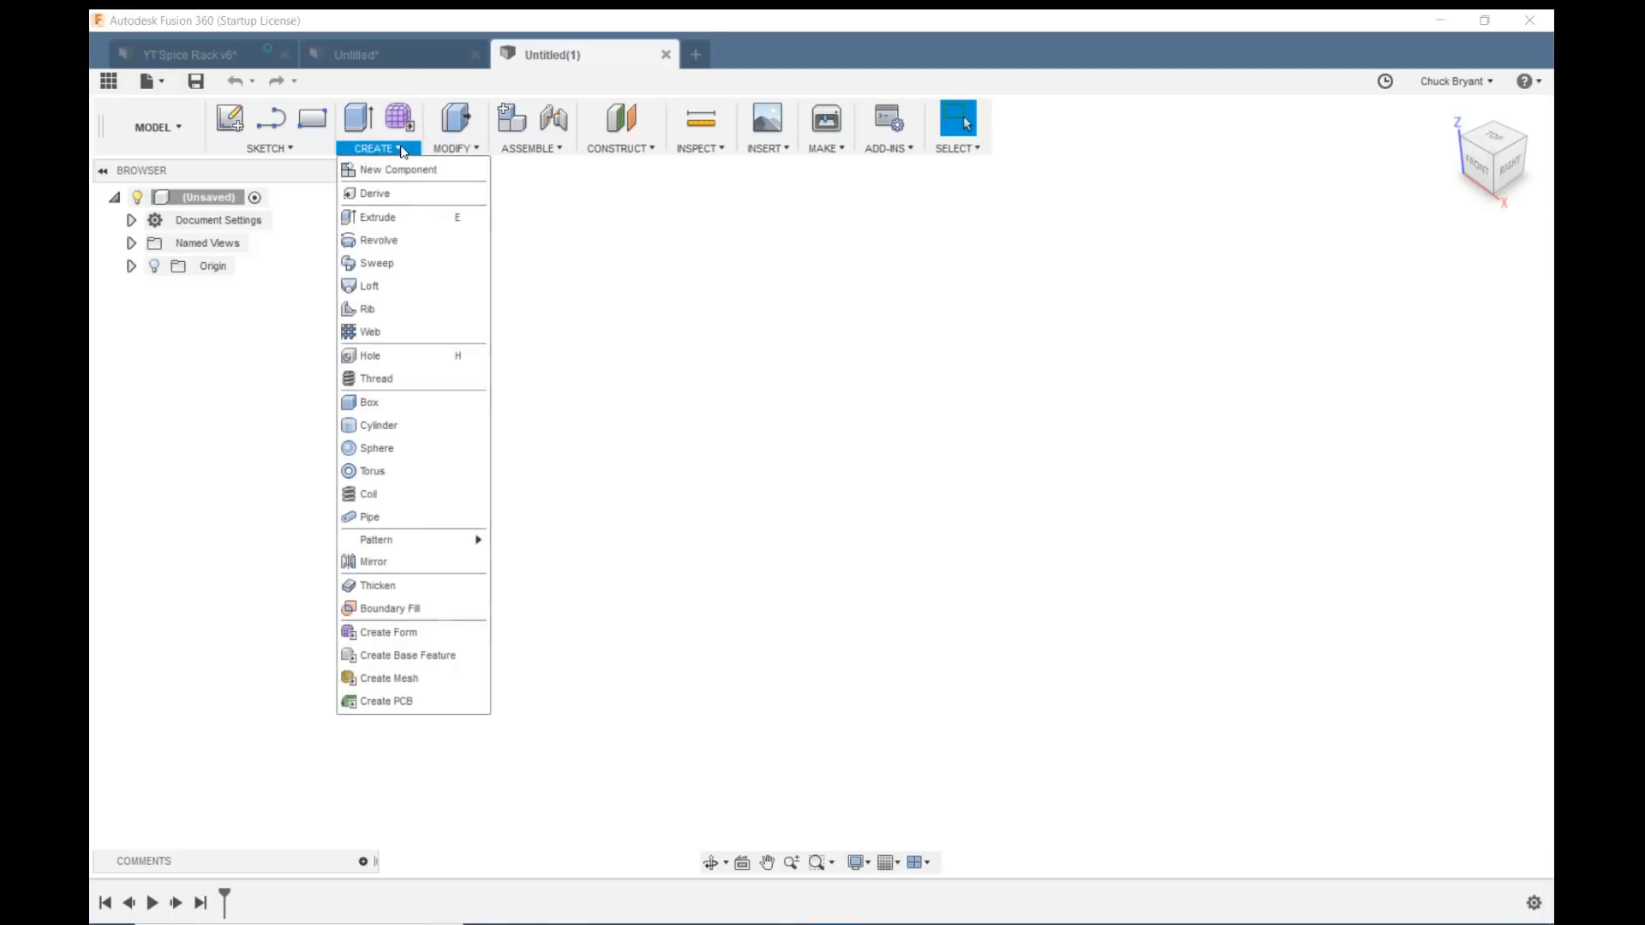
mouse_move(408, 655)
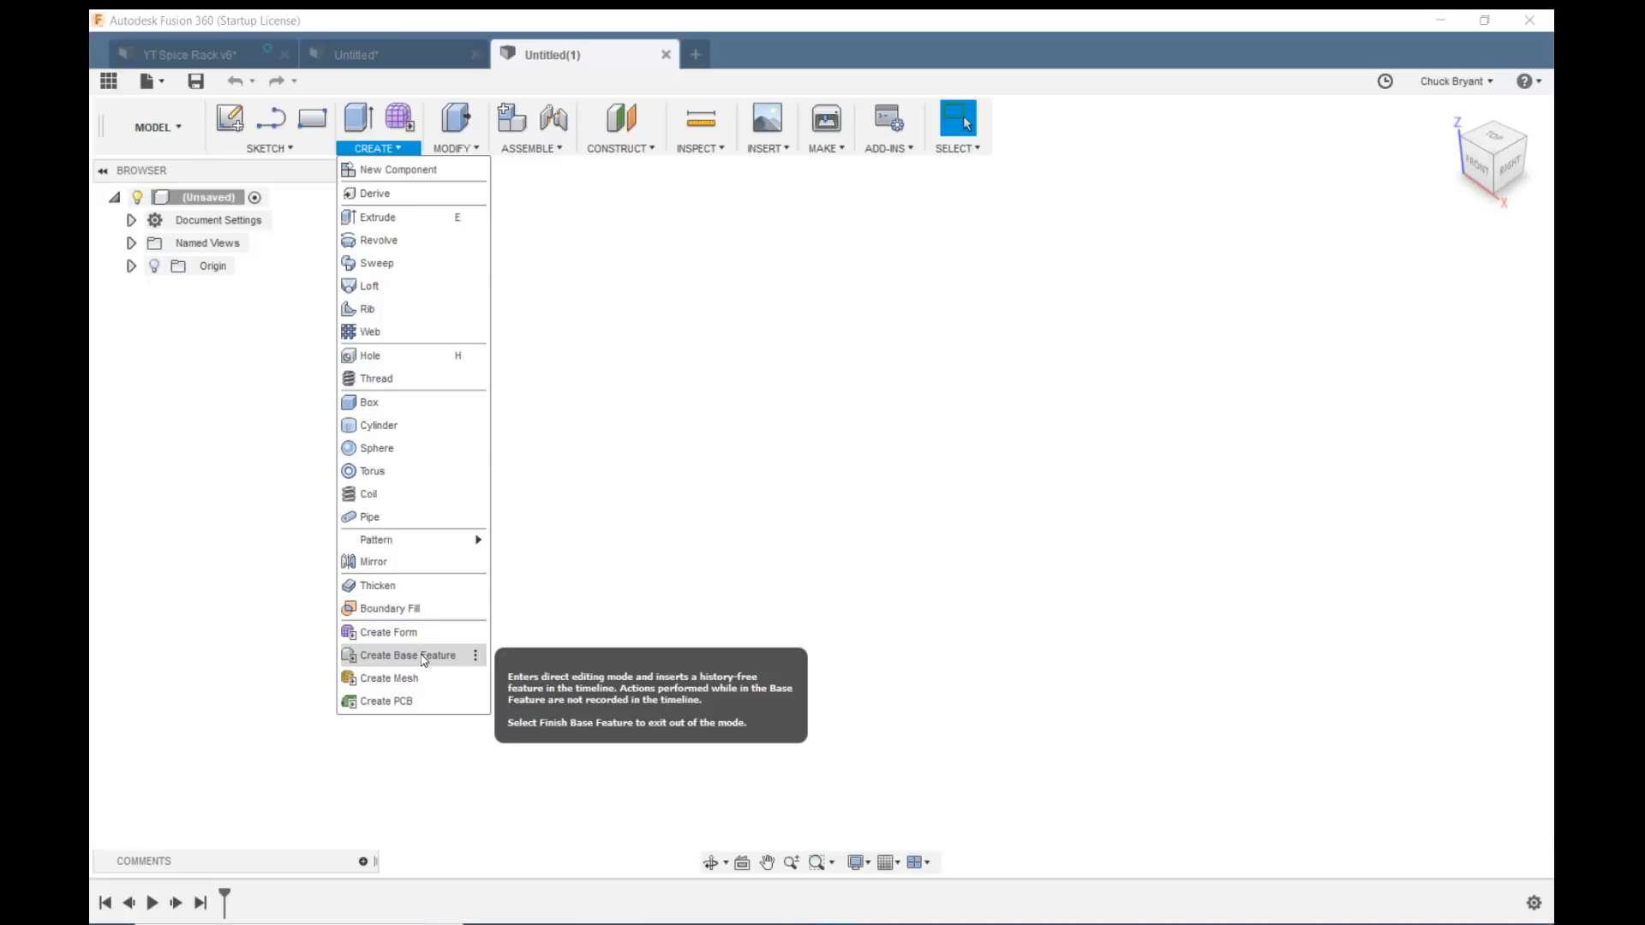
left_click(407, 655)
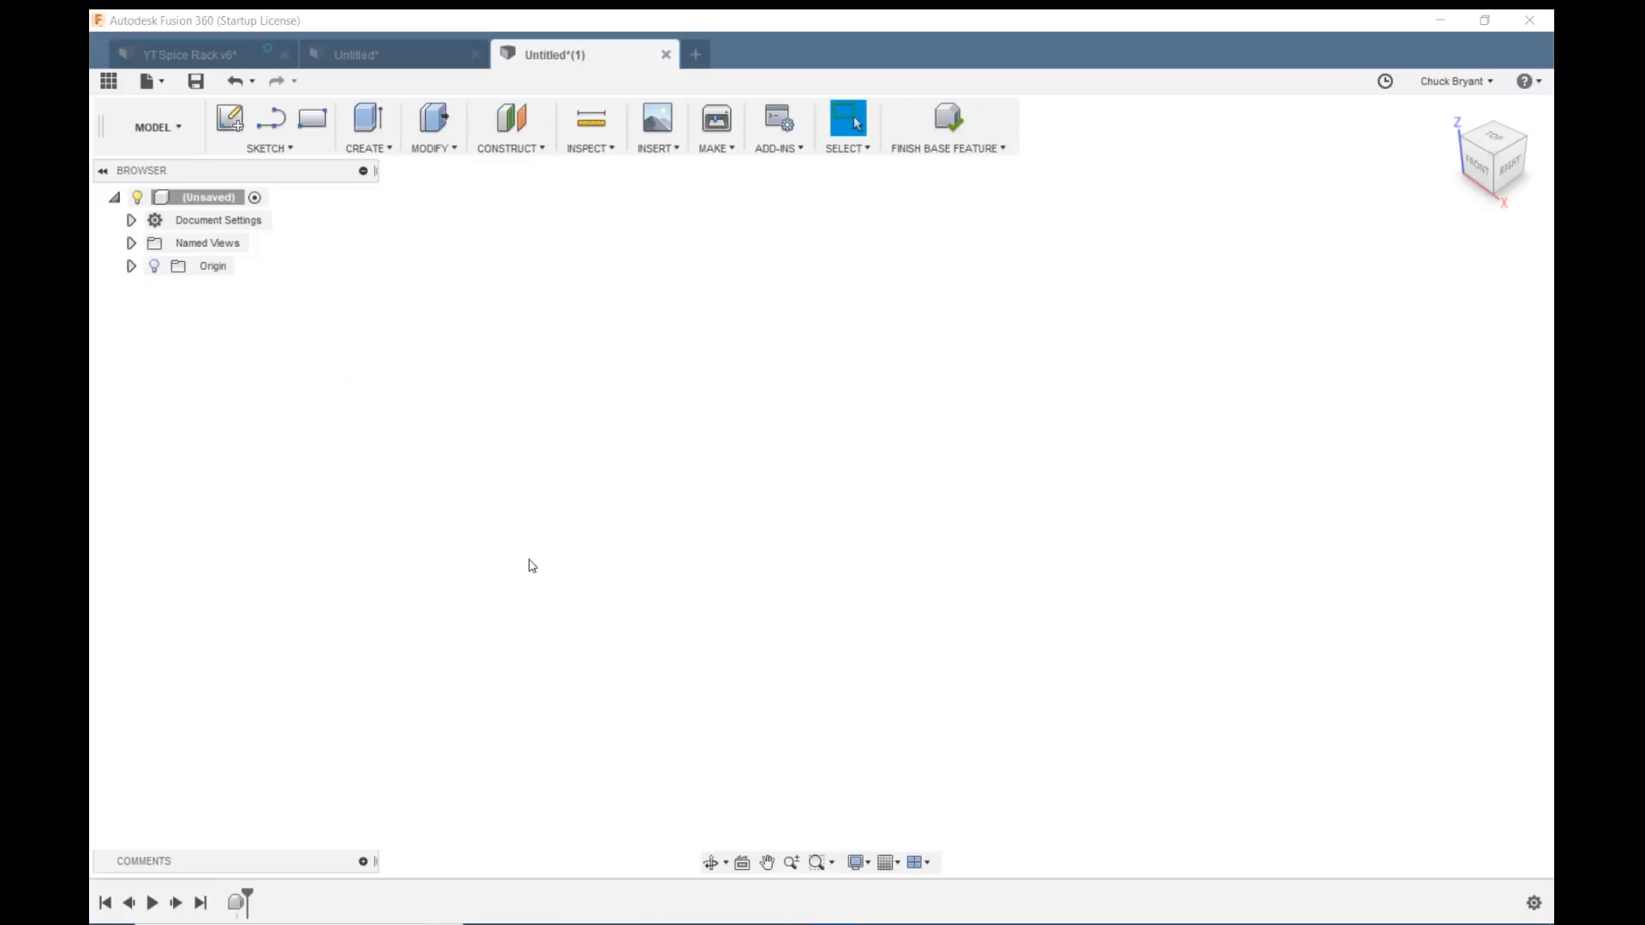
mouse_move(663, 504)
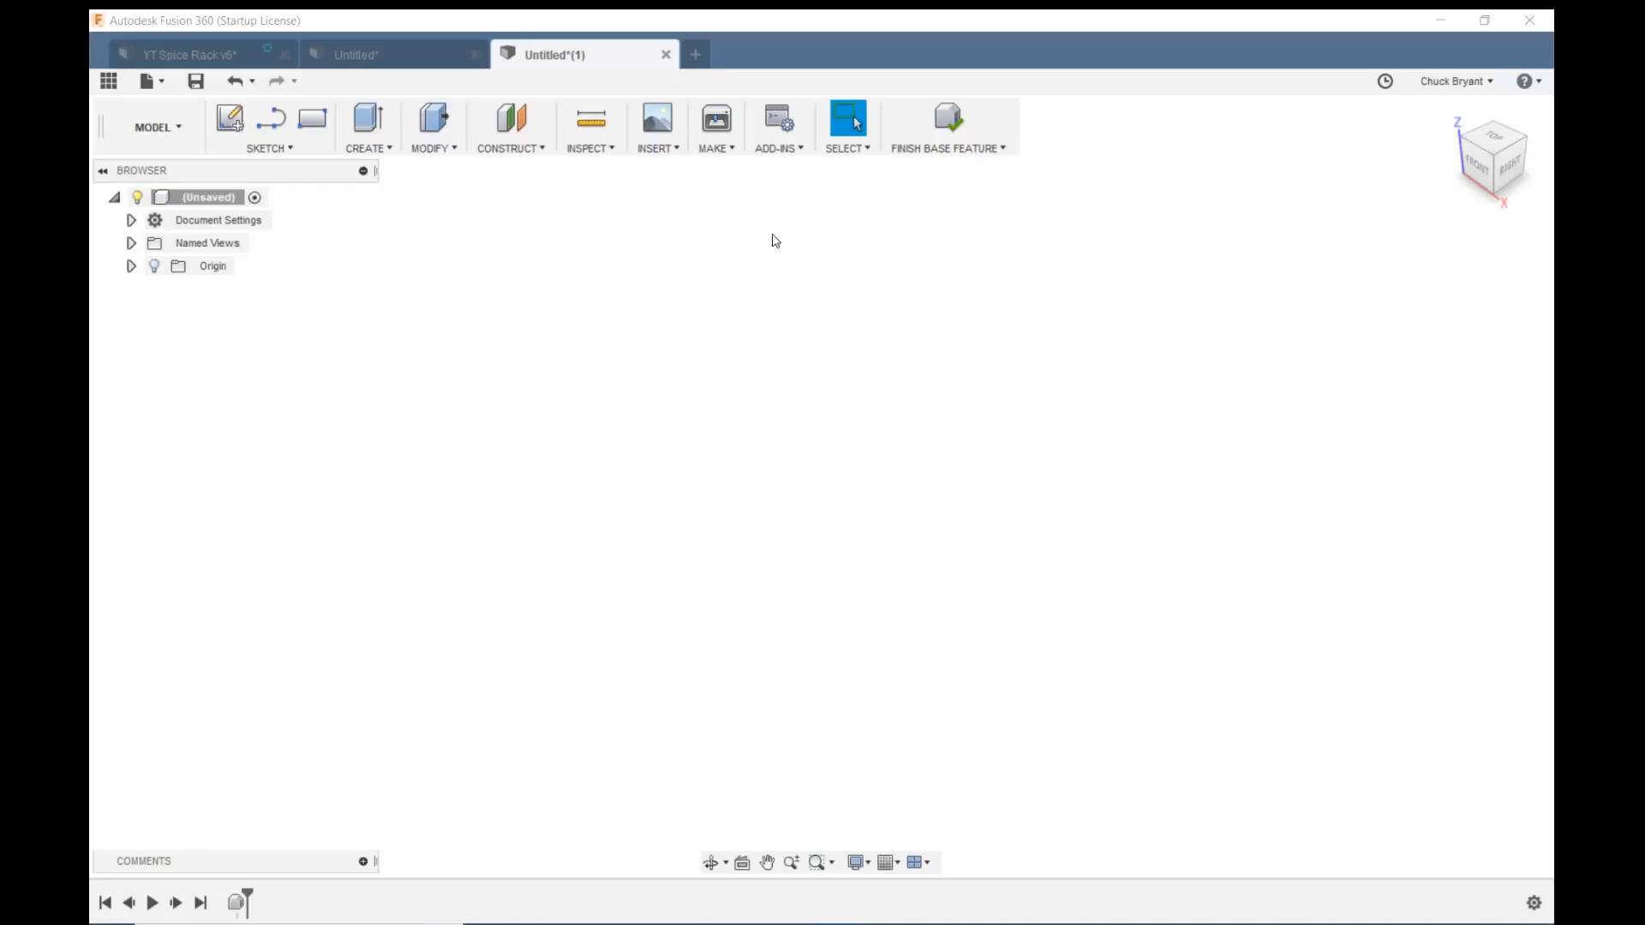
Insert 'YT Spice Rack v1.stl' as a mesh body in millimetres.
left_click(654, 126)
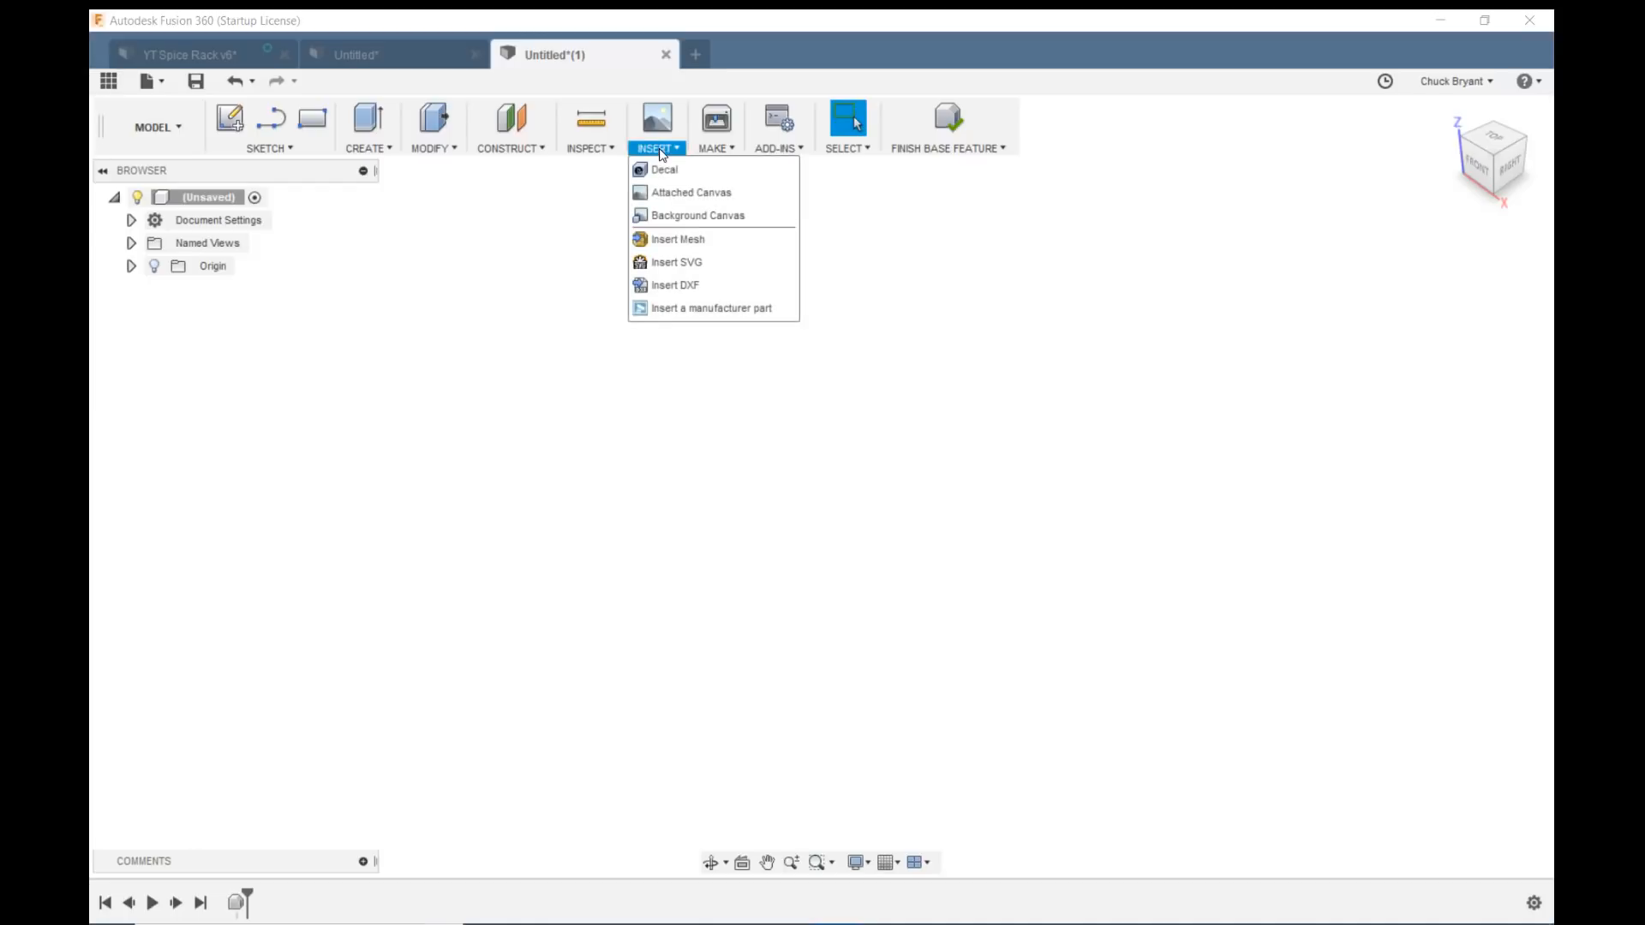
mouse_move(676, 239)
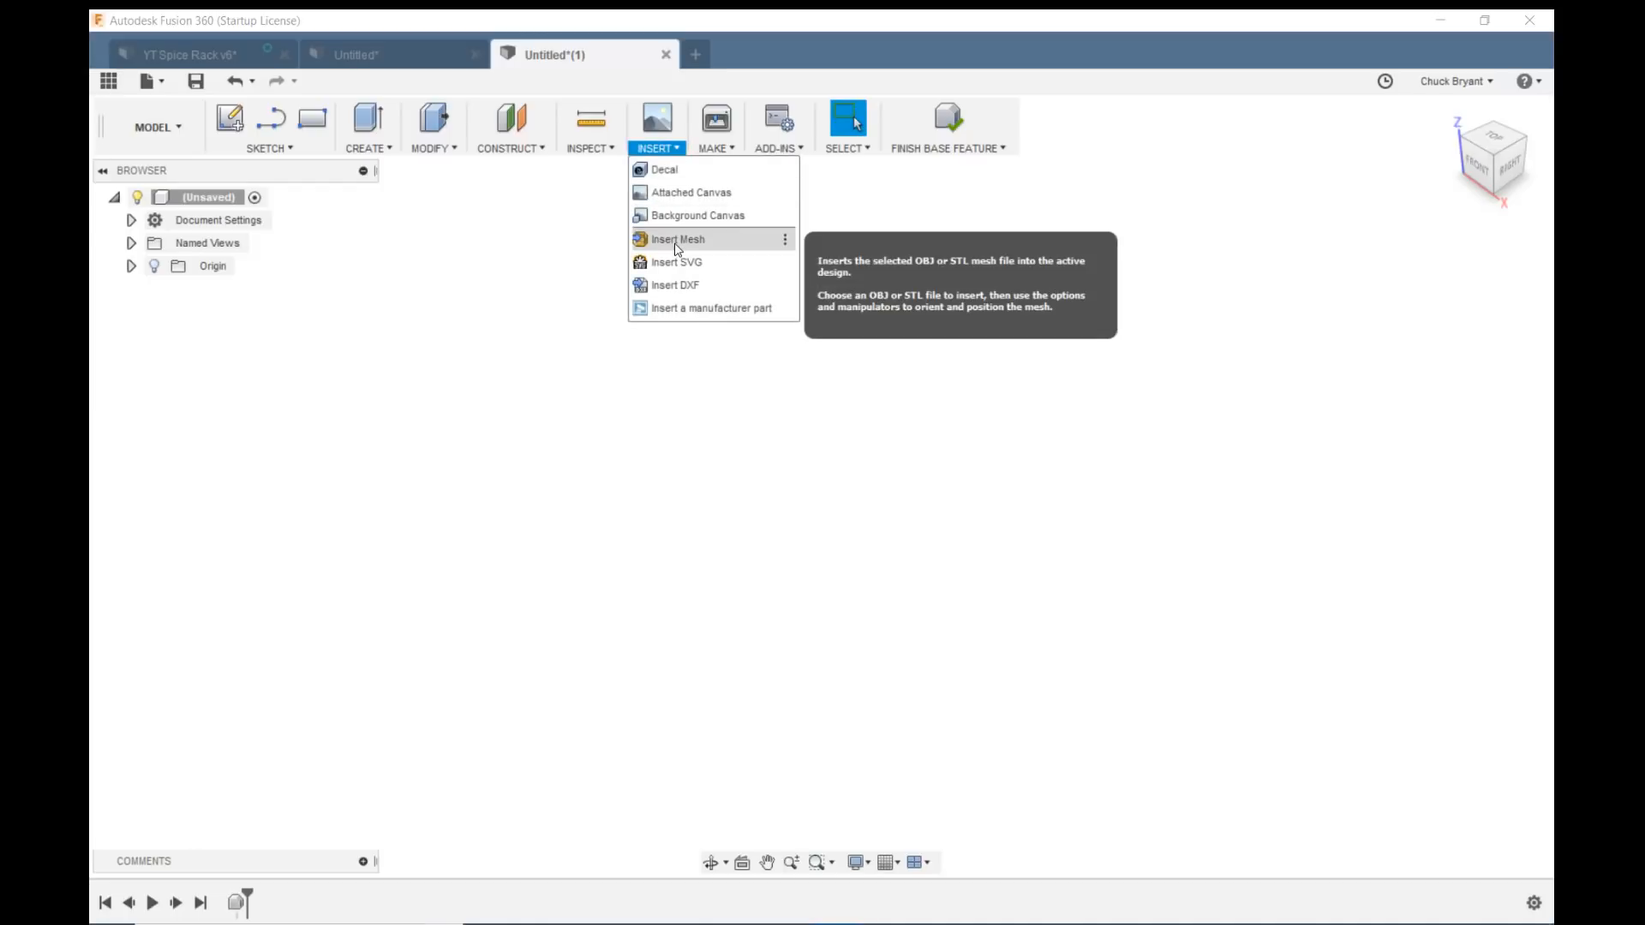
left_click(677, 239)
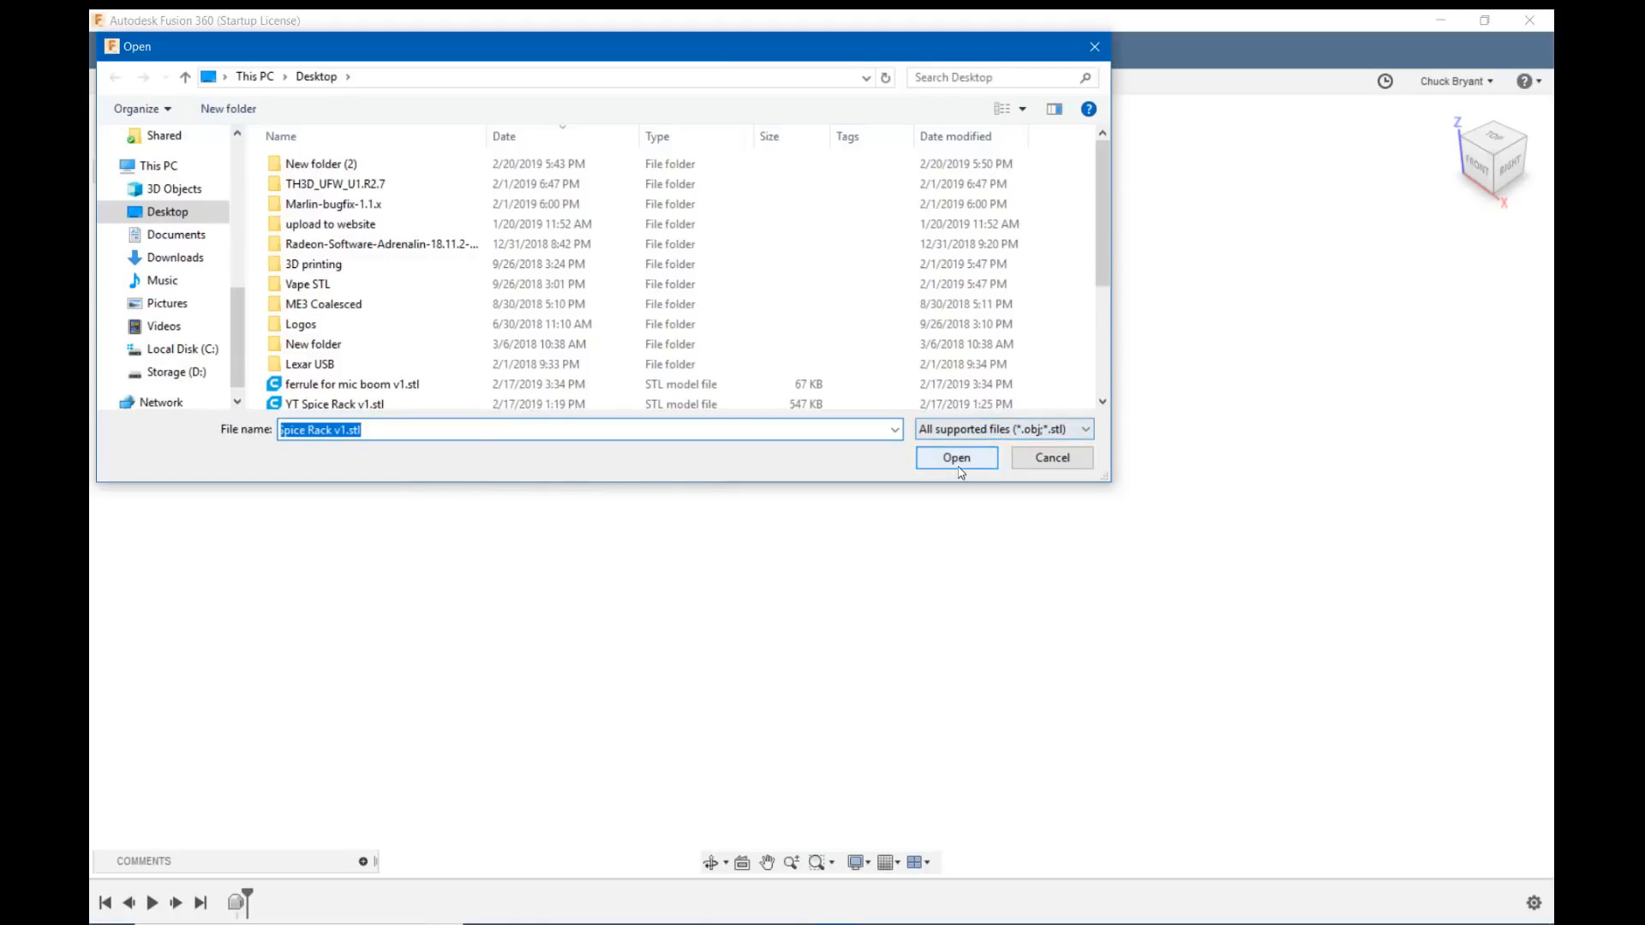
left_click(954, 457)
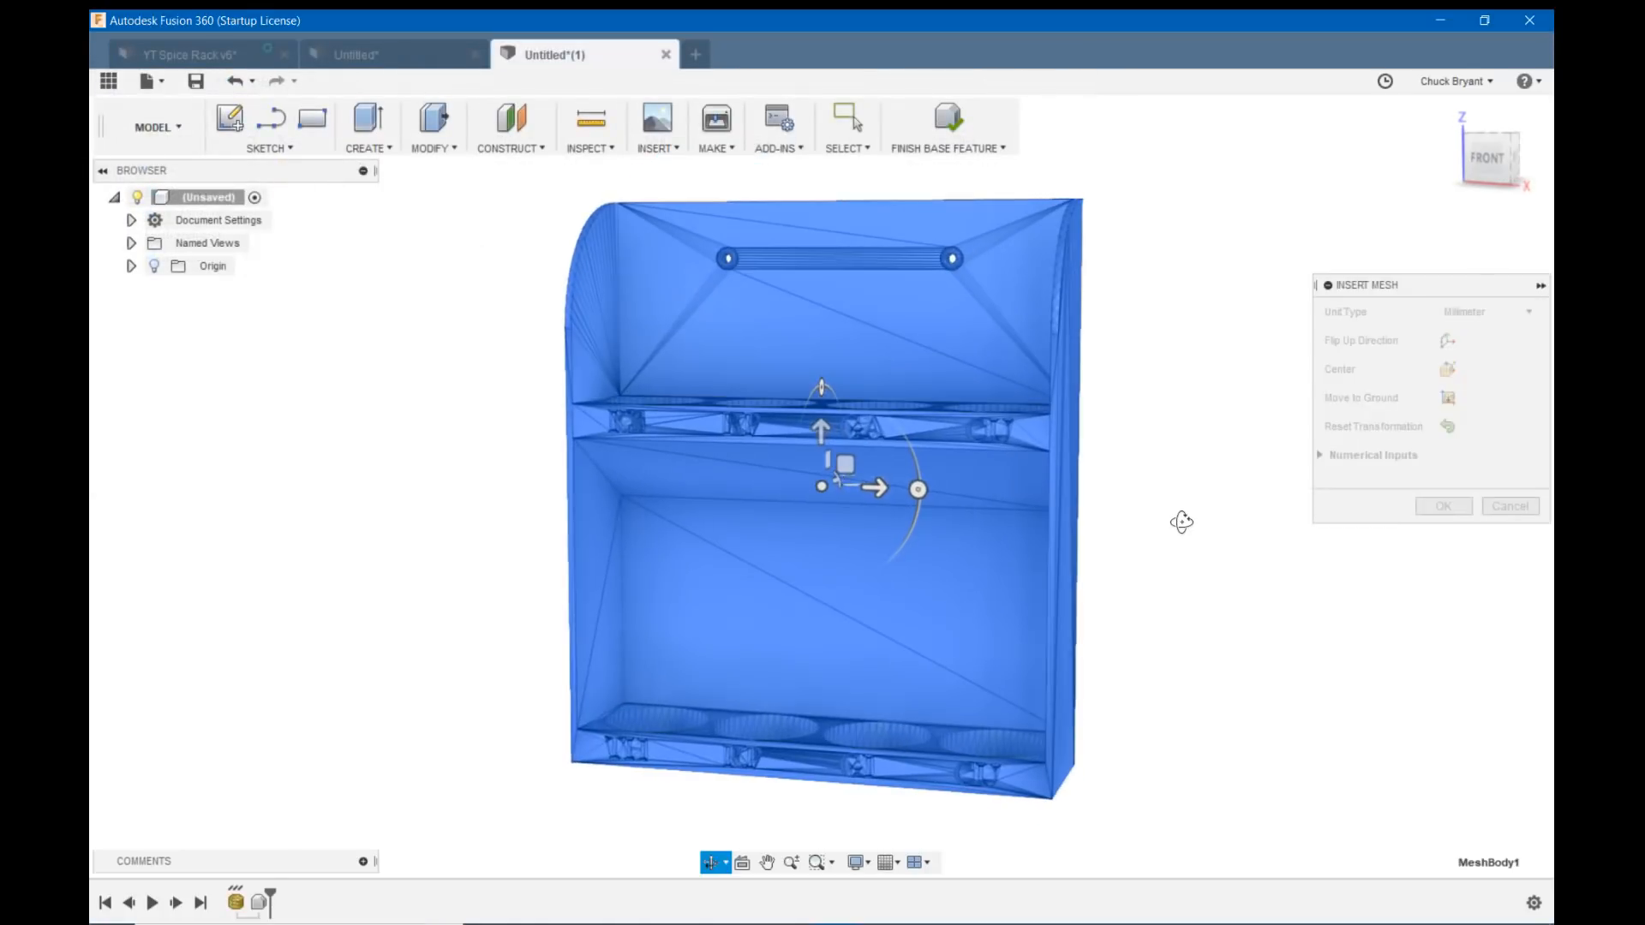
left_click_drag(1182, 522, 1176, 545)
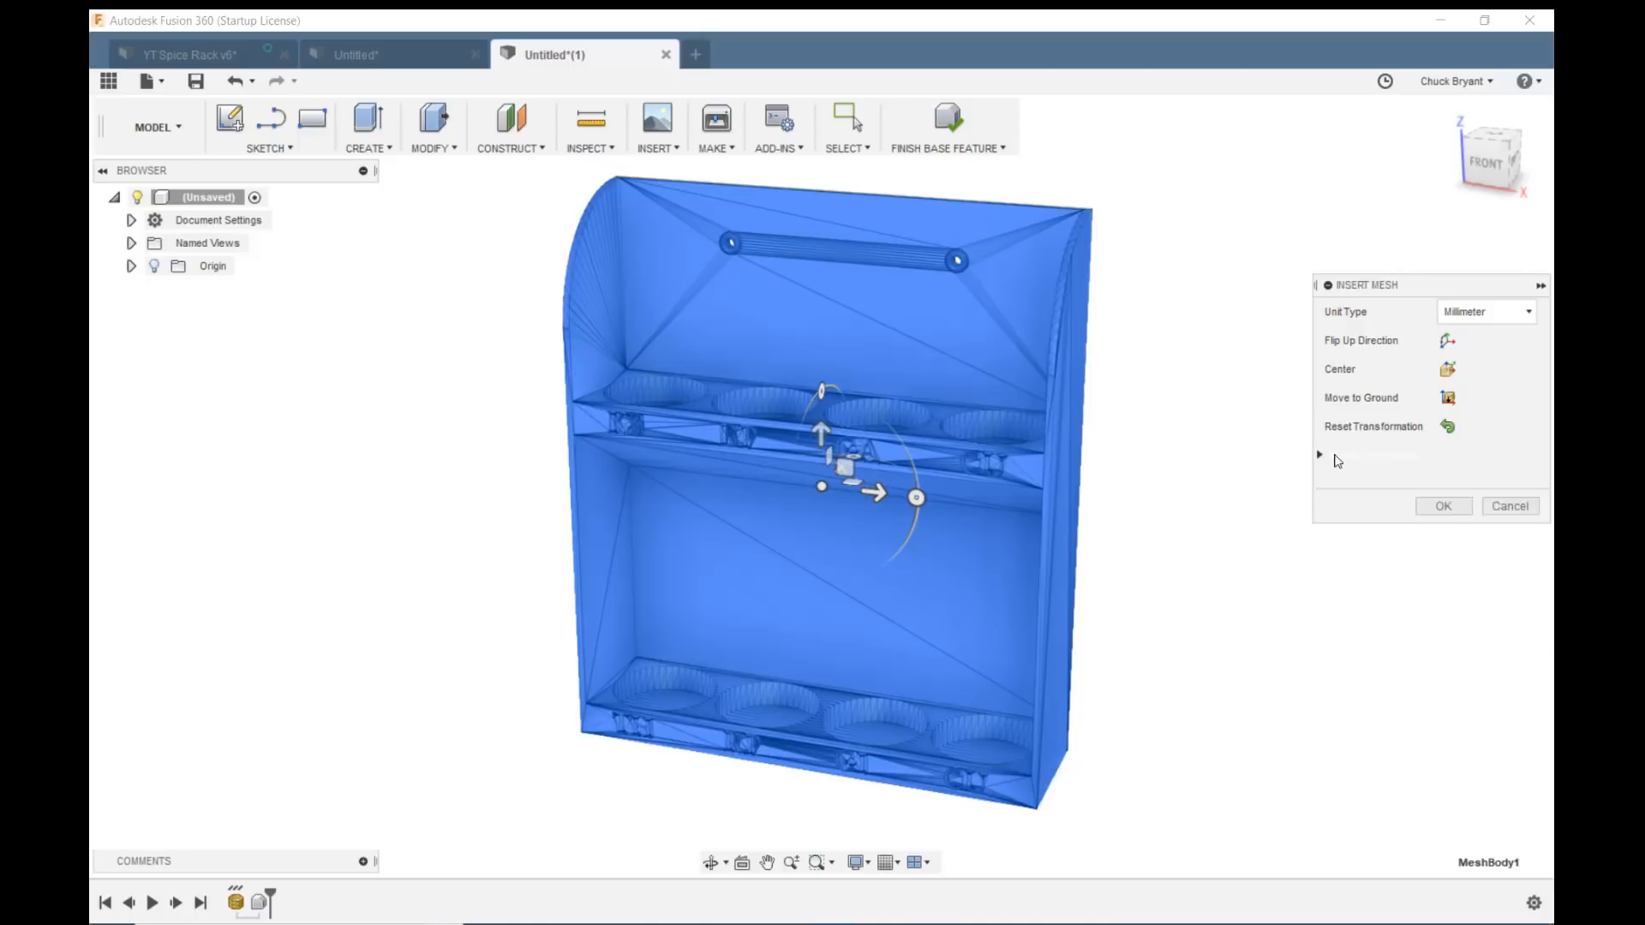
left_click(1319, 454)
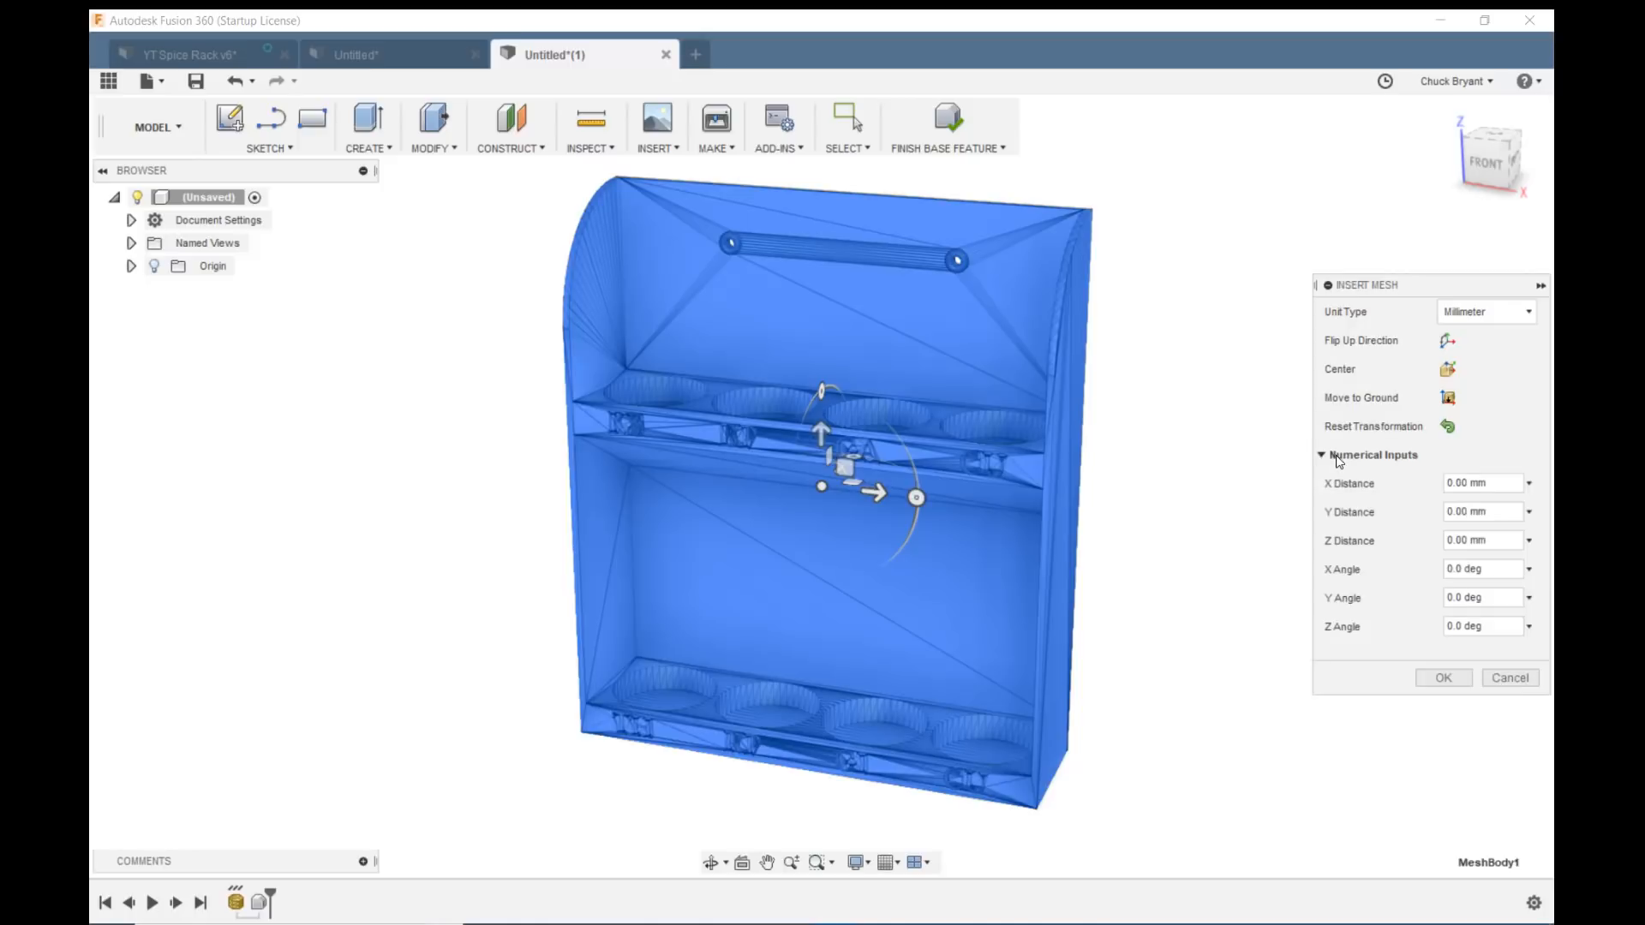
mouse_move(1438, 624)
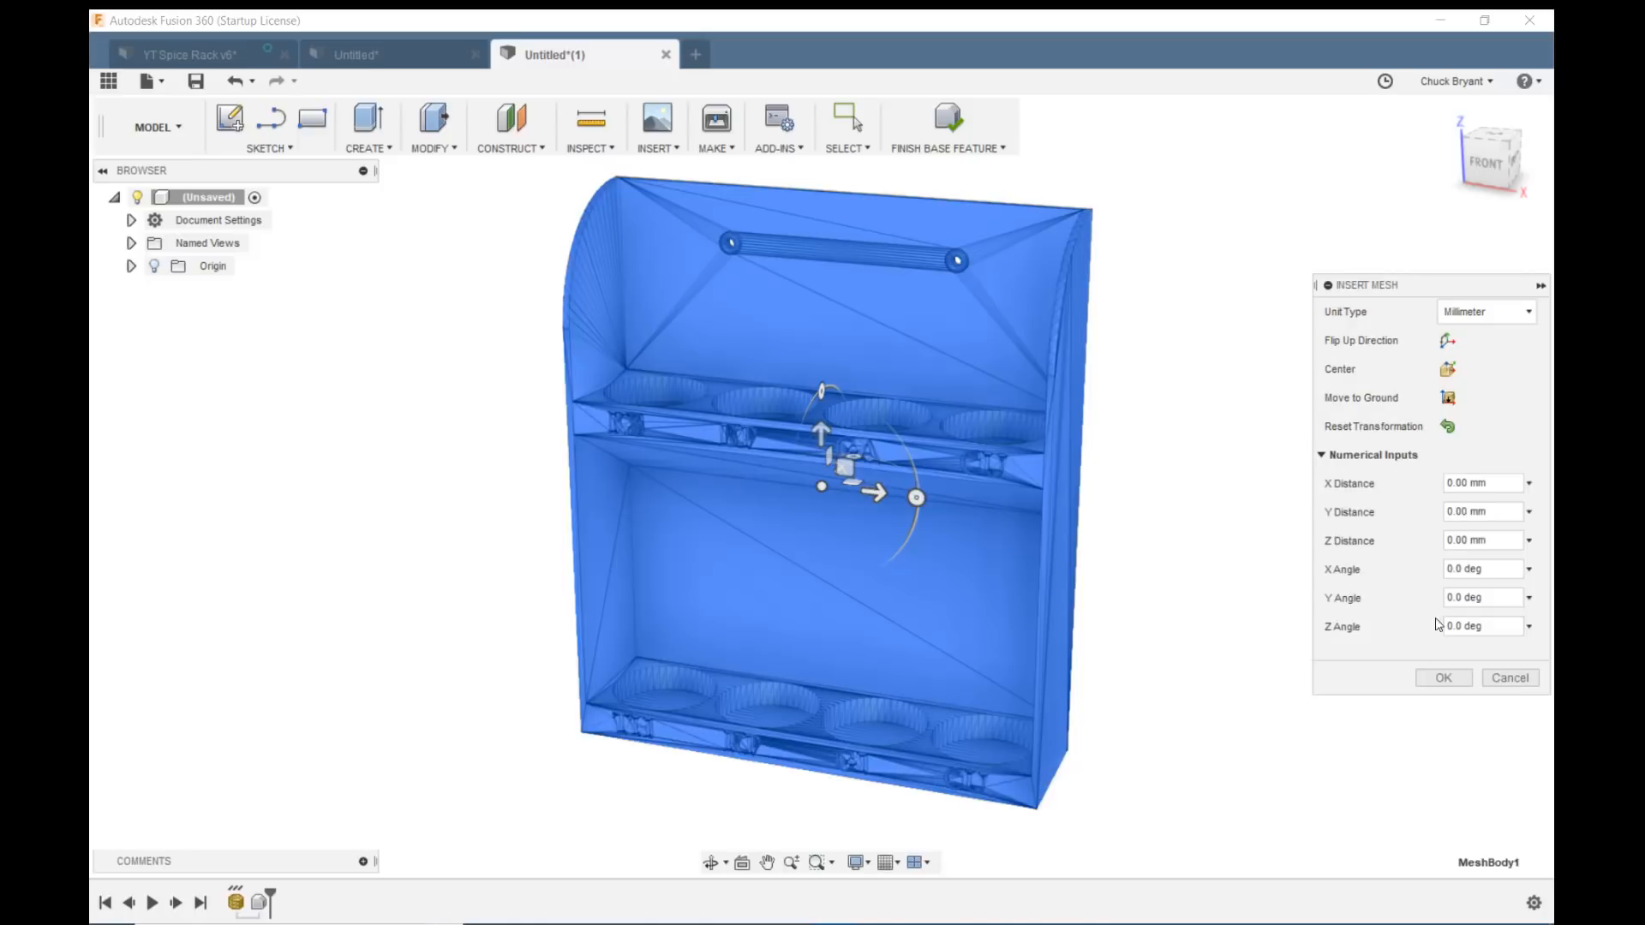
left_click(1442, 678)
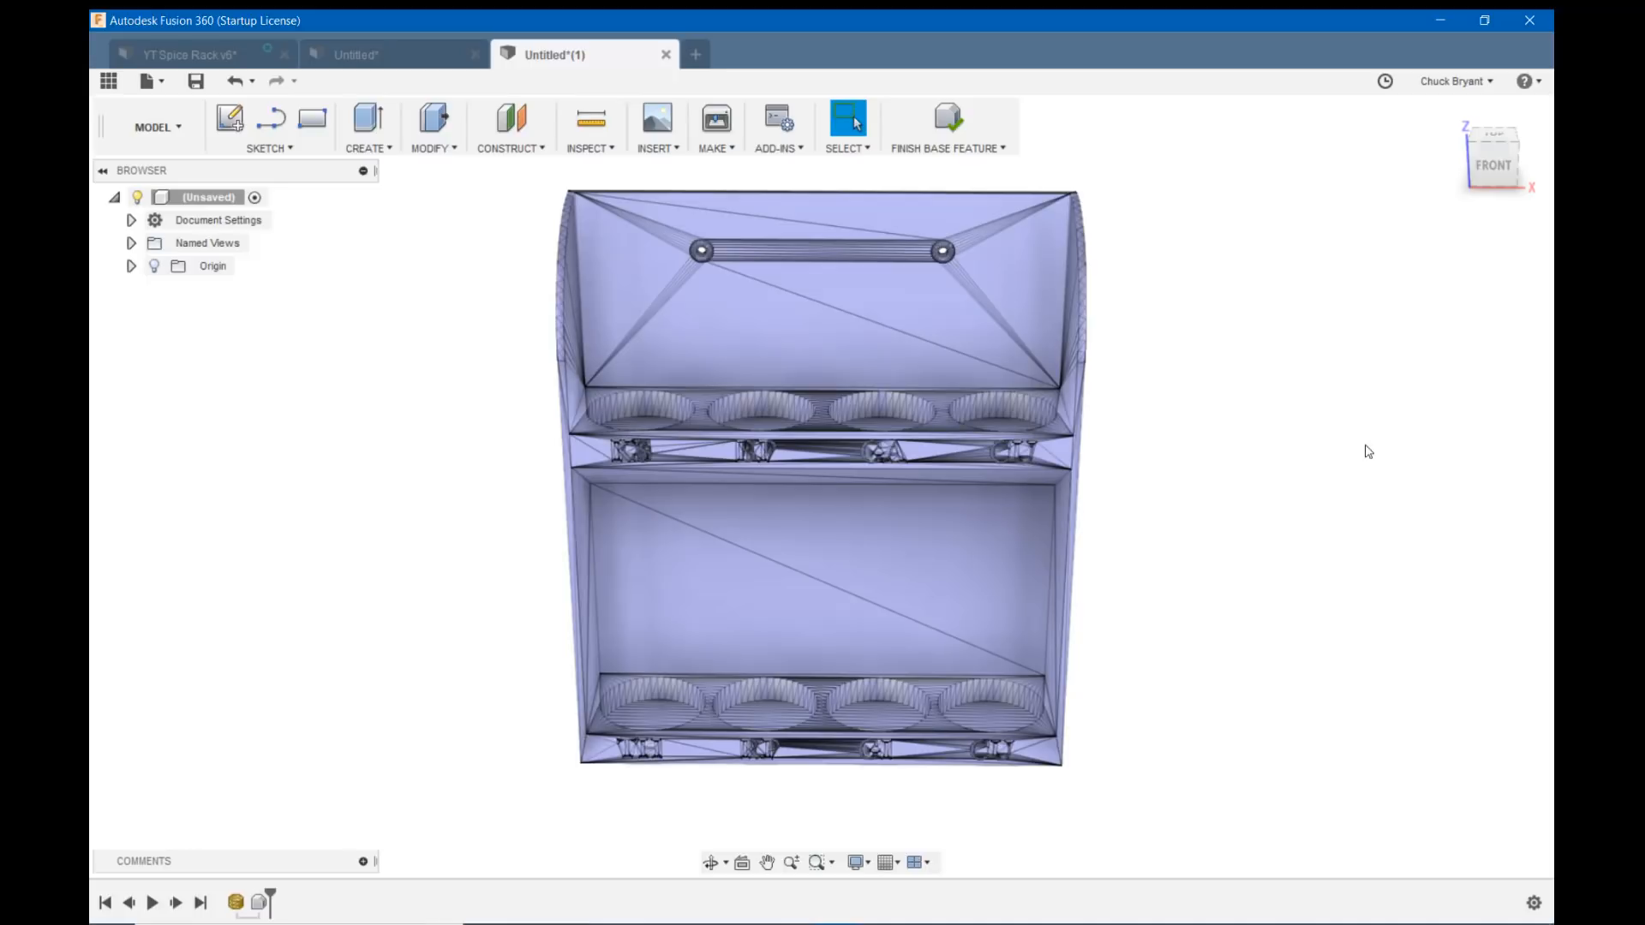
mouse_move(1262, 417)
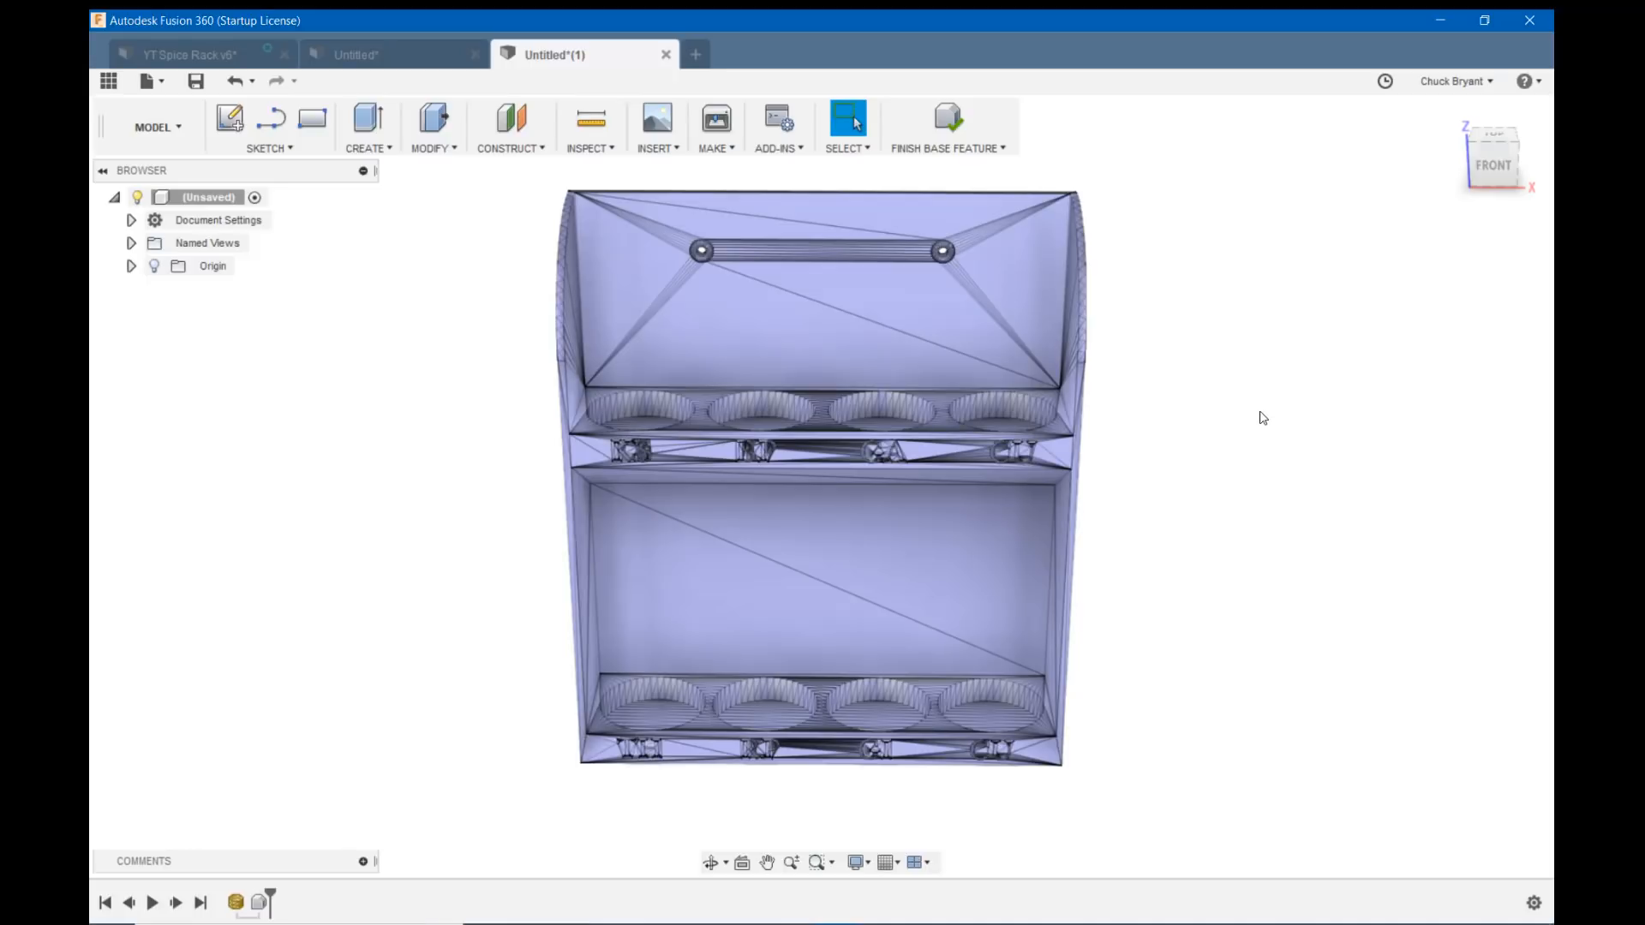
scroll("down", 3)
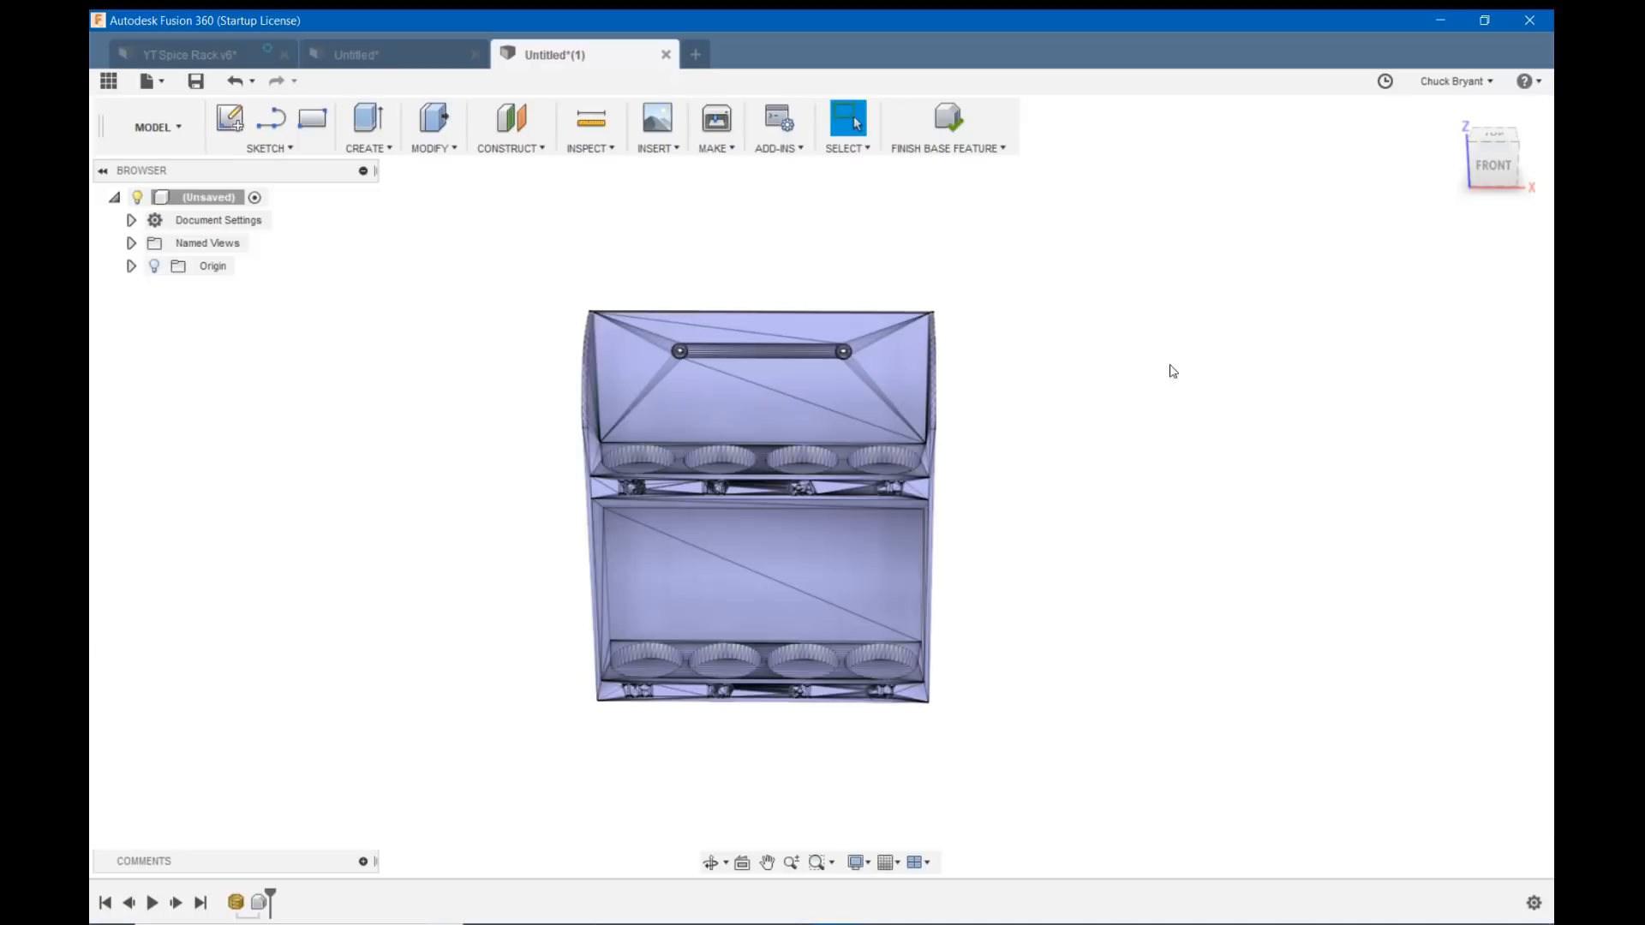
Convert the spice rack mesh to a new solid body with Mesh to BRep, accepting the facet warning.
right_click(672, 425)
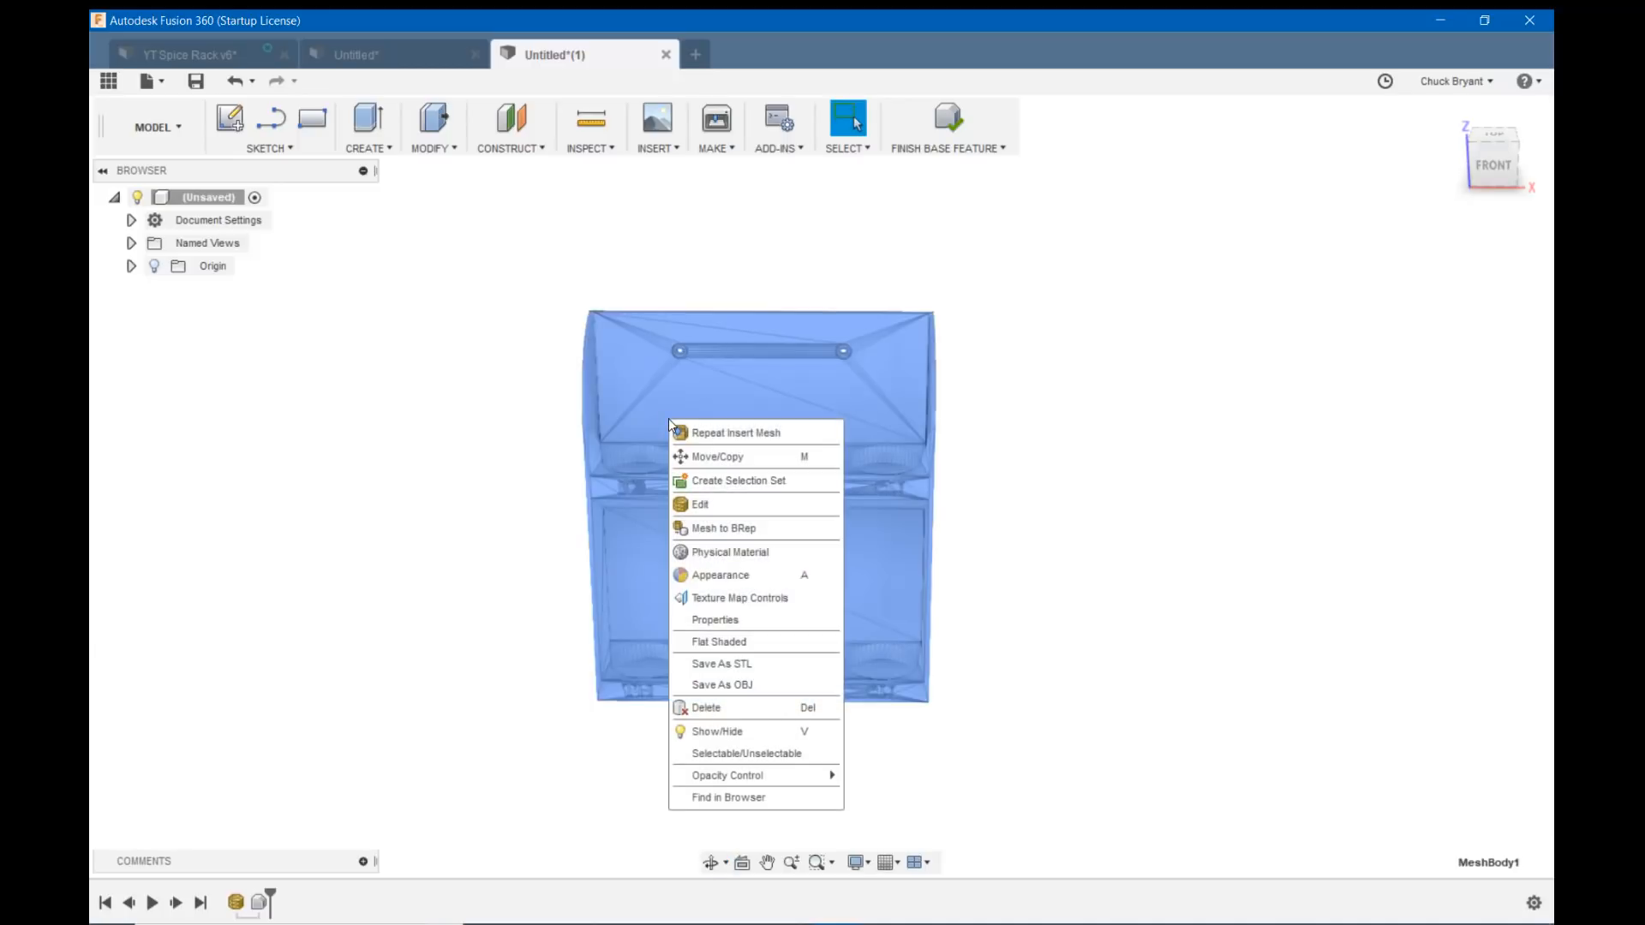
mouse_move(737, 527)
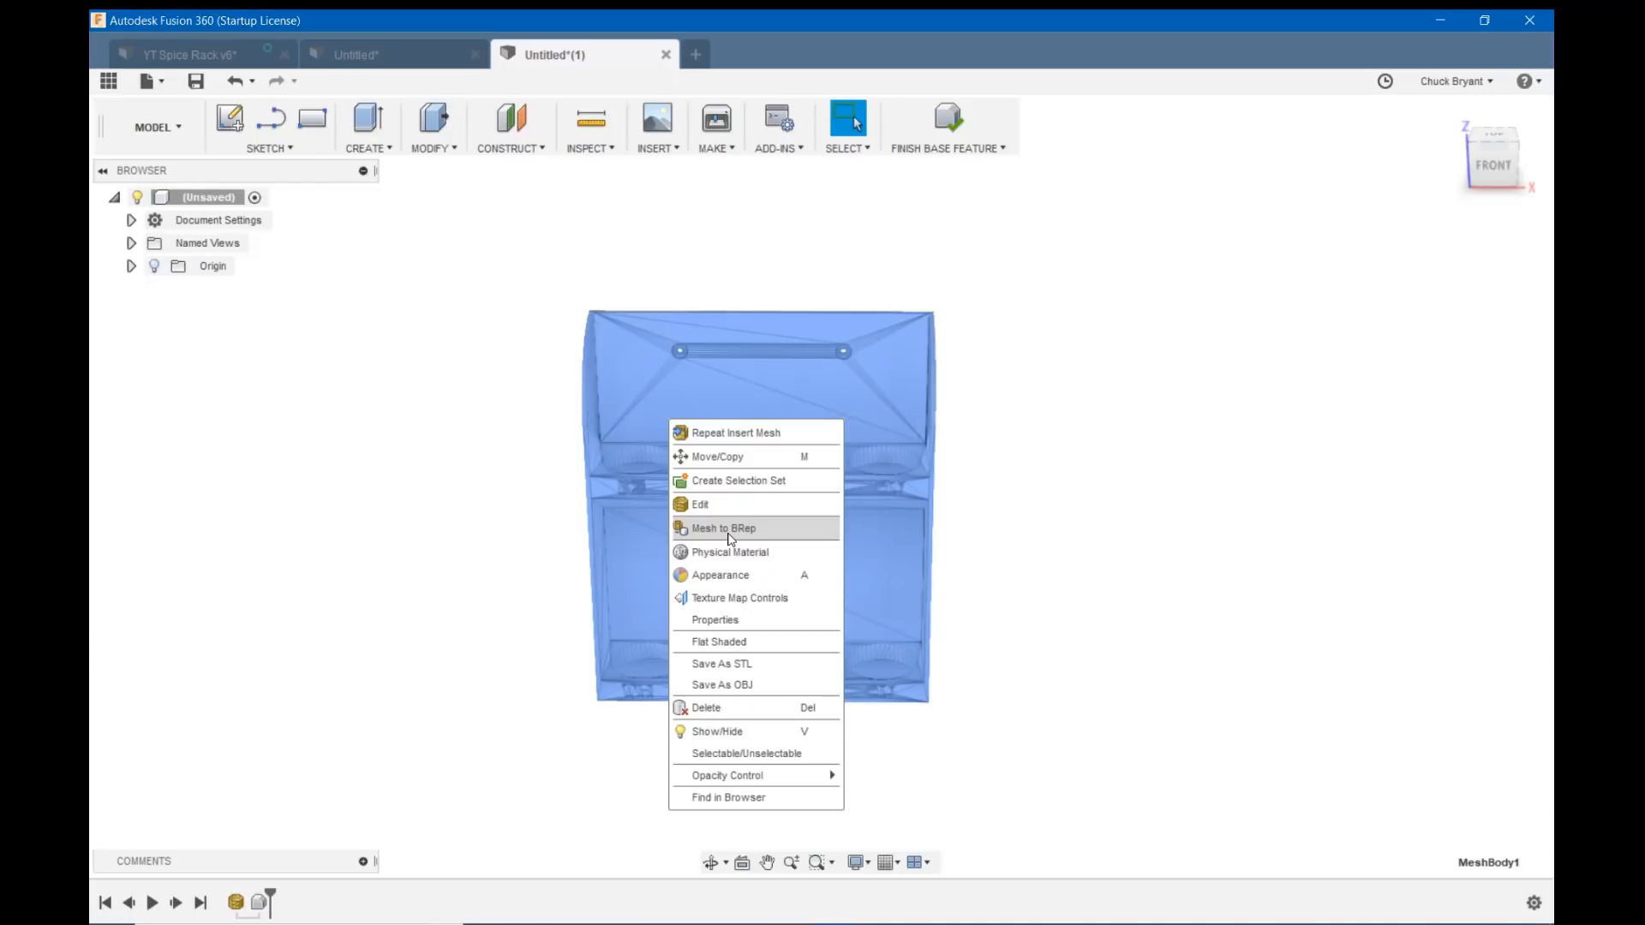
left_click(721, 527)
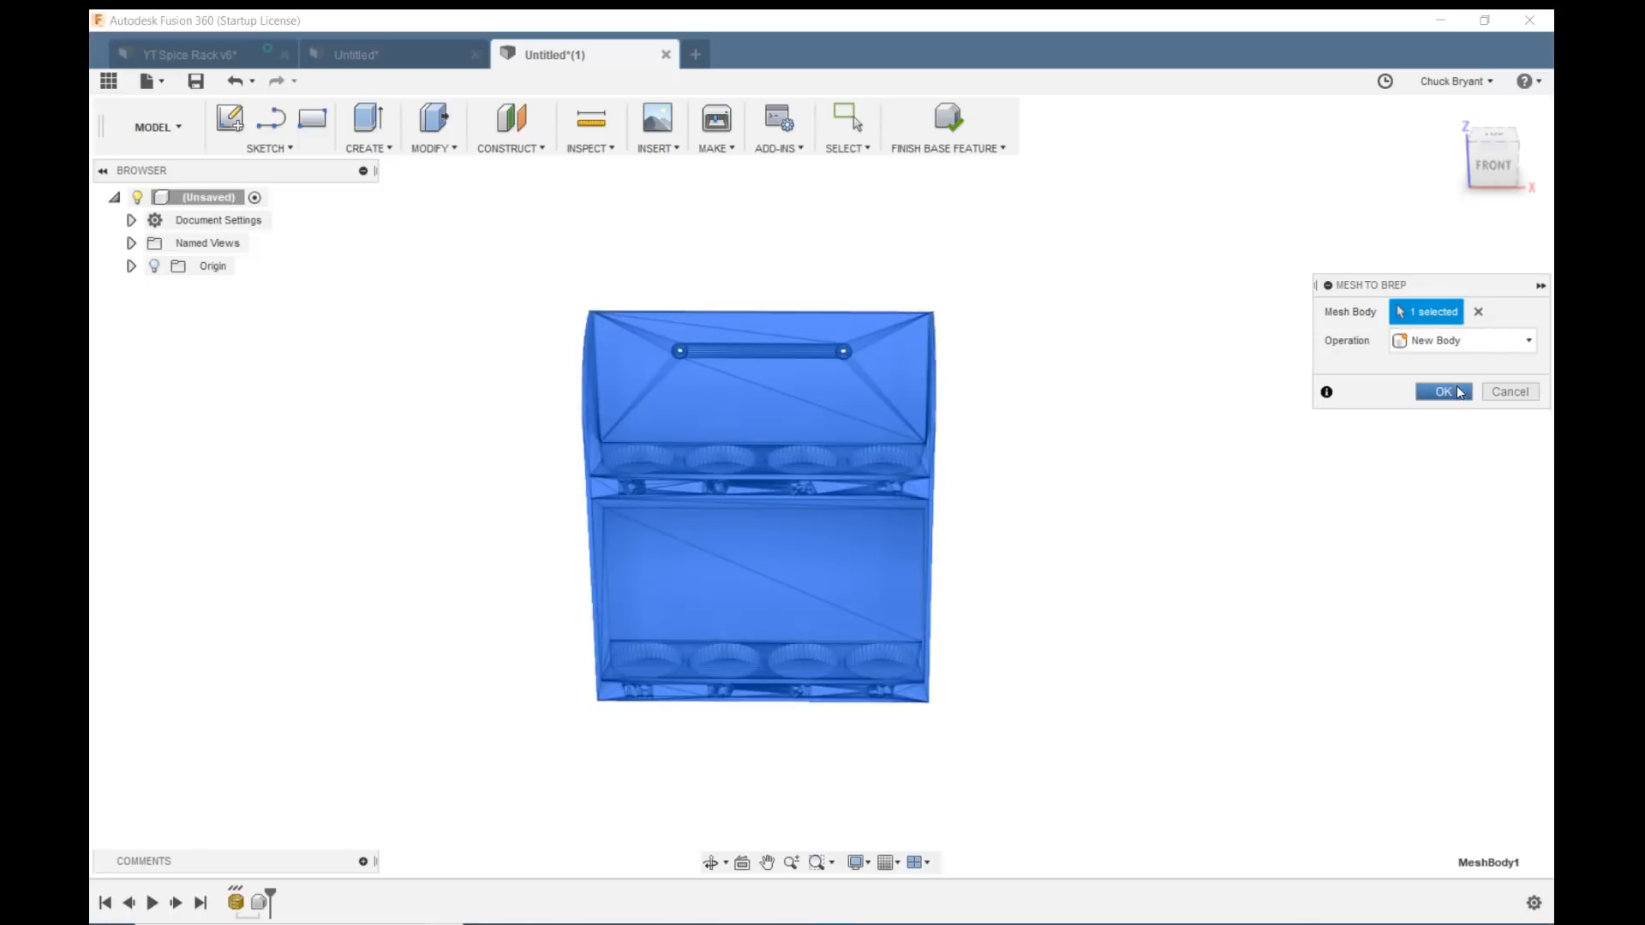
left_click(1441, 392)
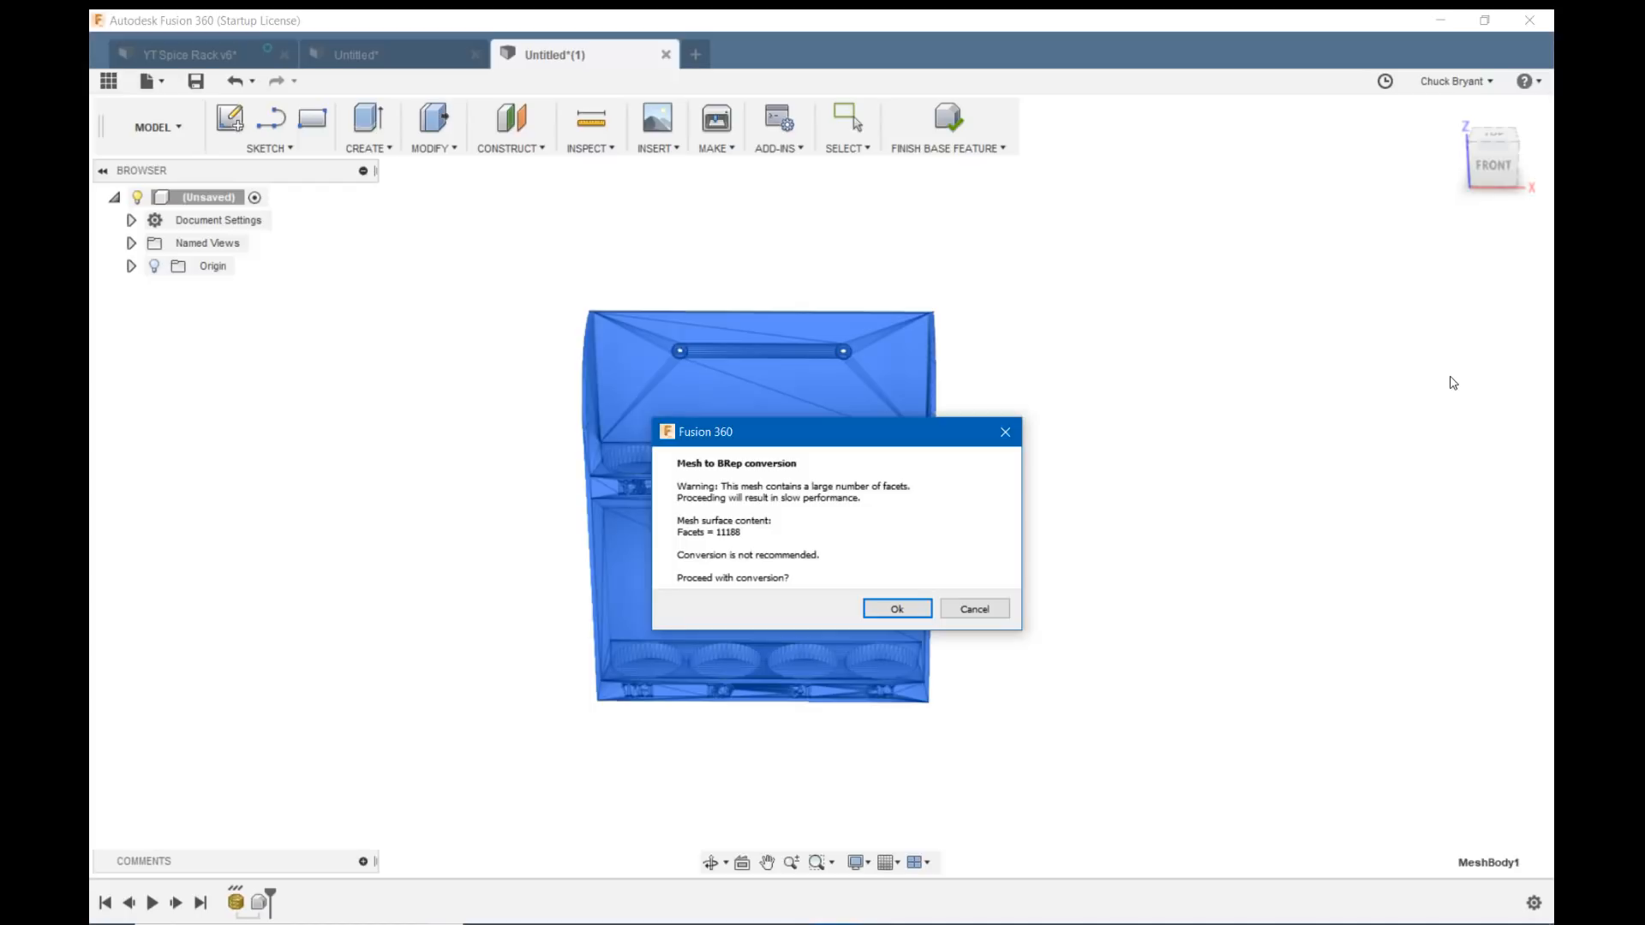
mouse_move(953, 545)
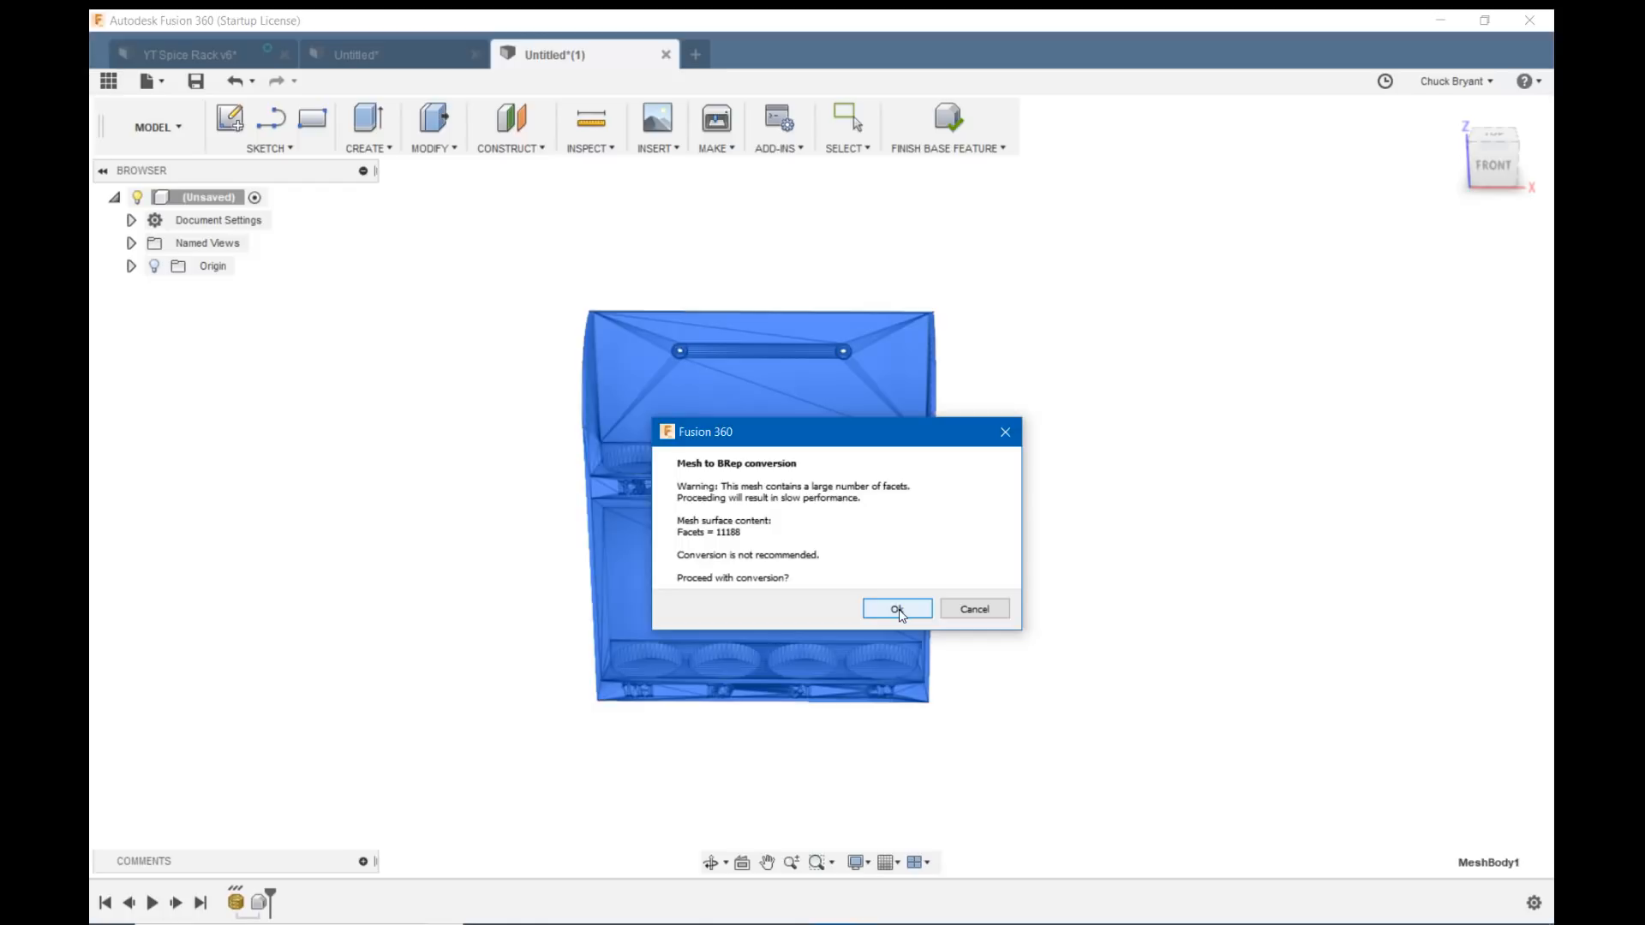
left_click(896, 609)
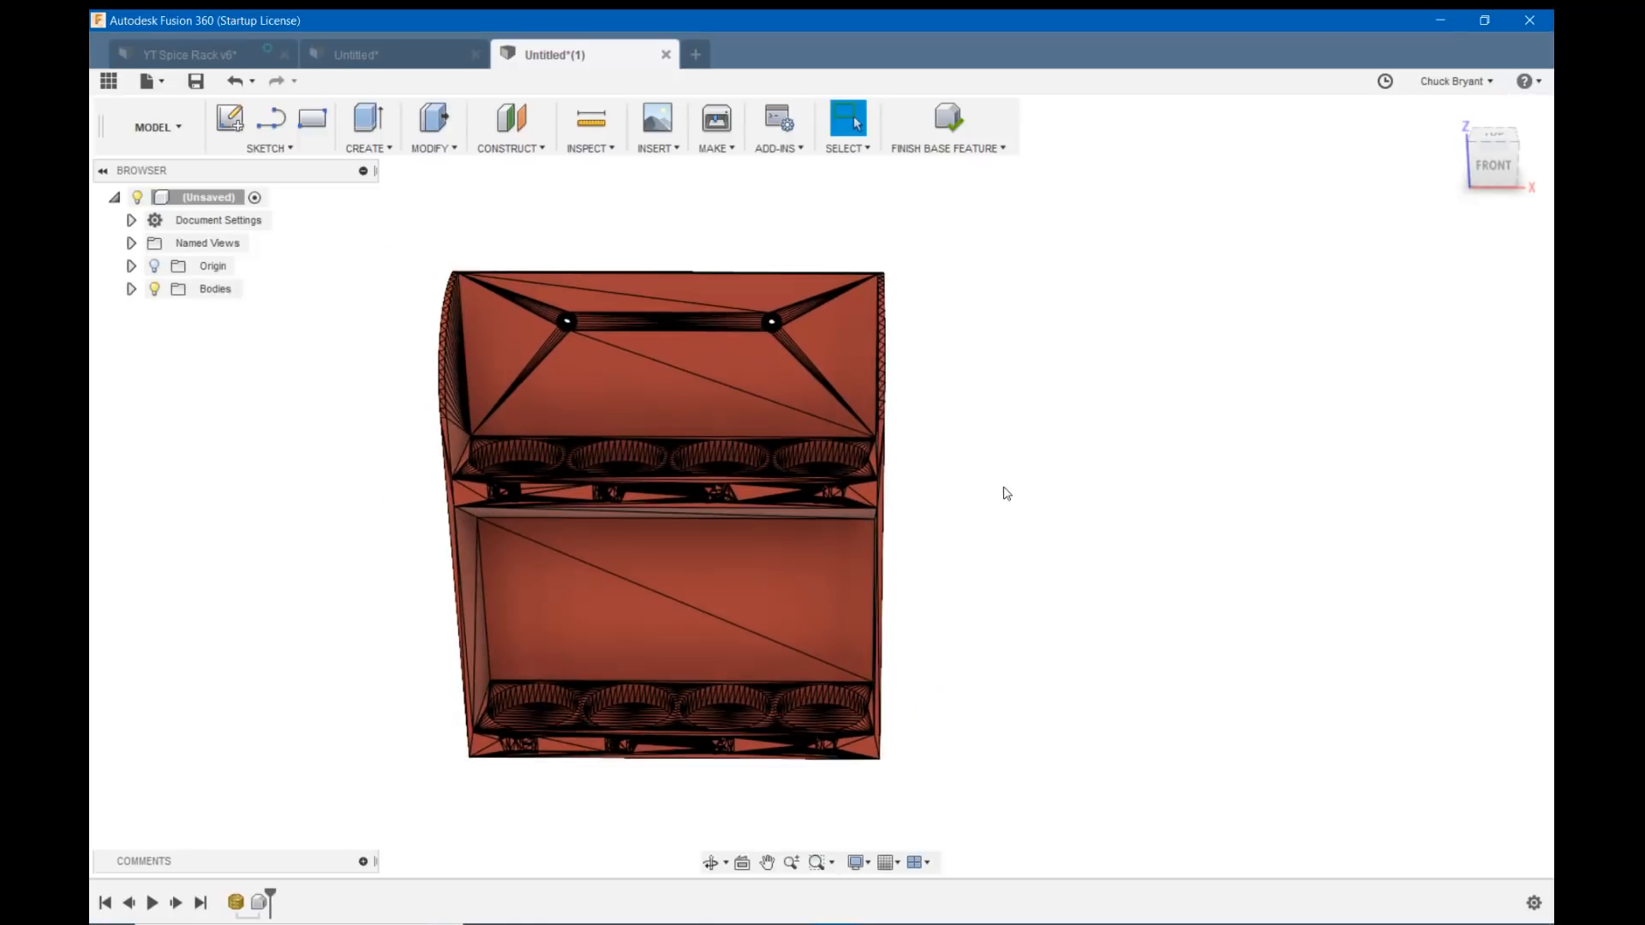
Pan the converted rack to the view centre and switch to the PATCH workspace.
left_click_drag(661, 514, 1013, 483)
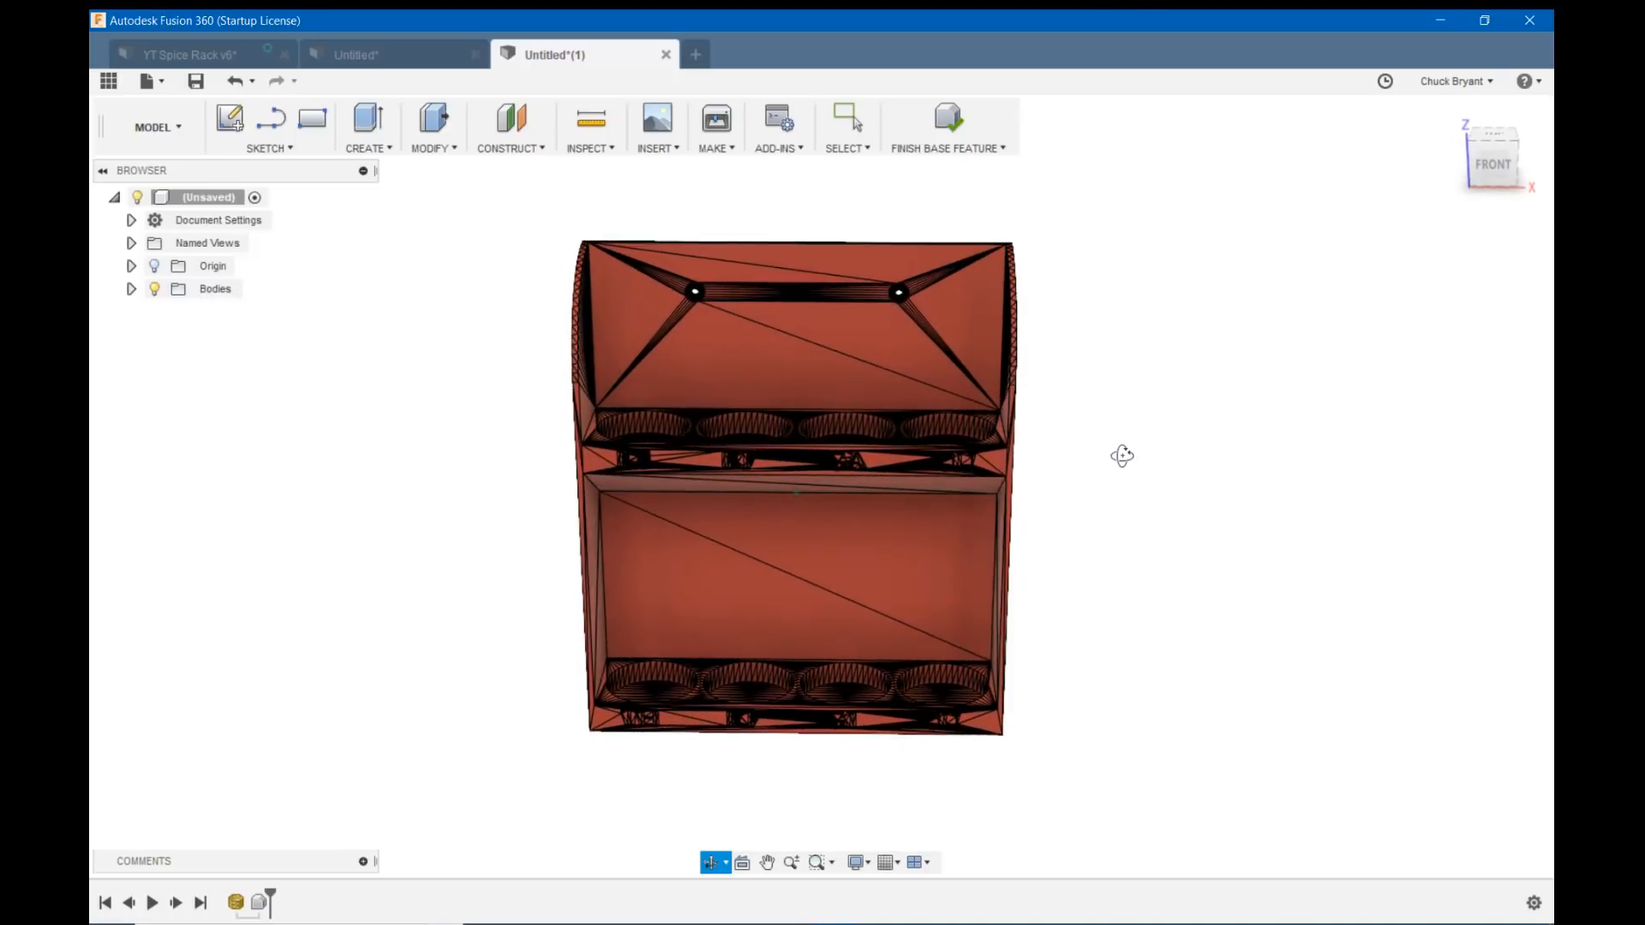
left_click(847, 119)
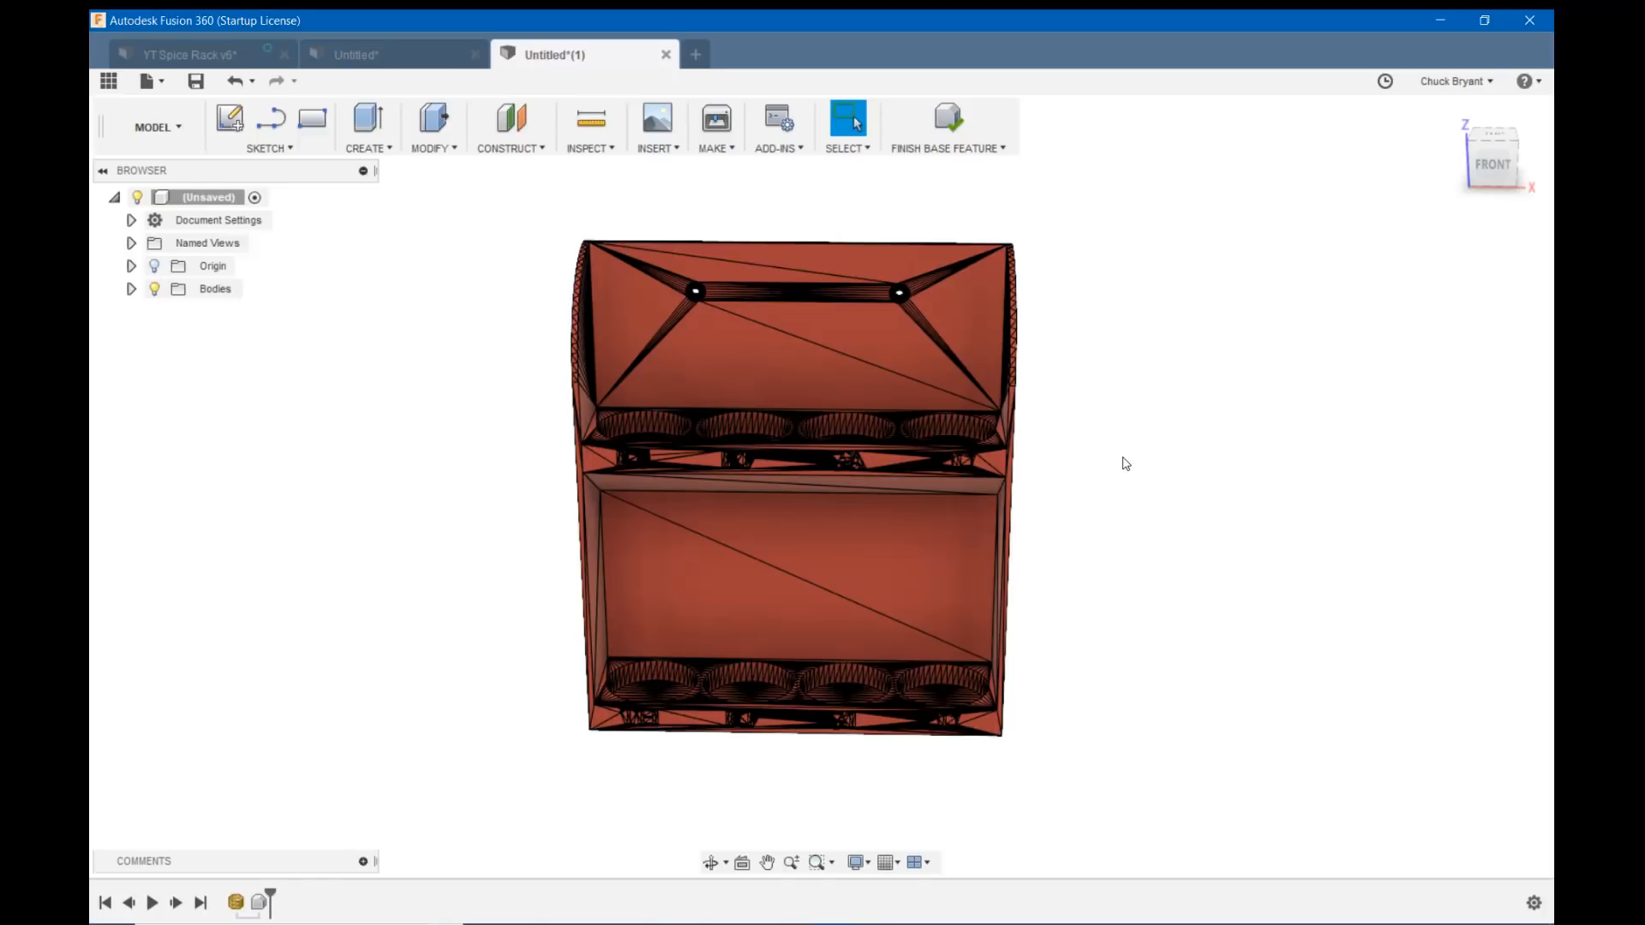
mouse_move(674, 88)
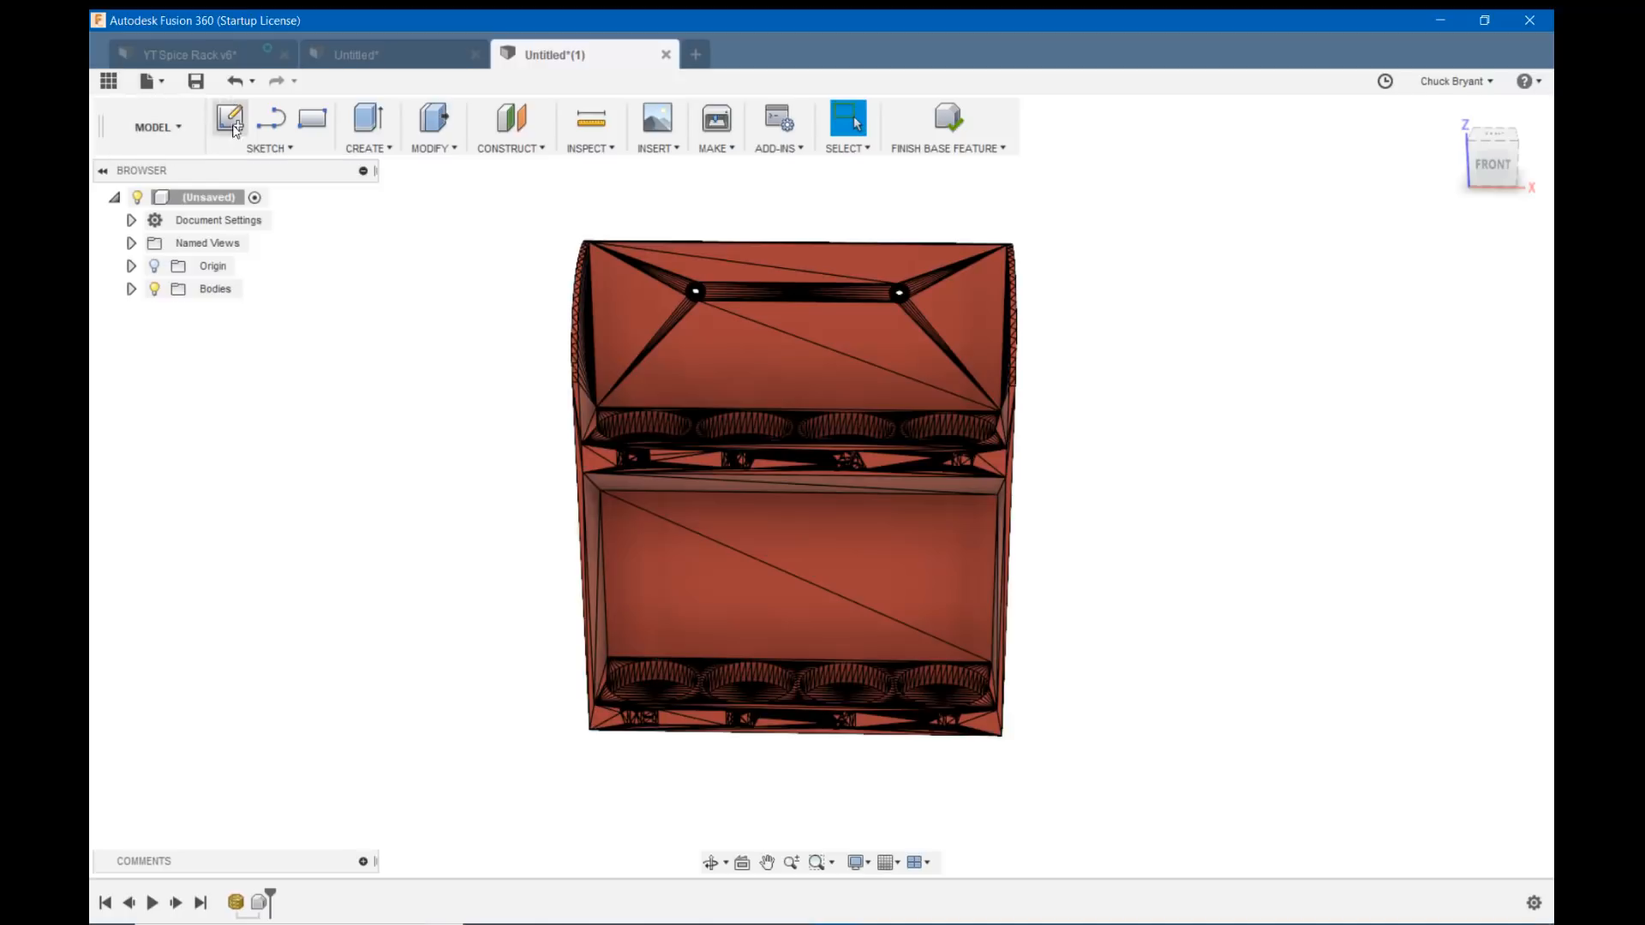
mouse_move(158, 127)
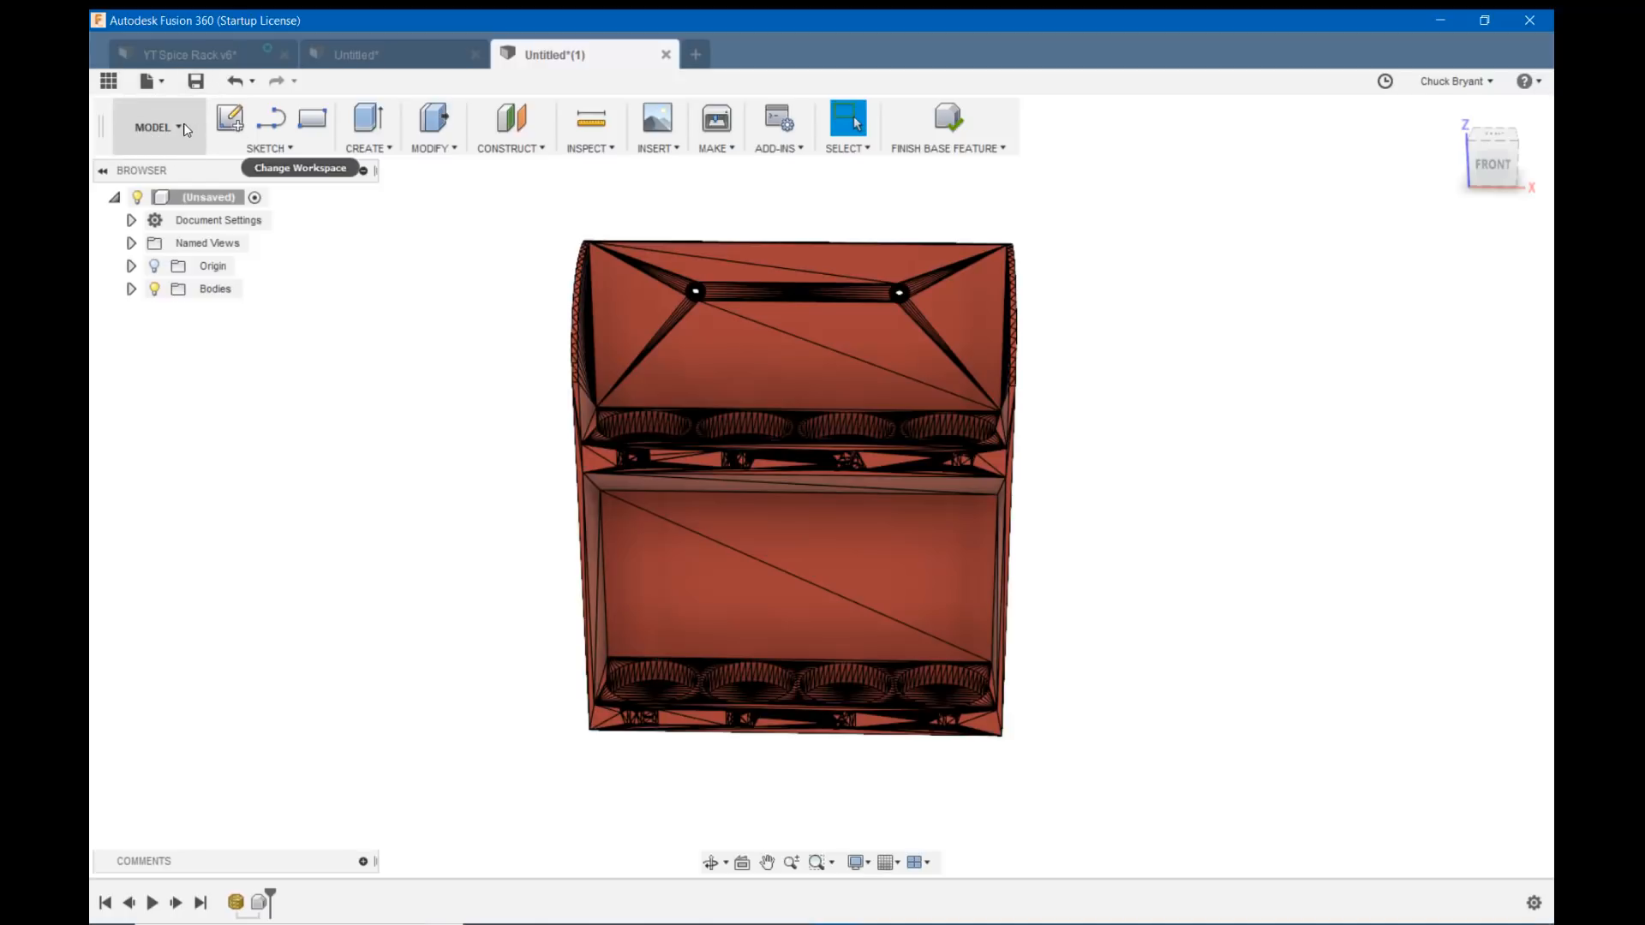
left_click(153, 127)
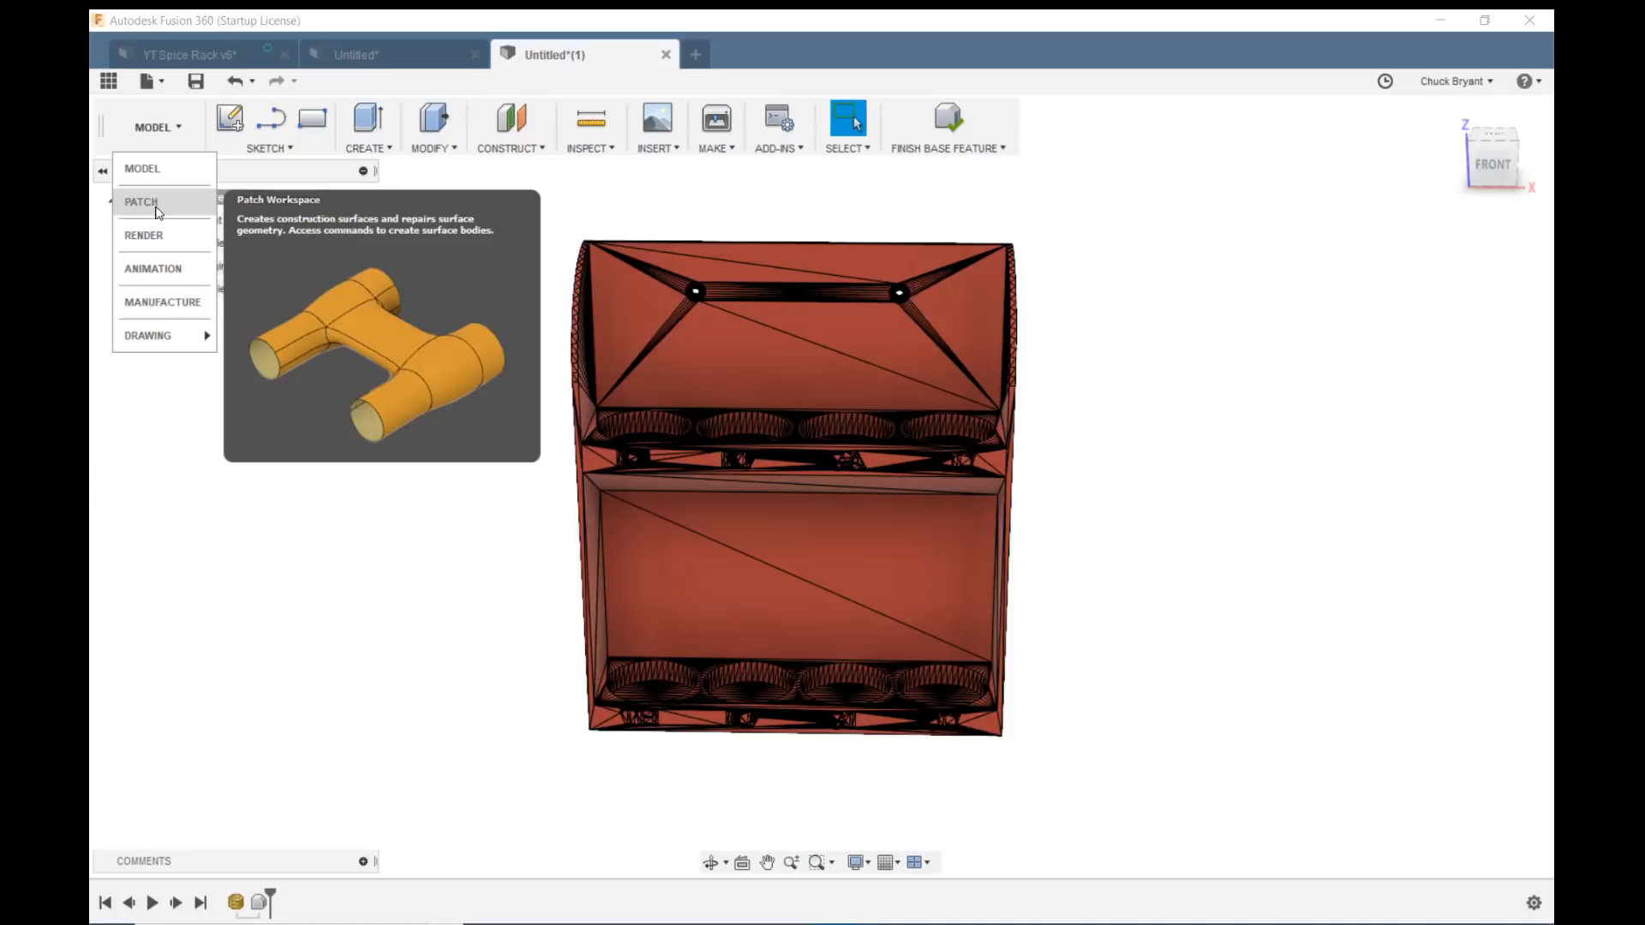
left_click(141, 202)
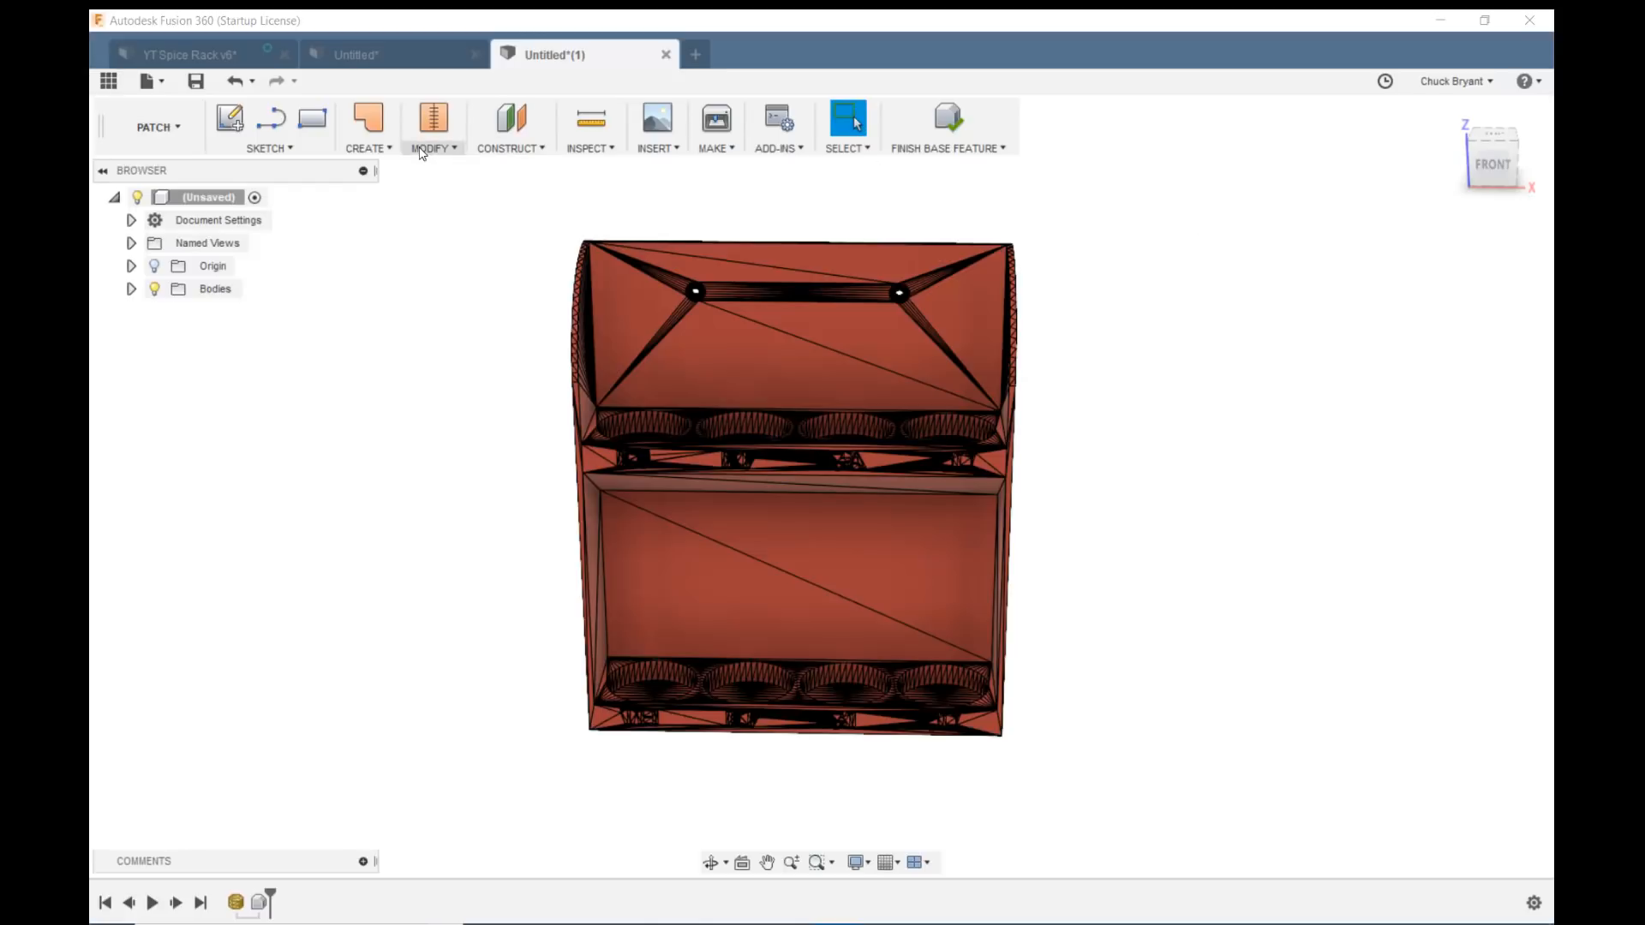
Merge the triangulated faces on the rack's upper back wall into one smooth surface.
left_click(431, 126)
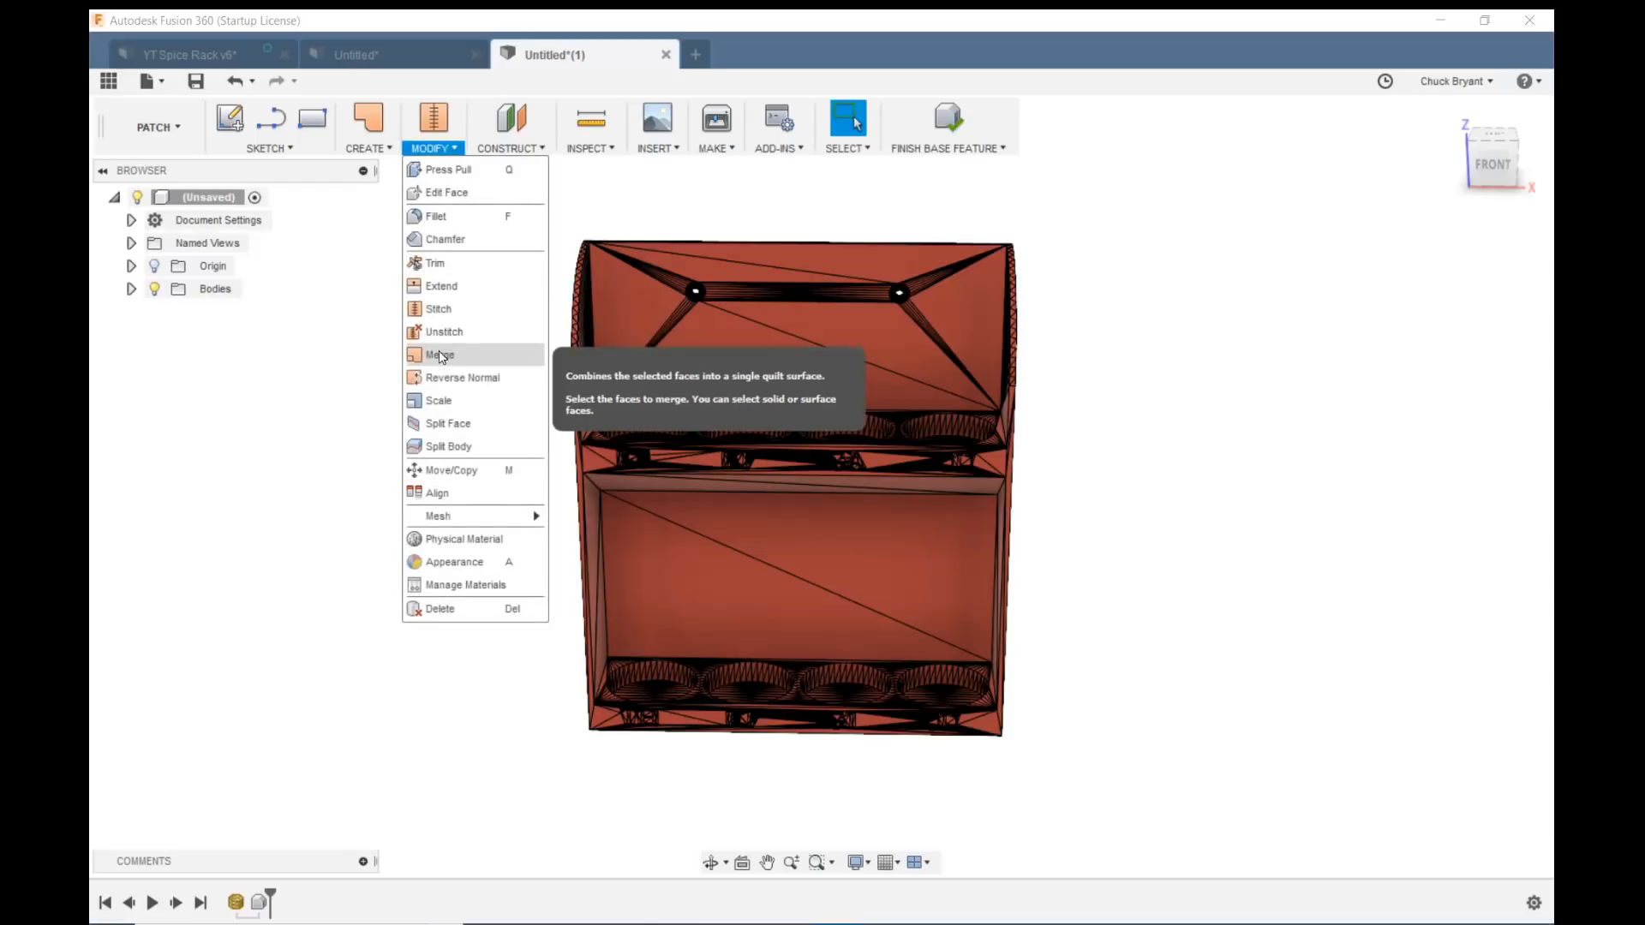
left_click(440, 355)
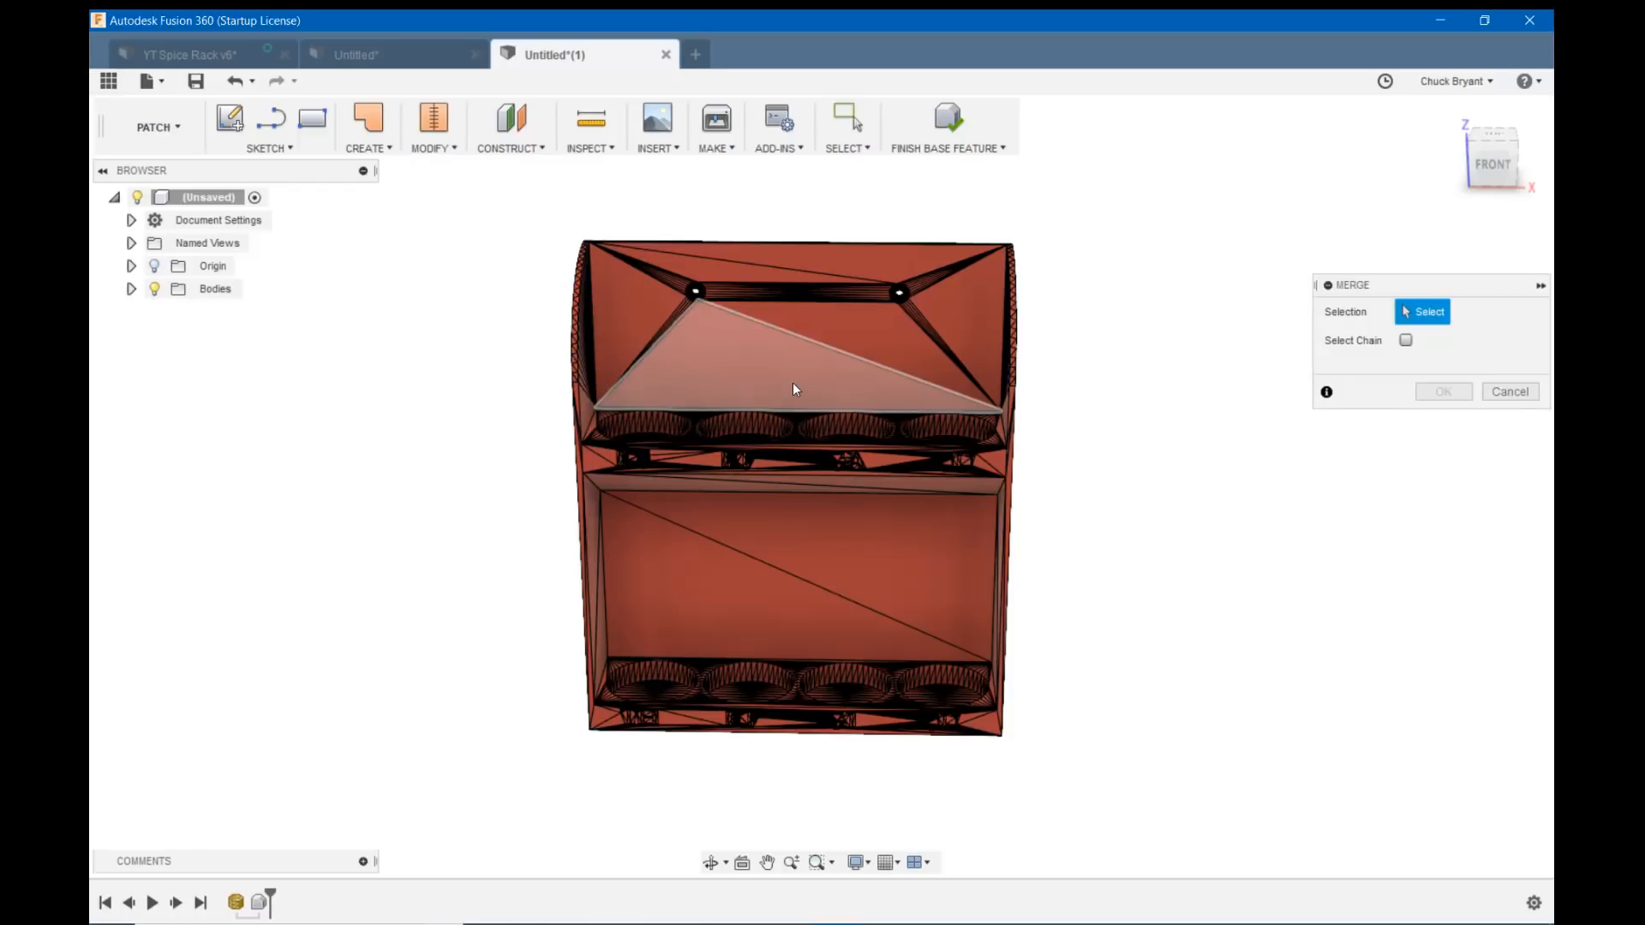
left_click(703, 346)
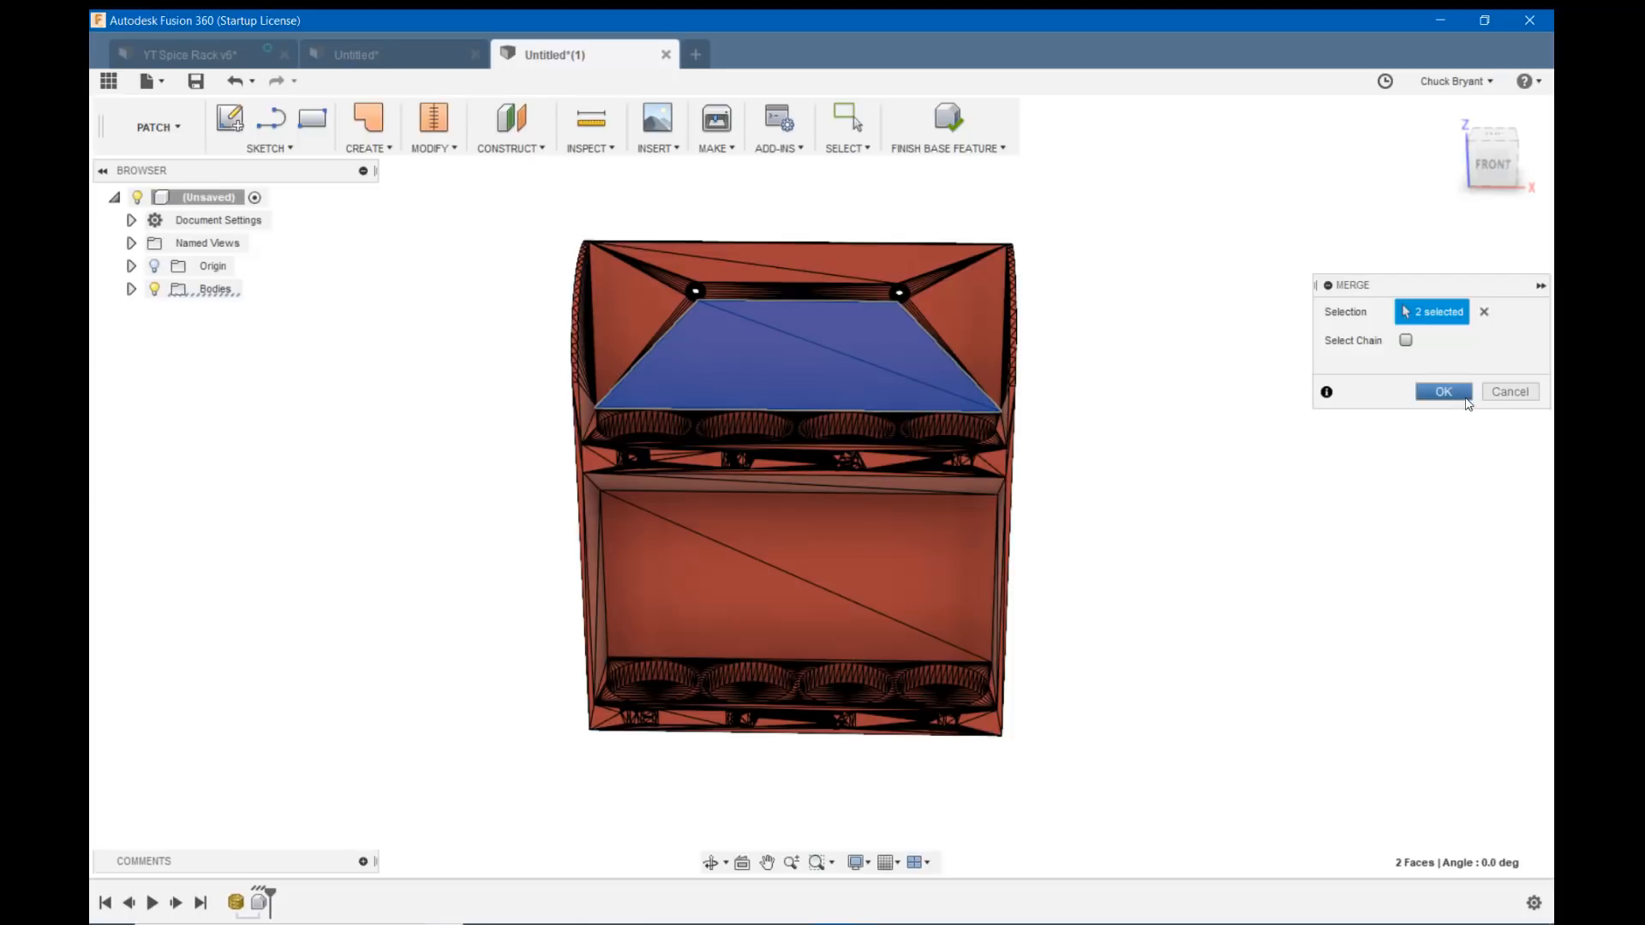
left_click(1443, 392)
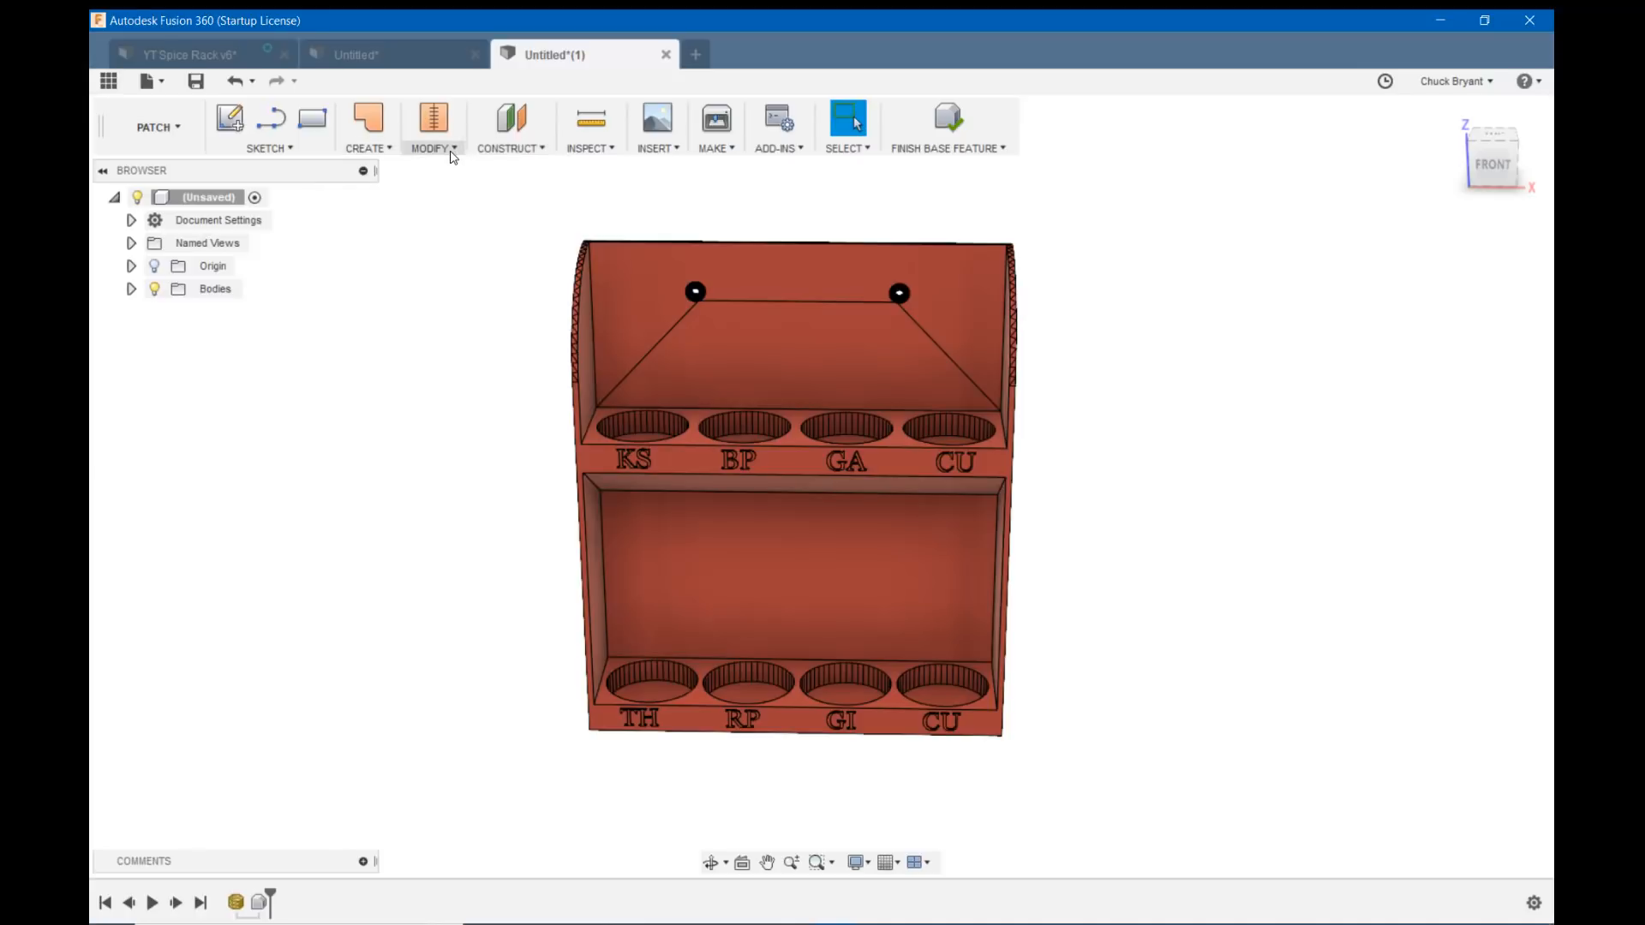
Run another face merge, then finish the base feature.
left_click(431, 148)
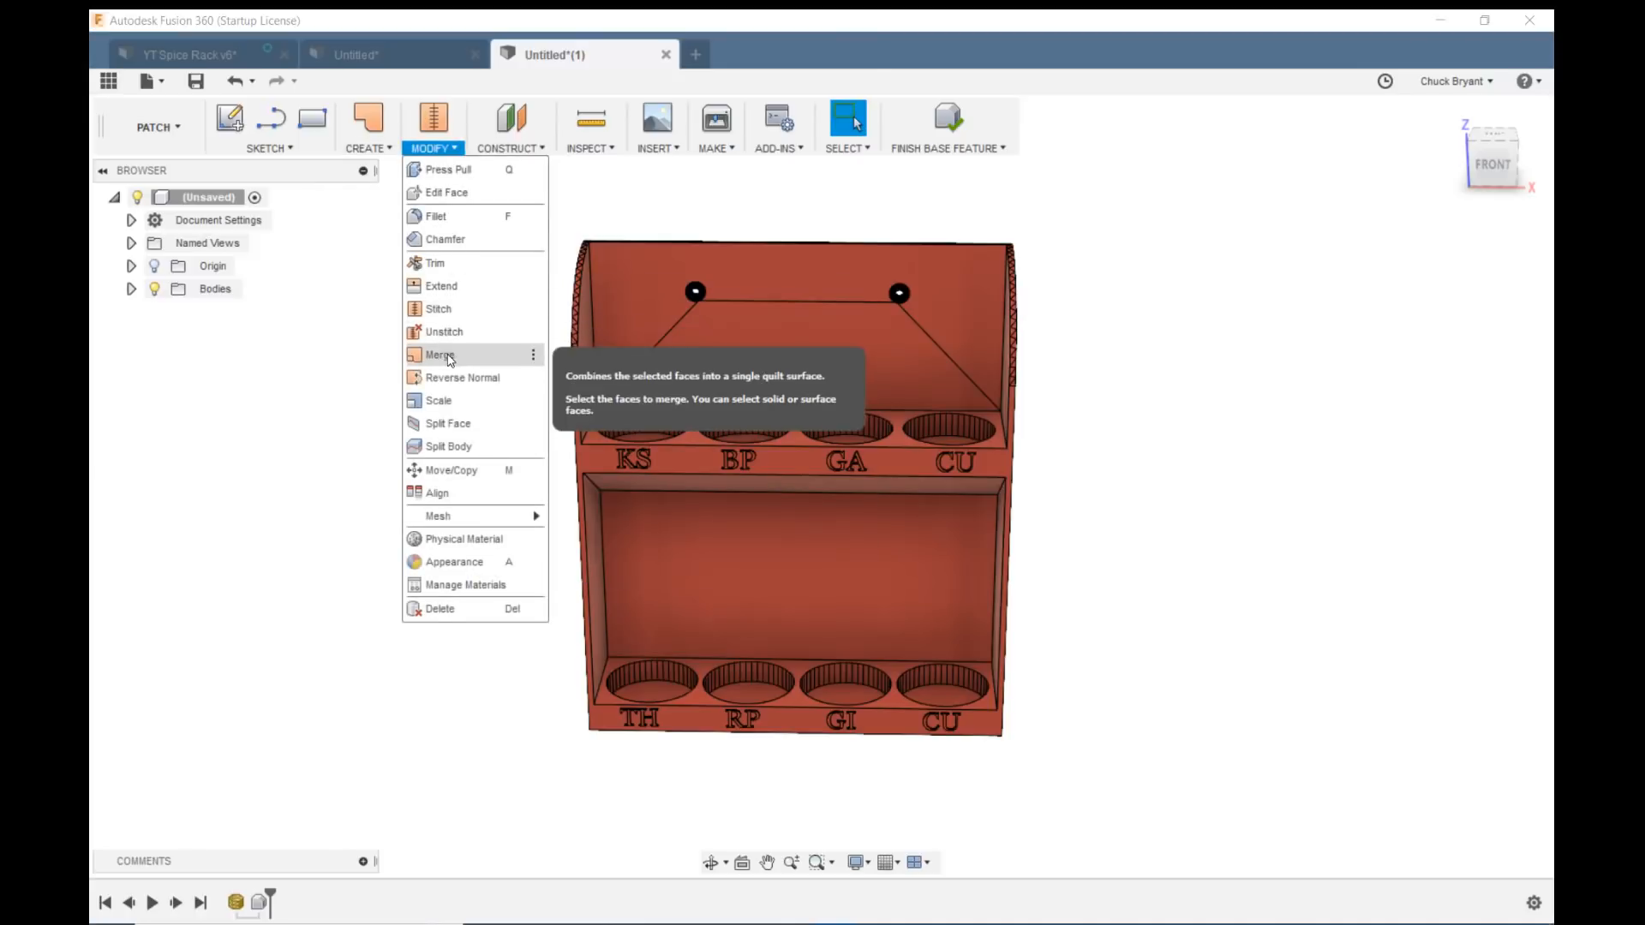
left_click(439, 354)
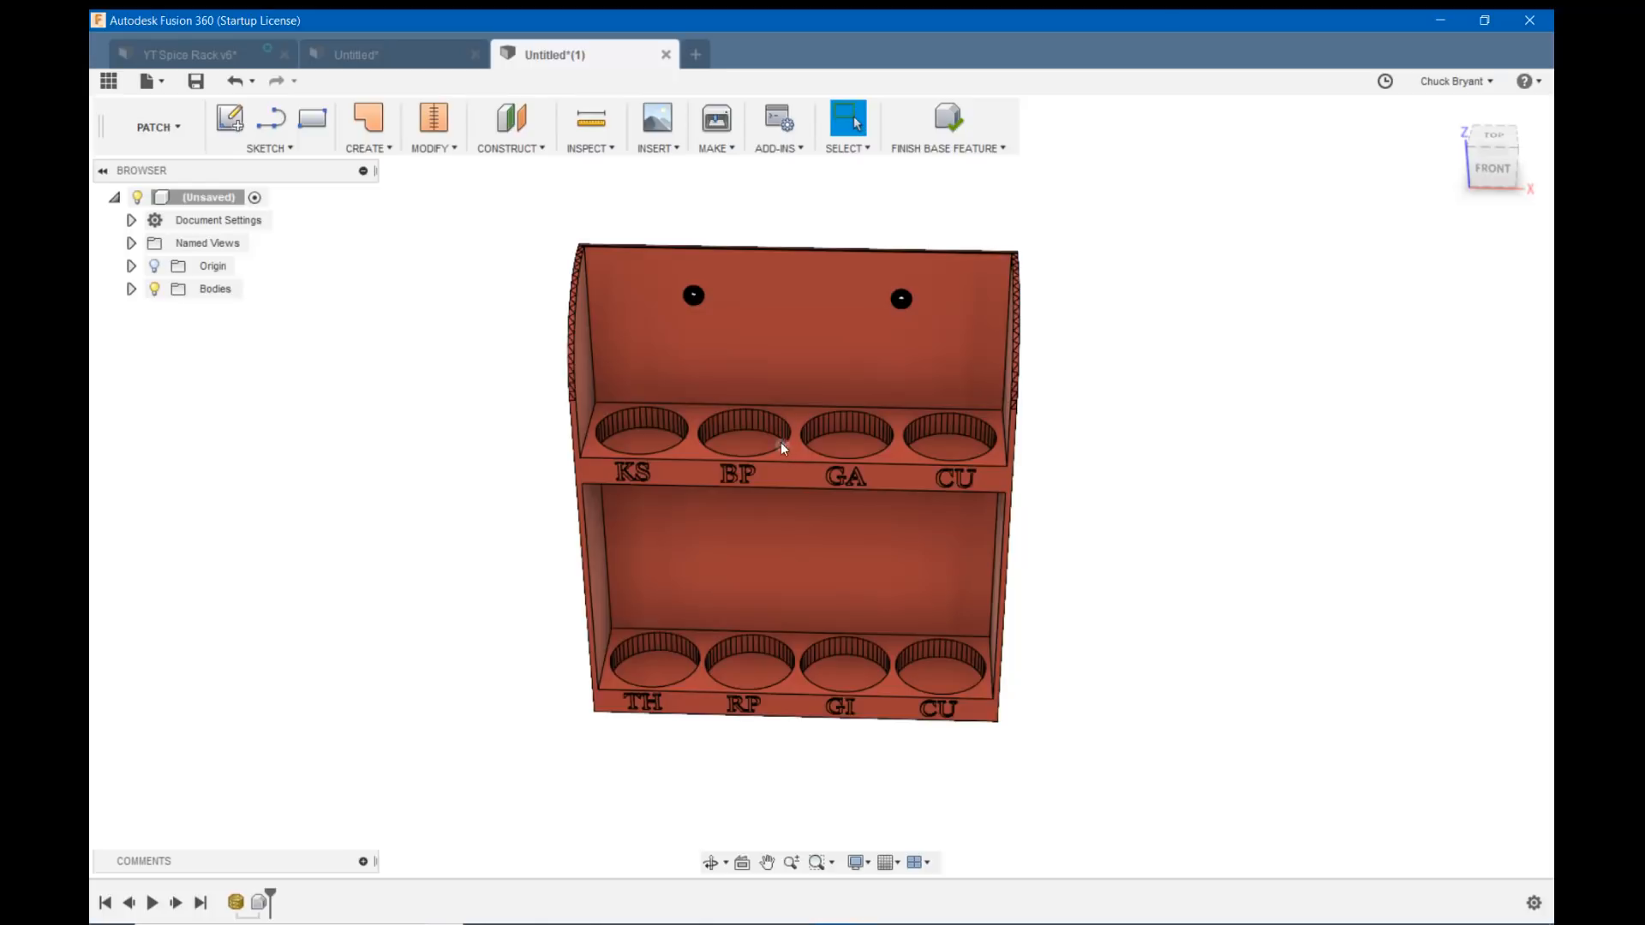
mouse_move(786, 444)
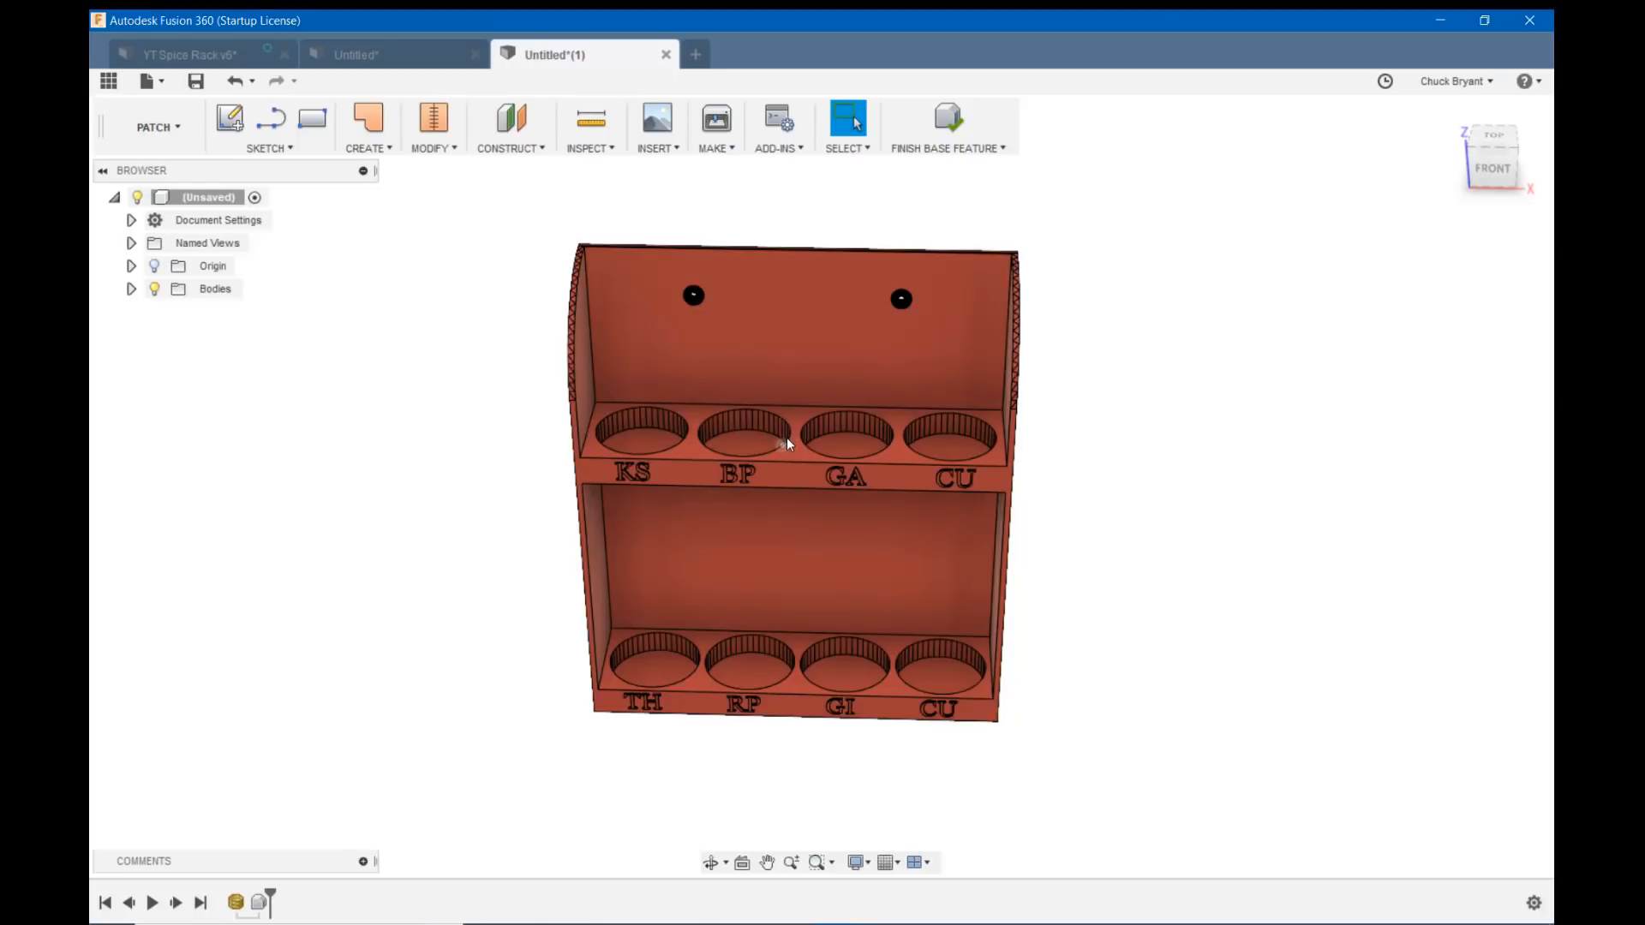
mouse_move(1162, 378)
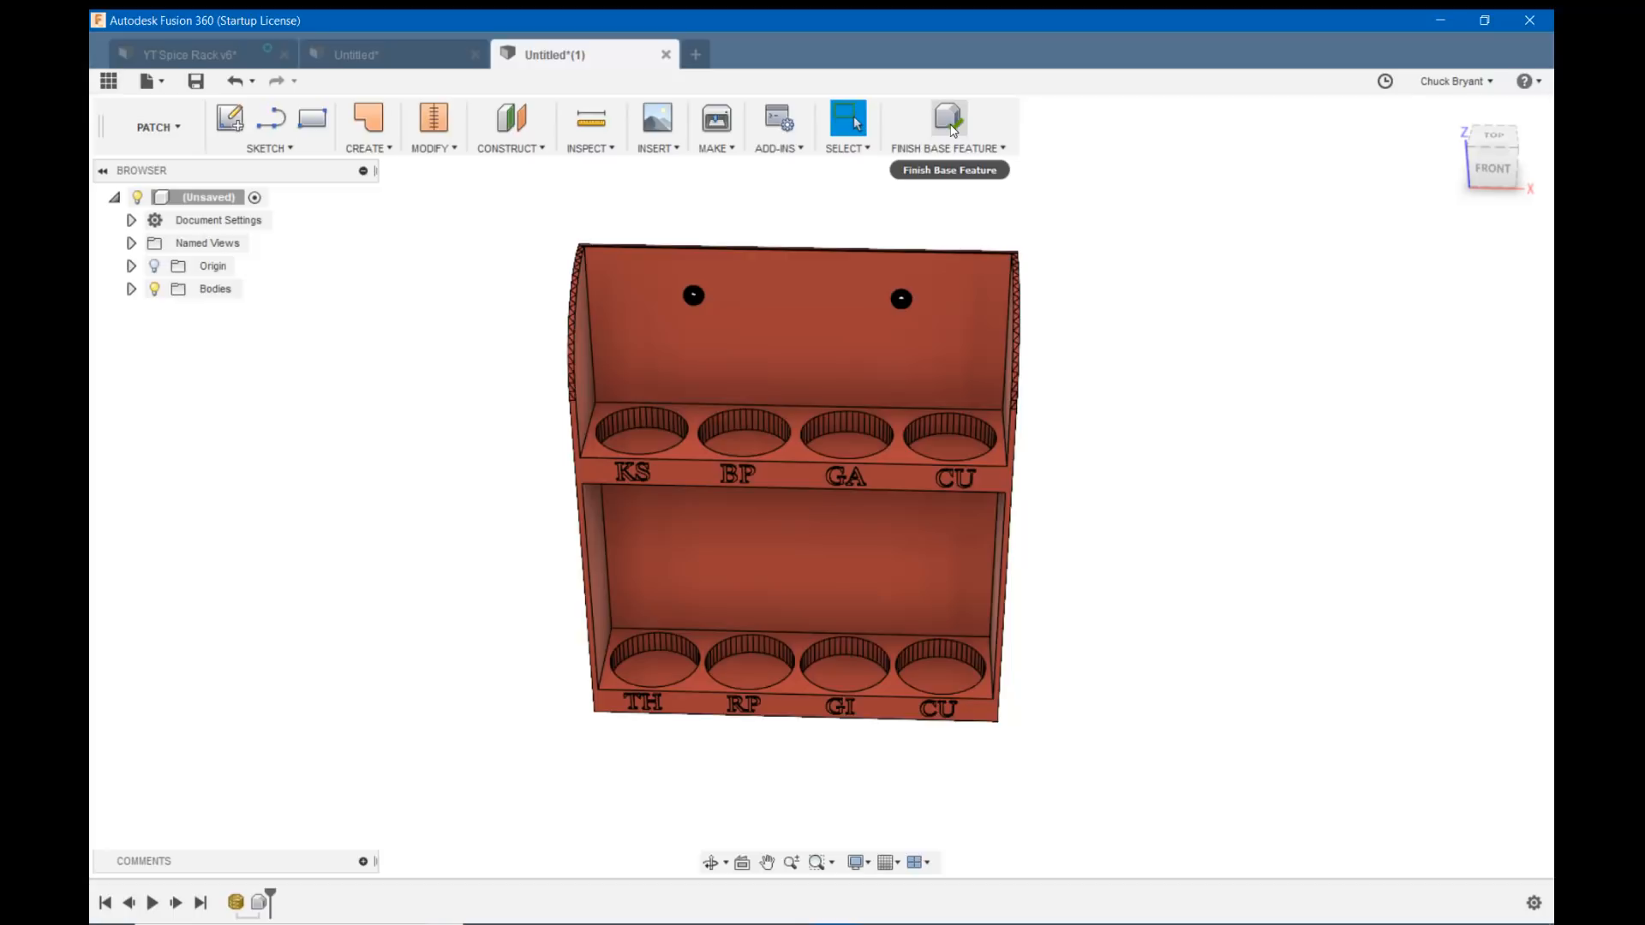
mouse_move(949, 121)
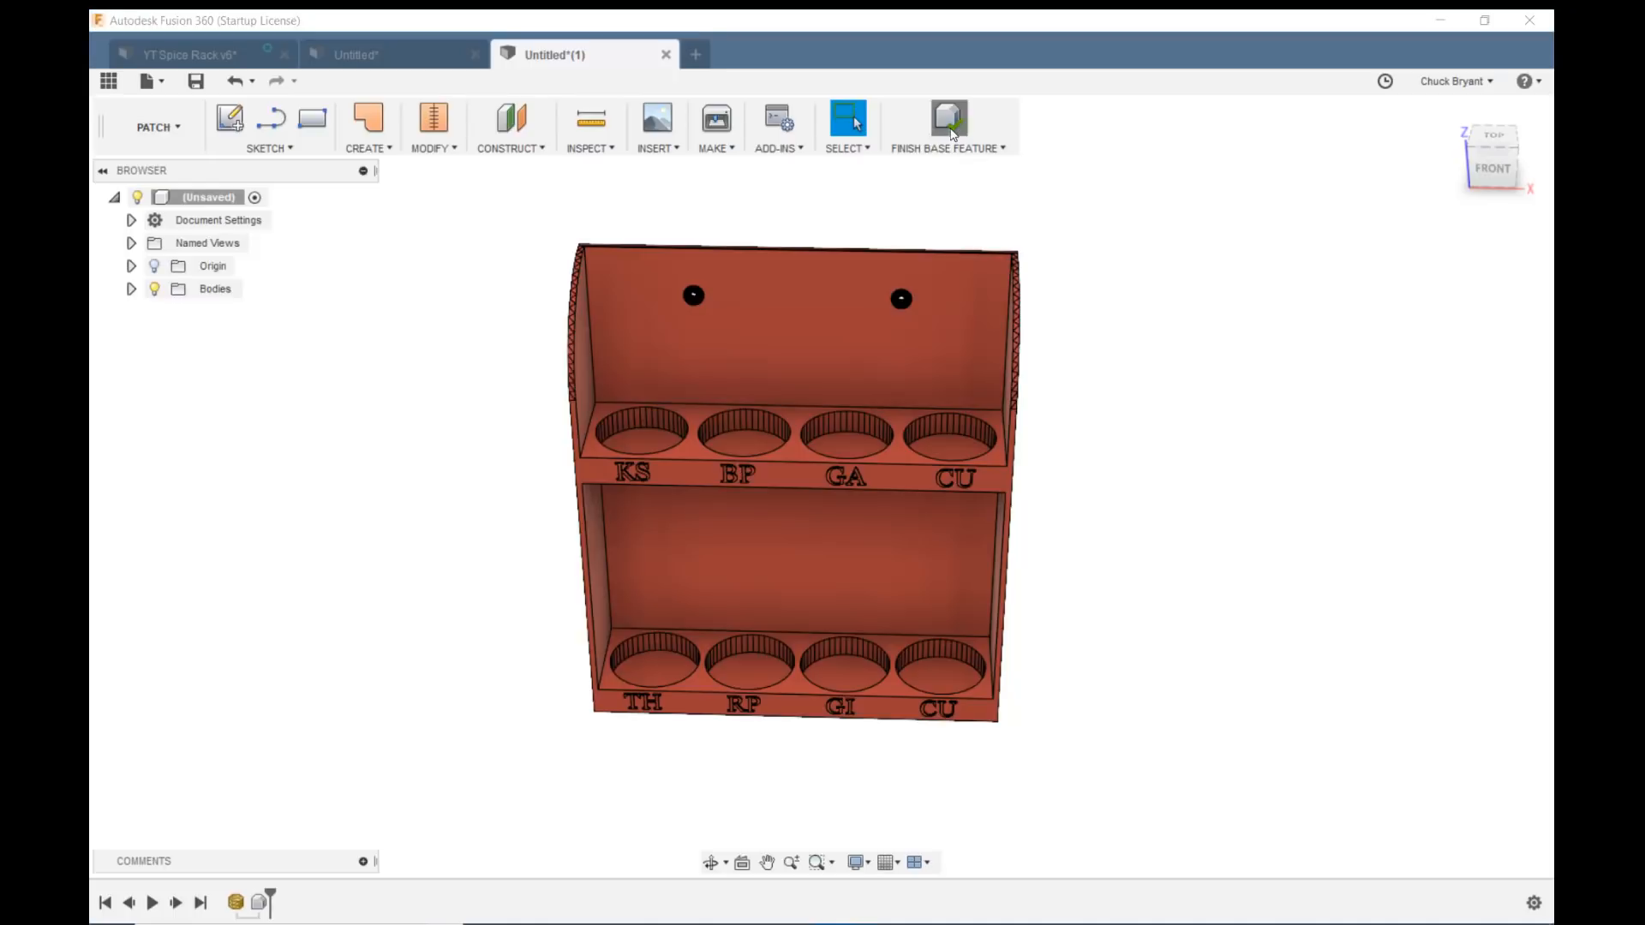
left_click(948, 121)
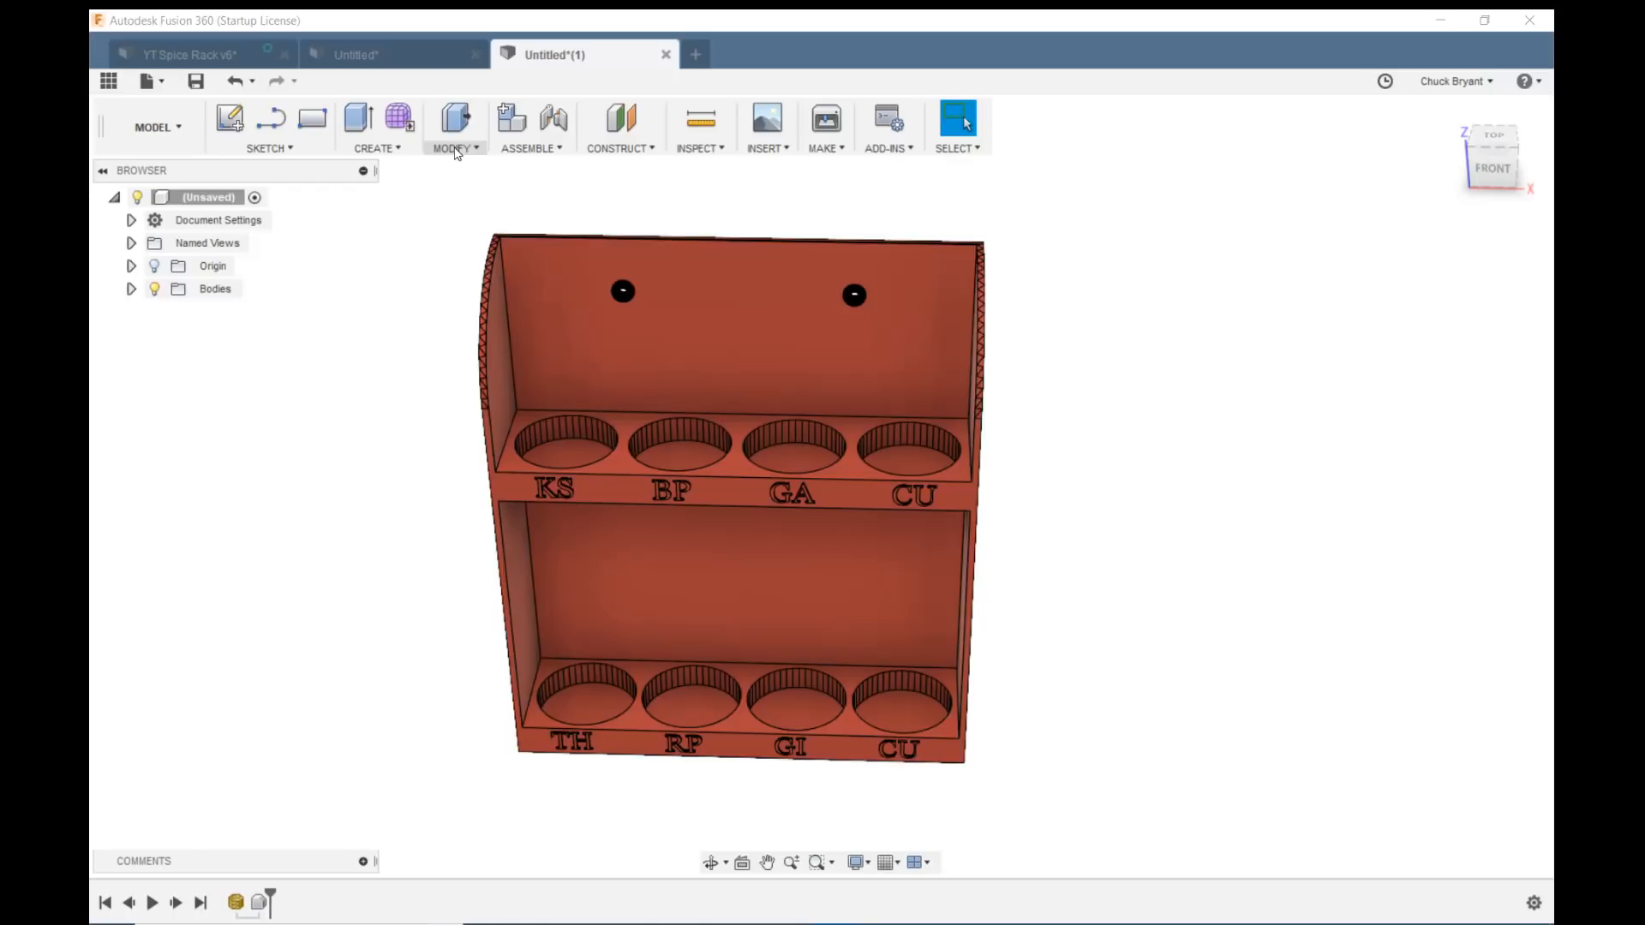
Add a user parameter 'SpiceHole' with expression 48 mm in Change Parameters.
left_click(453, 146)
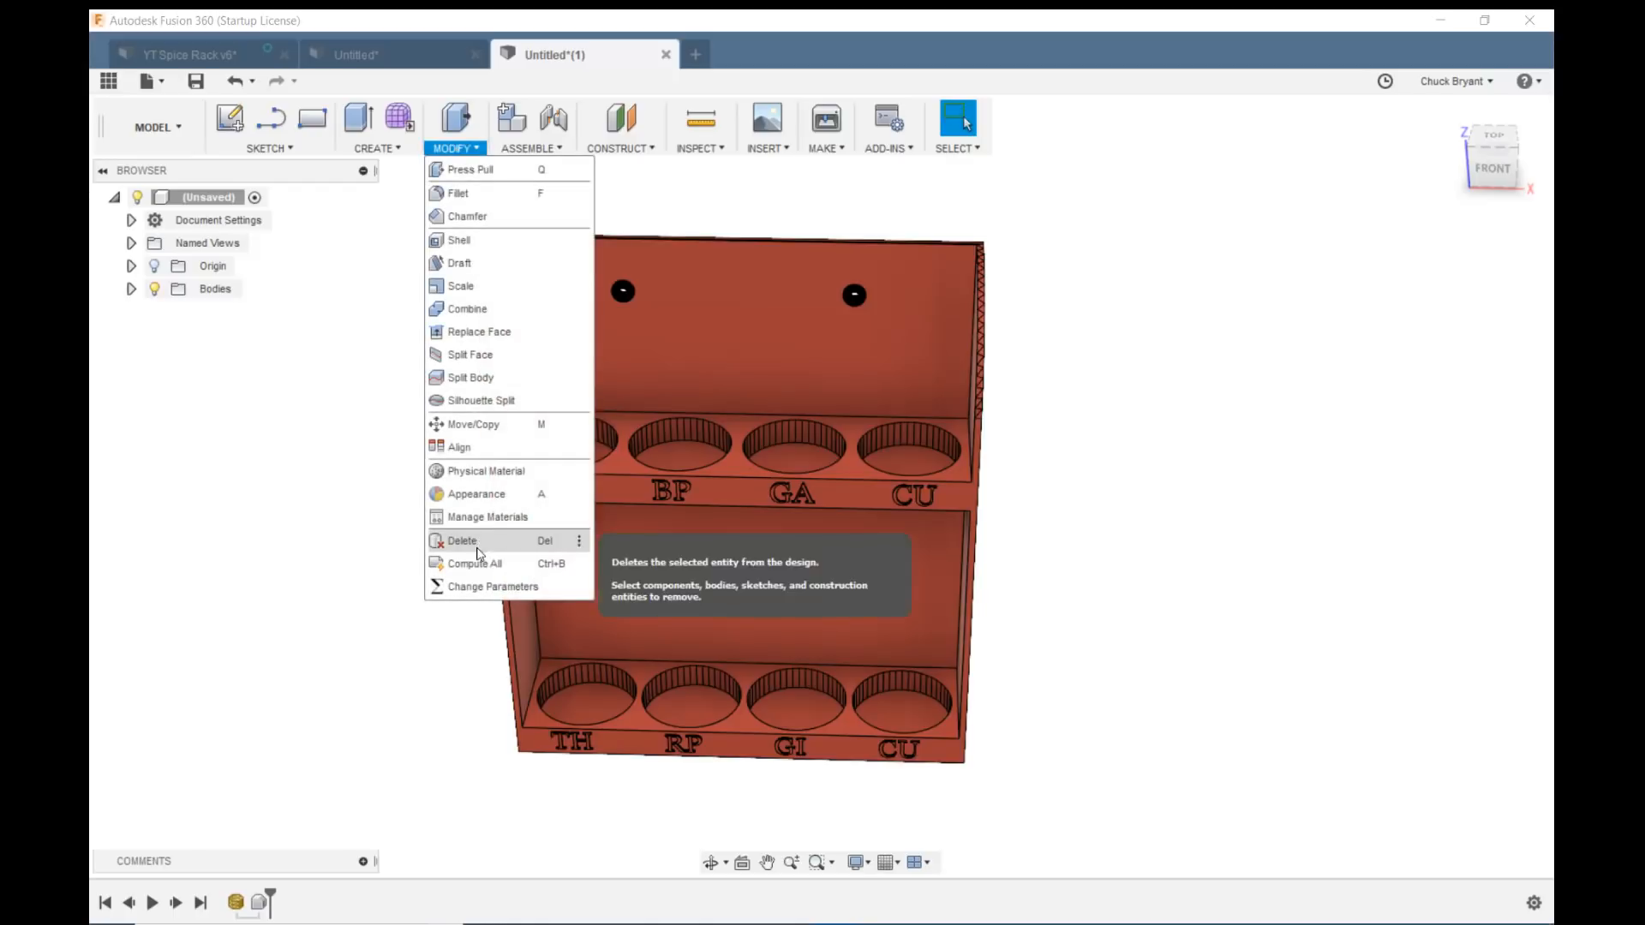
left_click(494, 585)
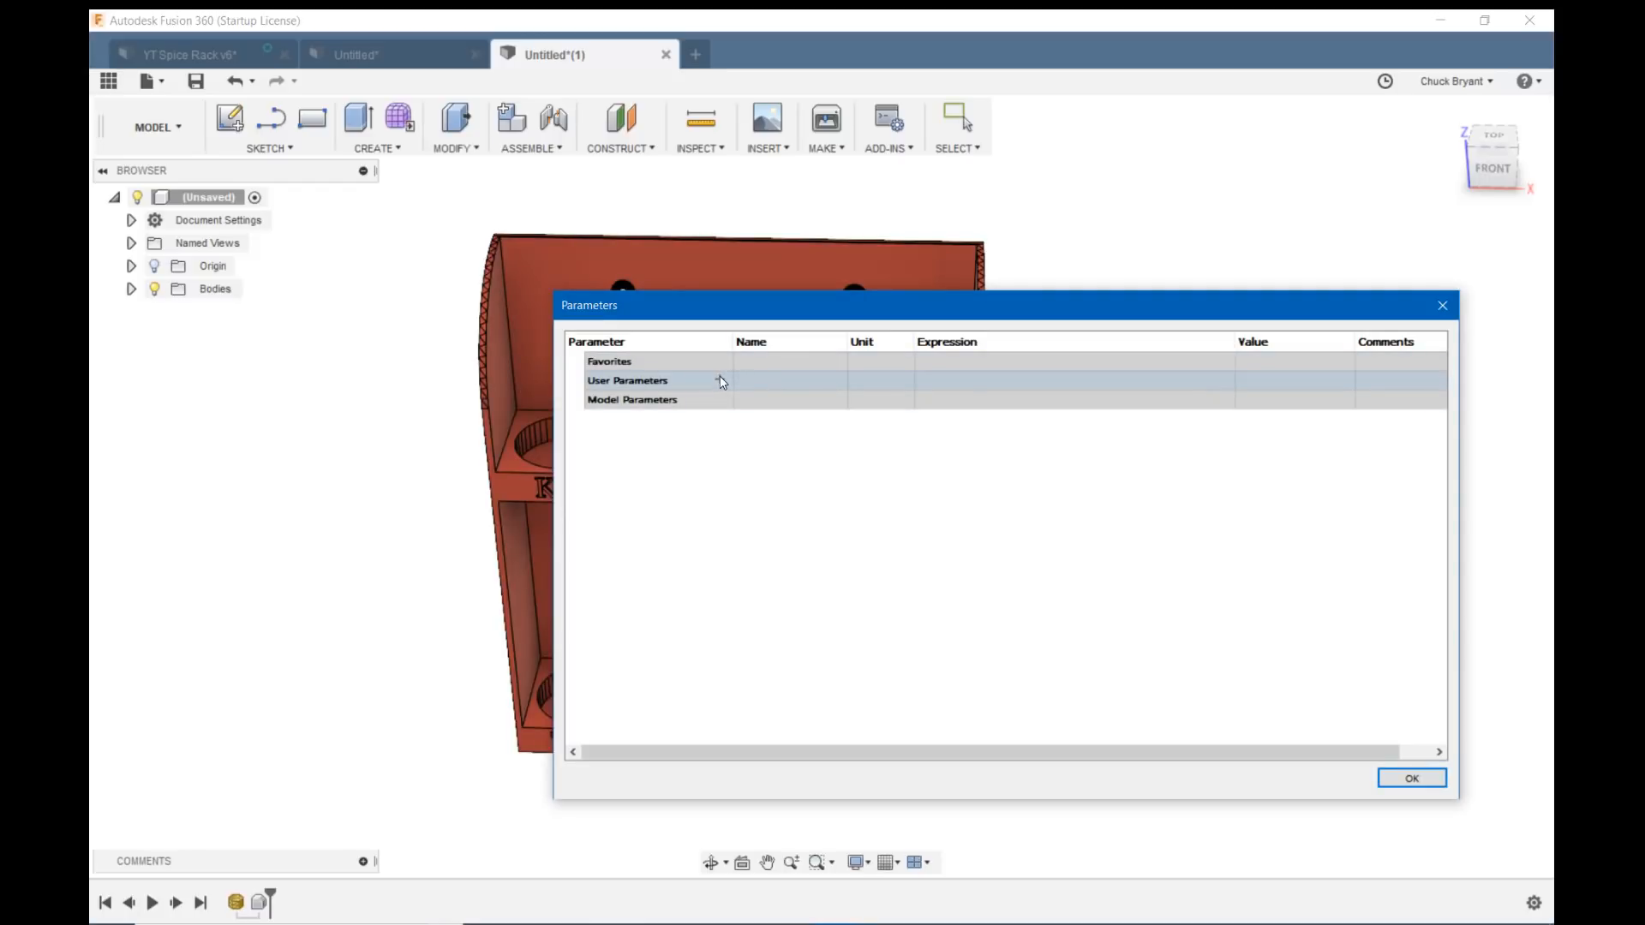
left_click(721, 379)
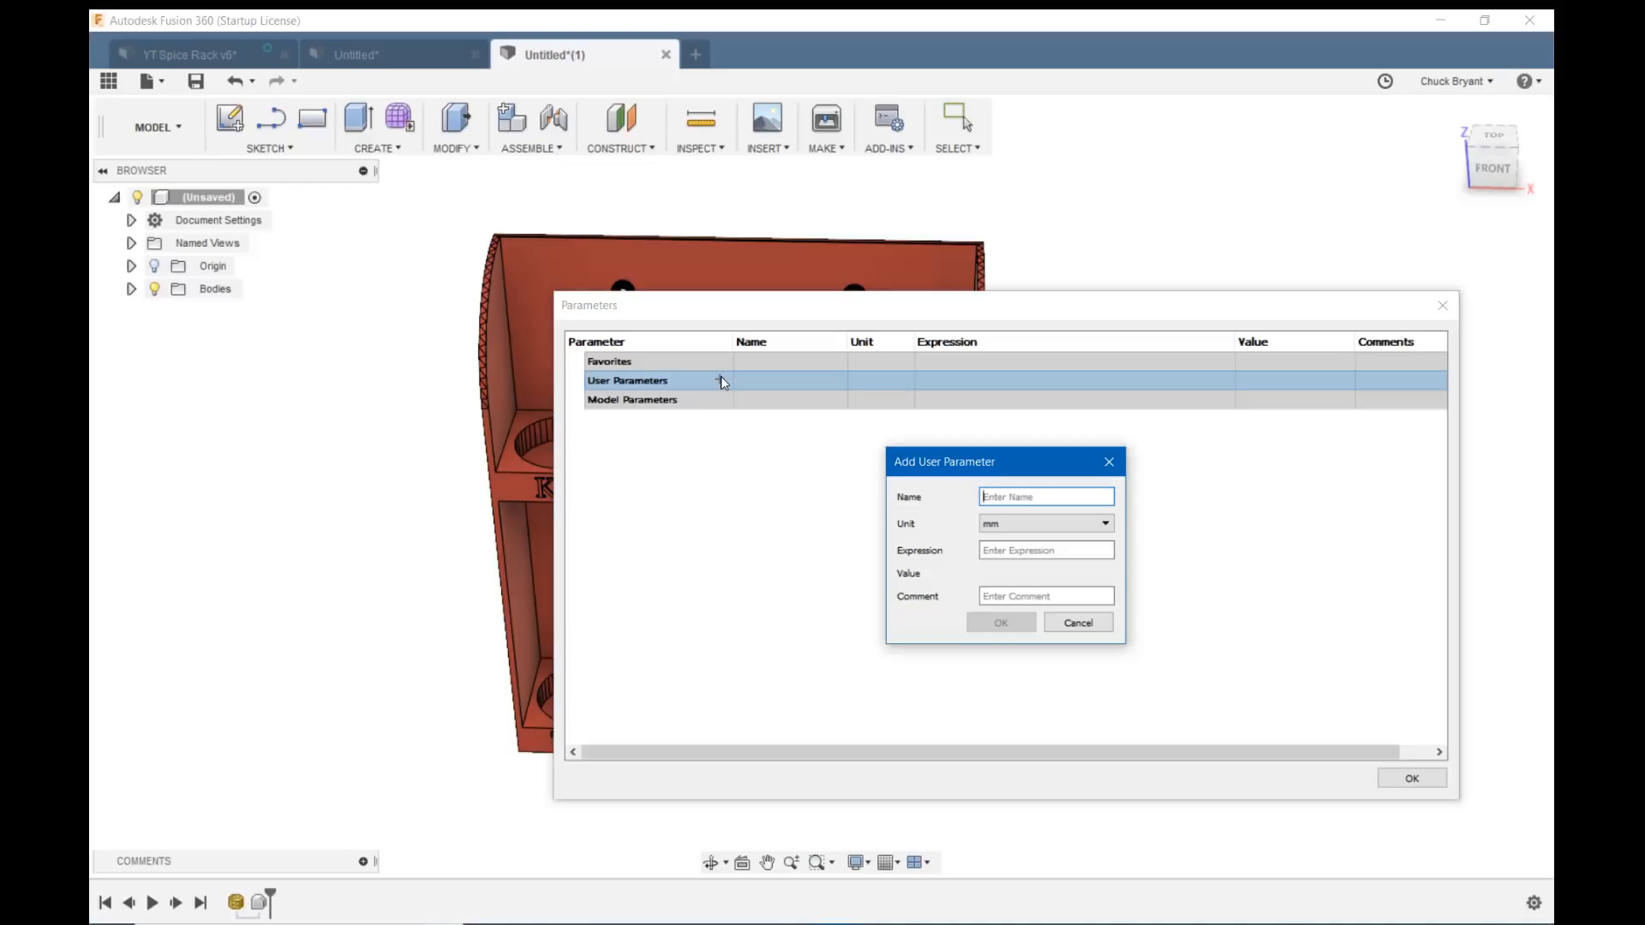
type("SpiceHole")
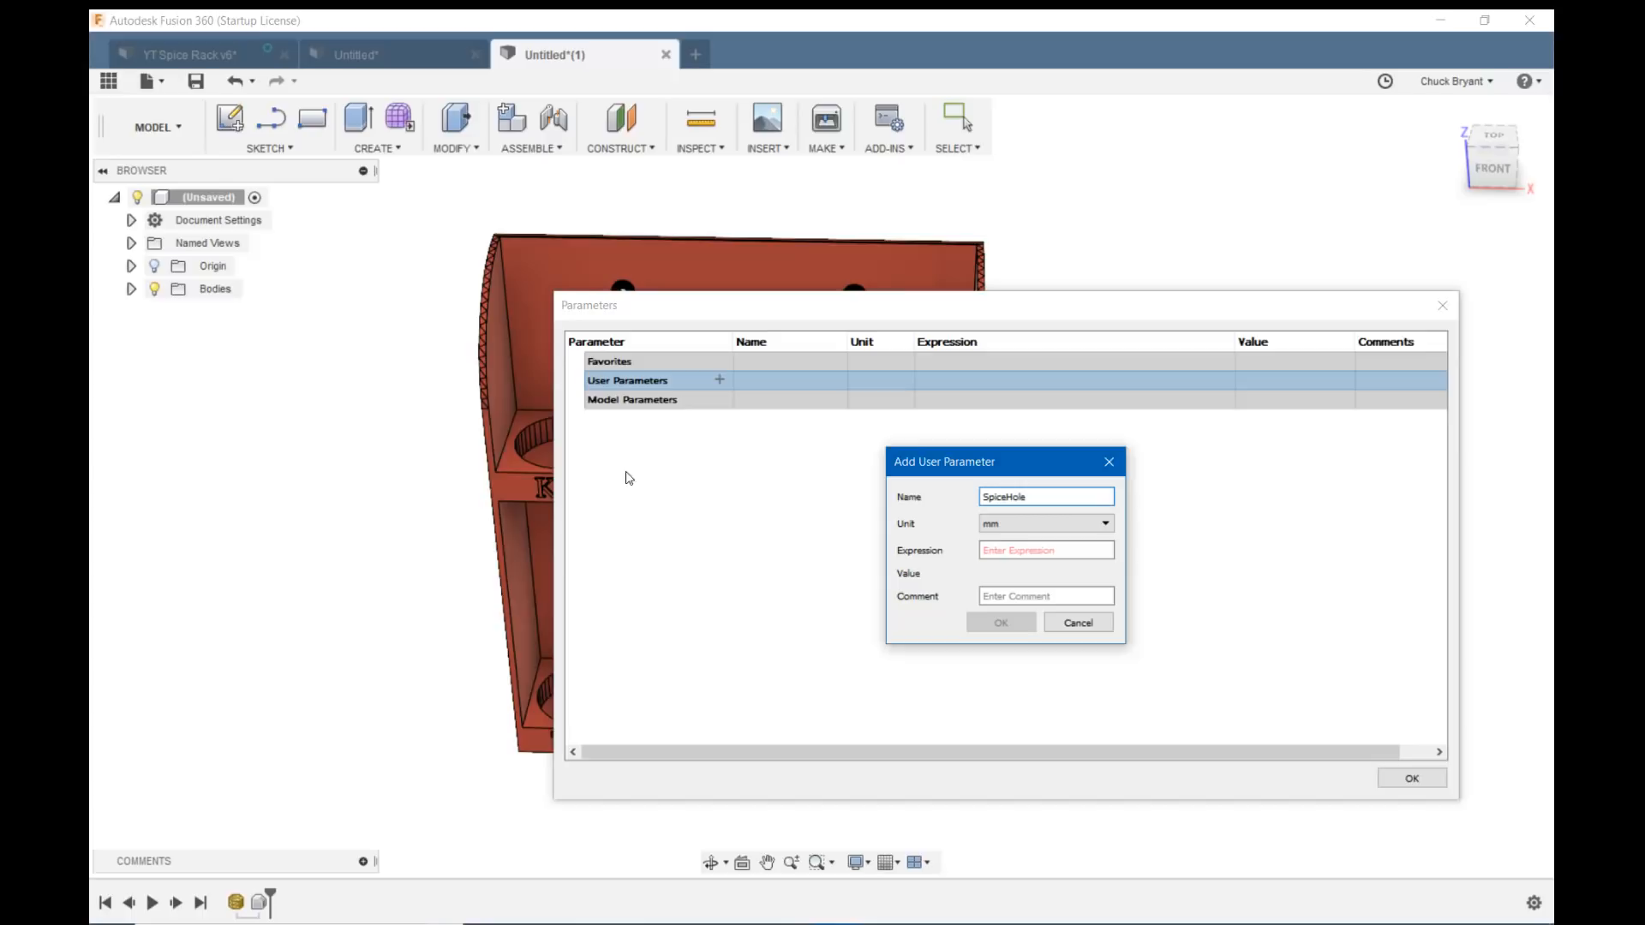
left_click(1045, 550)
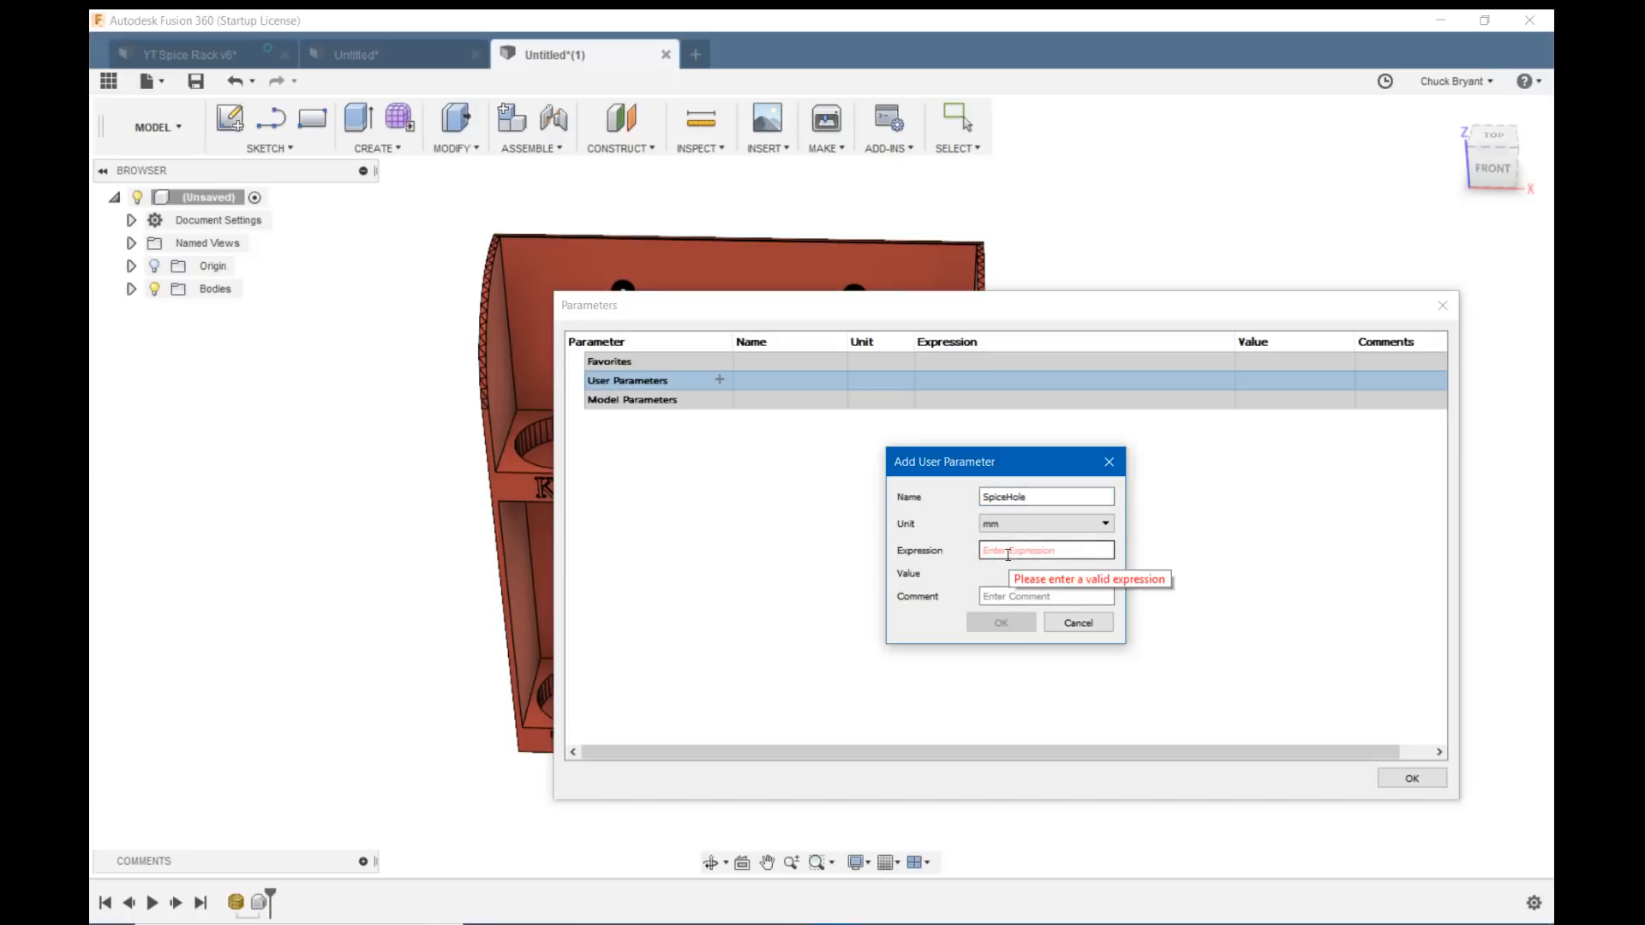
type("4")
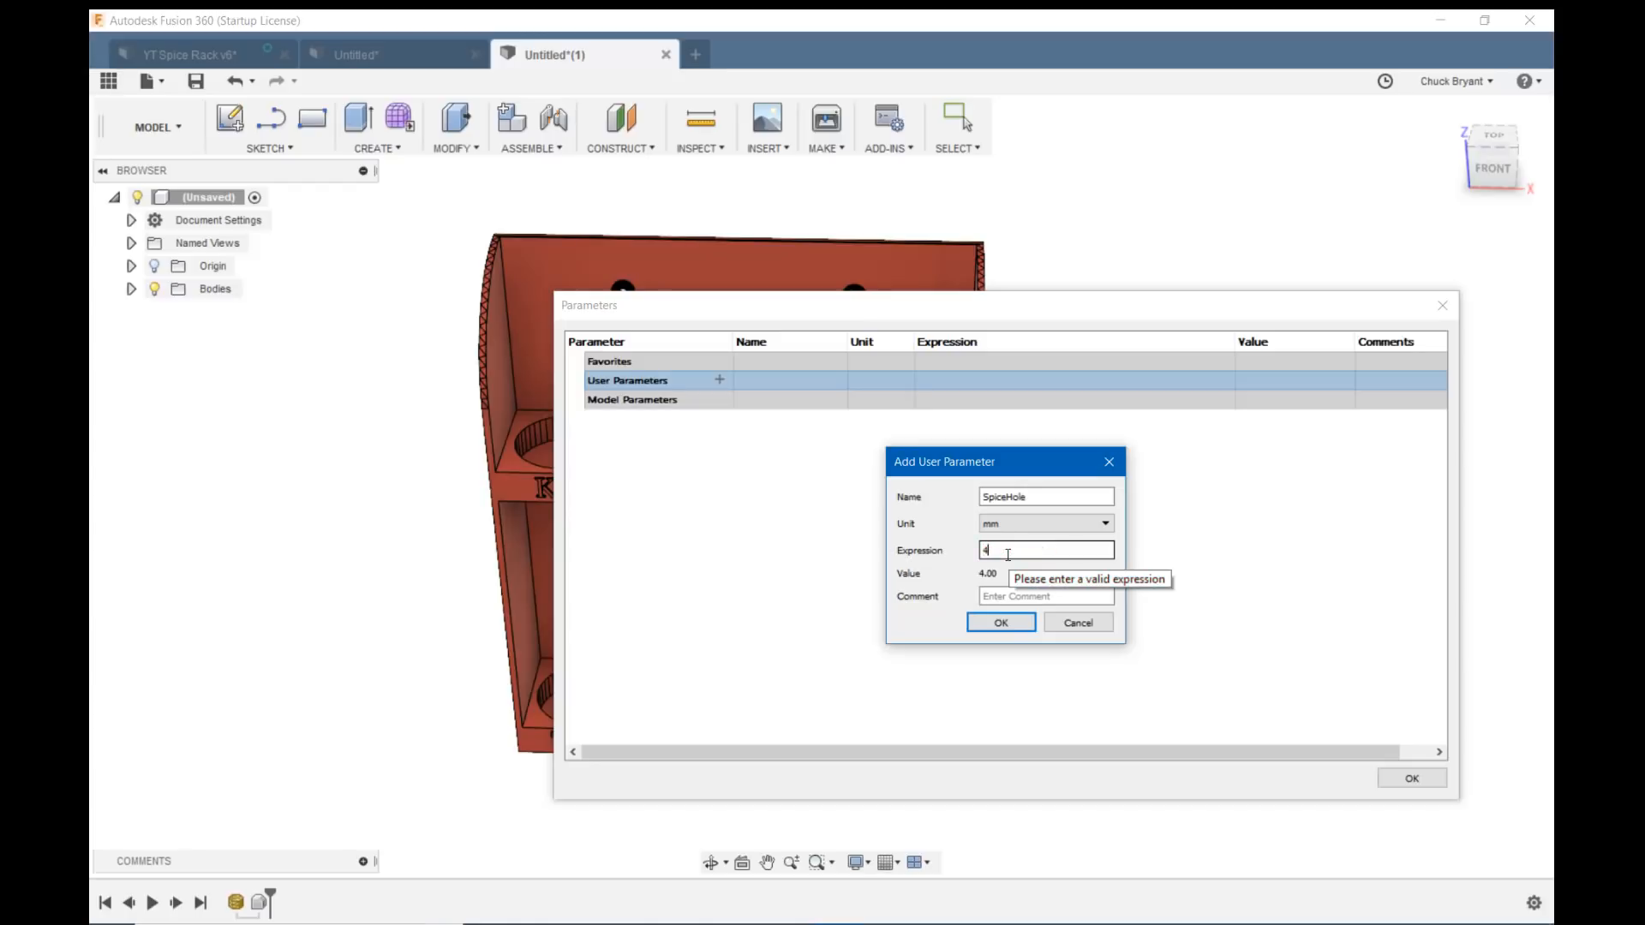
type("8")
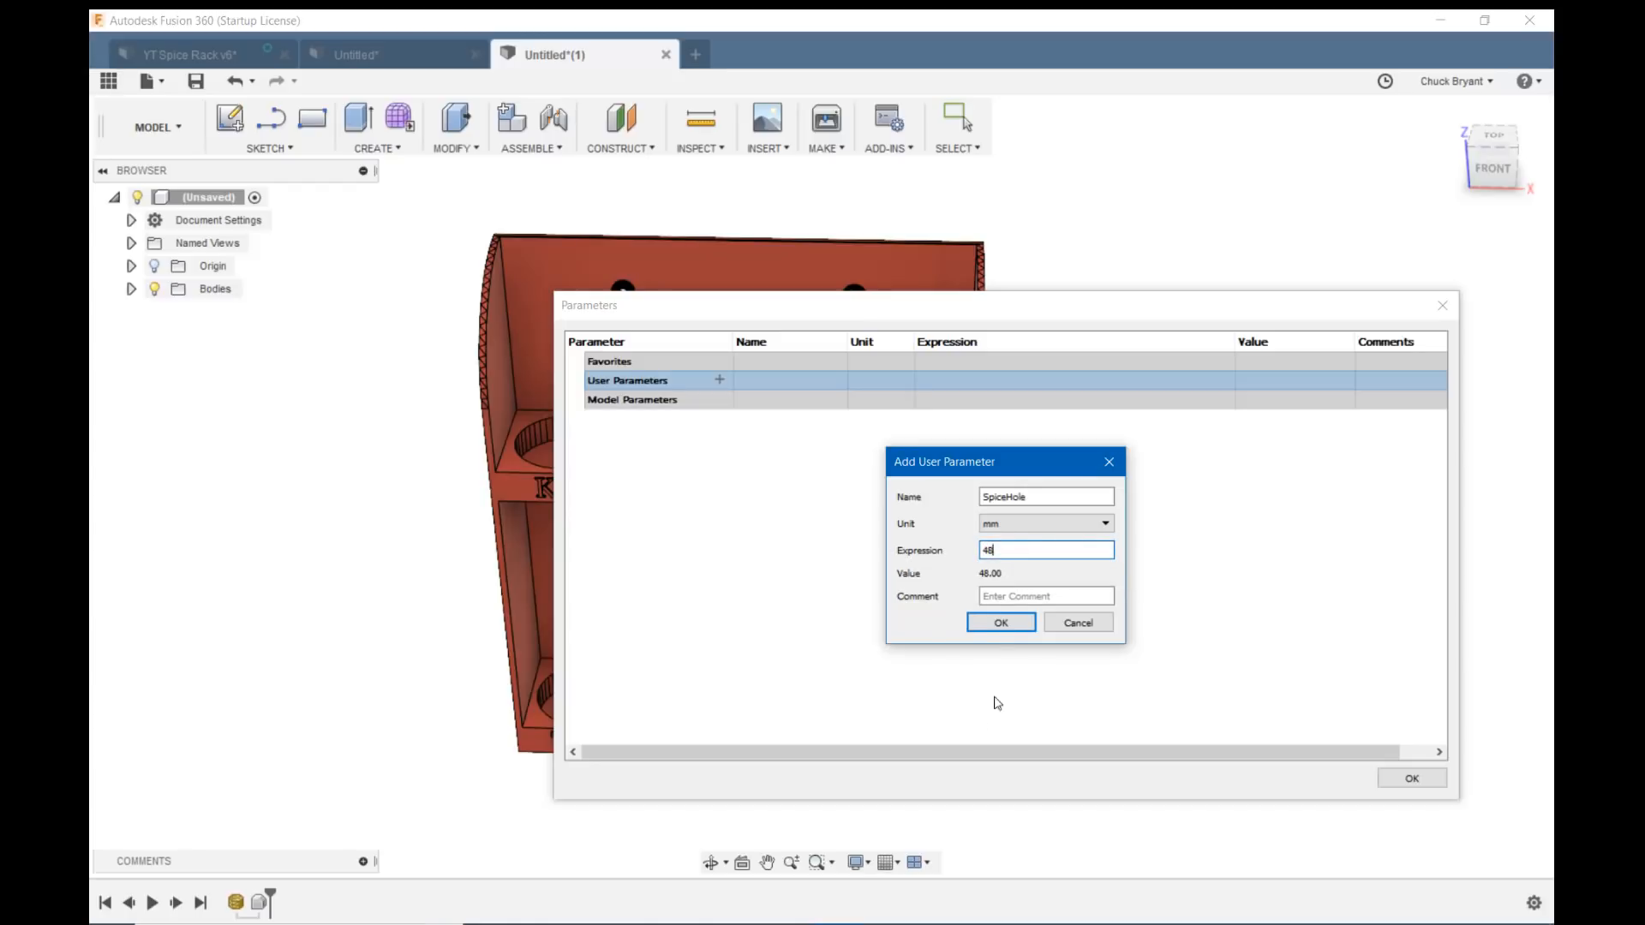
left_click(999, 622)
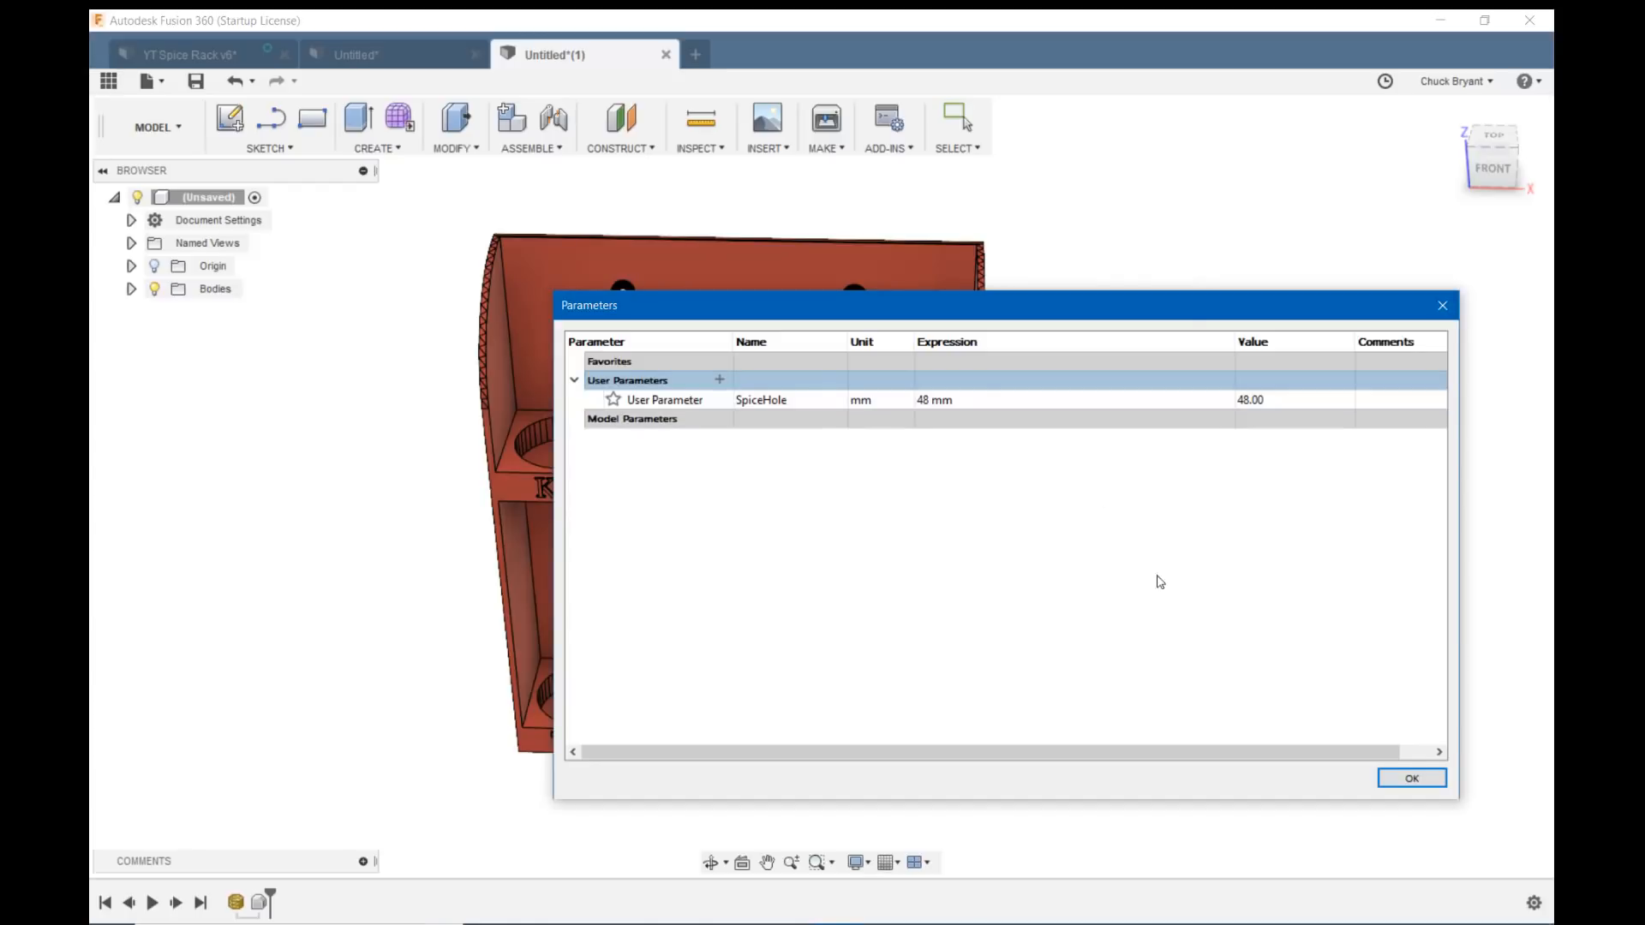
left_click(1410, 777)
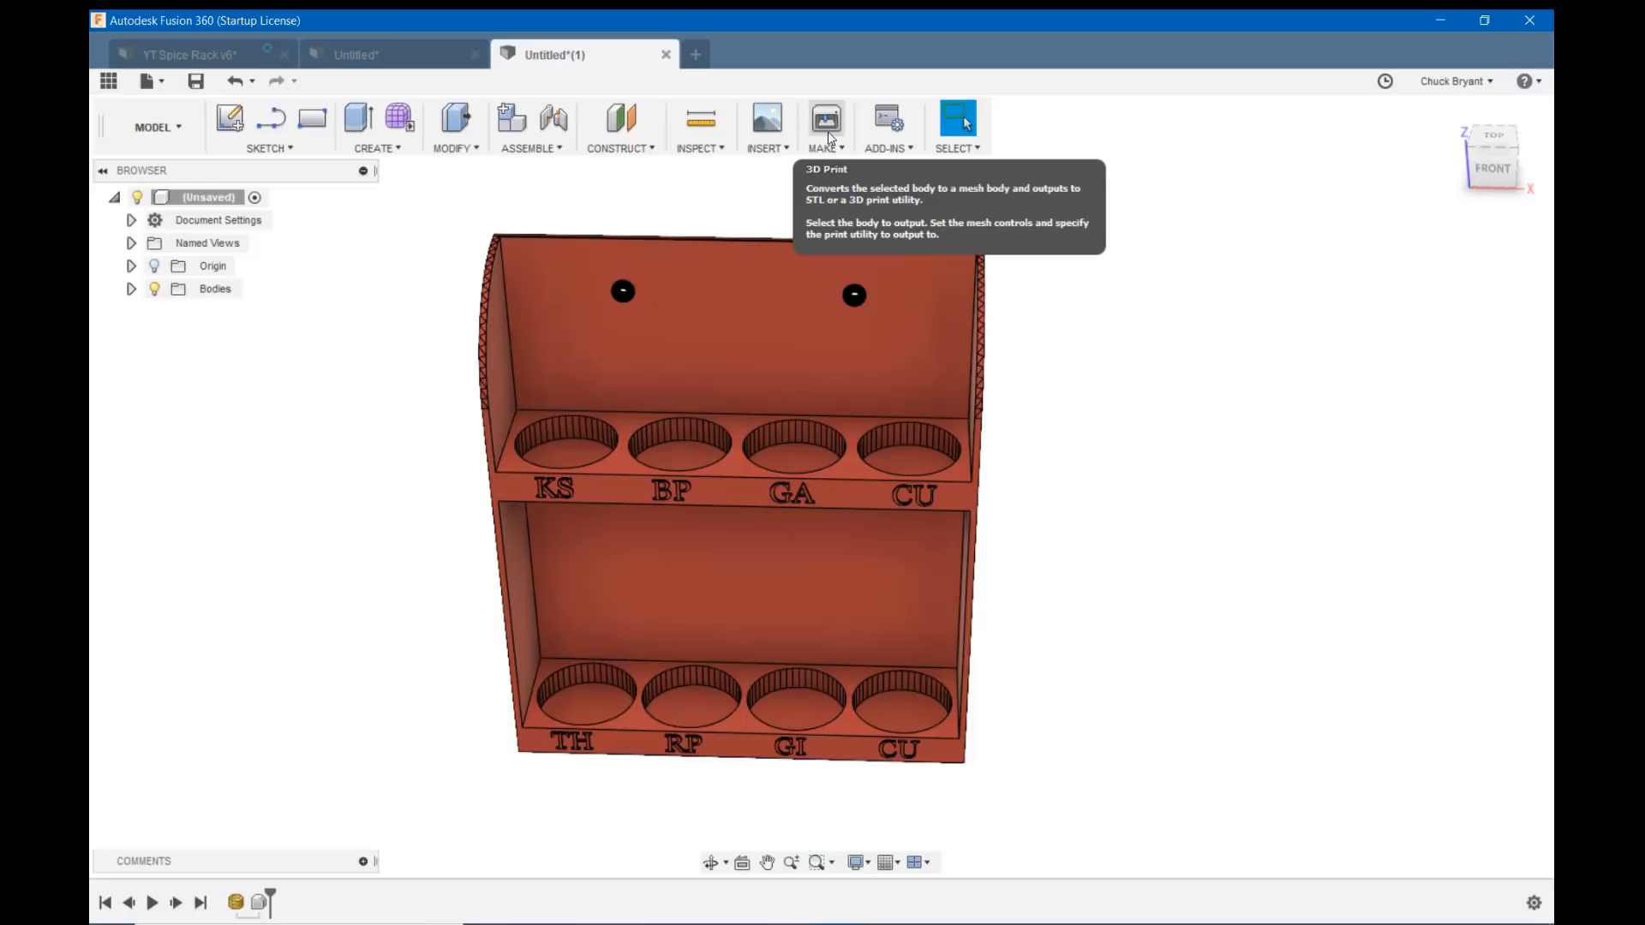
mouse_move(827, 136)
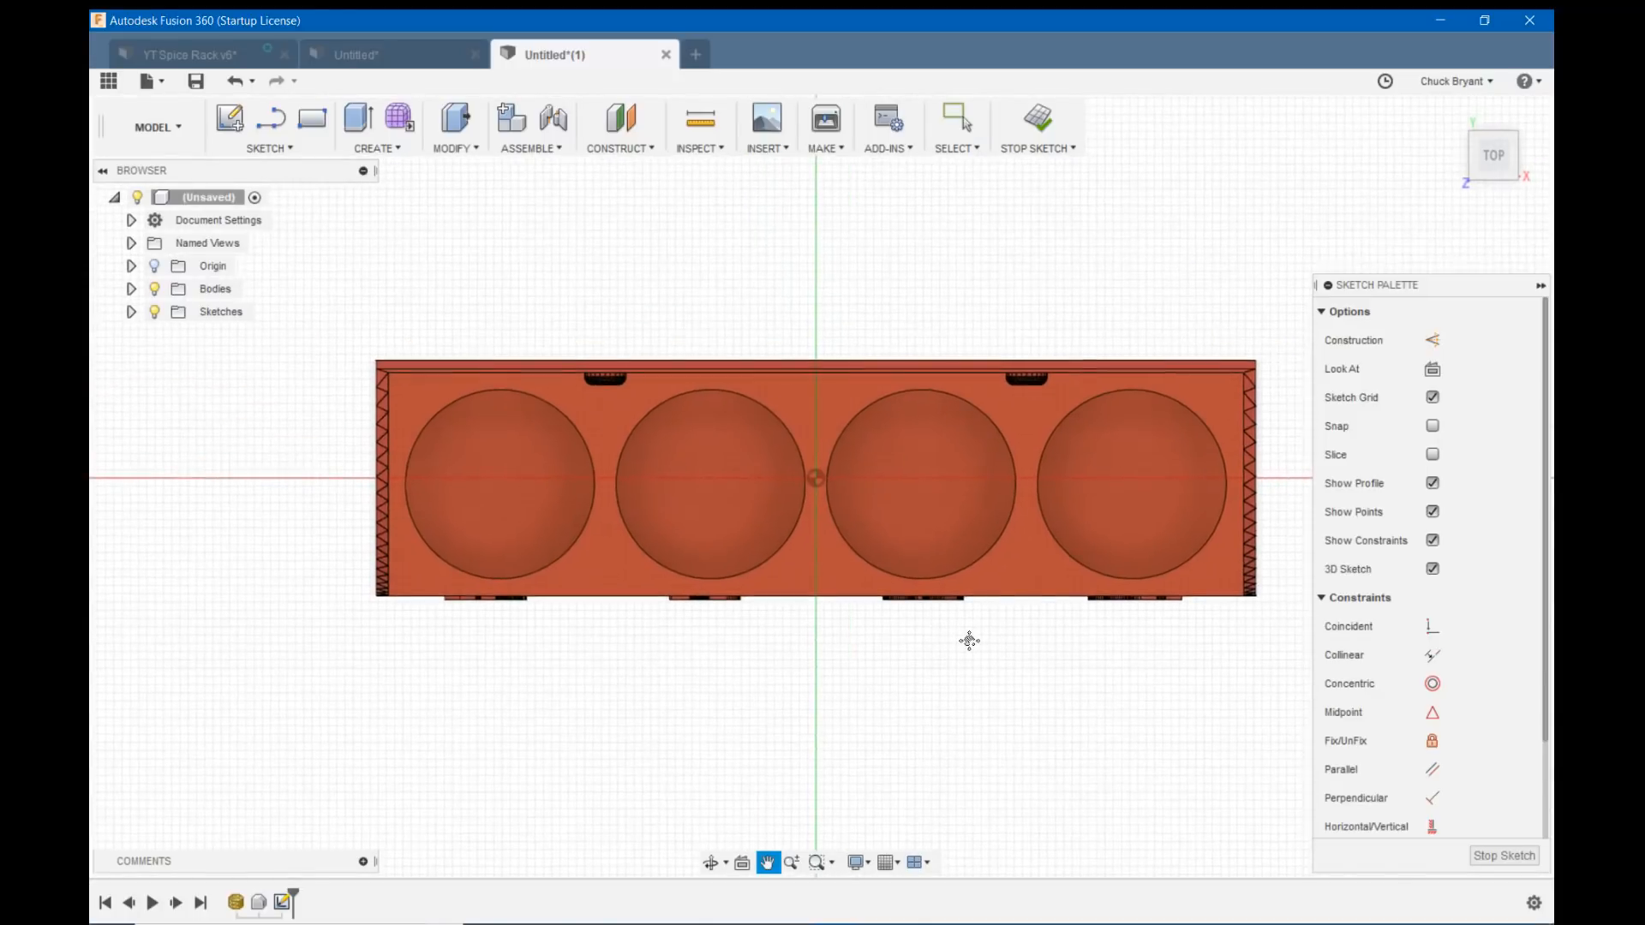
Convert the crossing vertical and horizontal sketch lines on the front face to construction geometry.
left_click(498, 482)
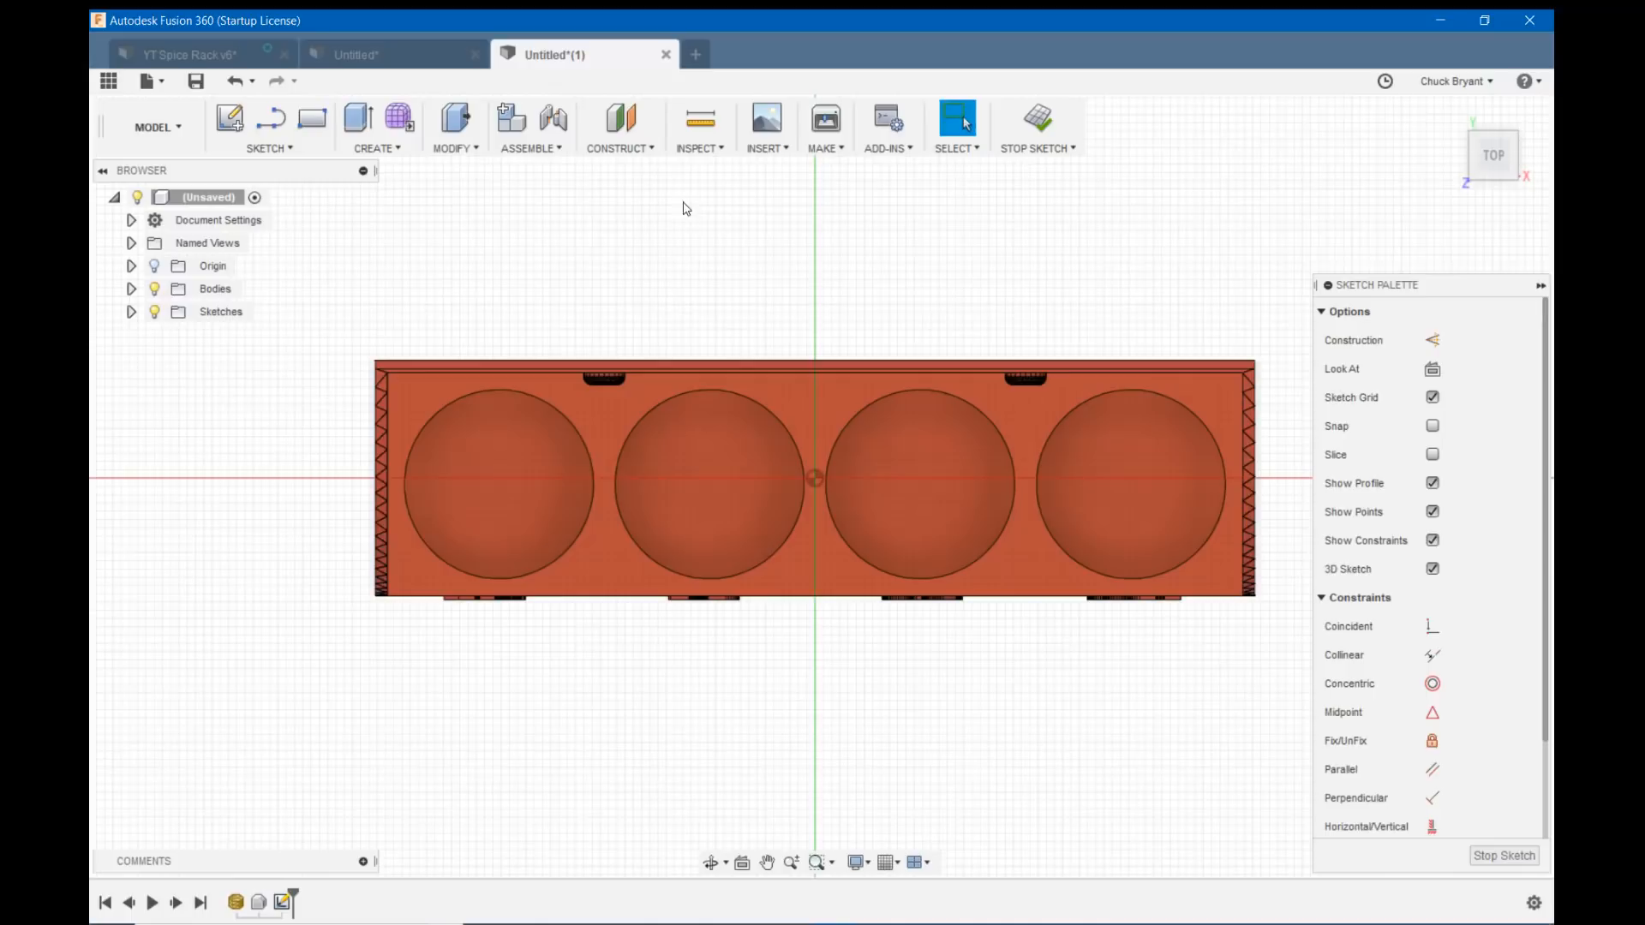
mouse_move(694, 271)
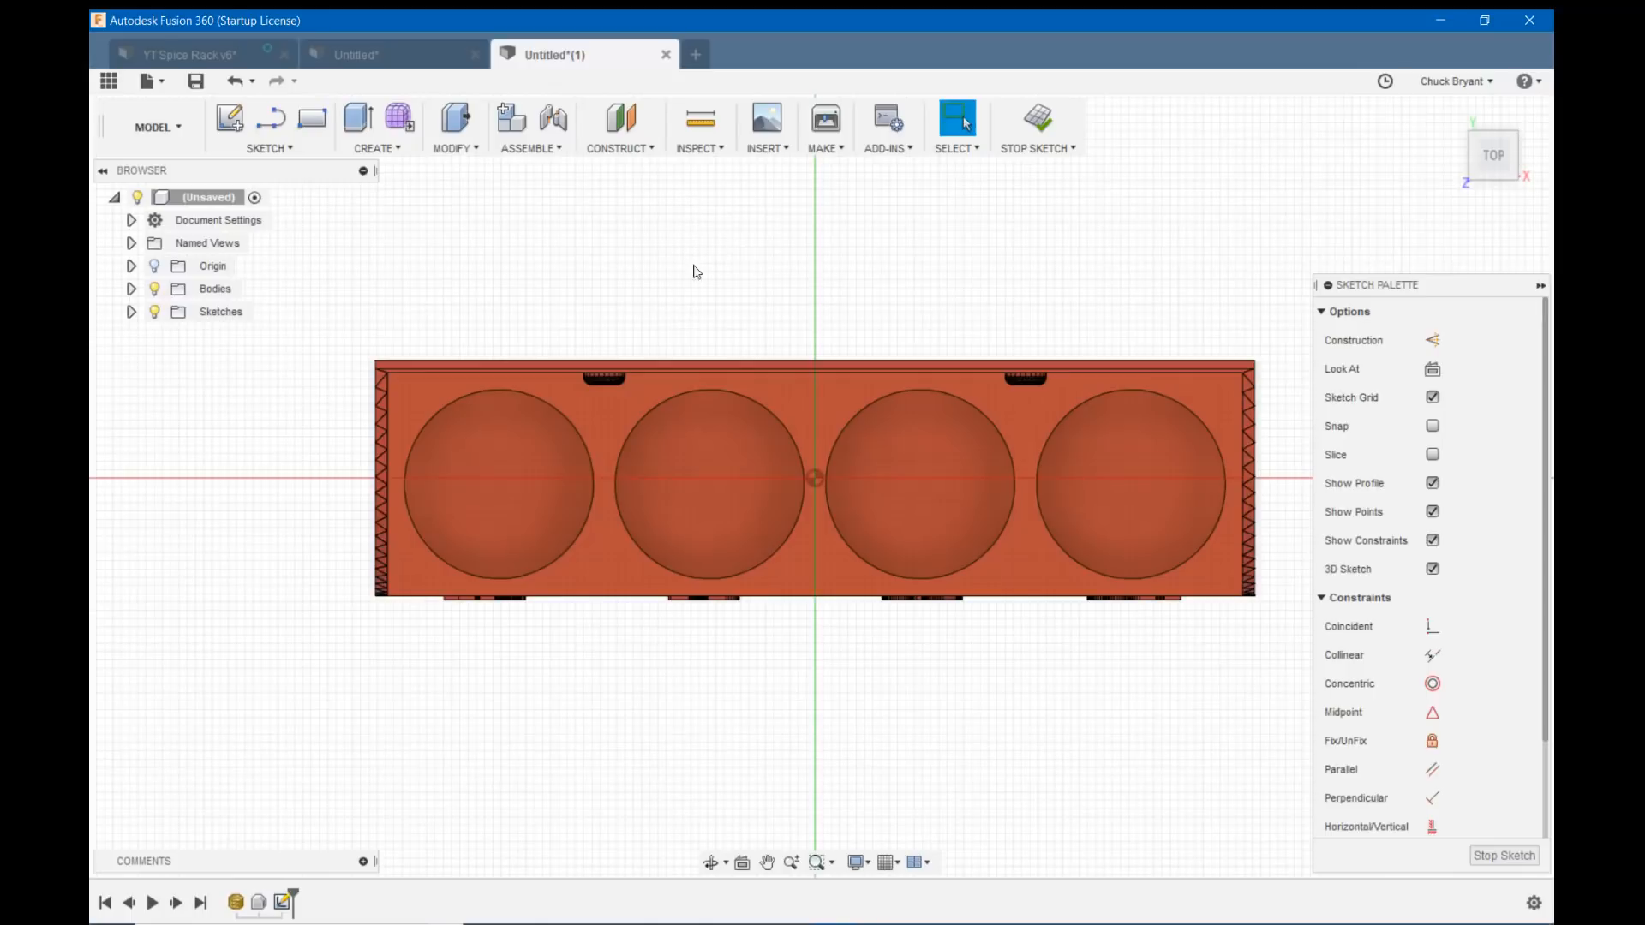
left_click(271, 117)
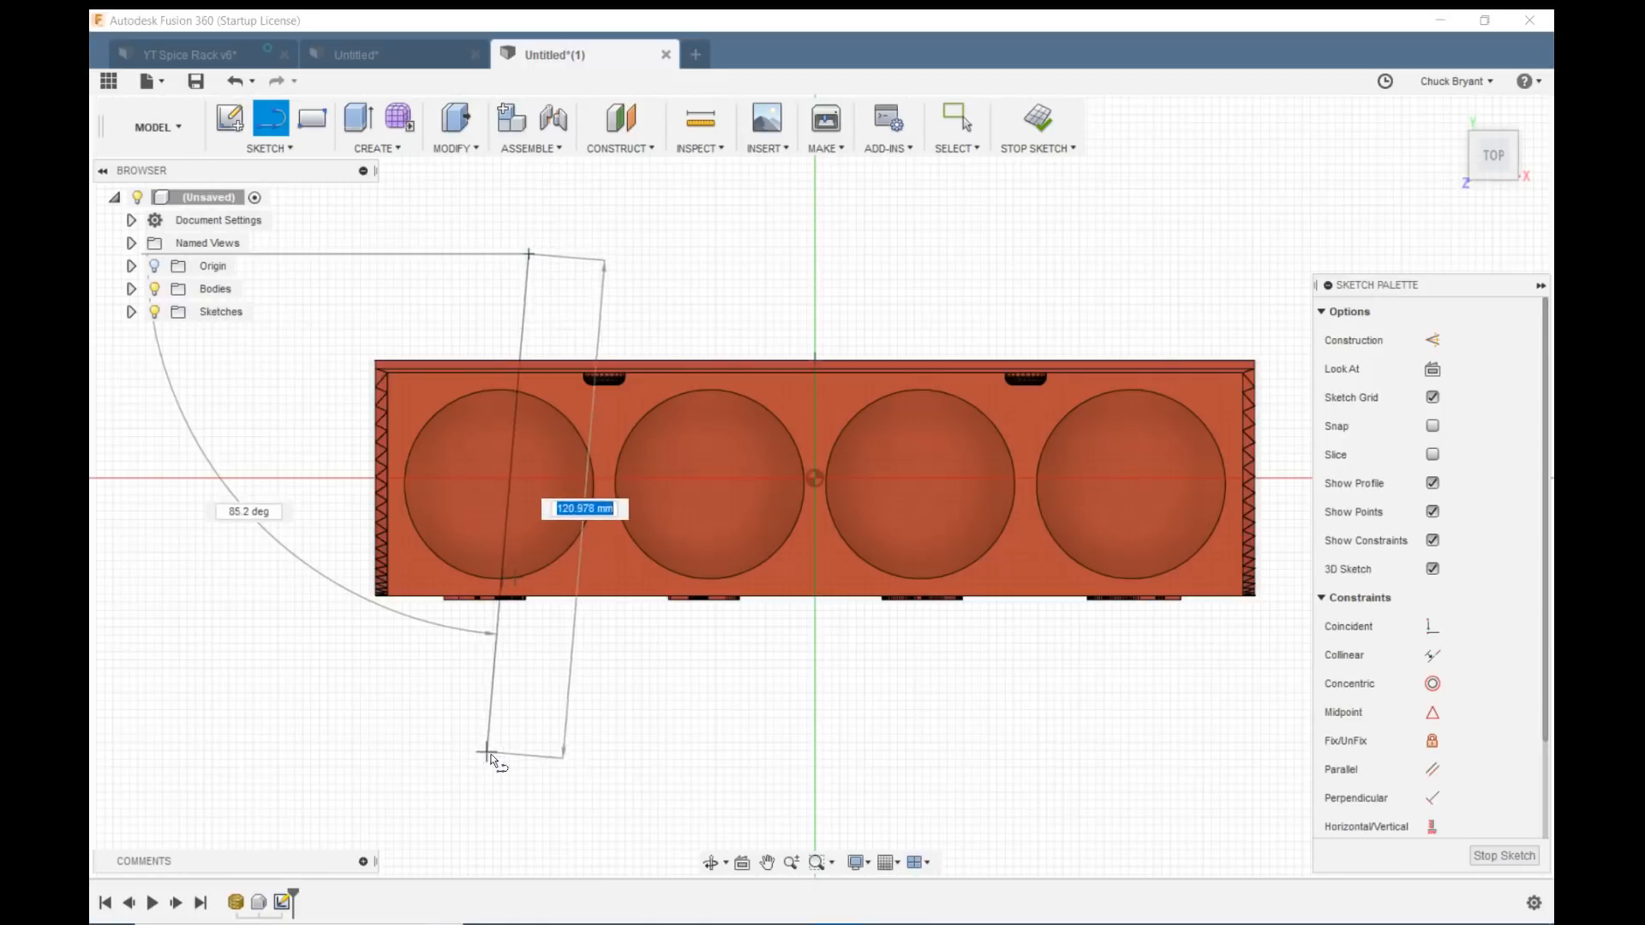
mouse_move(534, 751)
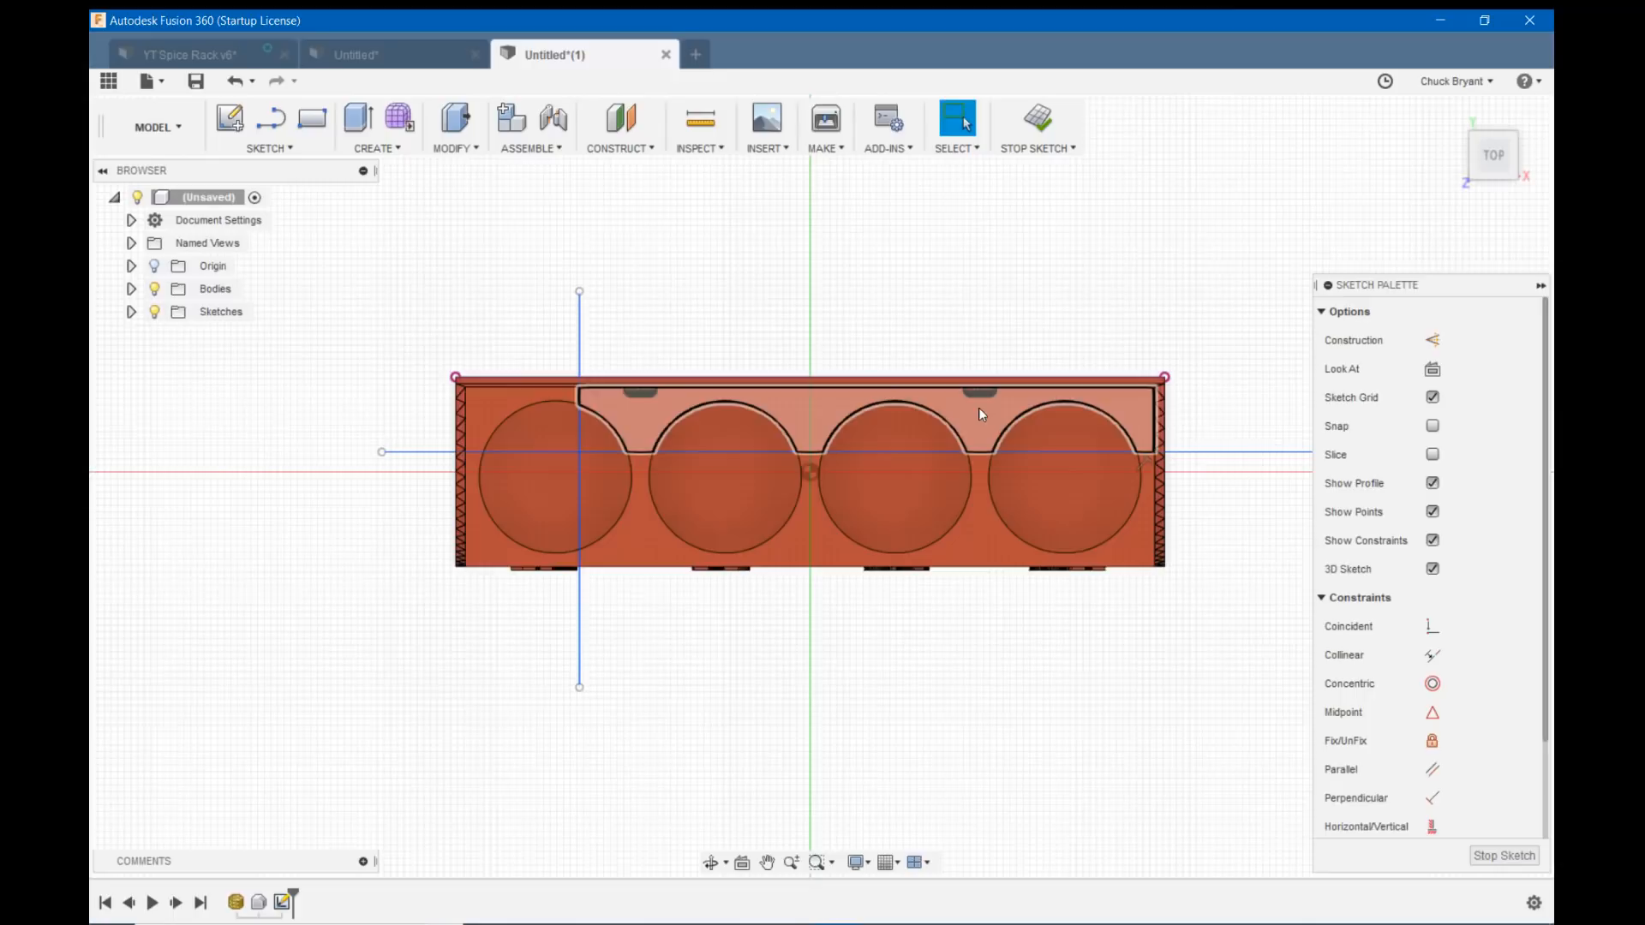
left_click(593, 441)
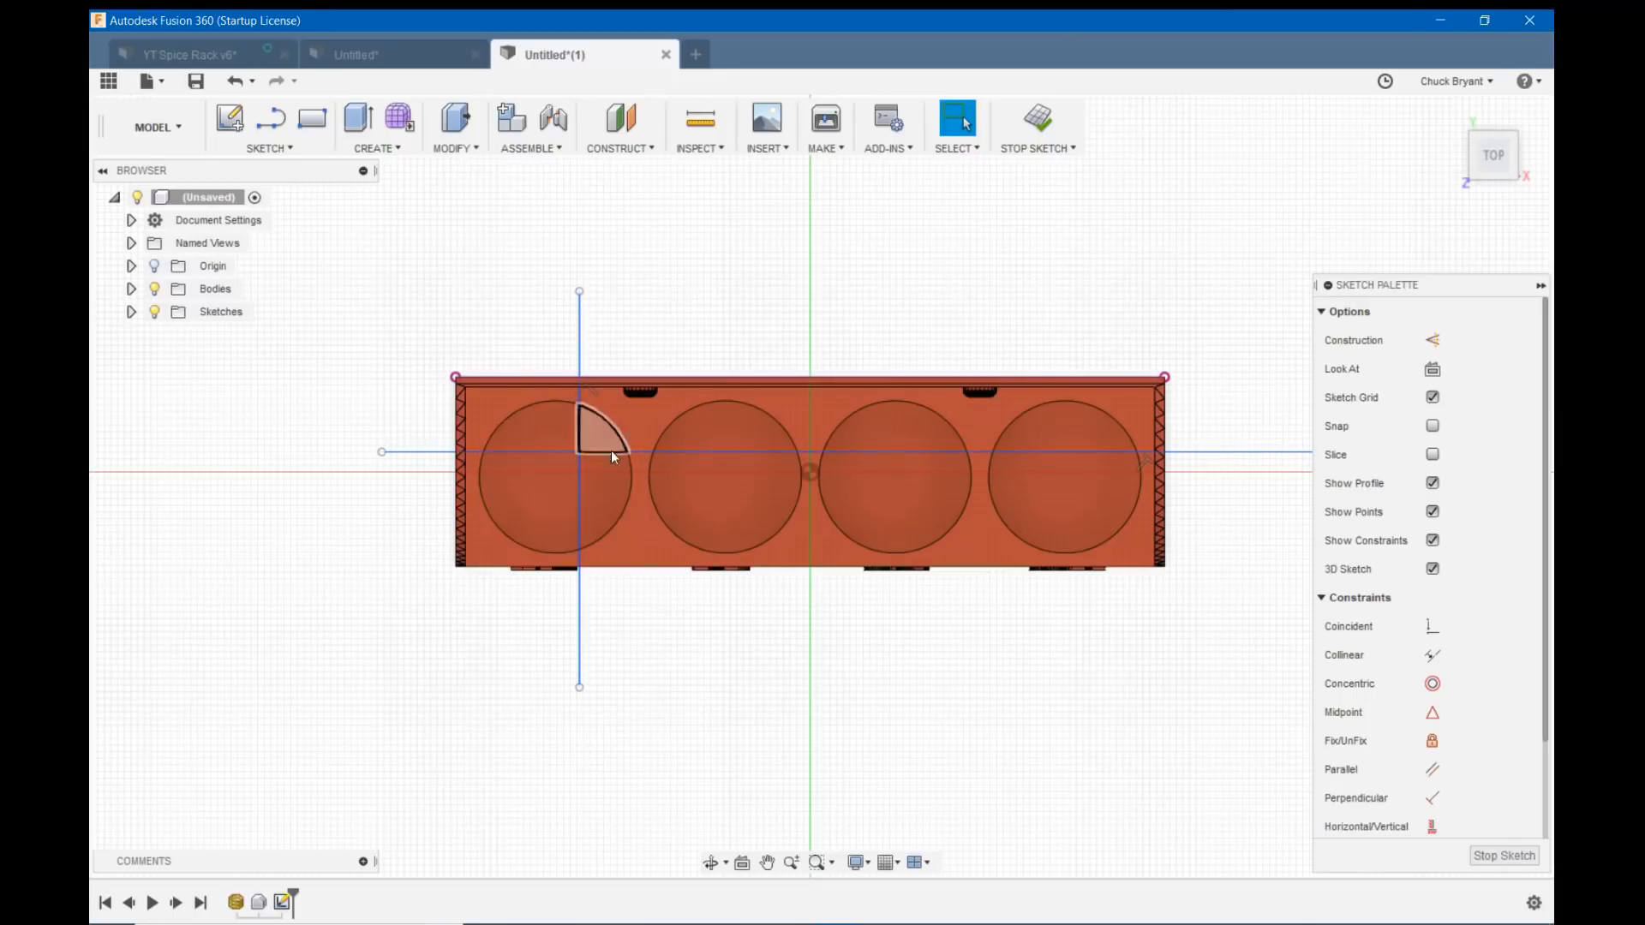
left_click(763, 332)
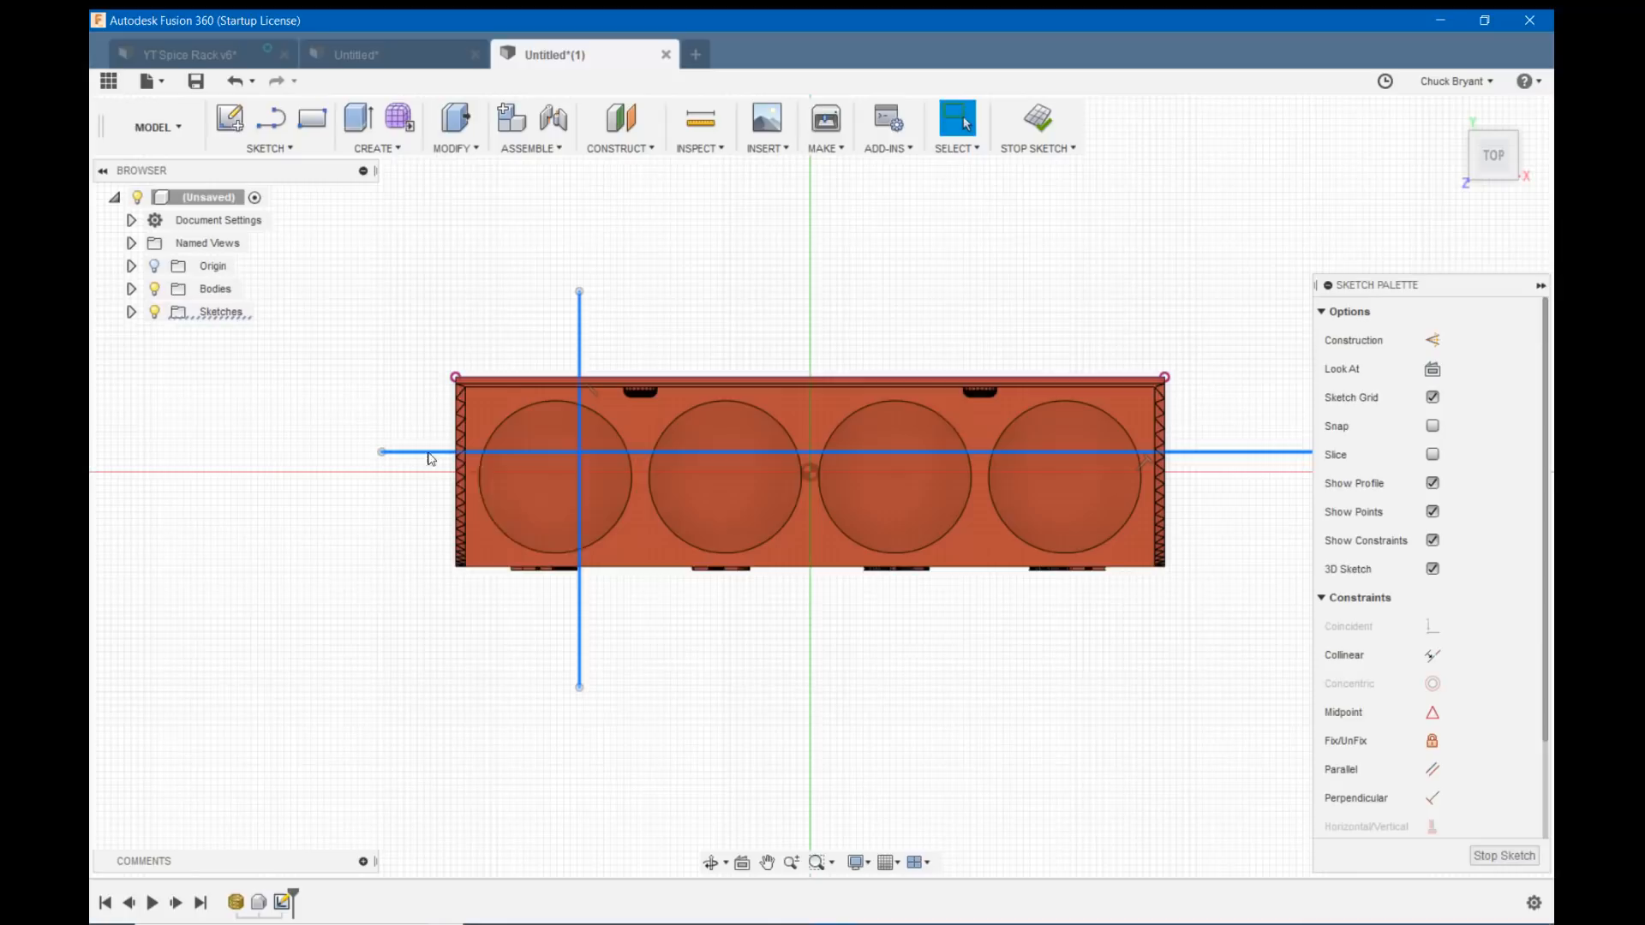
mouse_move(1431, 340)
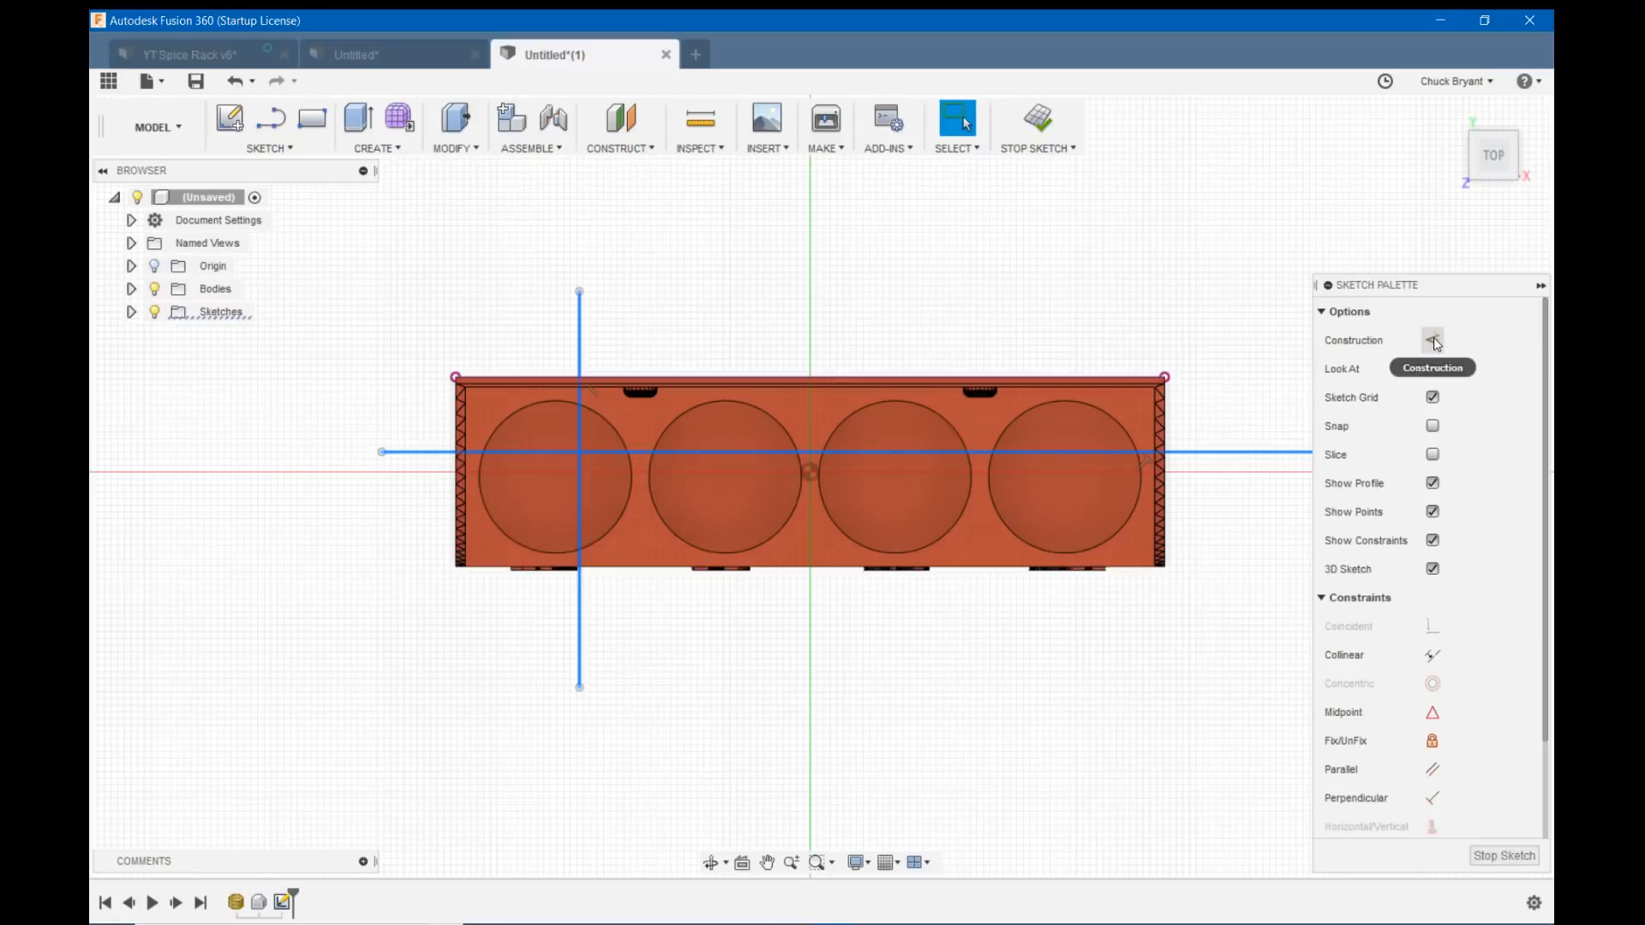
left_click(1431, 340)
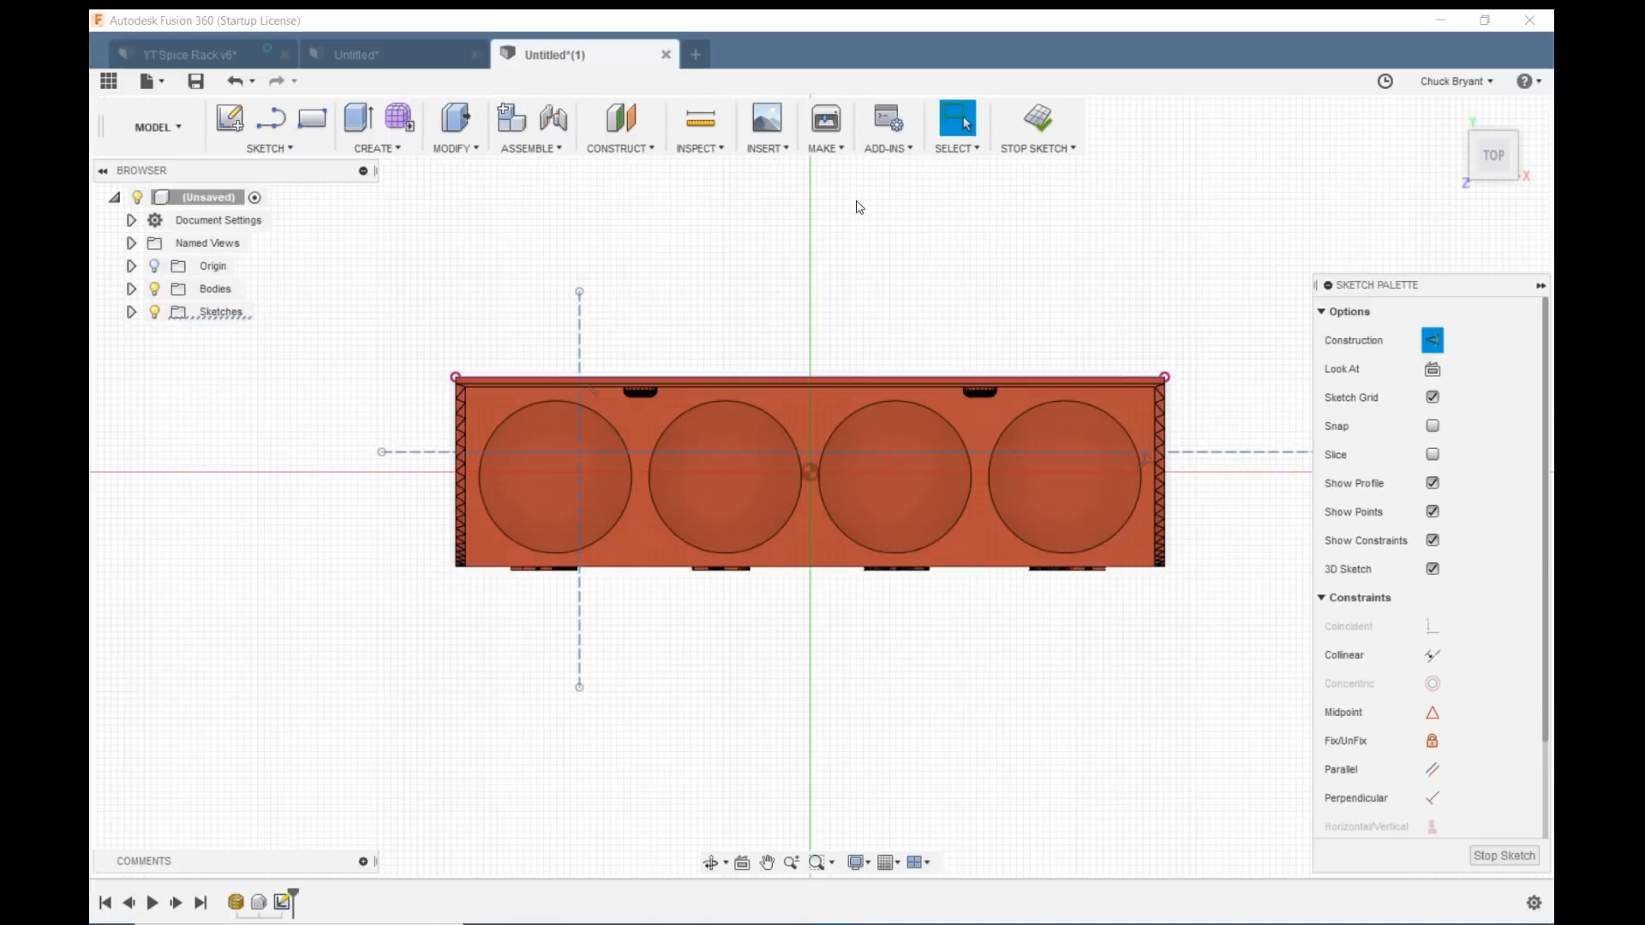
left_click(556, 477)
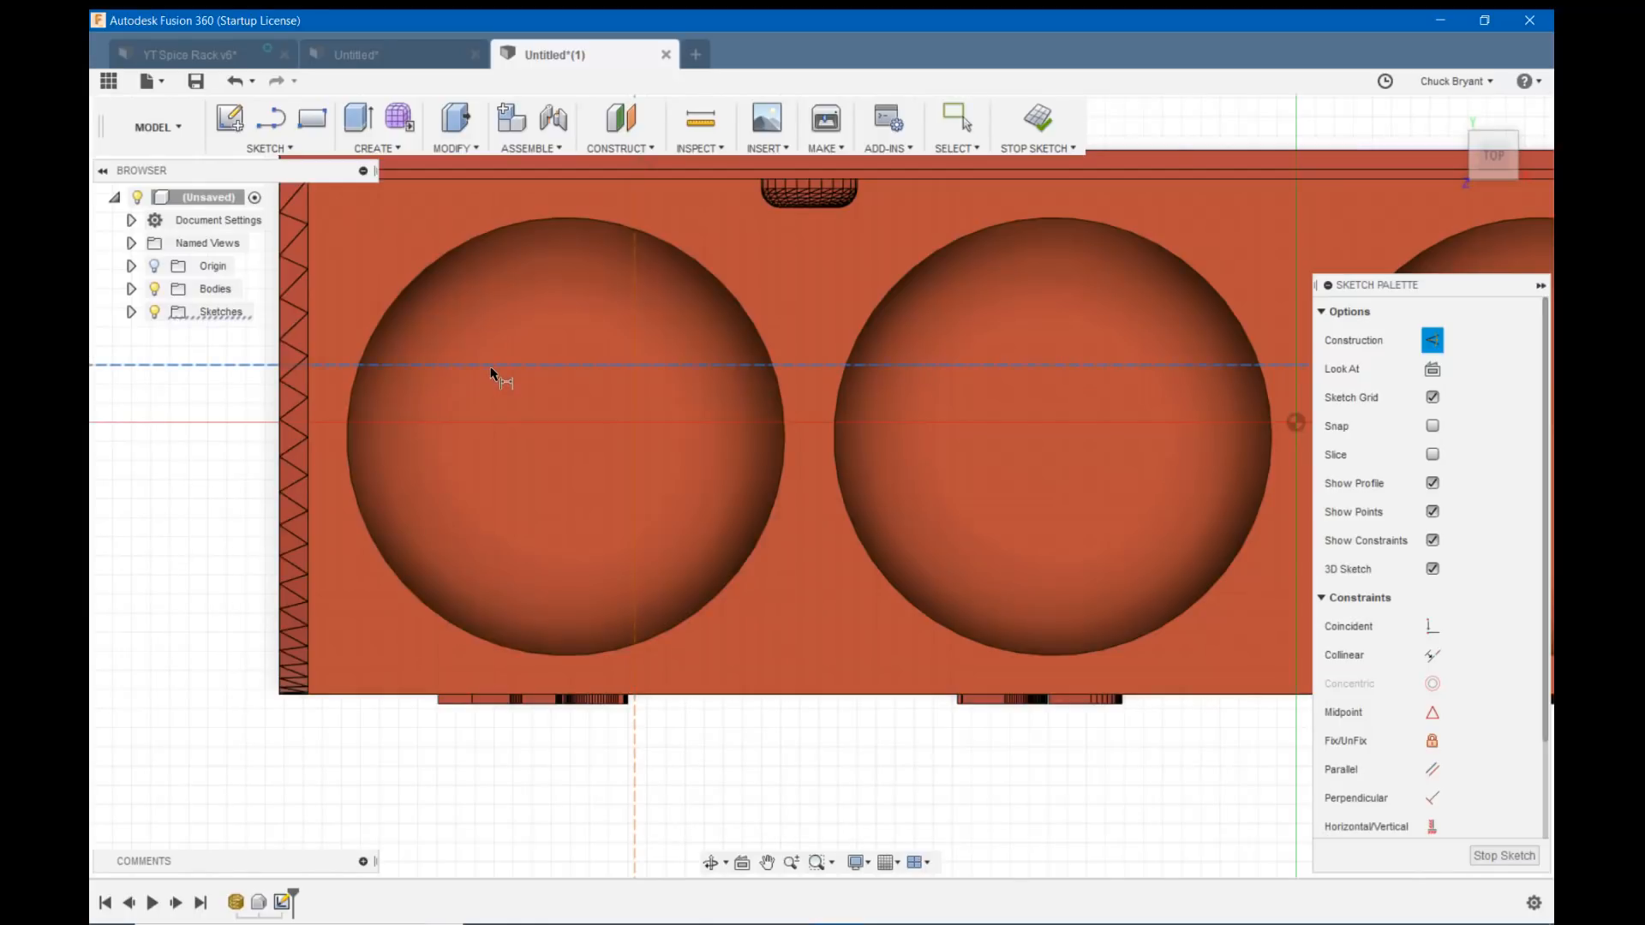
mouse_move(561, 656)
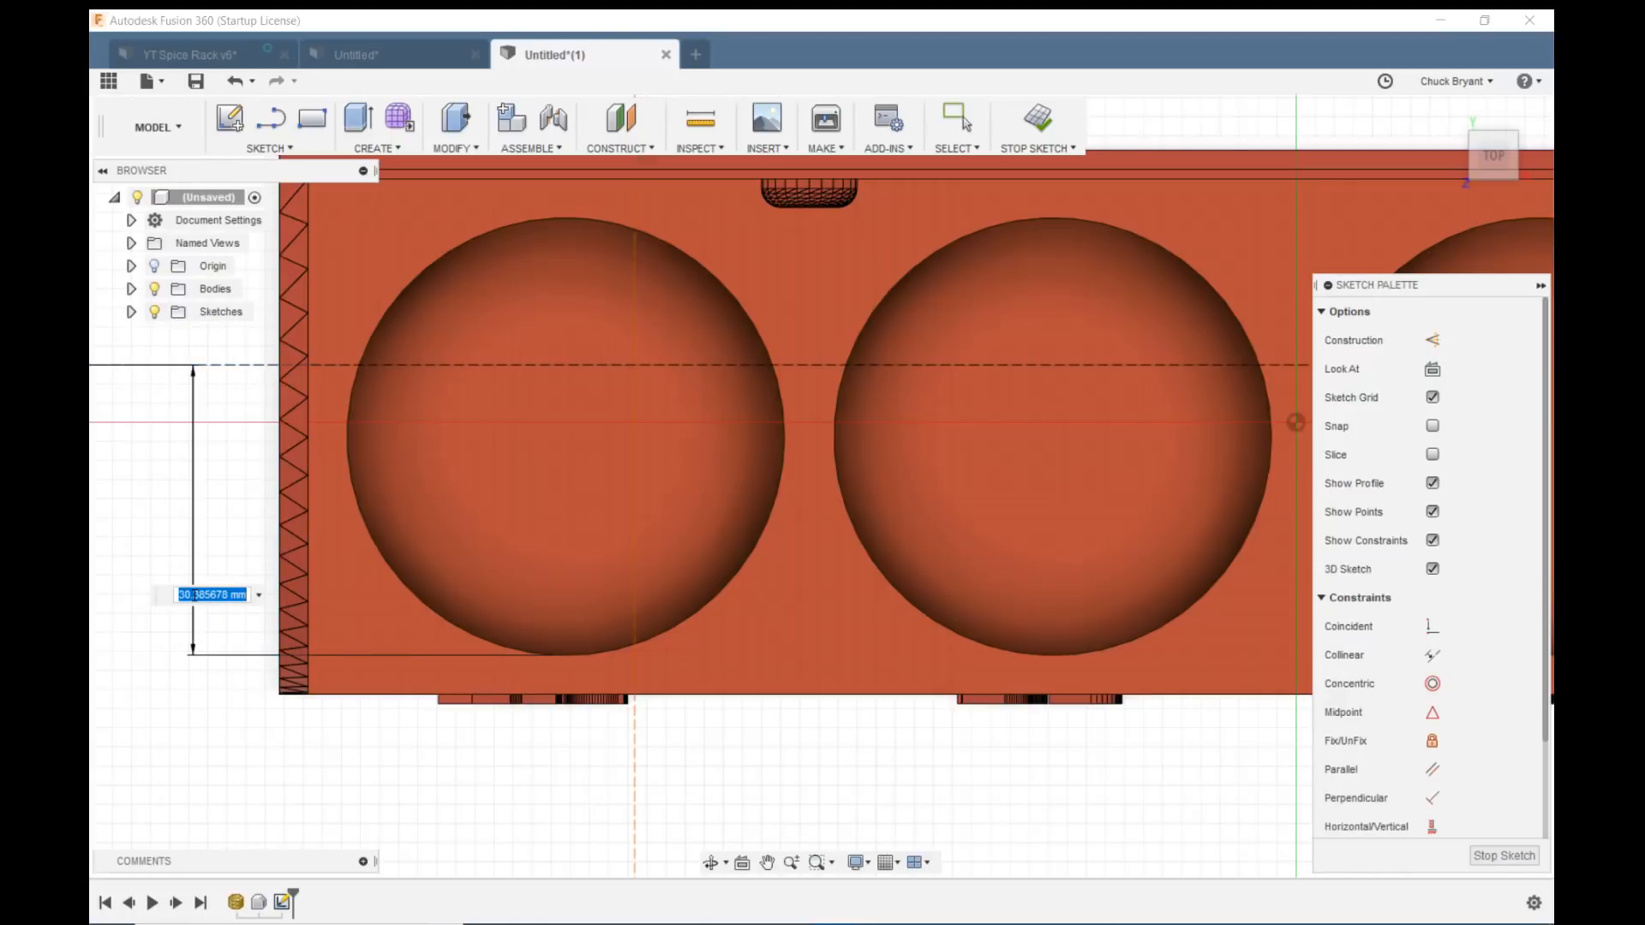
Dimension the horizontal and vertical construction lines 22.9 mm from the first hole's edges.
type("22.90")
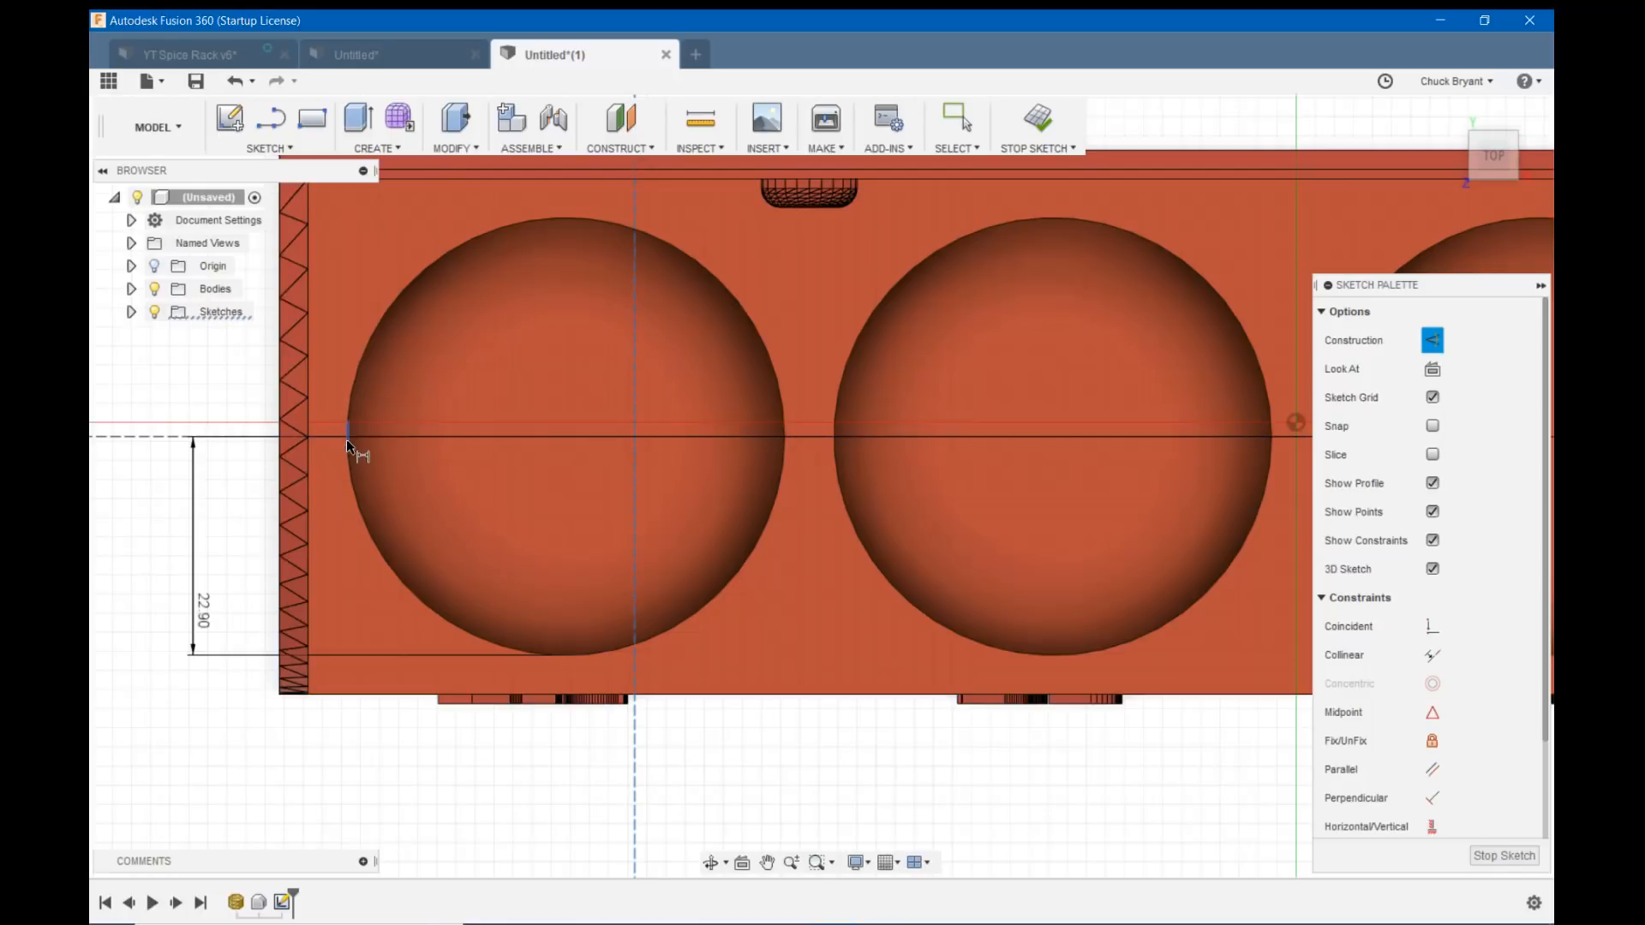
mouse_move(792, 435)
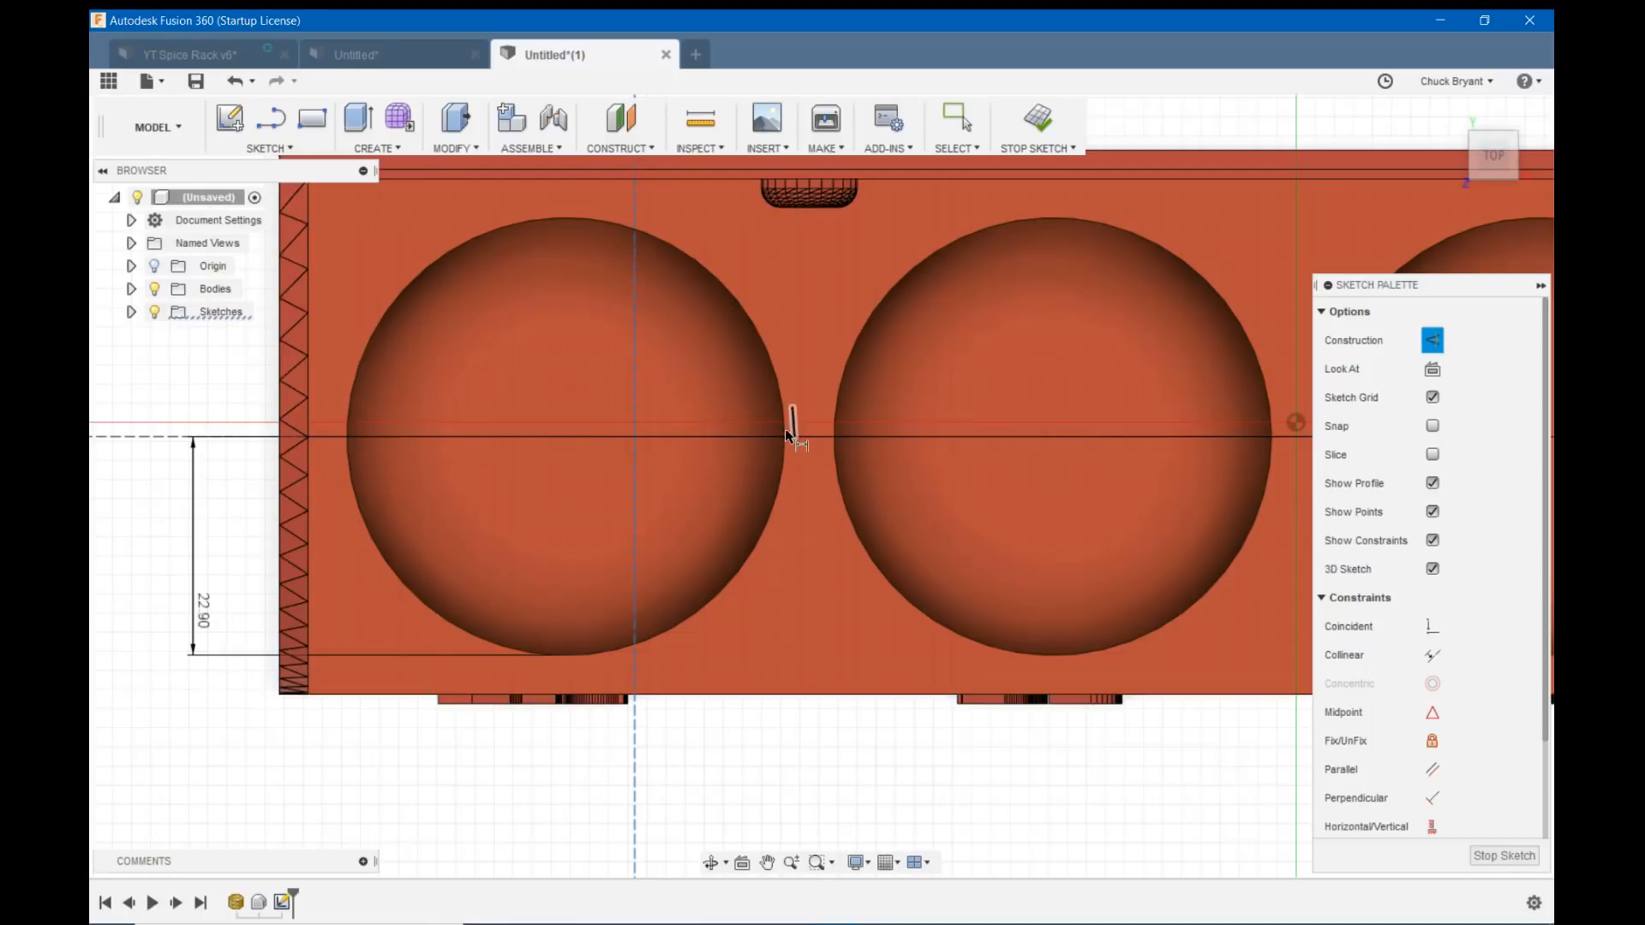
left_click_drag(786, 435, 786, 771)
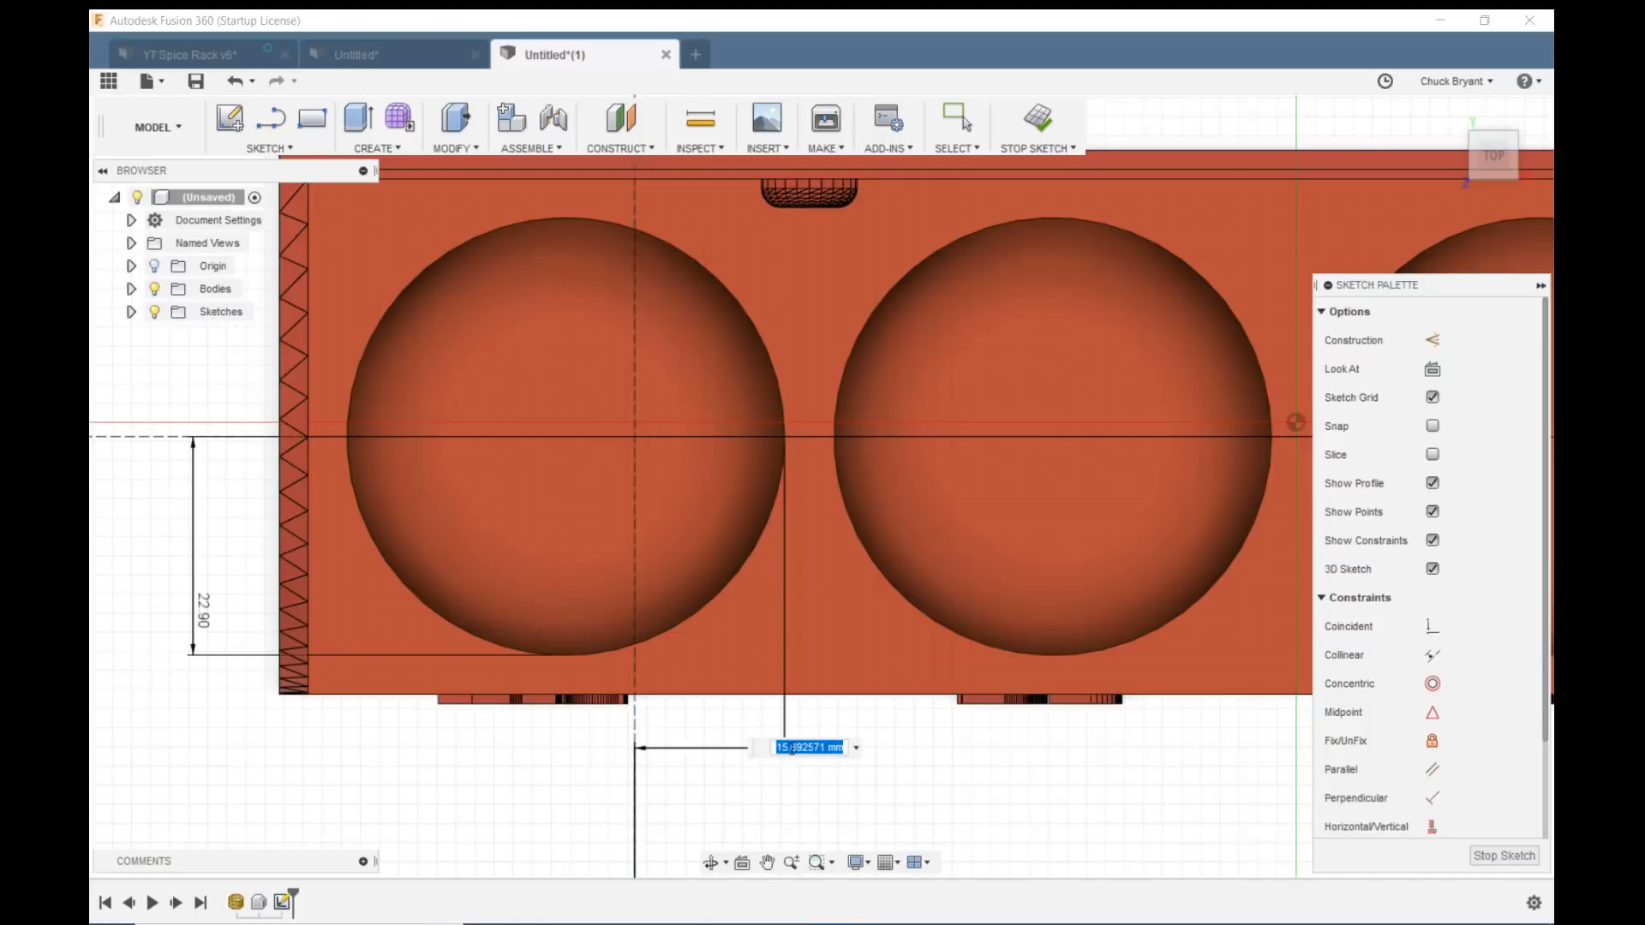
type("22.90")
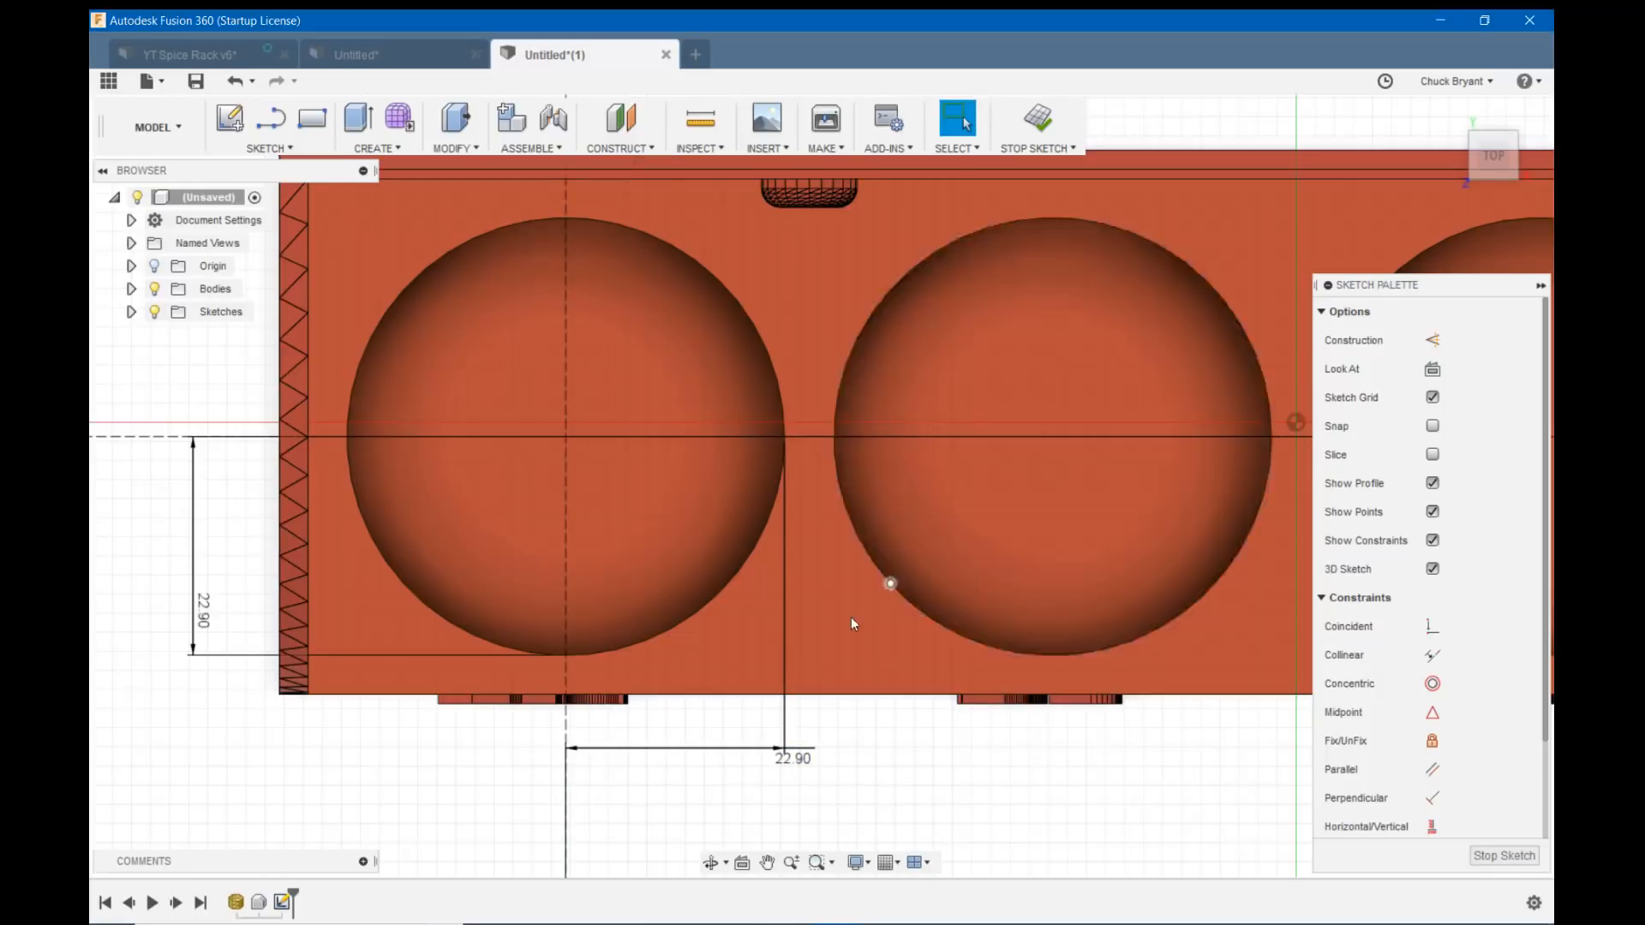
left_click(986, 513)
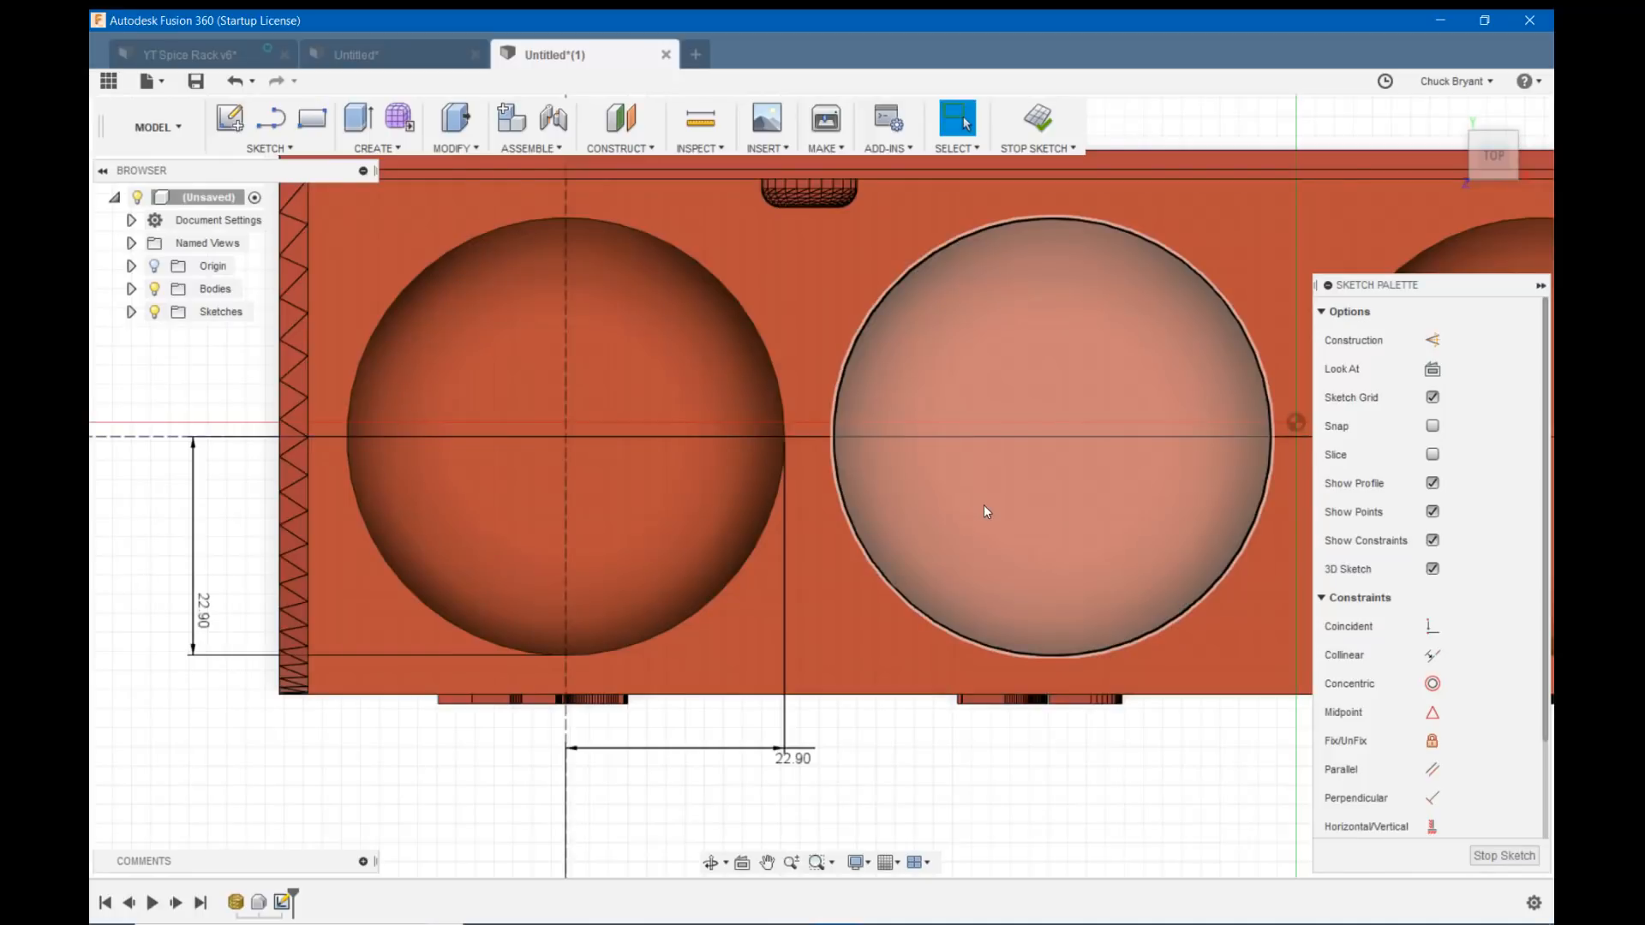
mouse_move(986, 425)
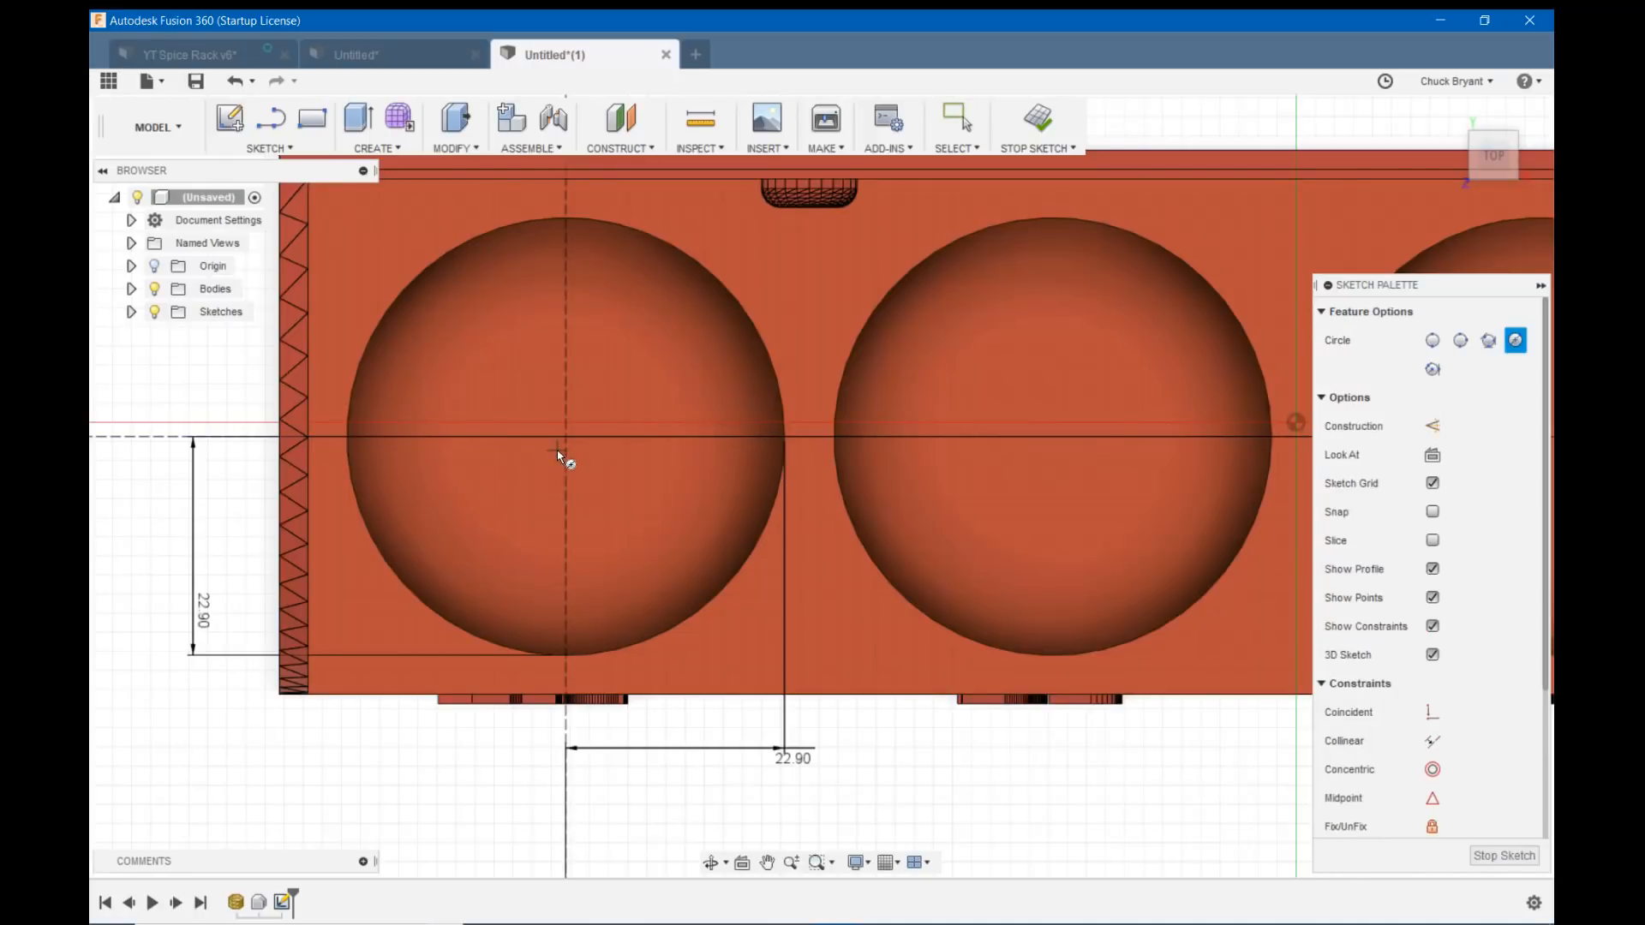
Place a circle at the construction-line crossing with its diameter driven by the SpiceHole parameter.
left_click(561, 463)
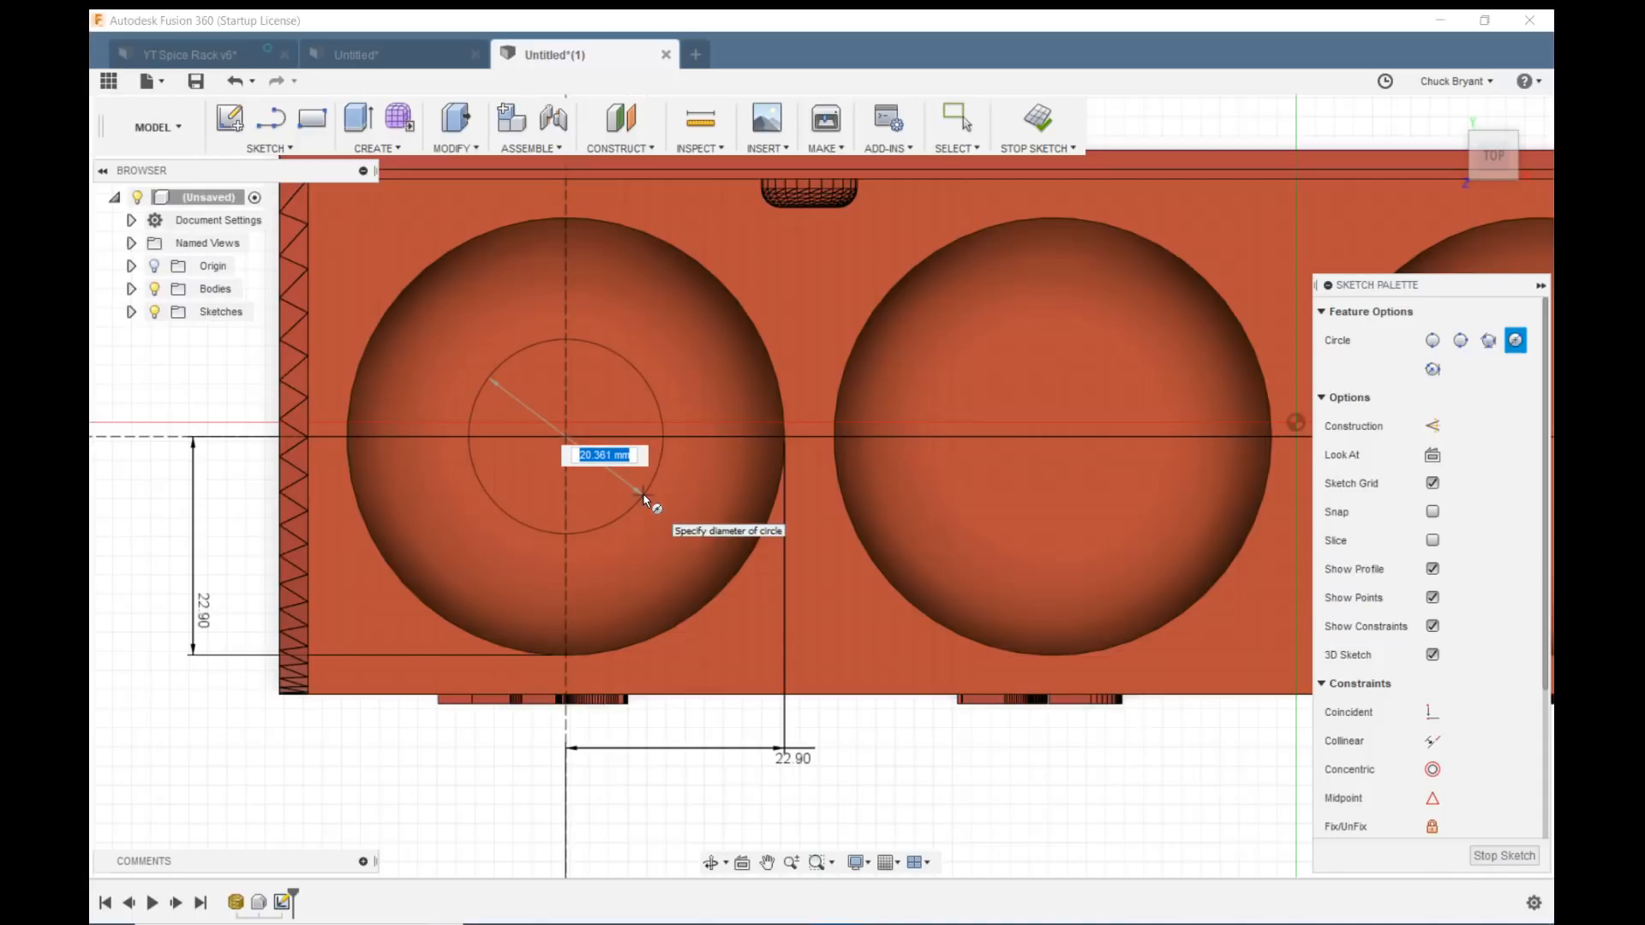
type("spic3e")
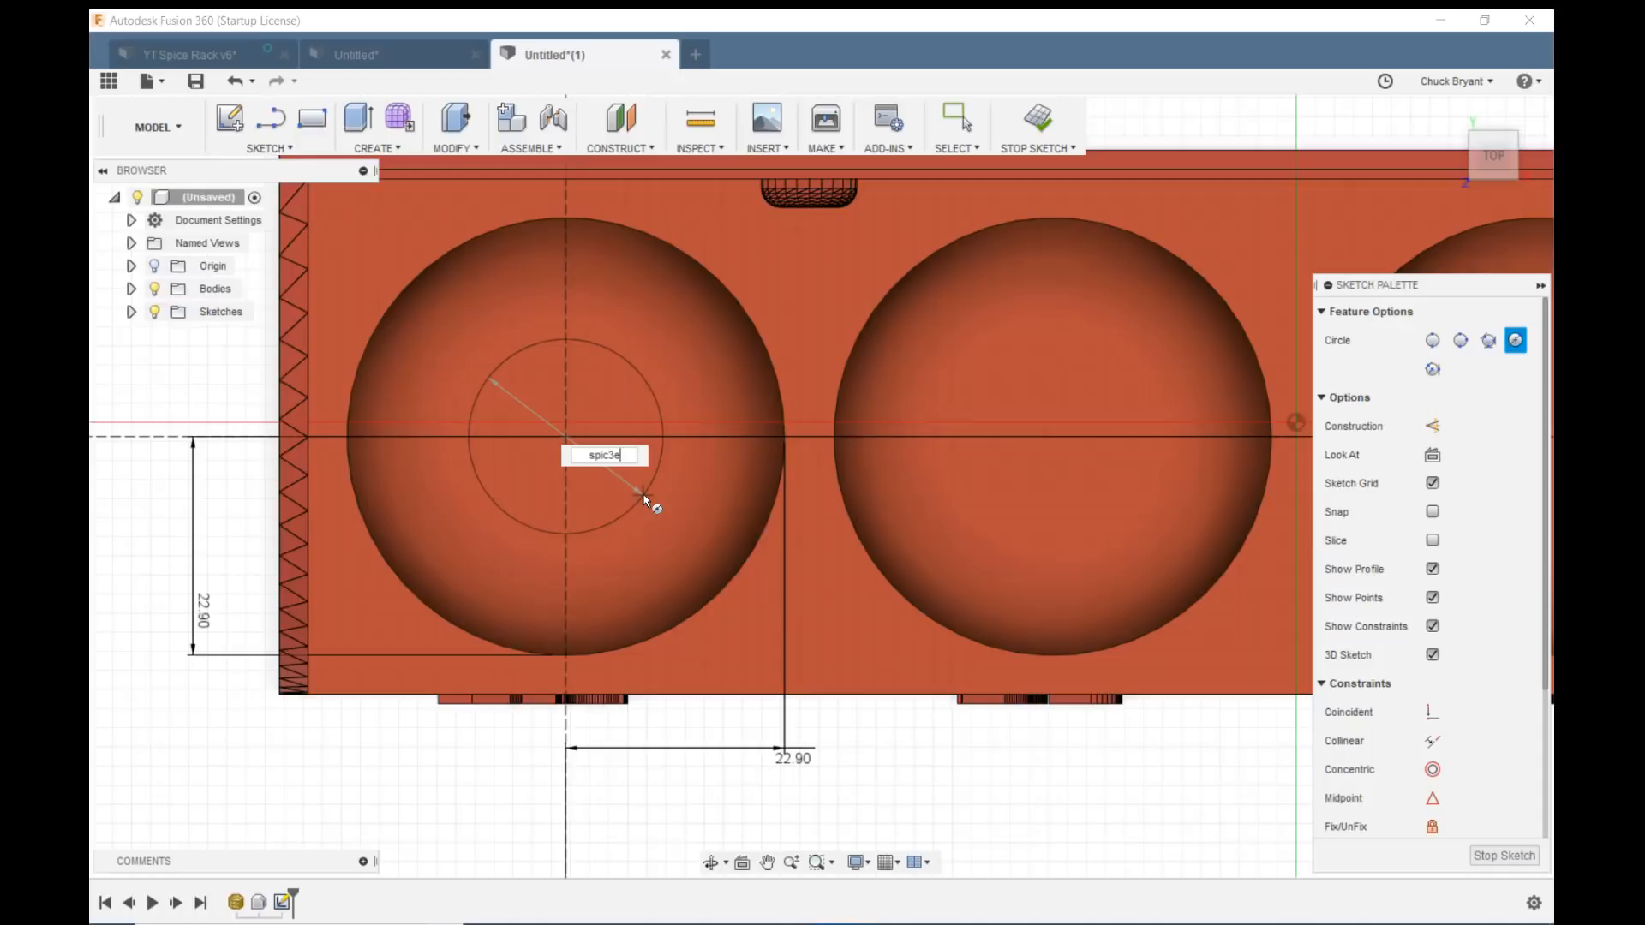
type("spic")
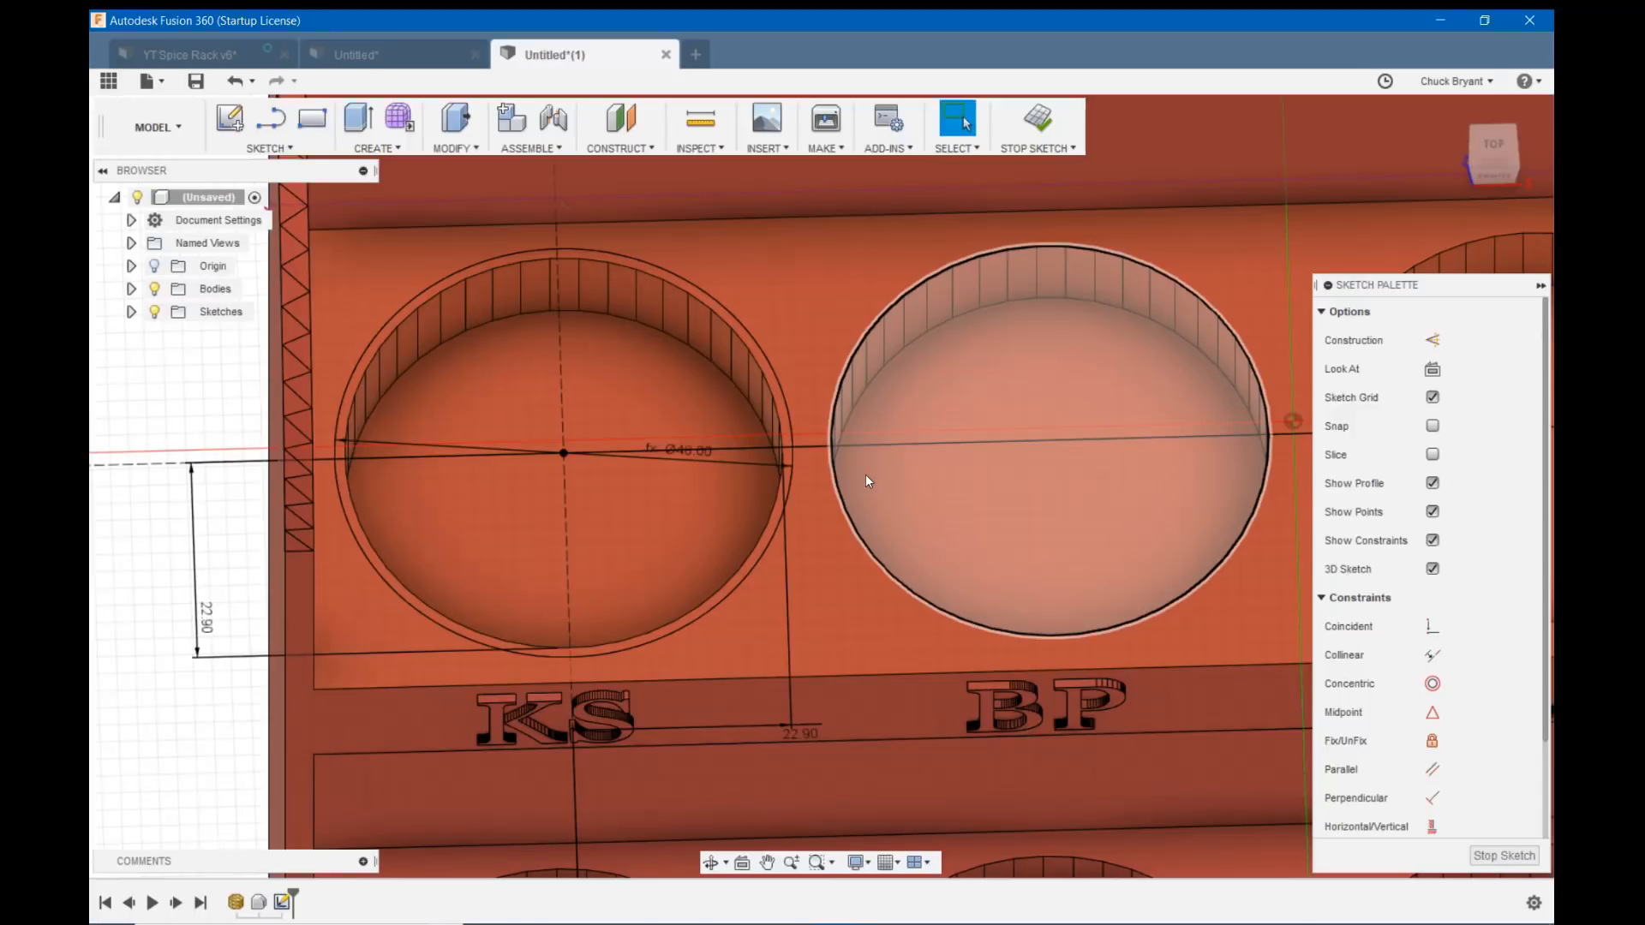
mouse_move(846, 428)
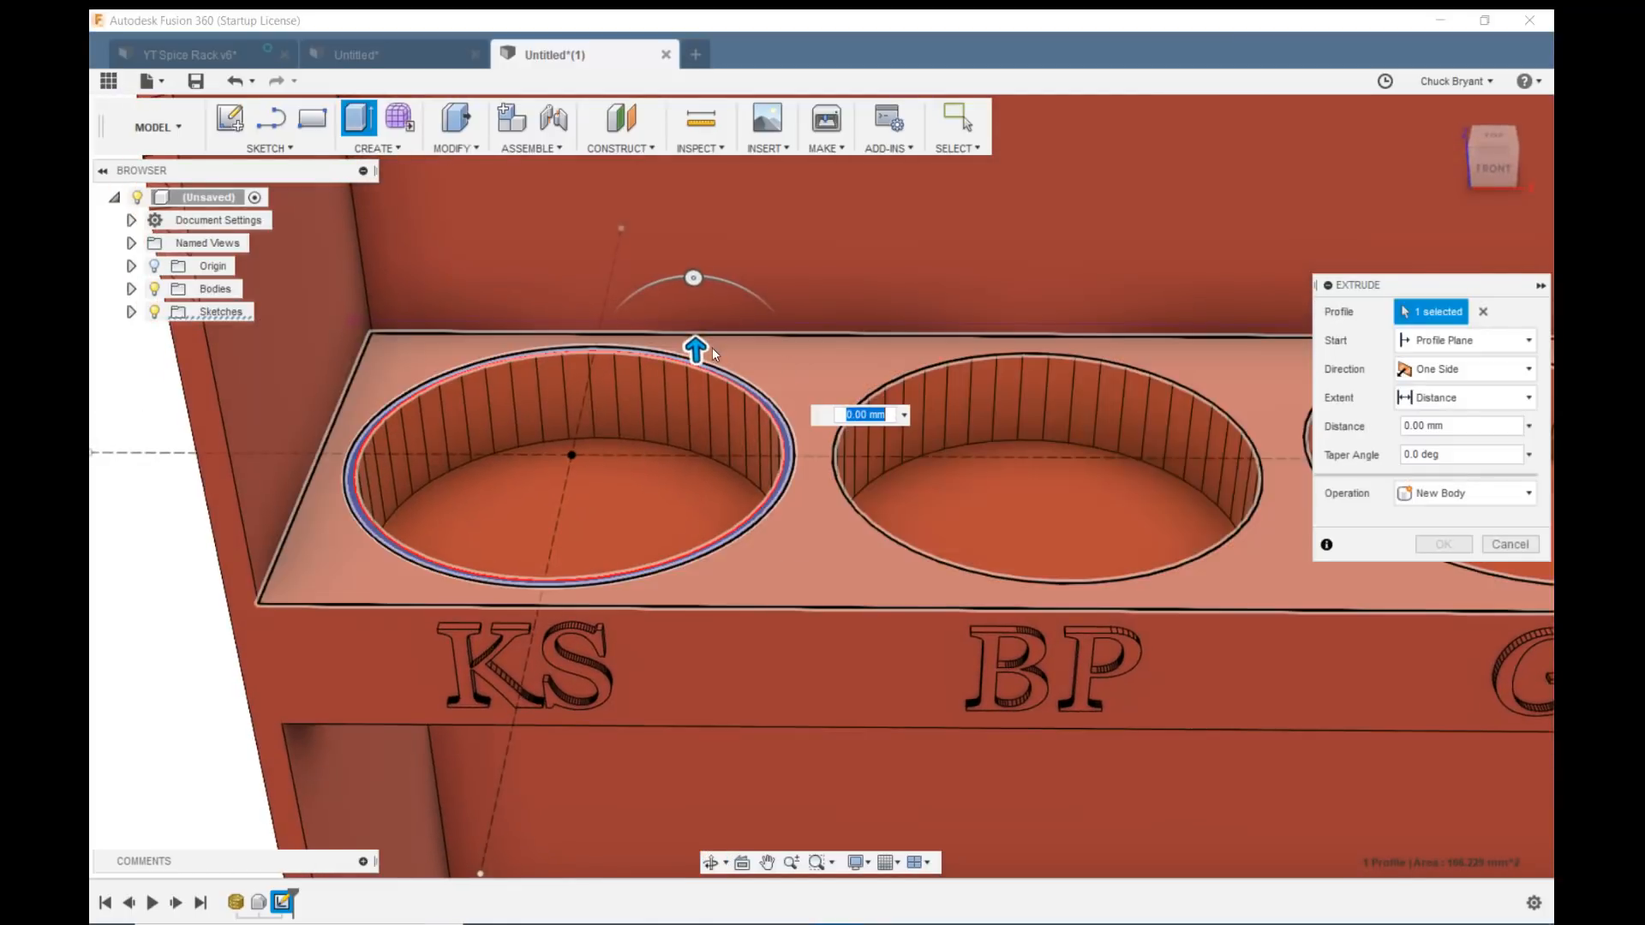
Extrude the ring profile around the first hole as a -12 mm cut.
left_click_drag(696, 349, 700, 435)
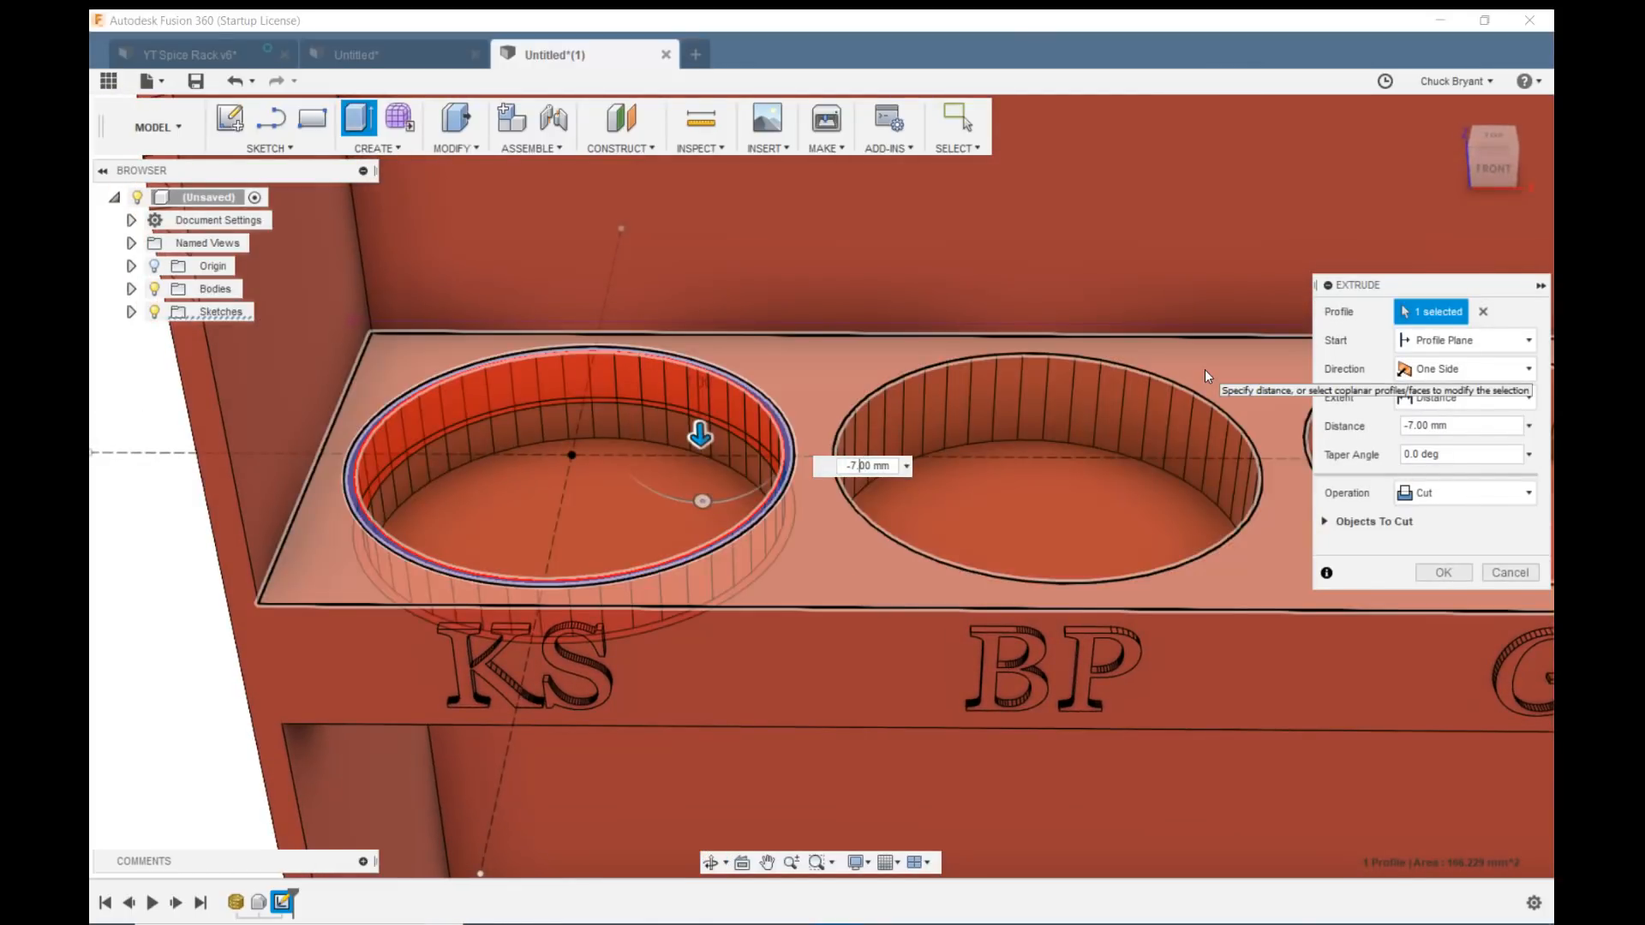
left_click_drag(701, 435, 696, 348)
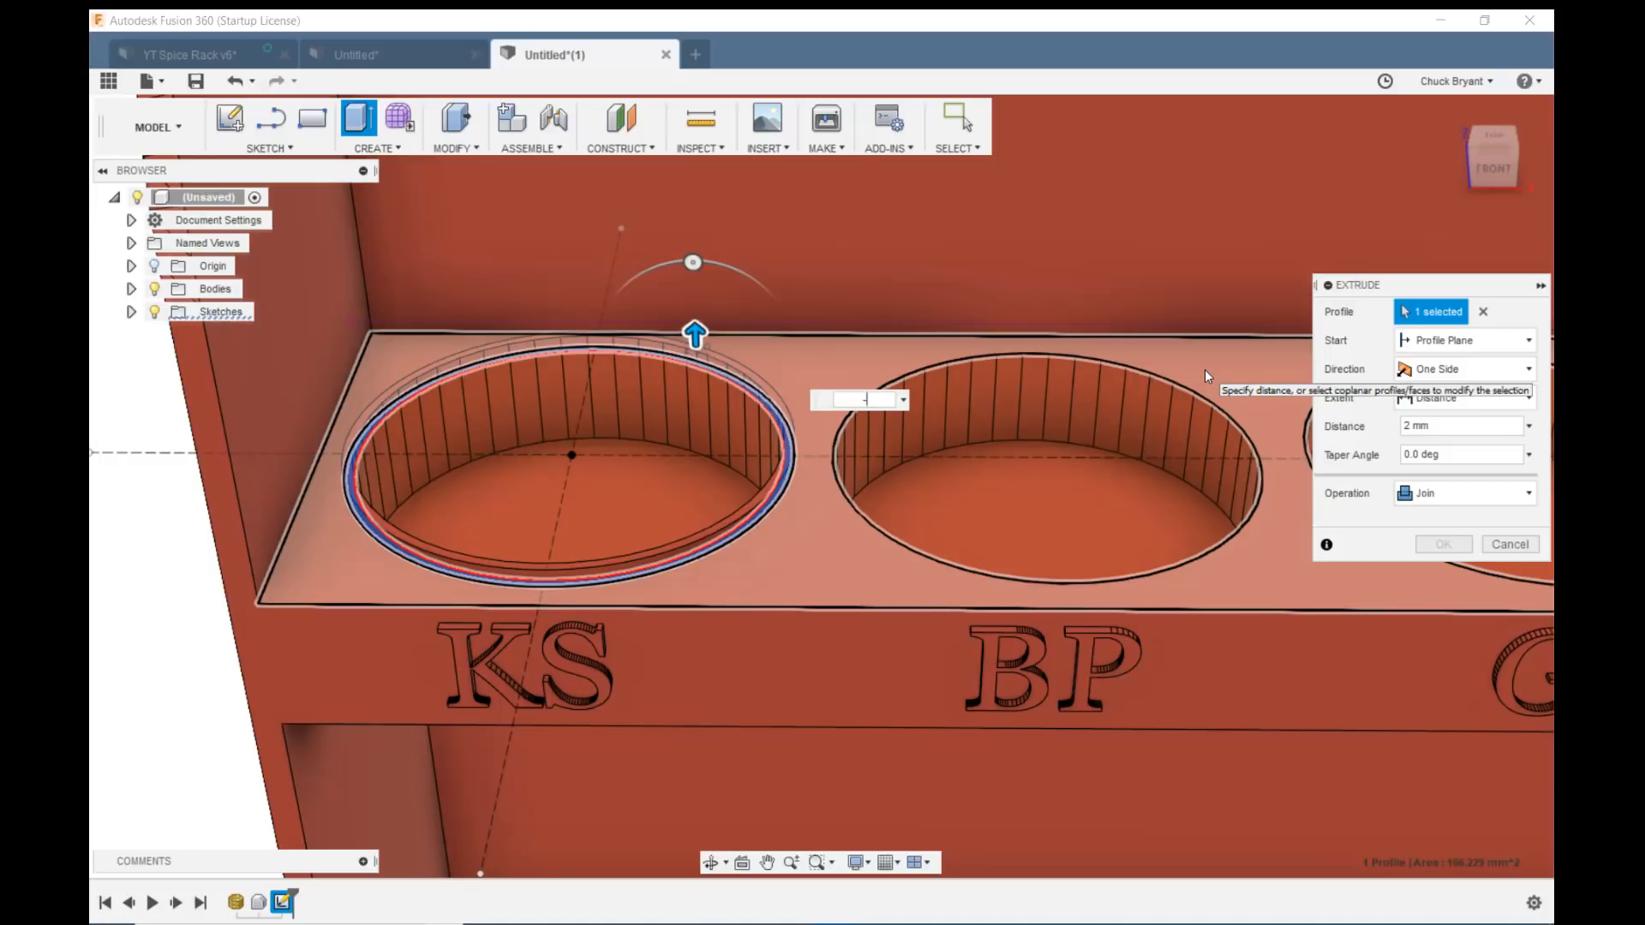
type("-12")
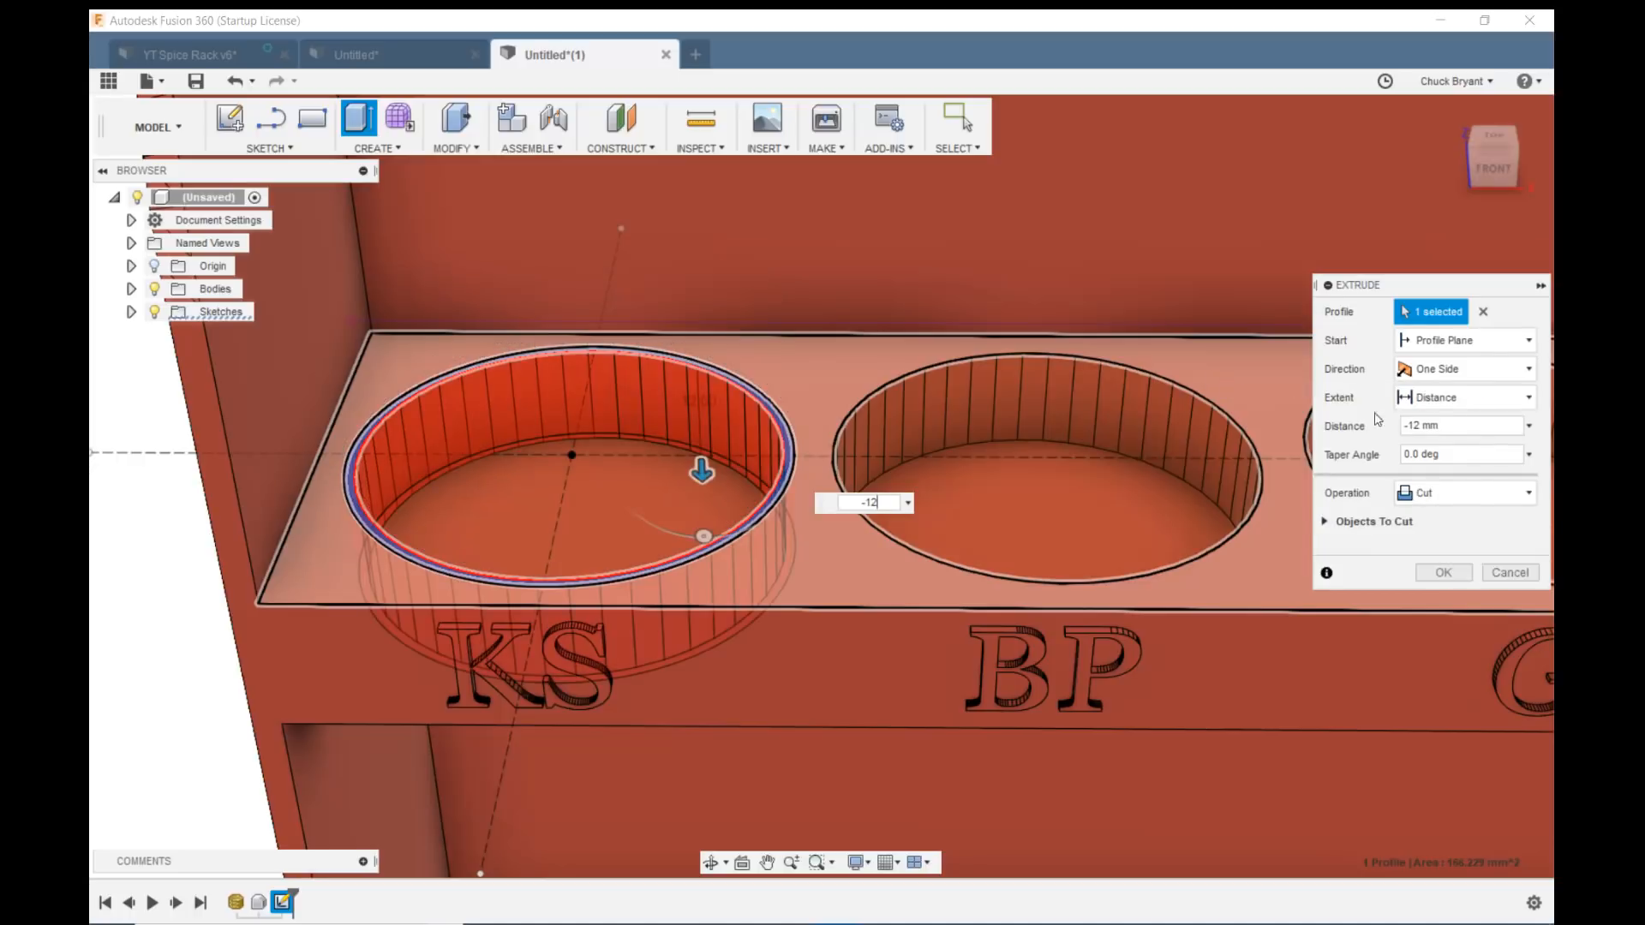
left_click(1442, 571)
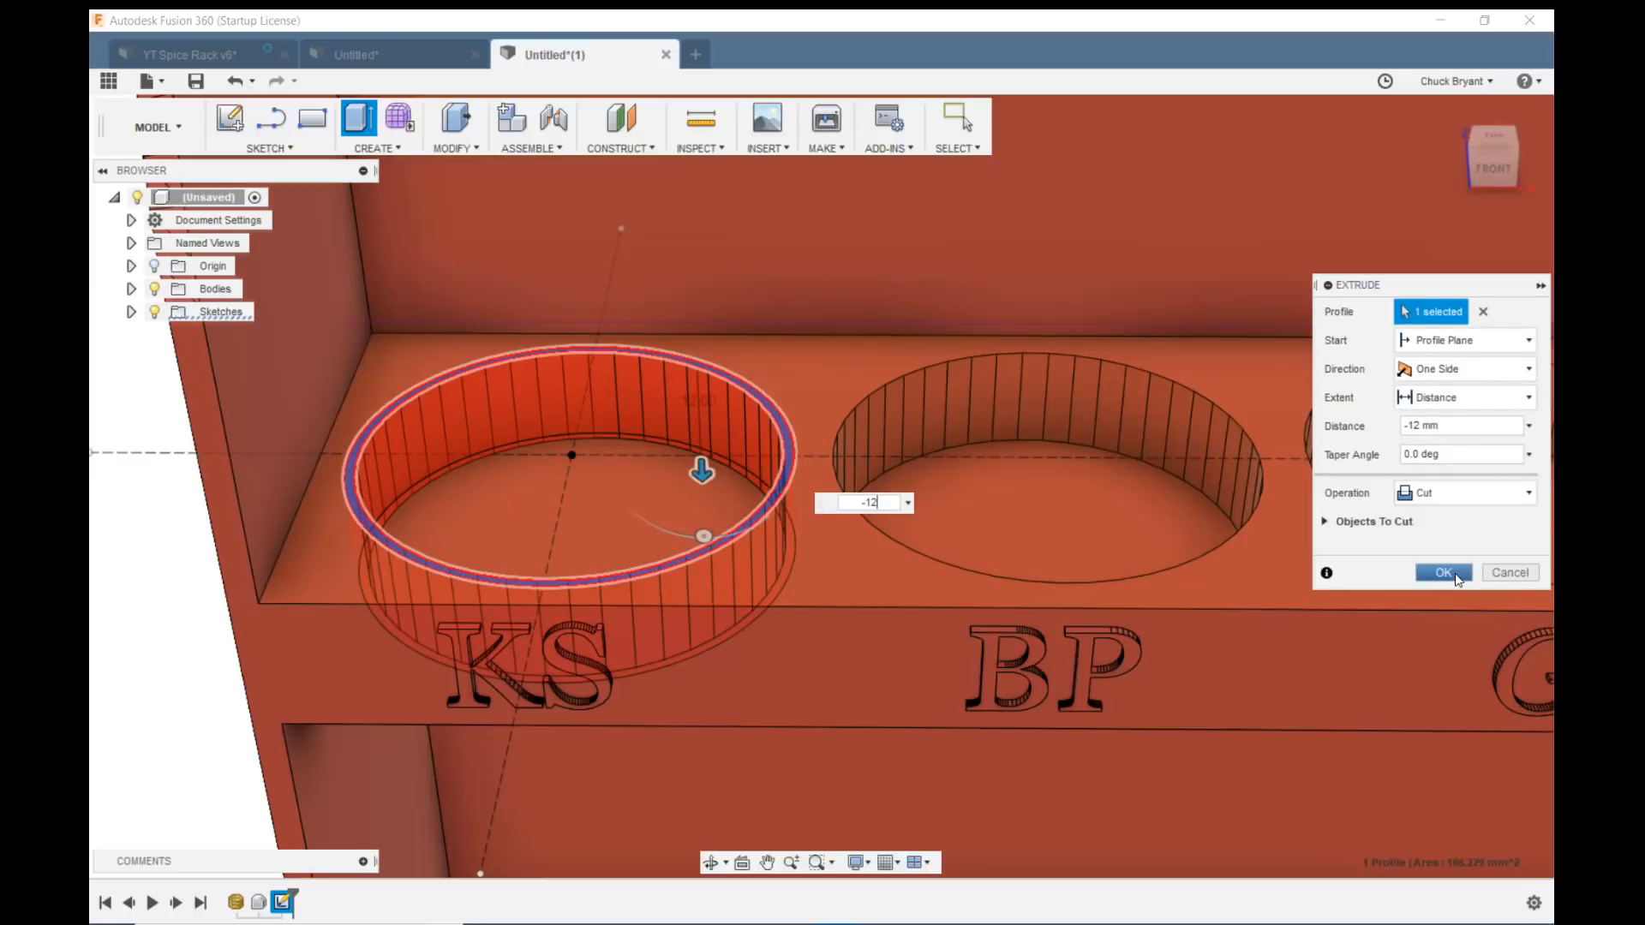
left_click(1443, 573)
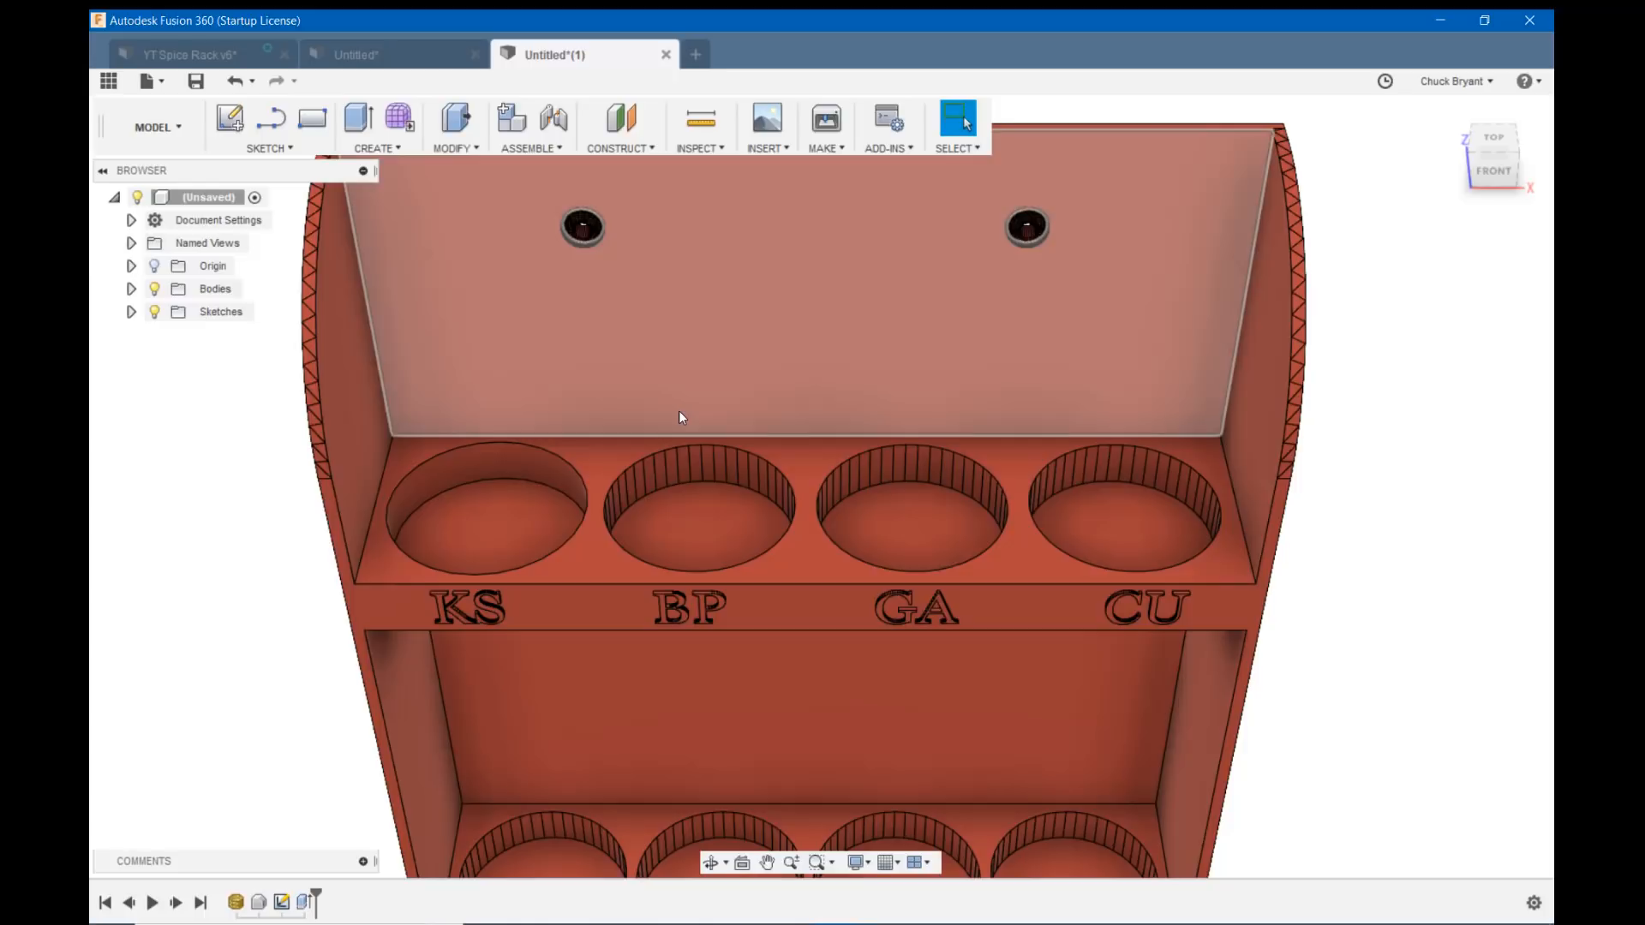
mouse_move(971, 186)
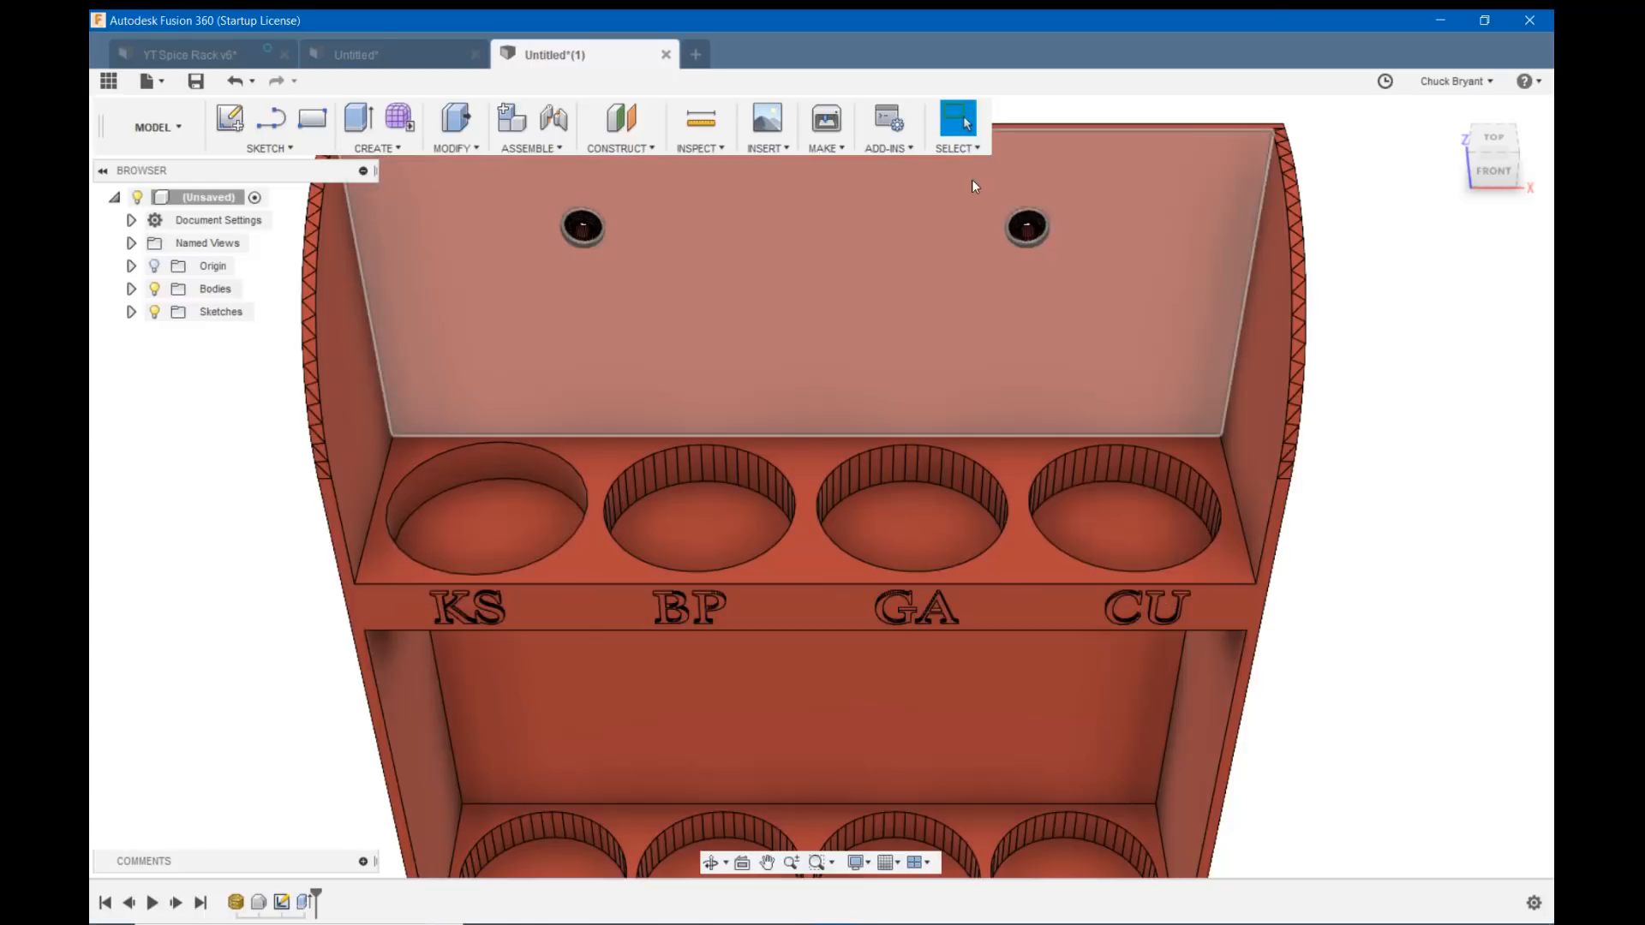
mouse_move(397, 118)
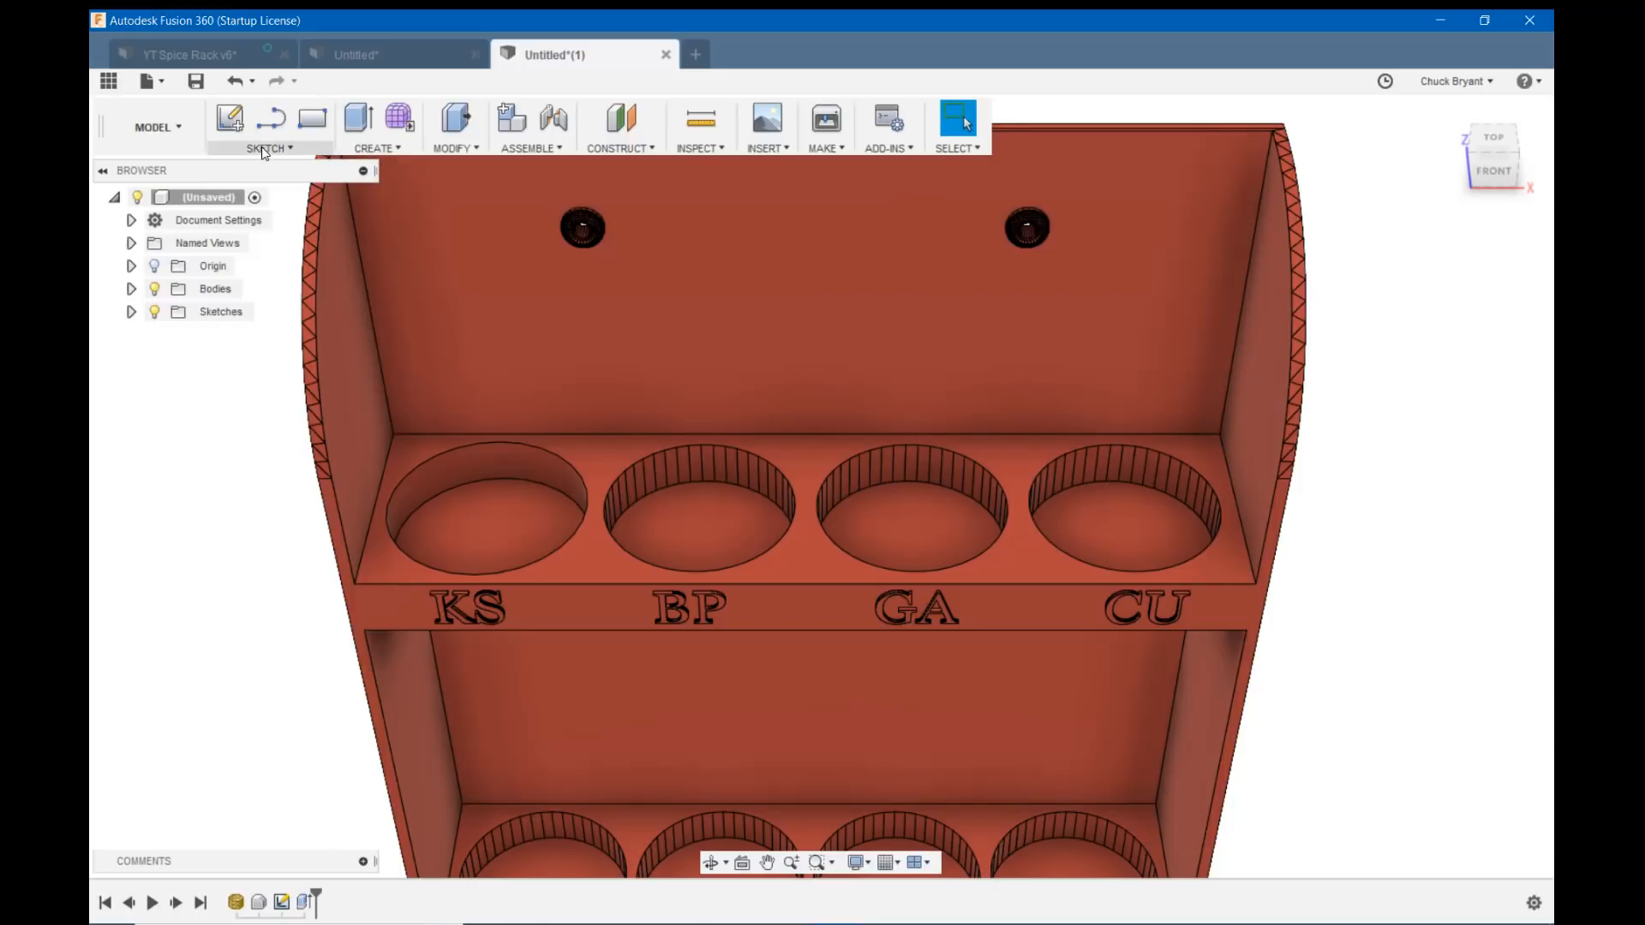
Start Pattern on Path with type Features, selecting the KS hole extrude cut.
left_click(375, 147)
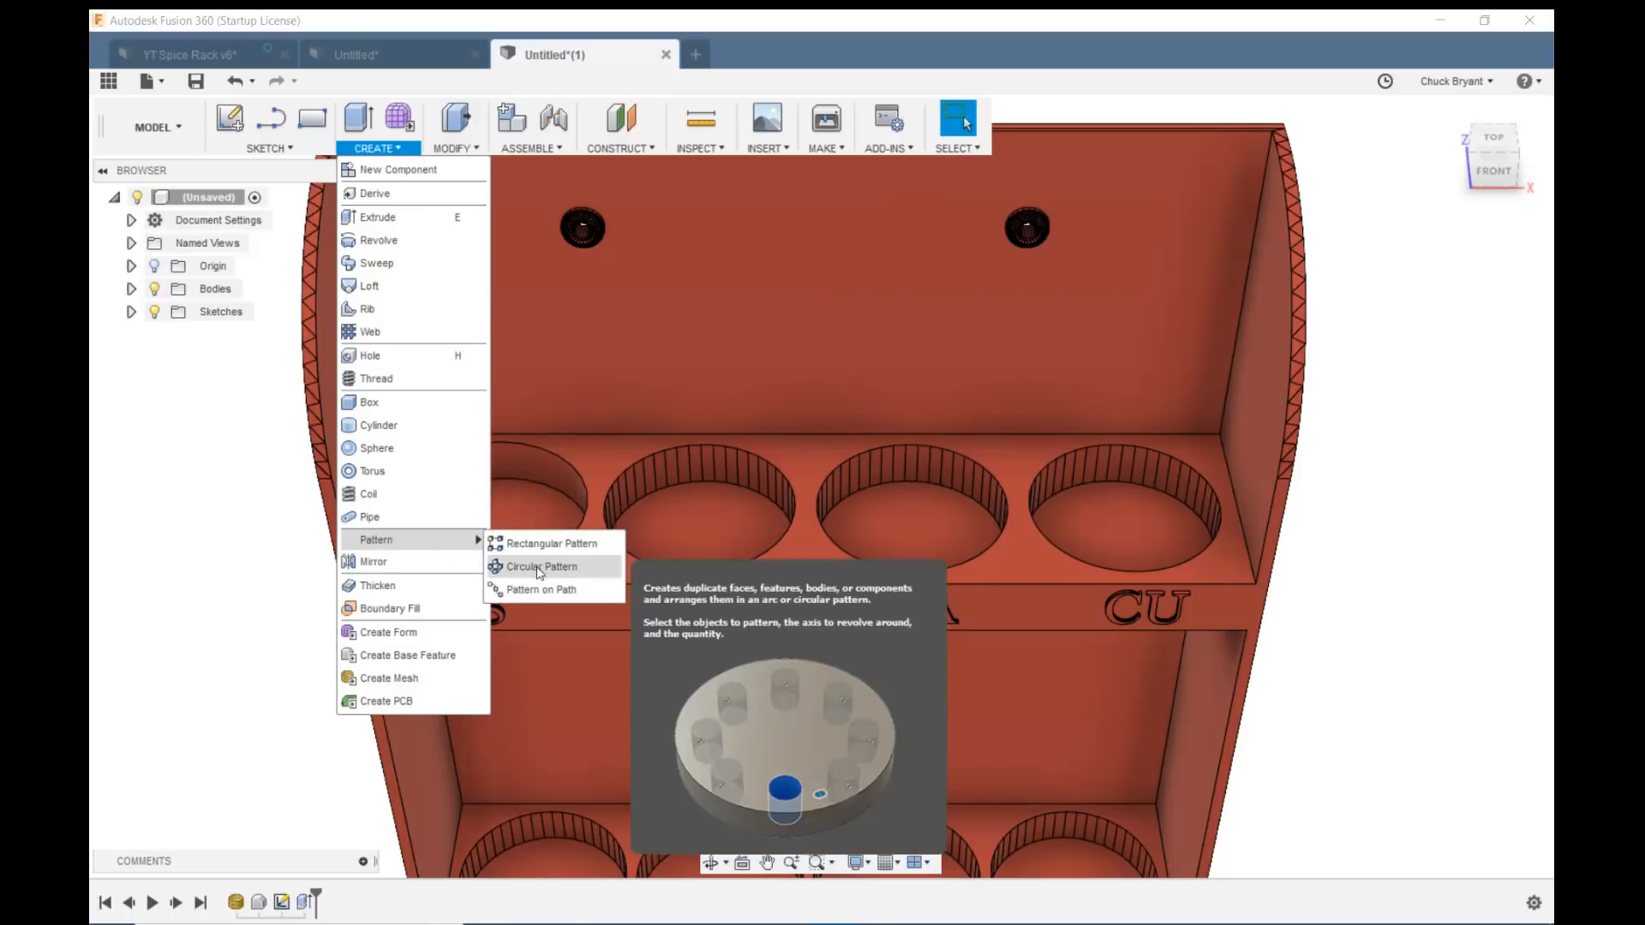
left_click(541, 589)
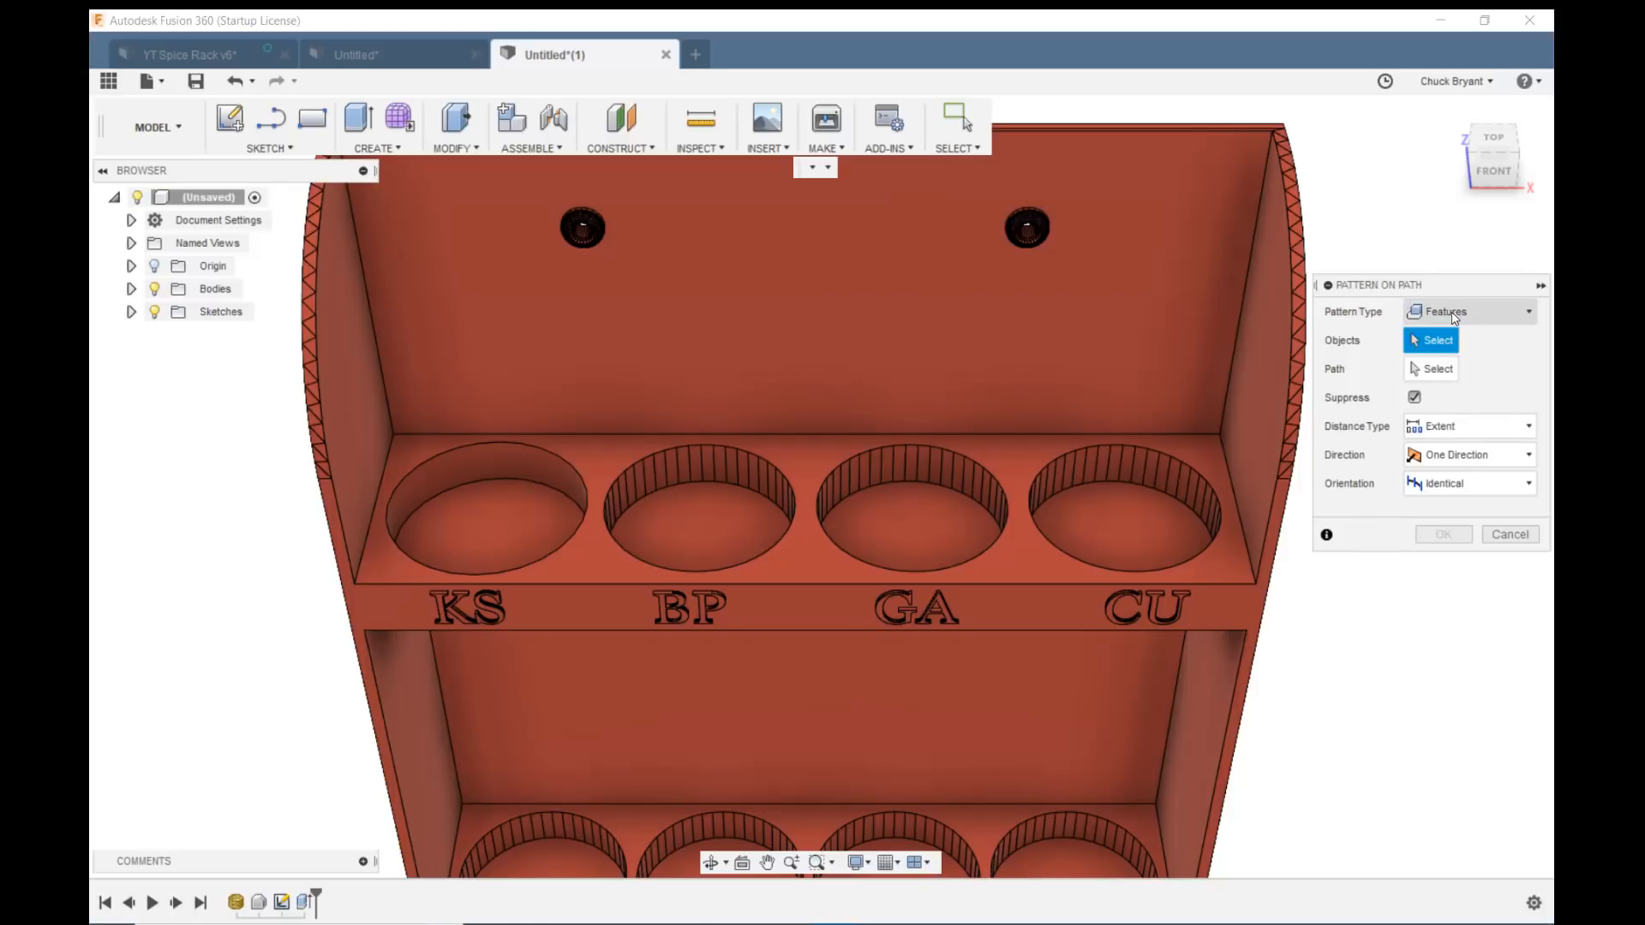
mouse_move(1491, 313)
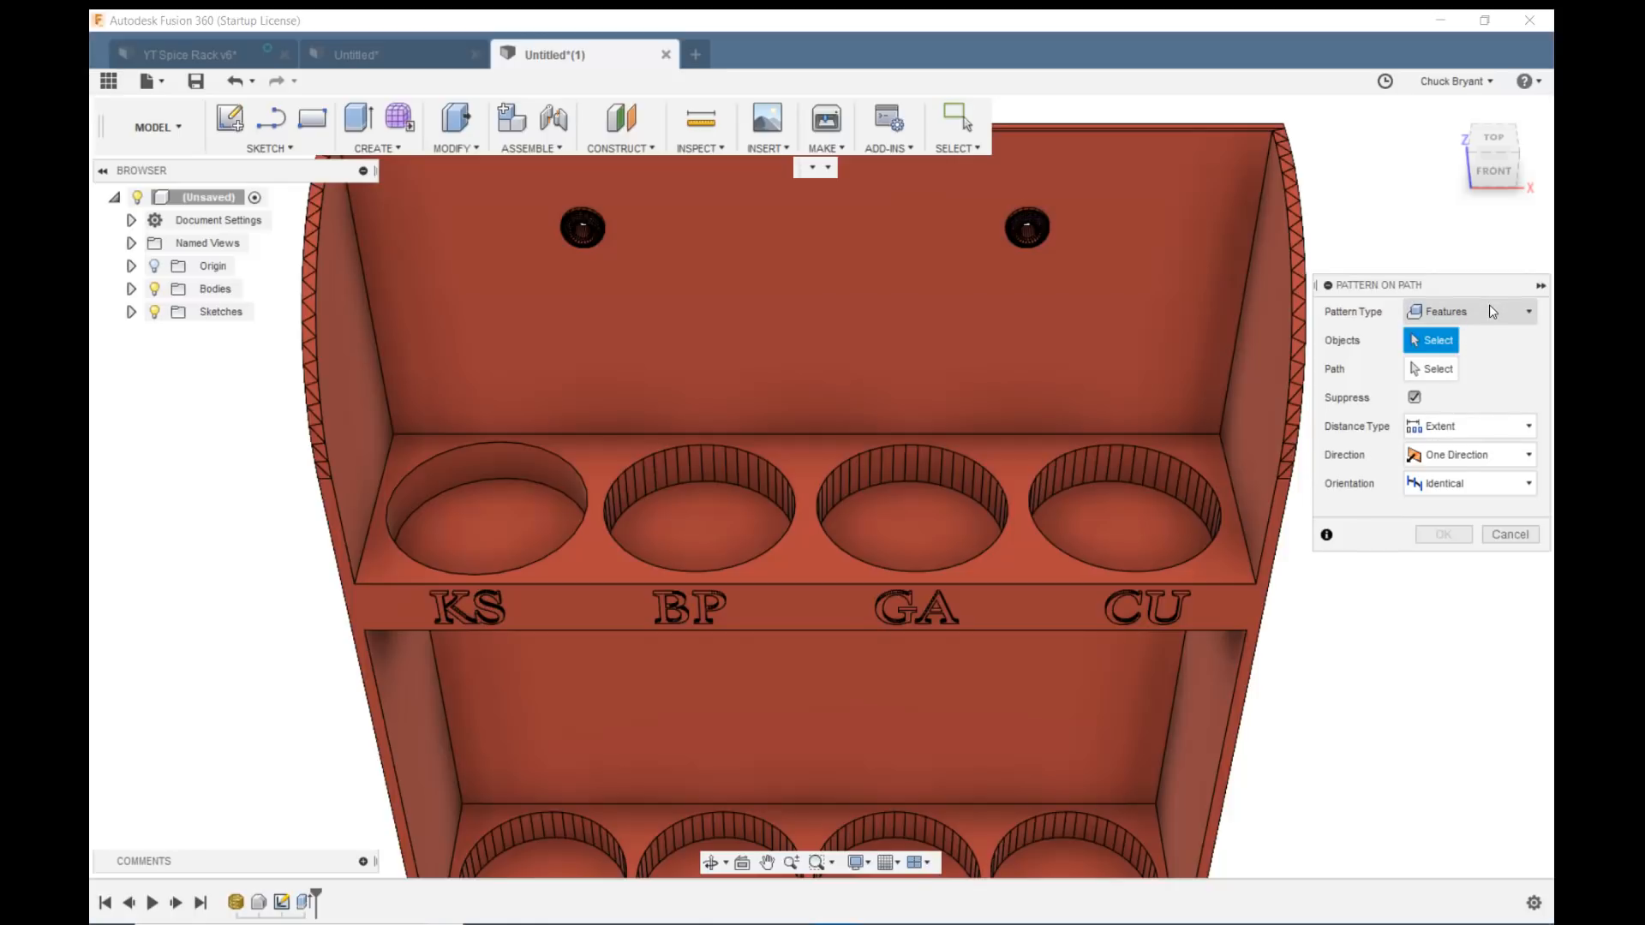
left_click(1468, 312)
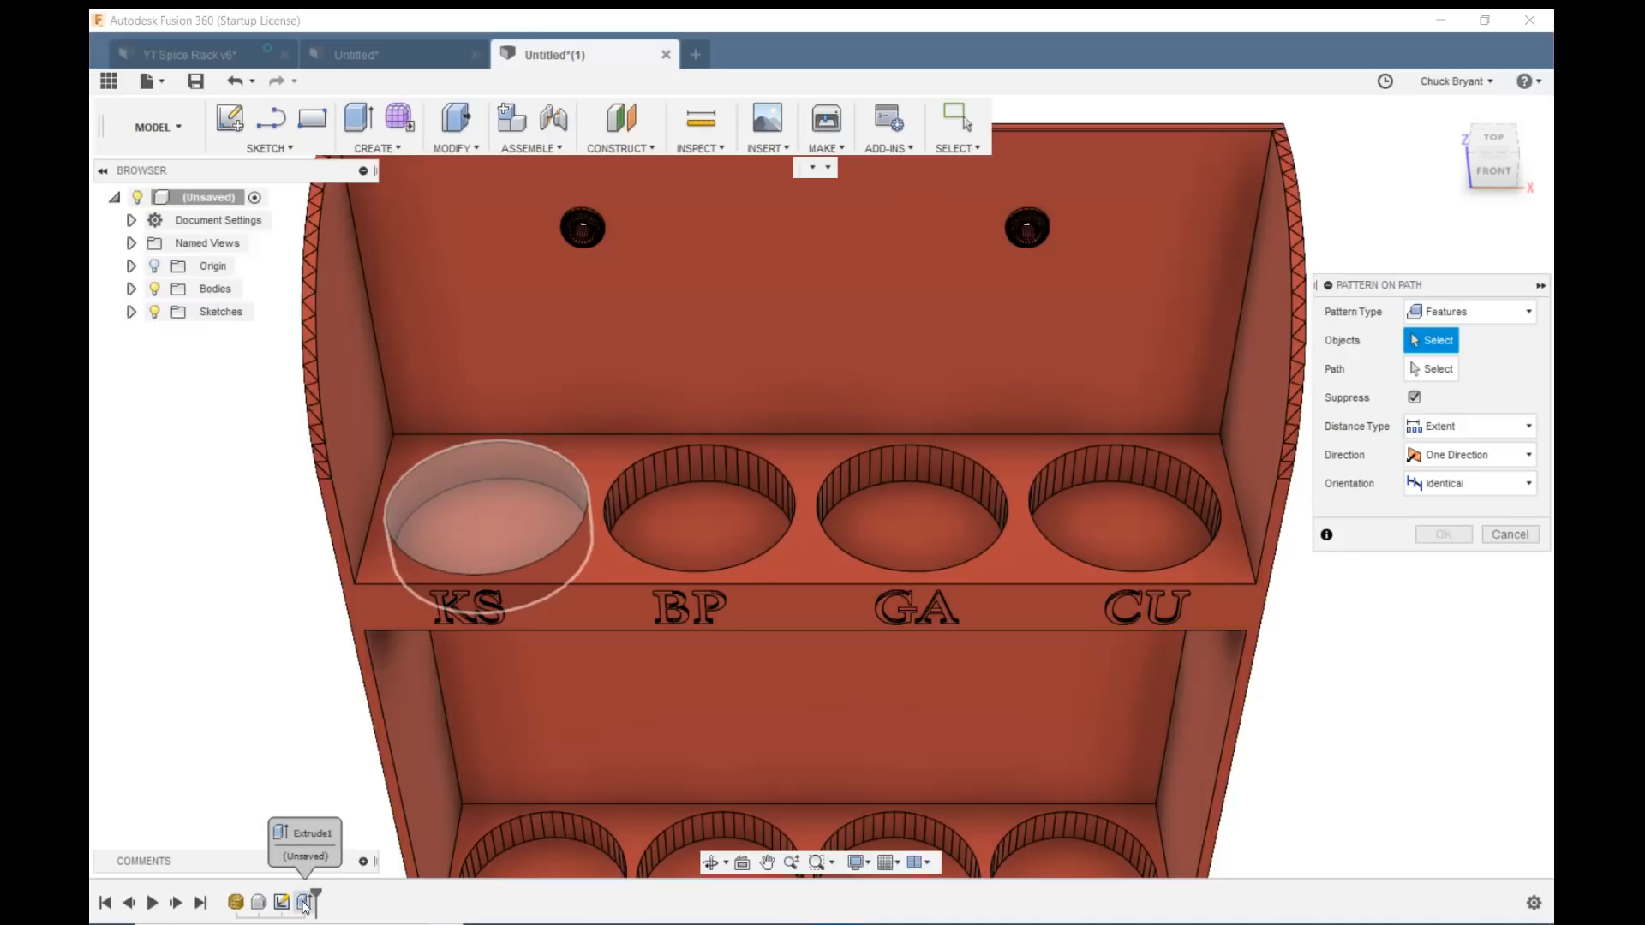
left_click(482, 514)
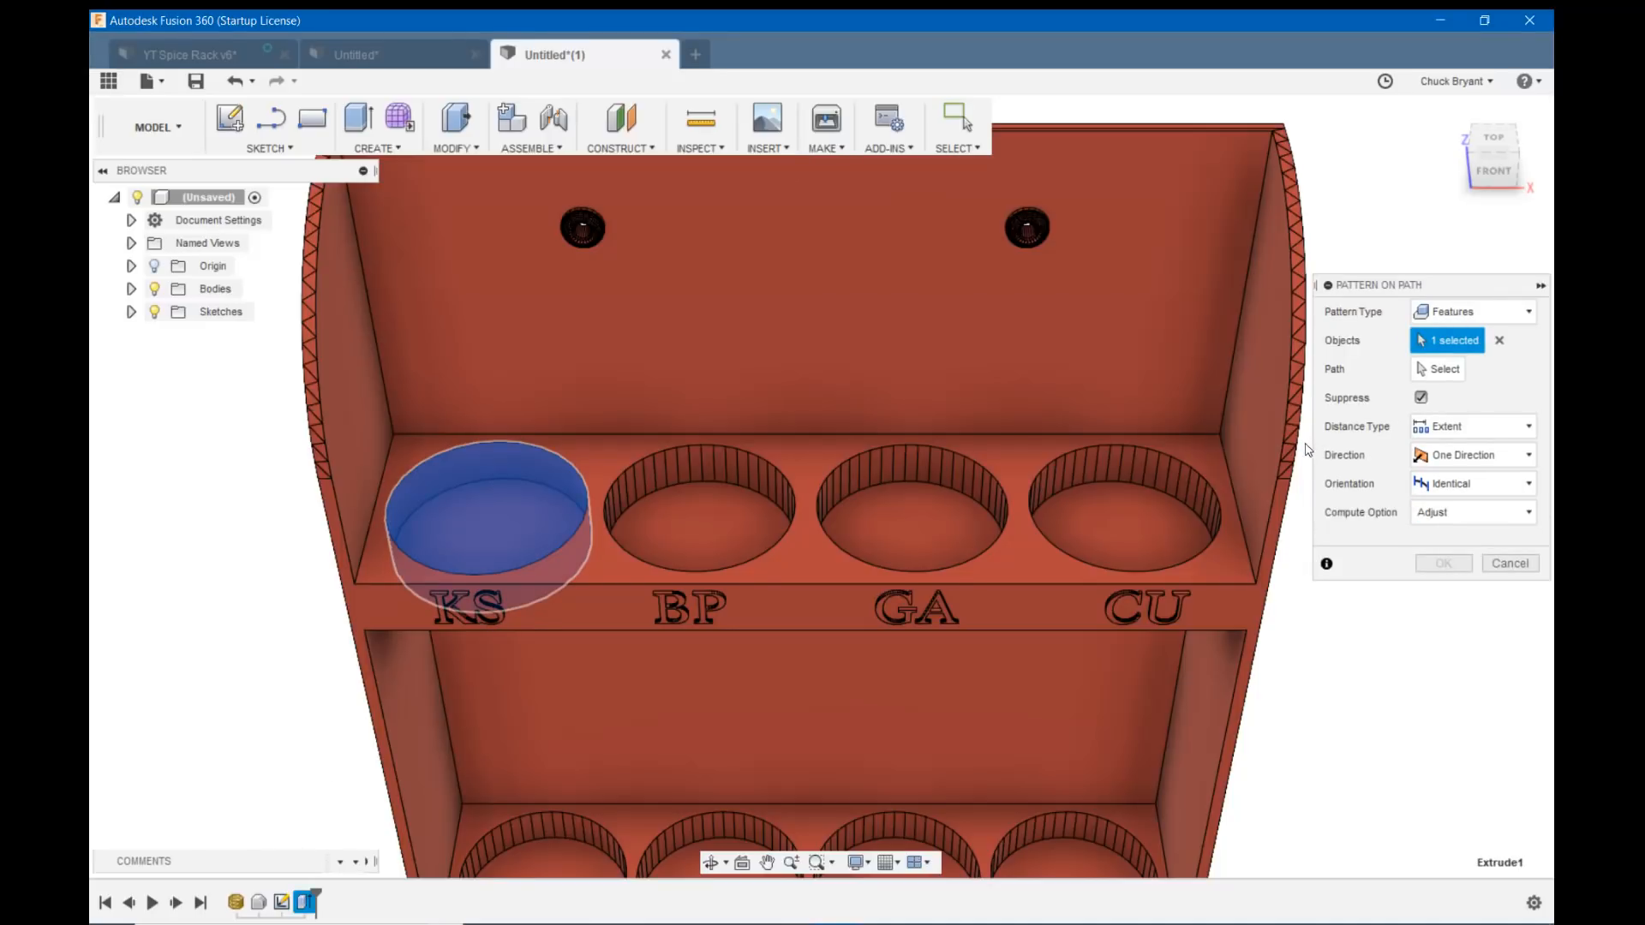
left_click(1443, 369)
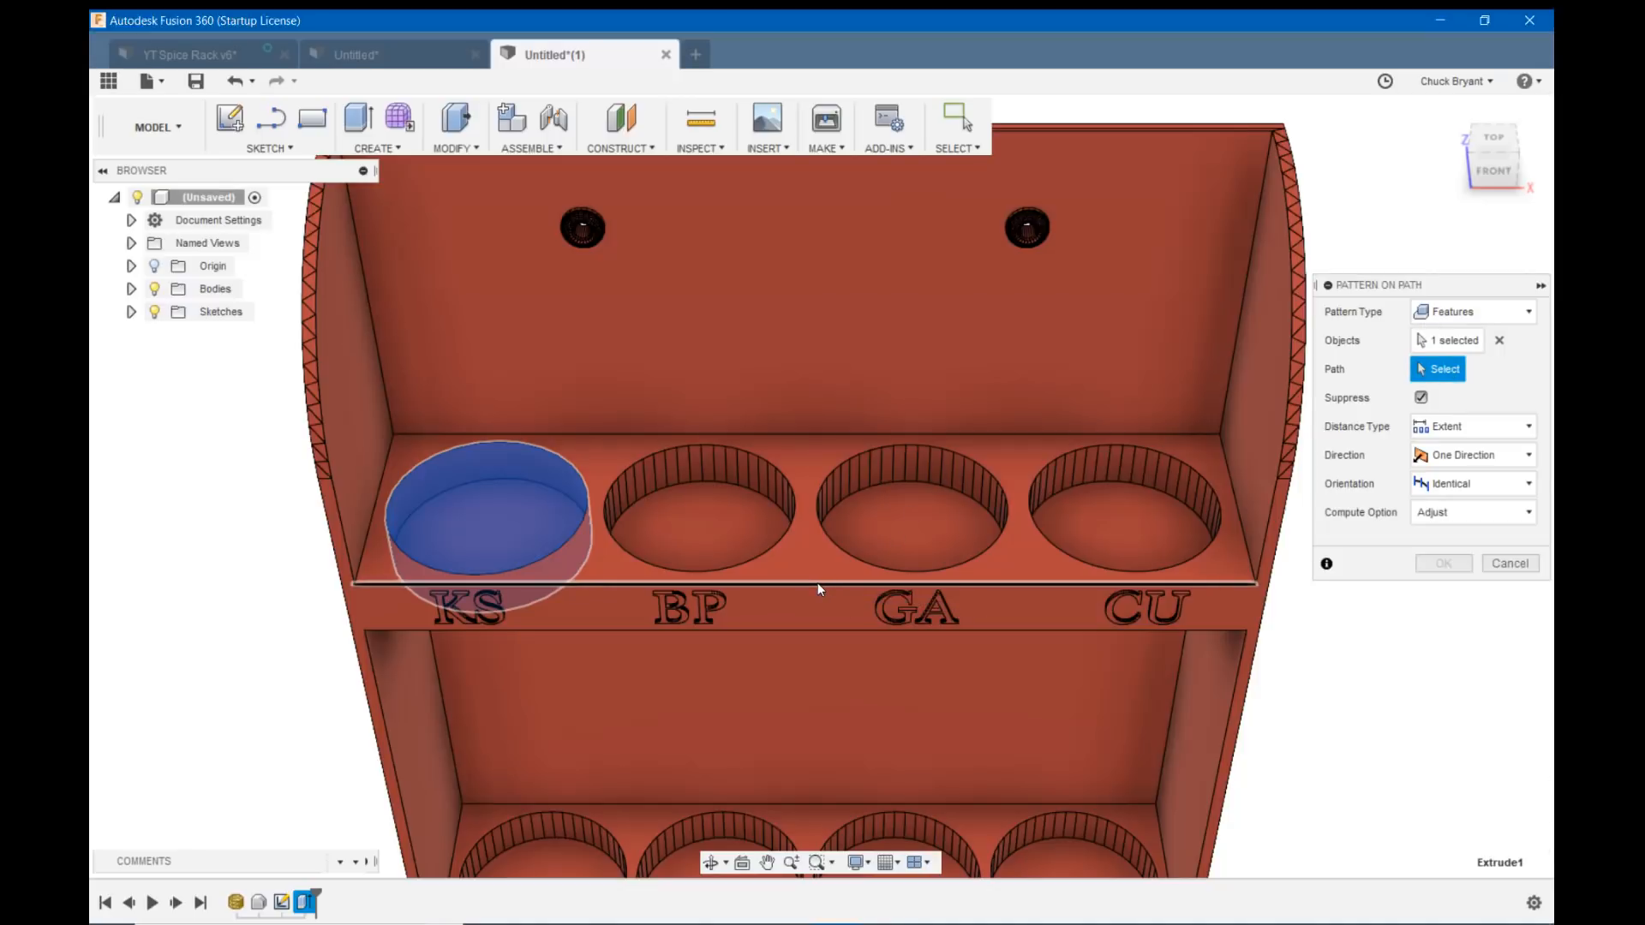
Pattern the KS hole along the shelf front edge: quantity 4, spacing 51 mm.
left_click(818, 582)
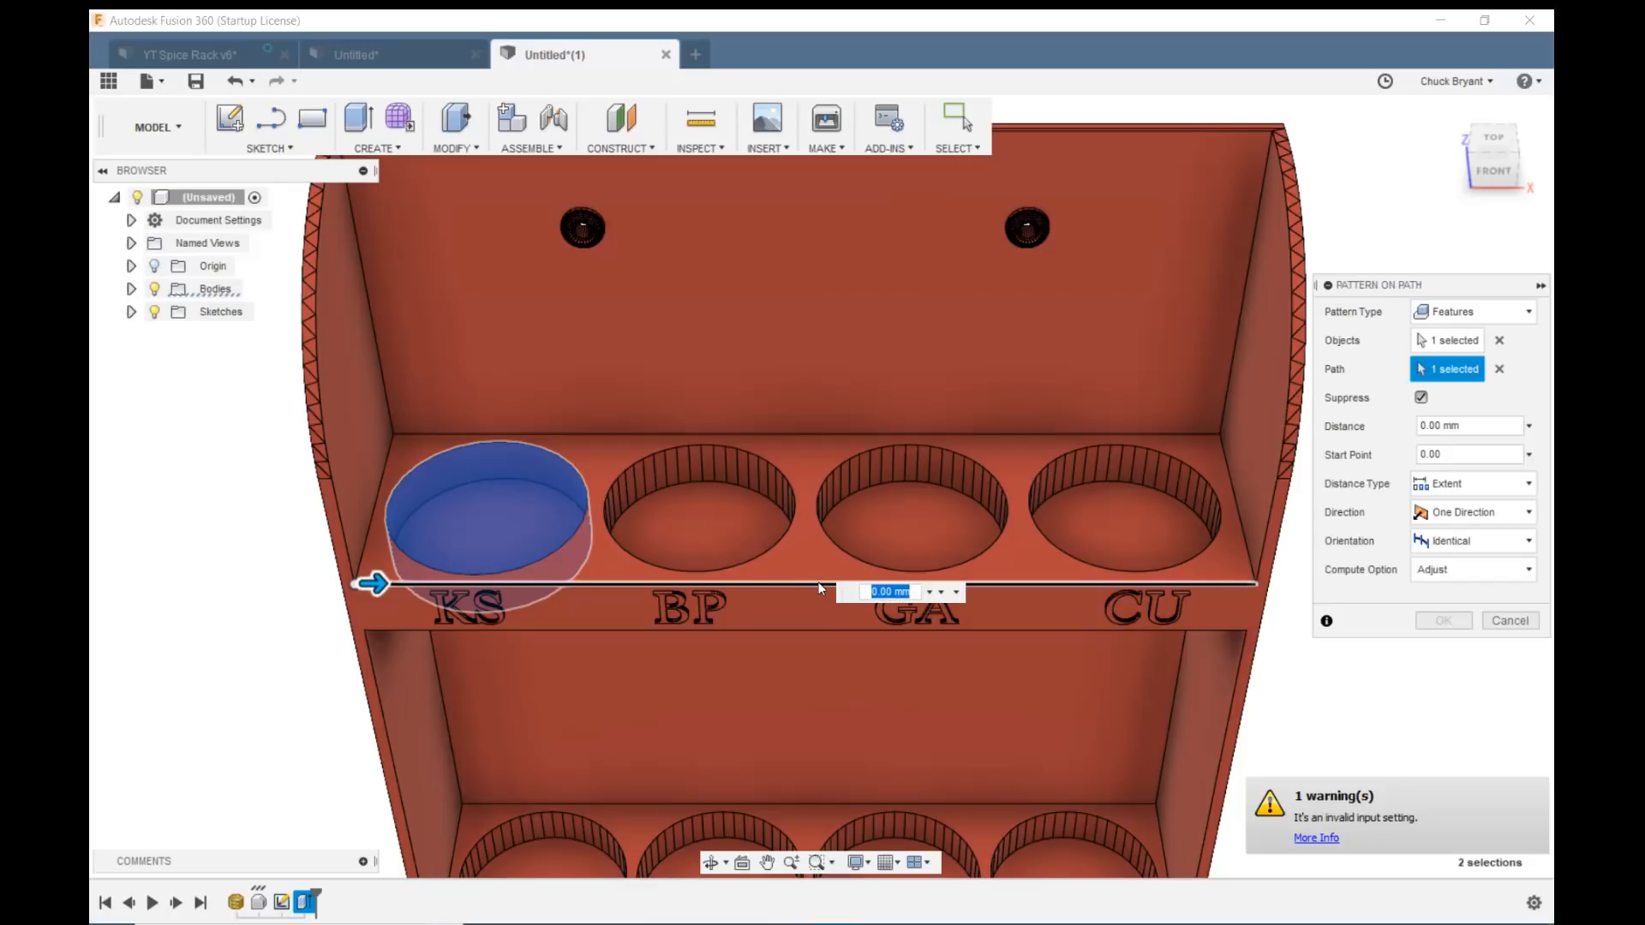
mouse_move(818, 587)
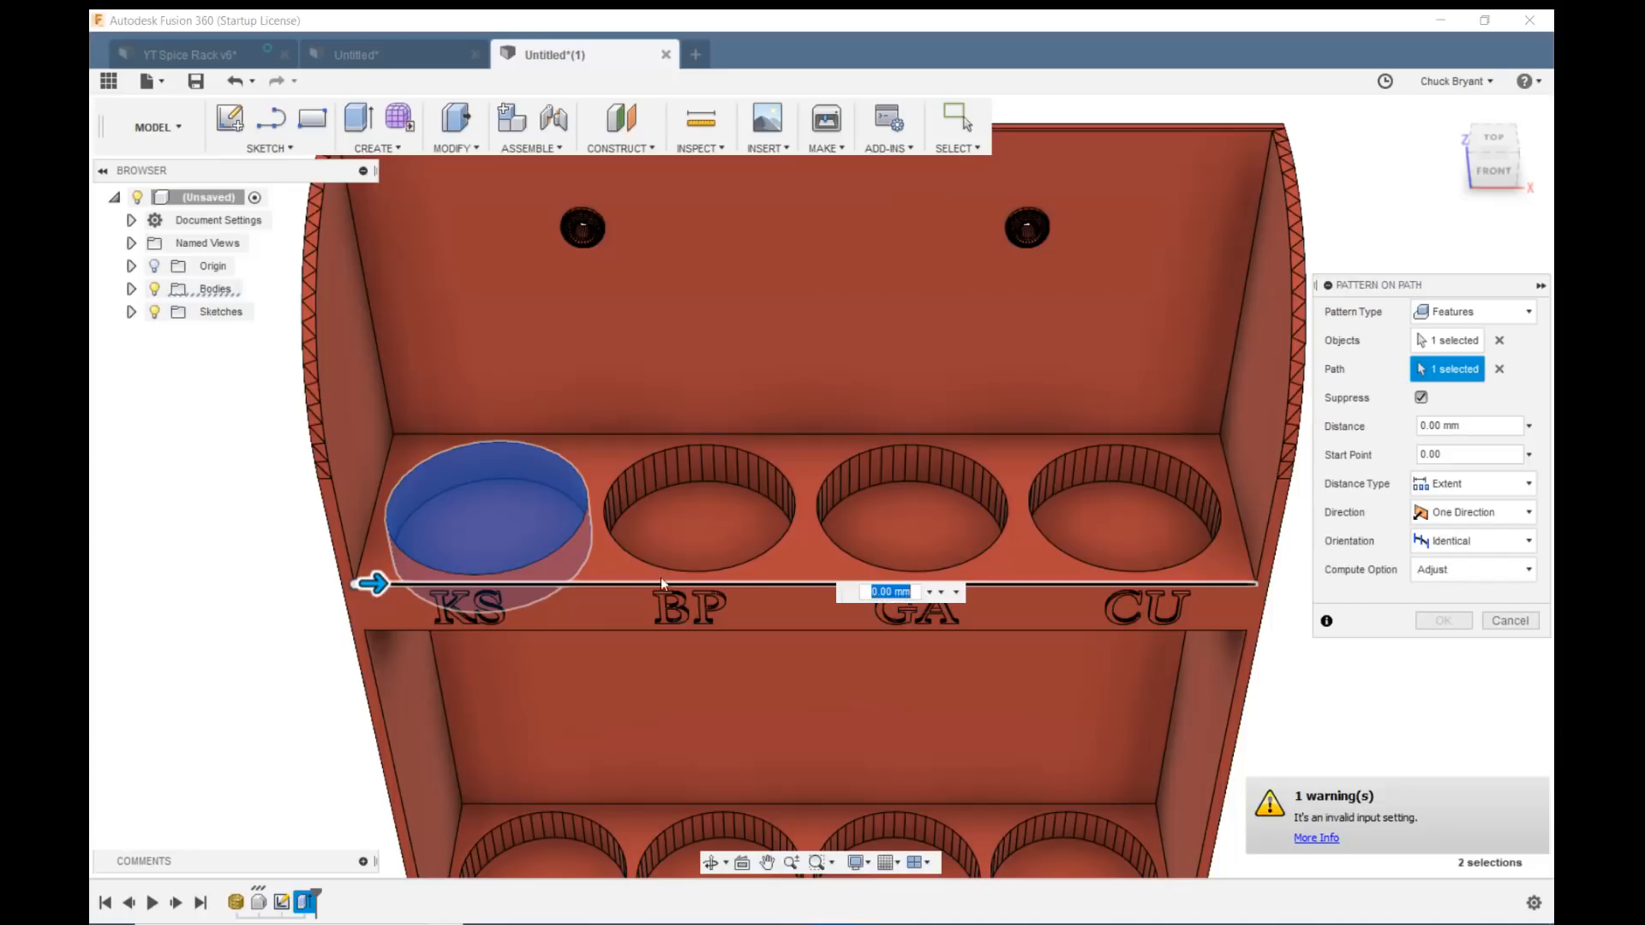
left_click_drag(375, 582, 672, 584)
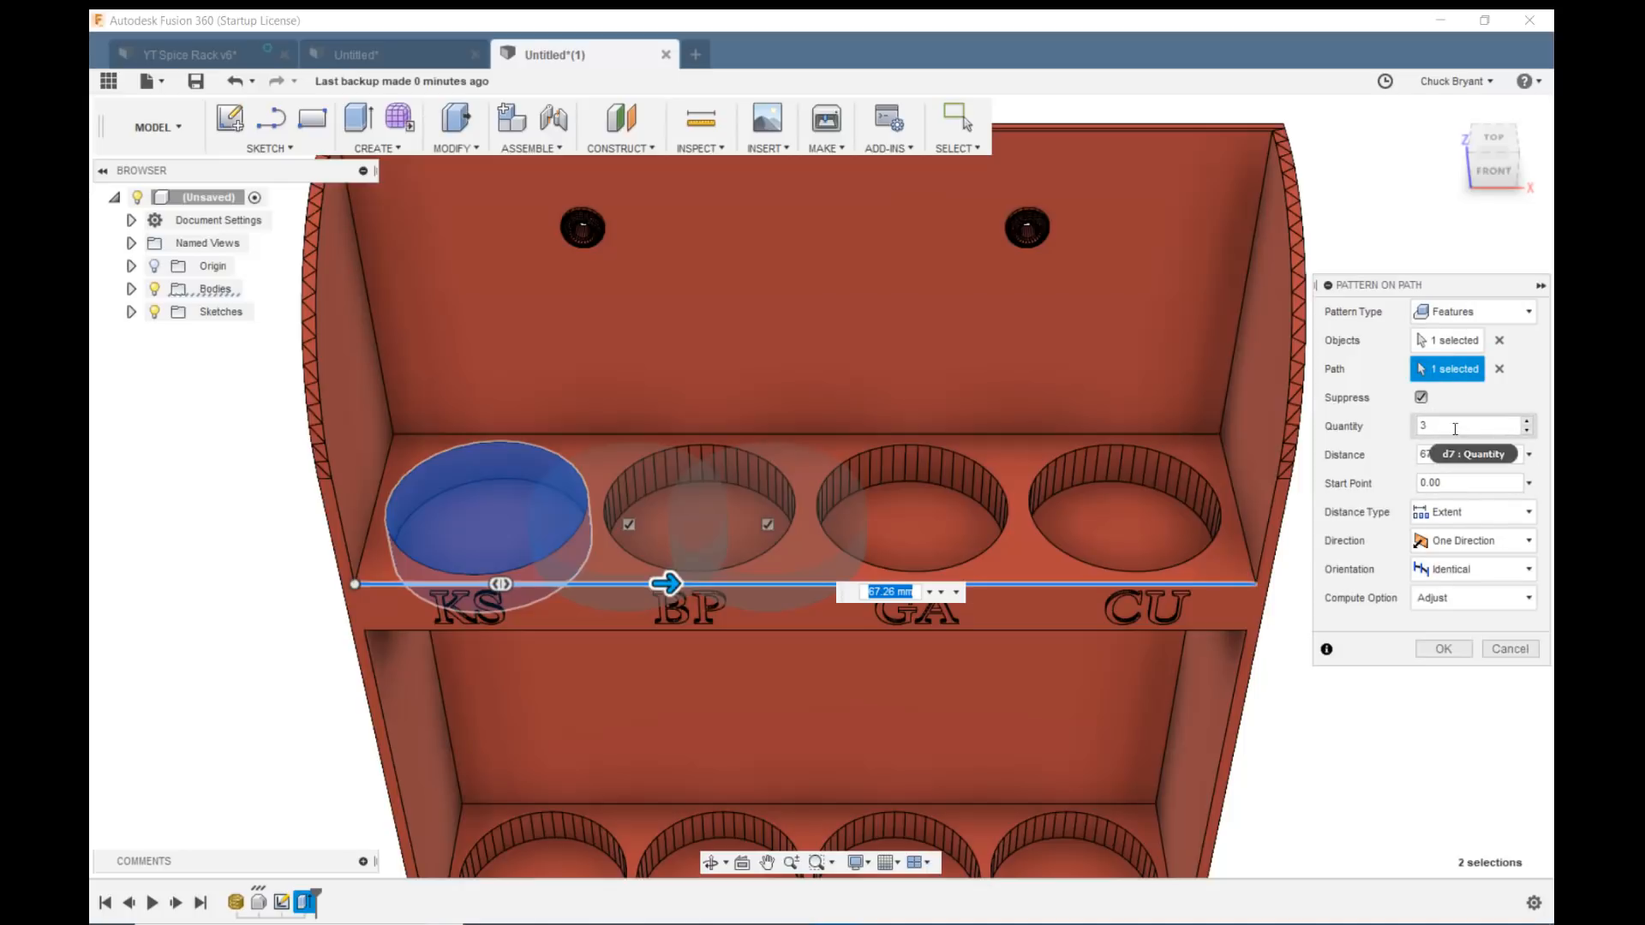
left_click(1466, 425)
type("4")
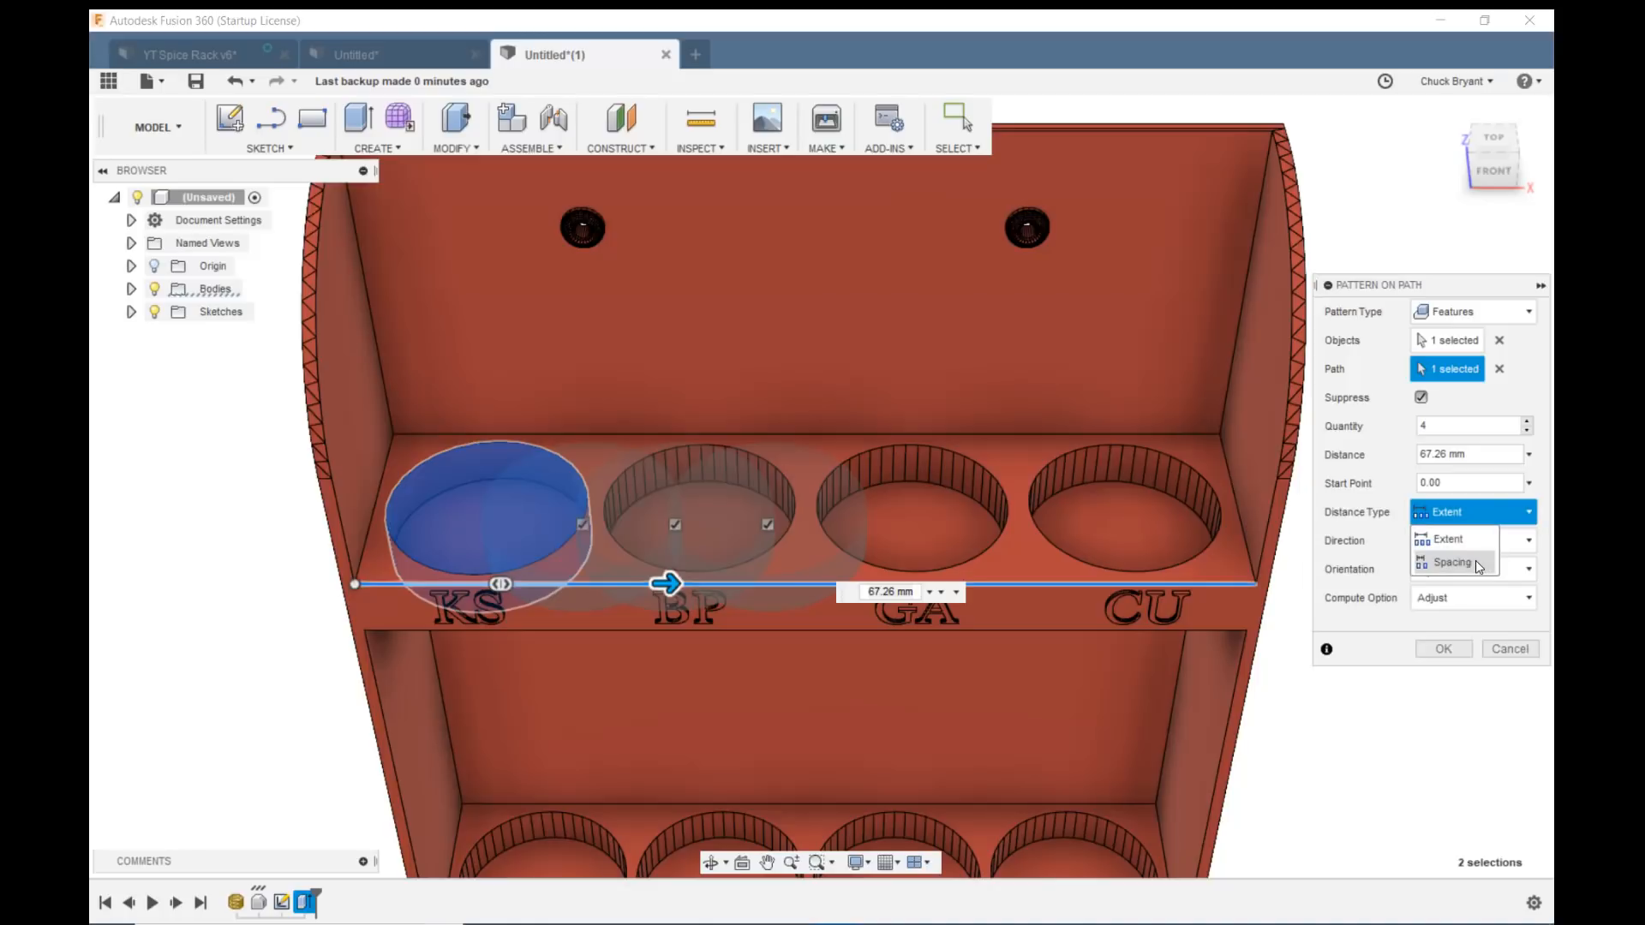
left_click(1452, 562)
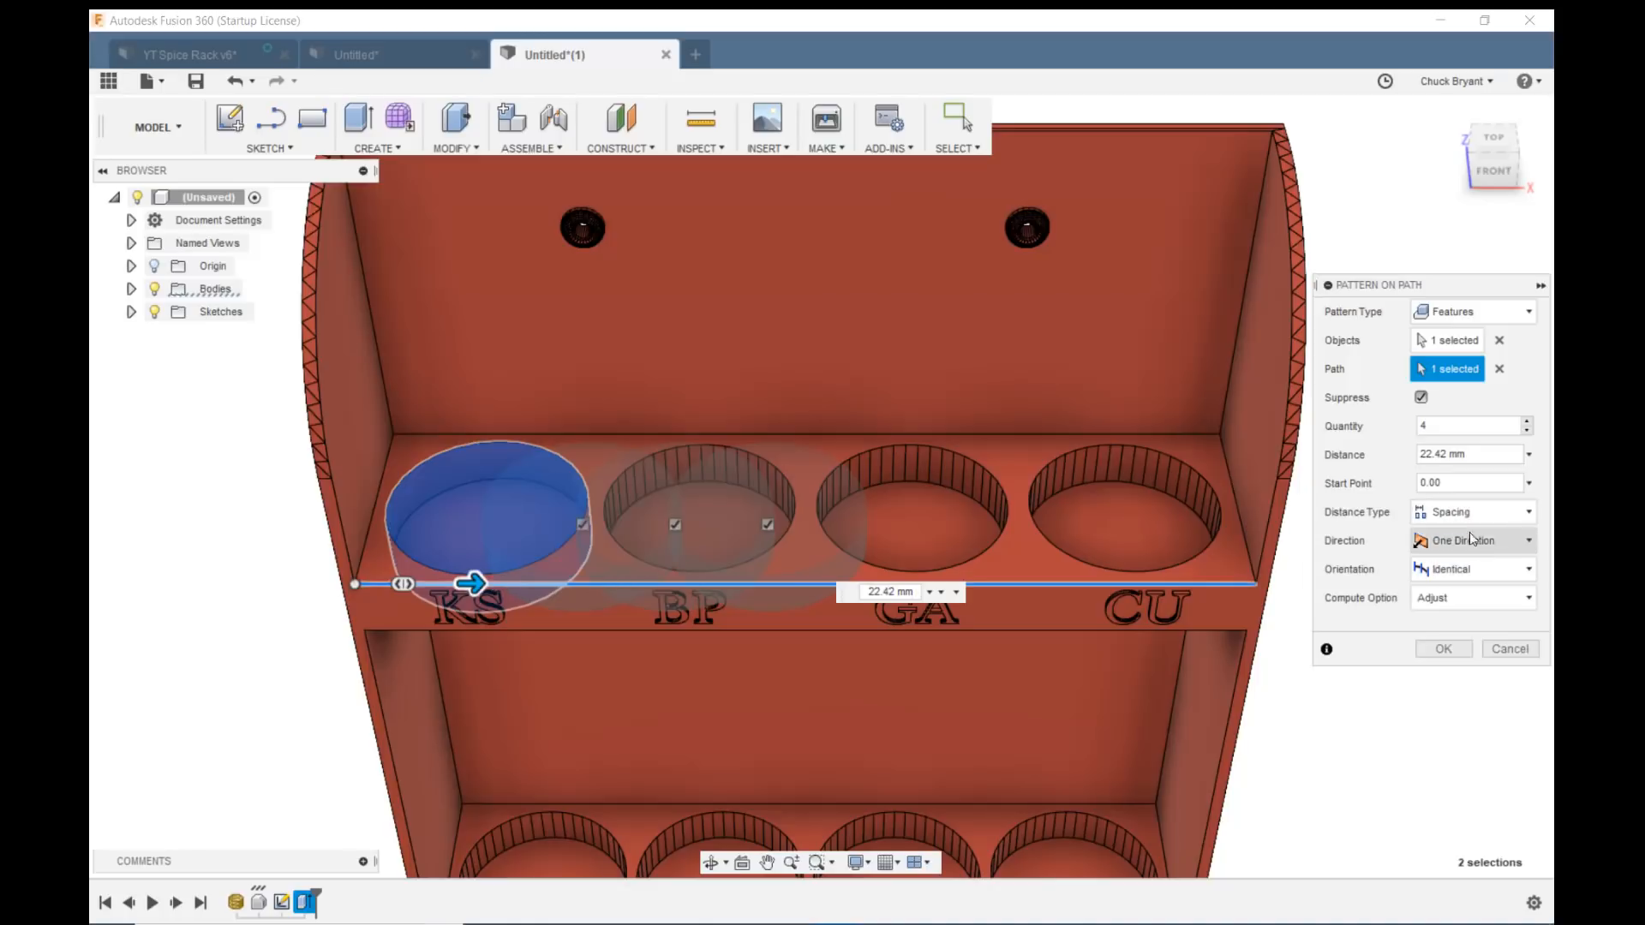
left_click(1469, 454)
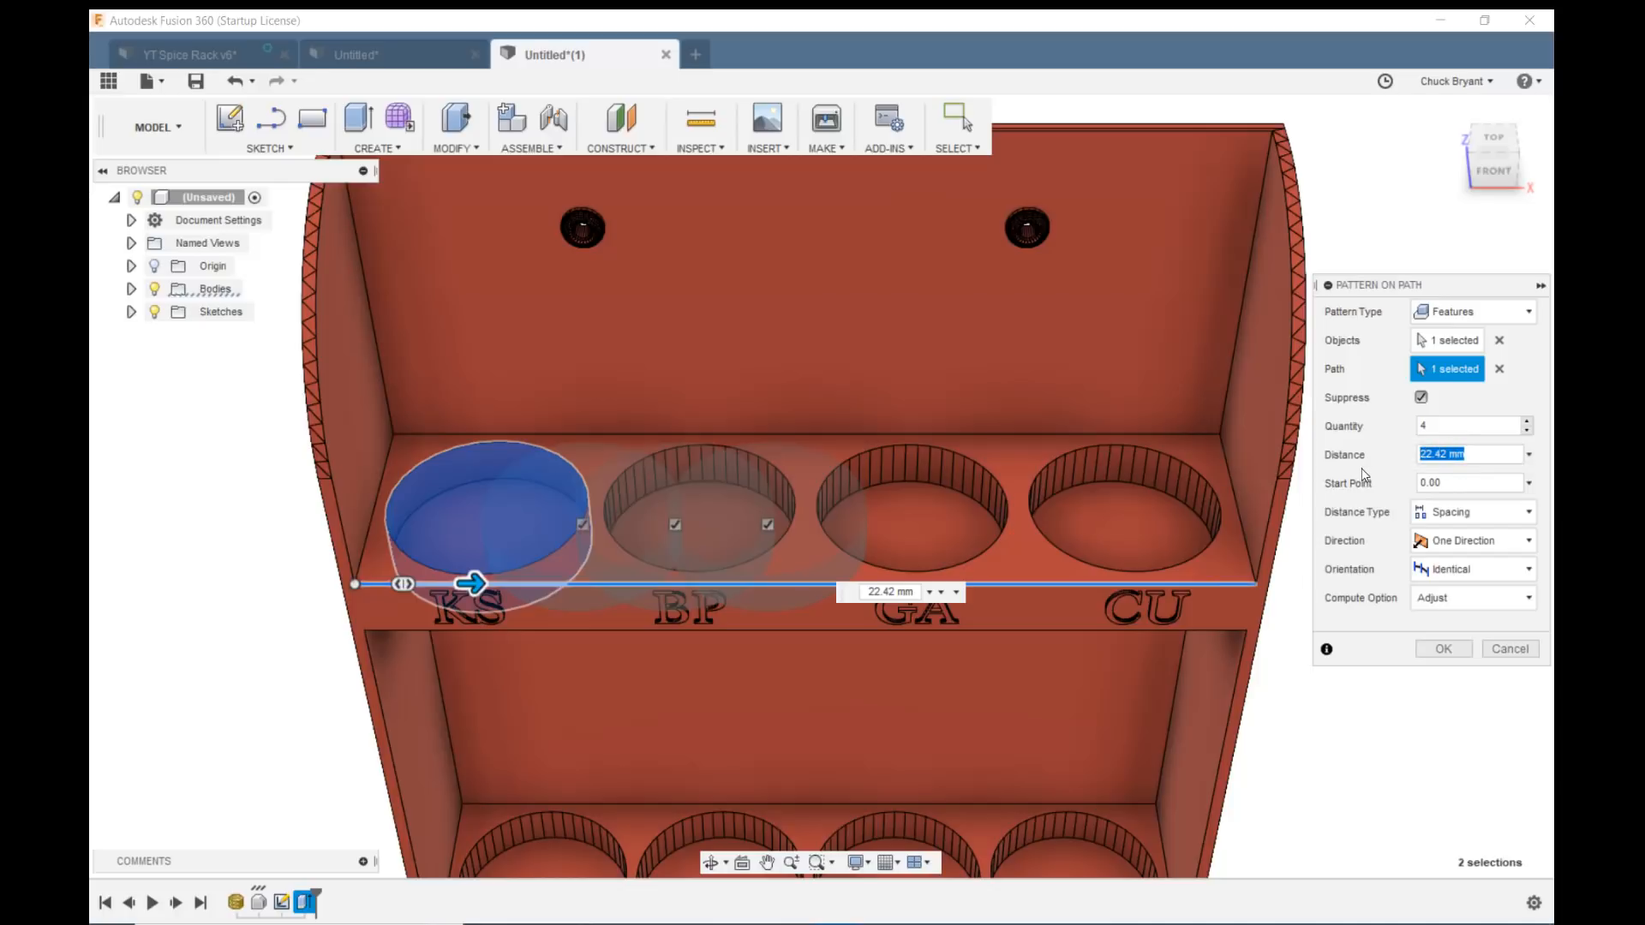
type("51")
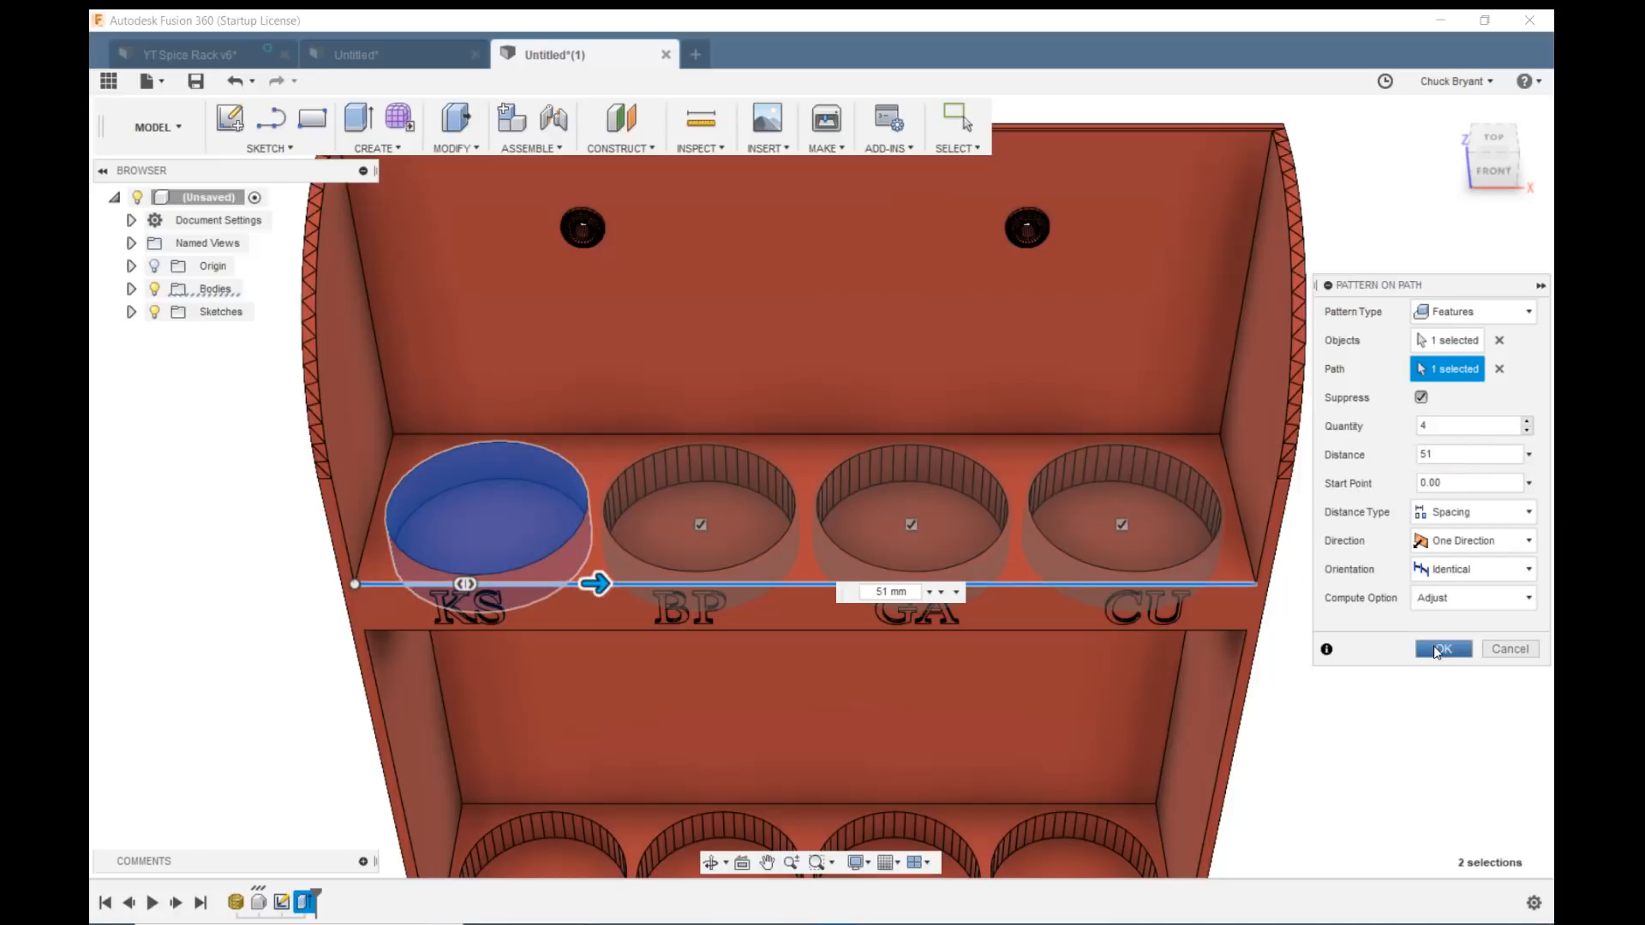
left_click(1443, 648)
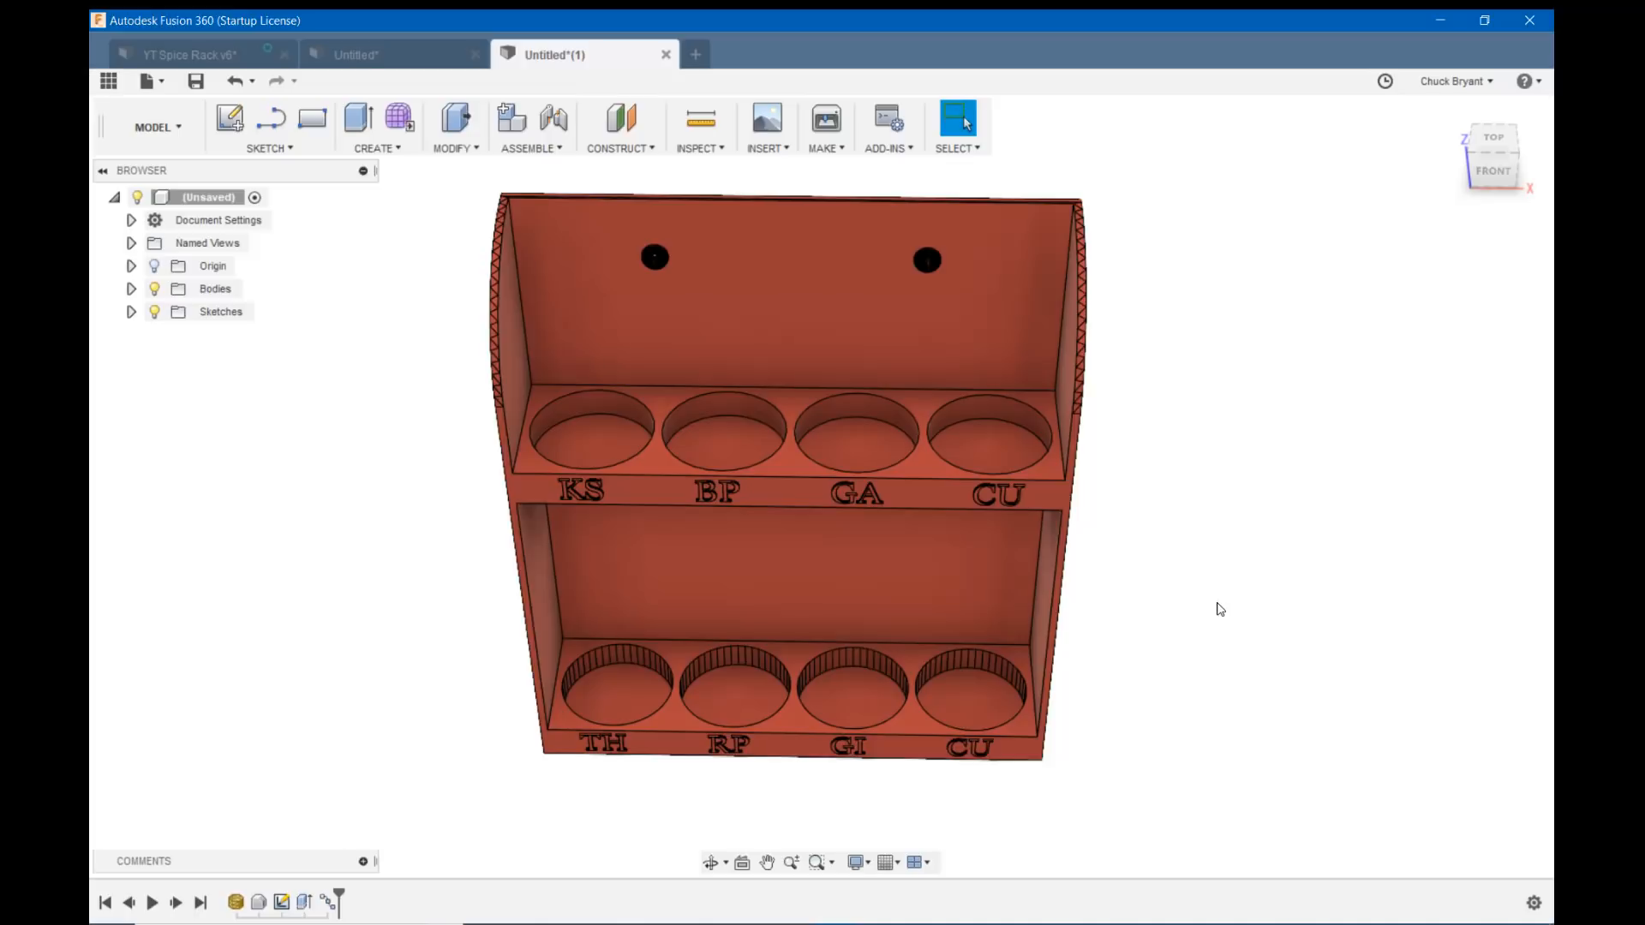
mouse_move(1286, 643)
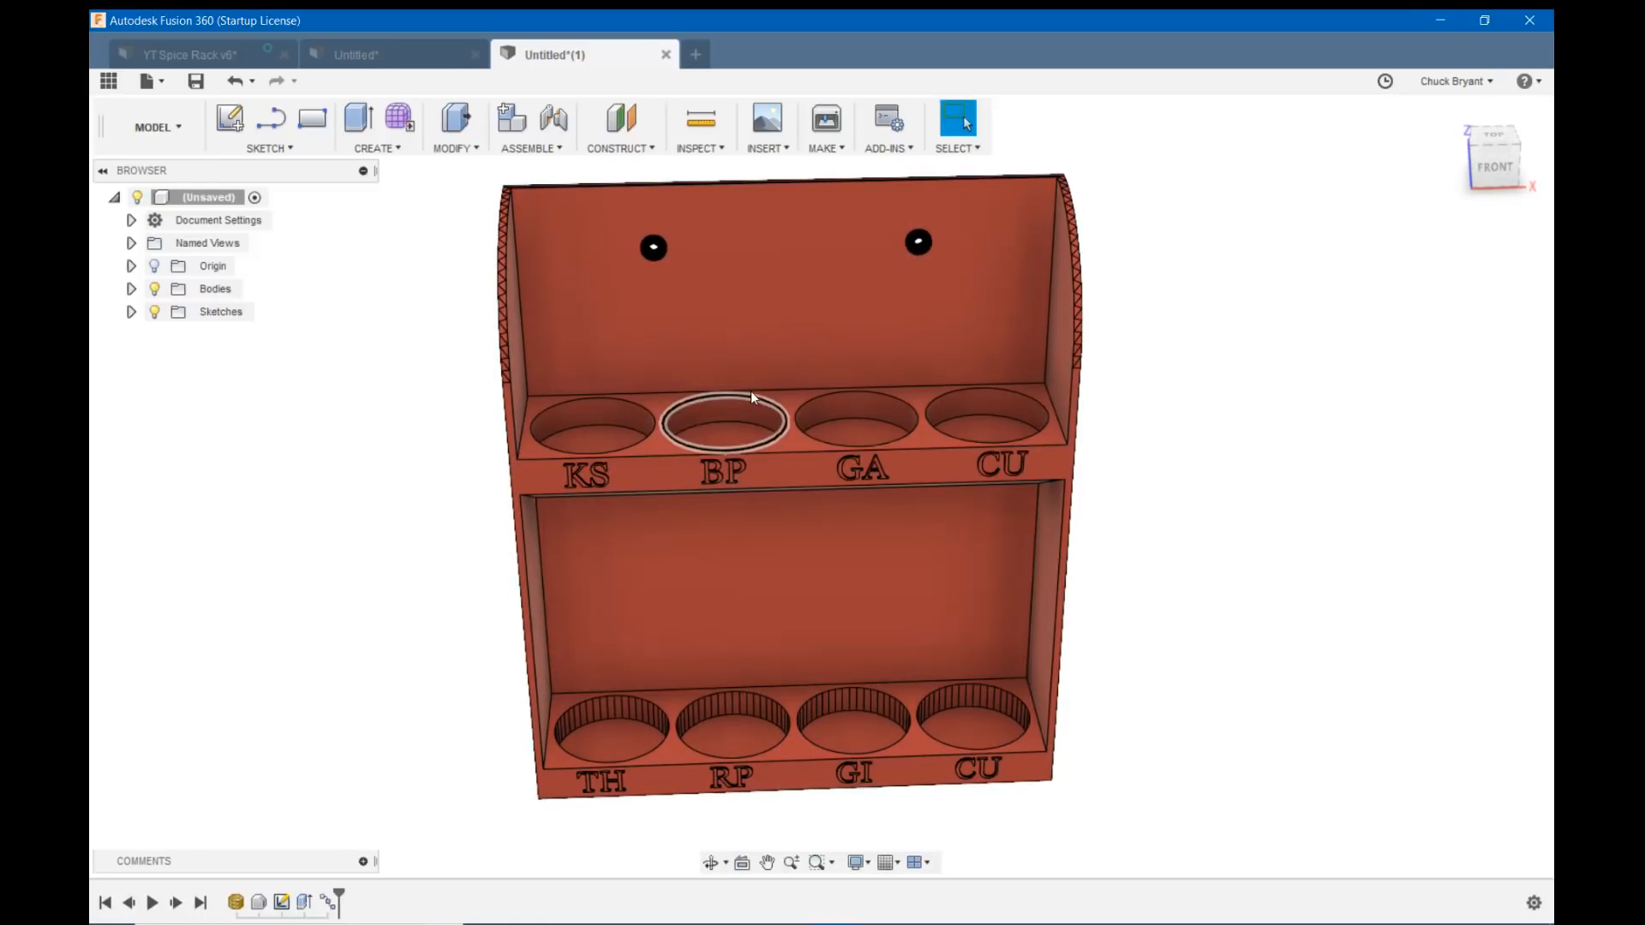
mouse_move(719, 716)
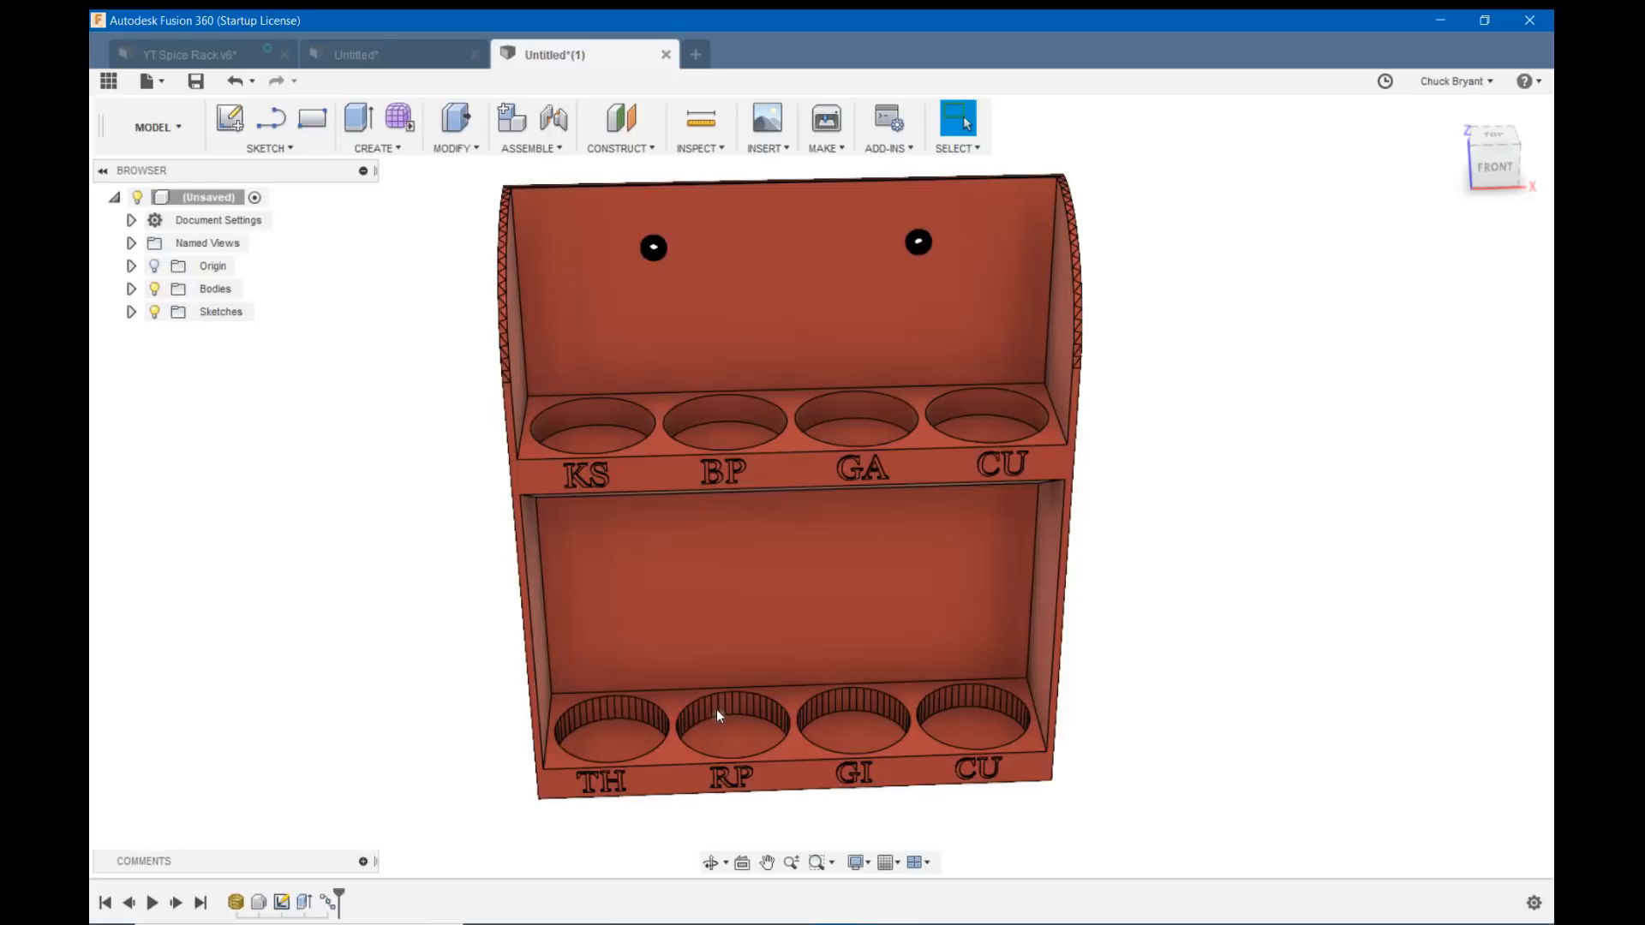
mouse_move(1220, 698)
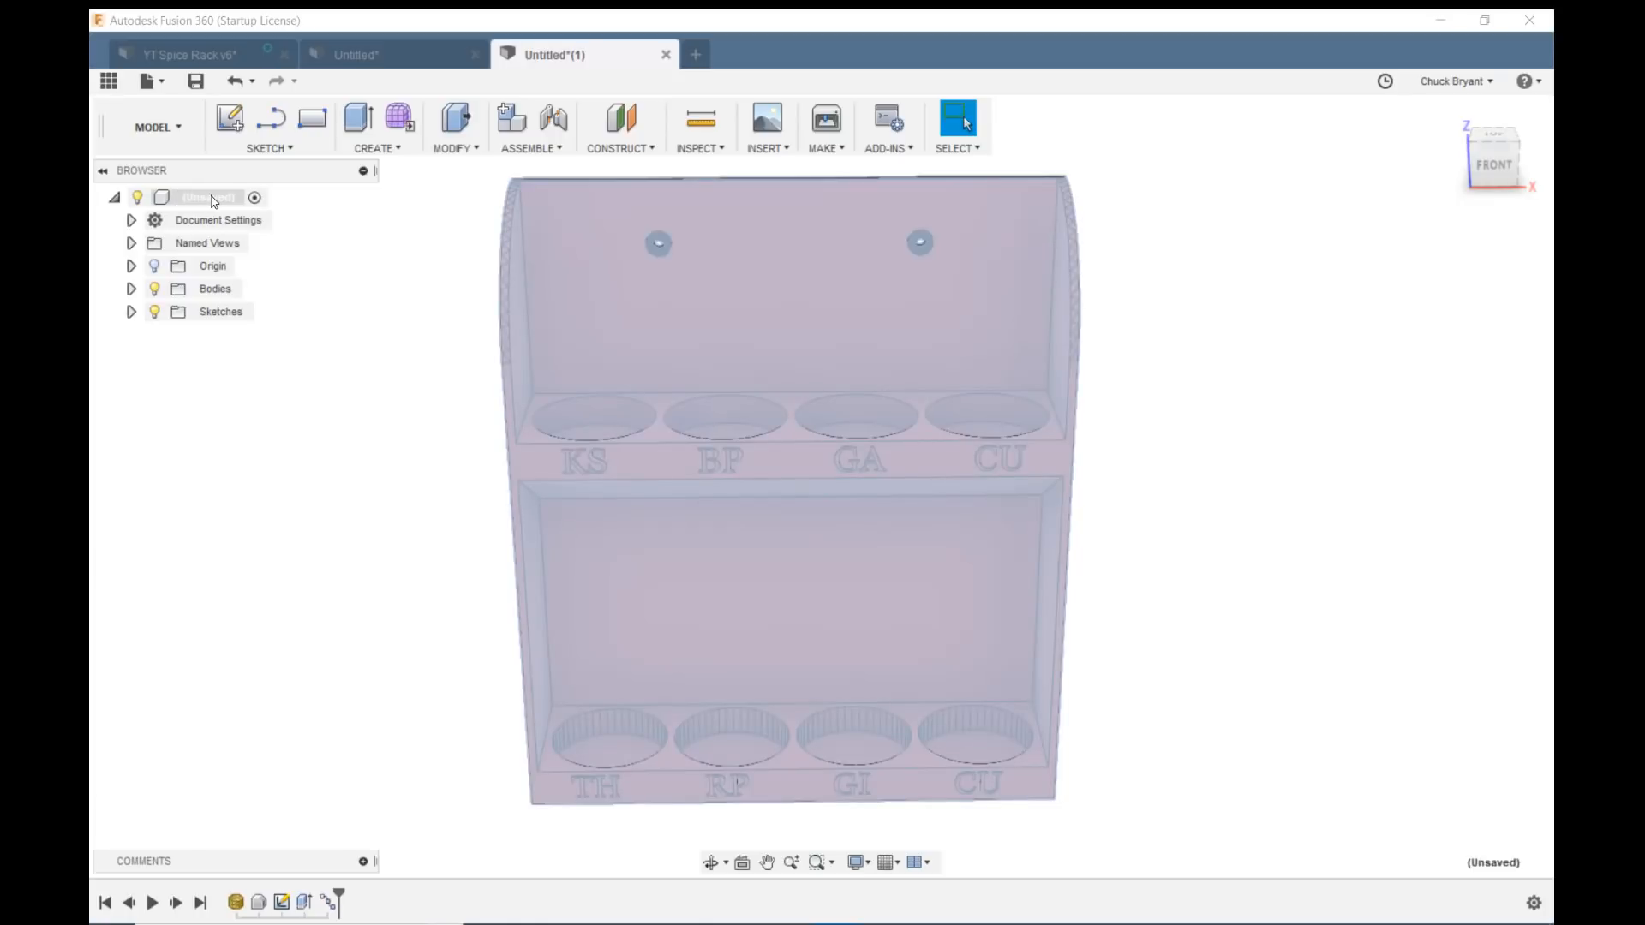
right_click(206, 197)
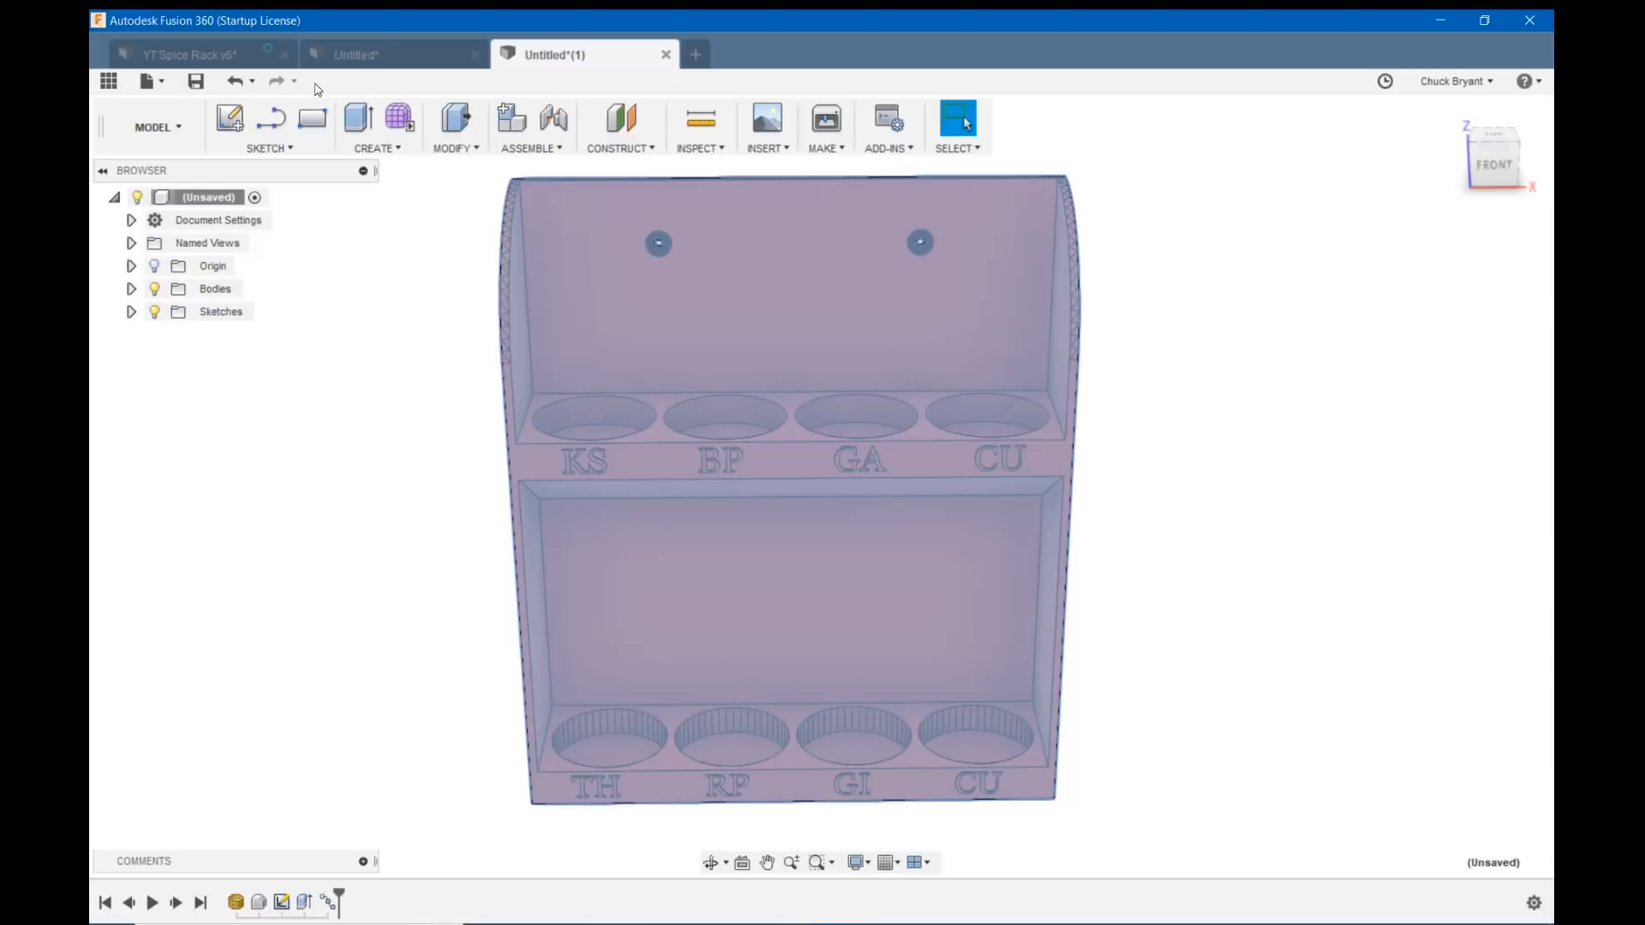
Name the design 'SpiceRack STL Modified' and save it.
left_click(195, 80)
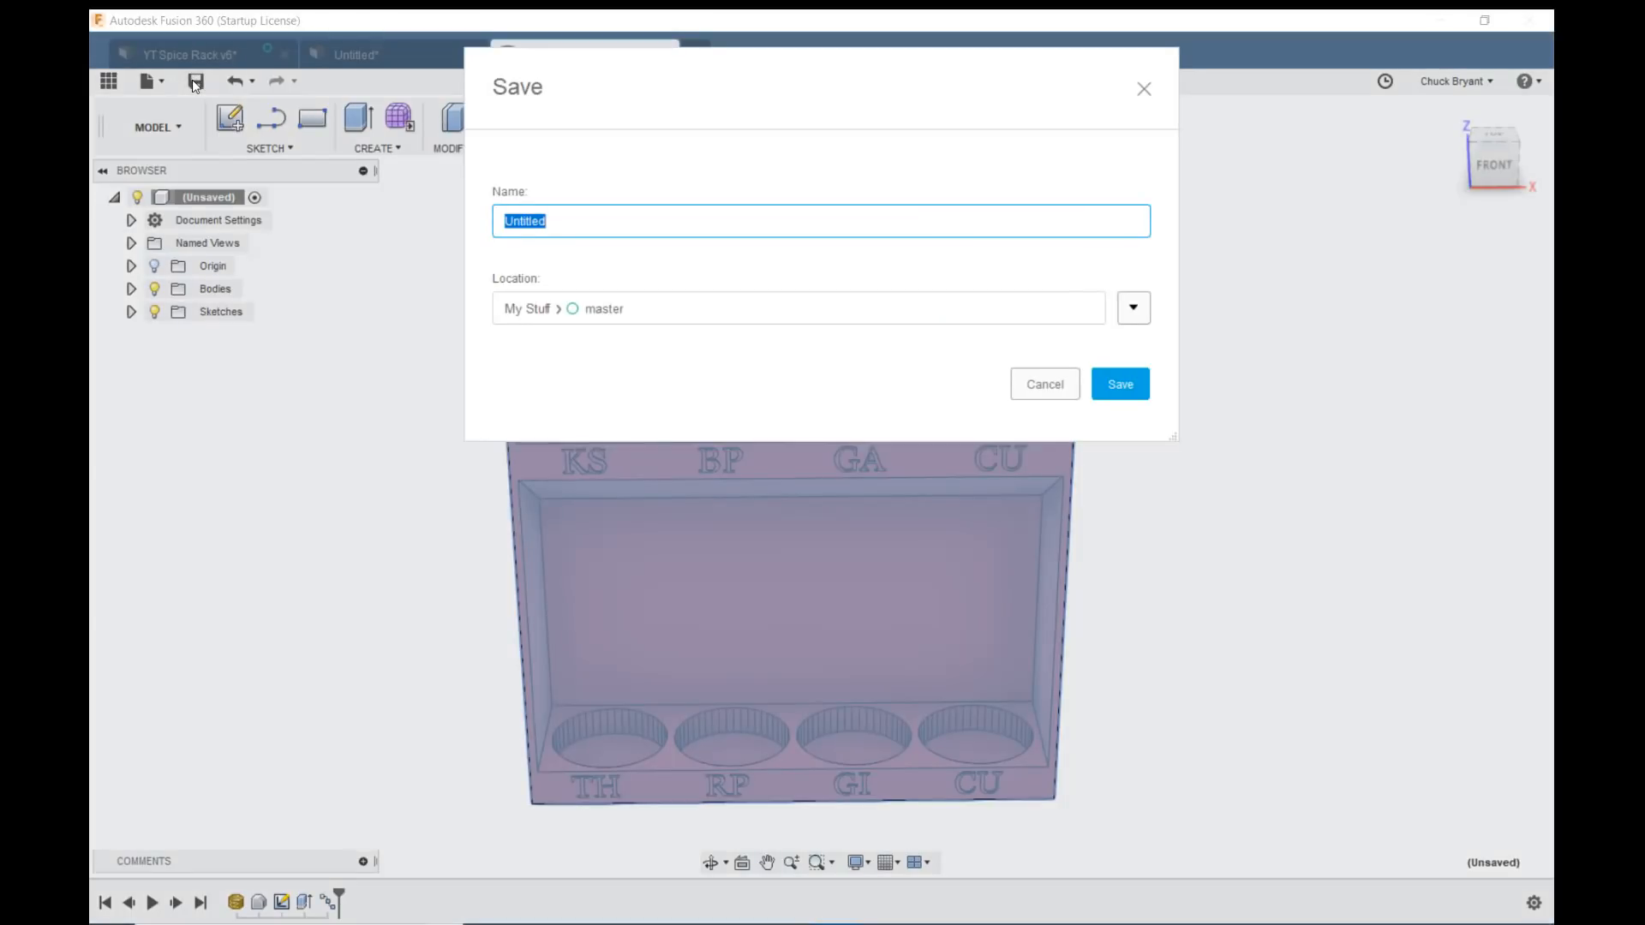
type("SpiceRack STL")
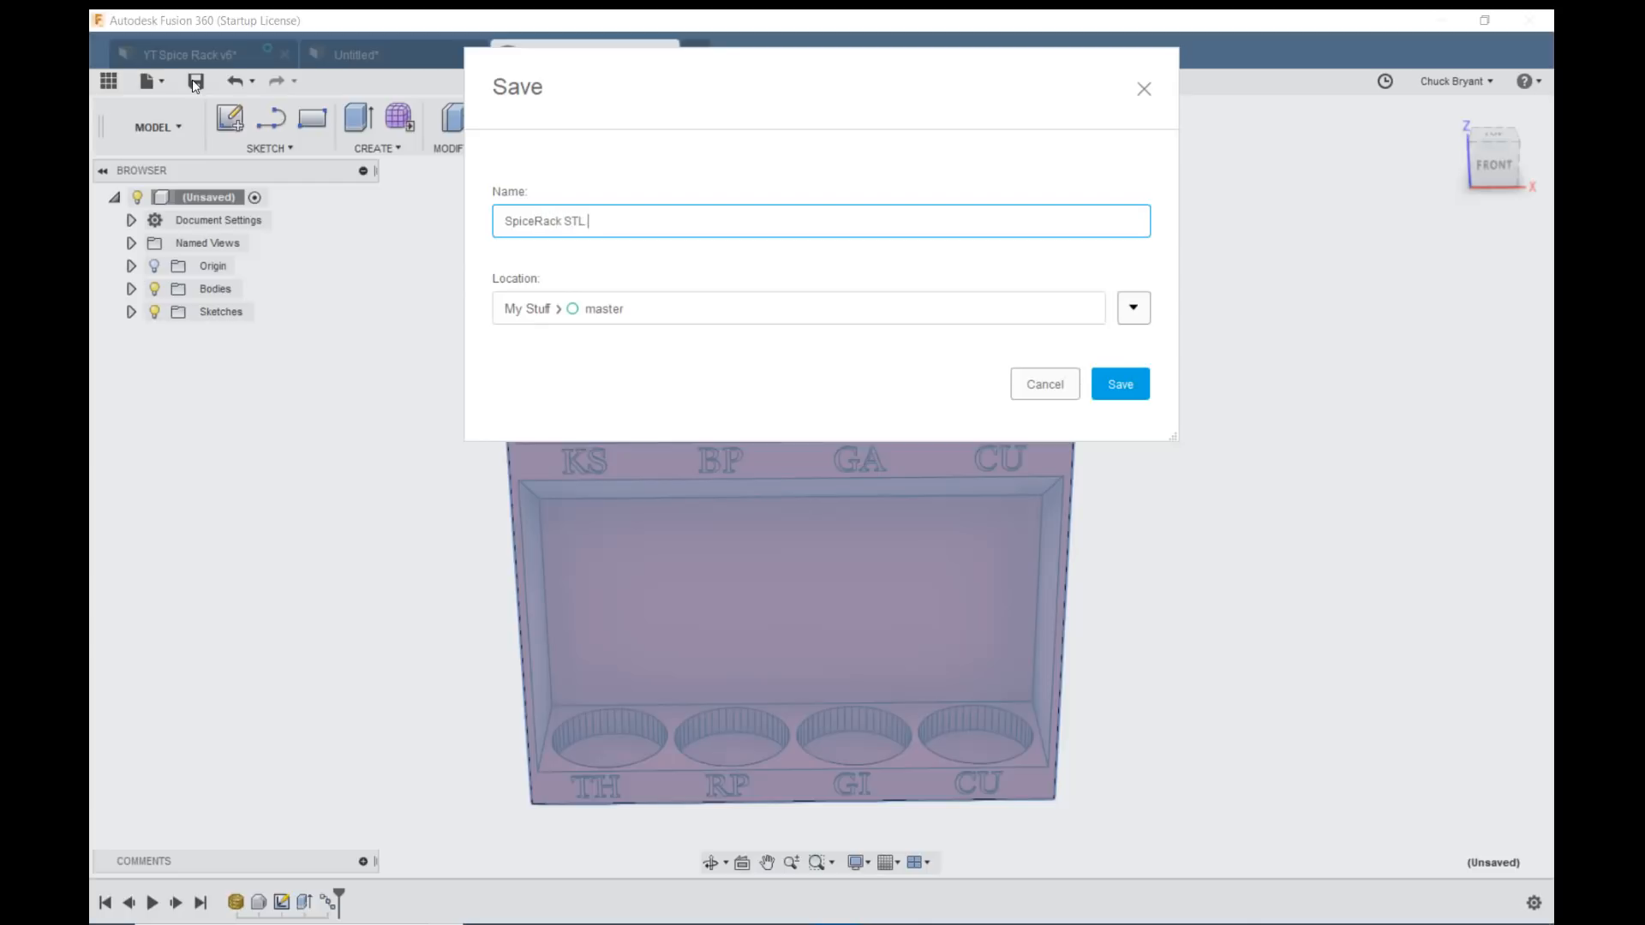
type("Modicv")
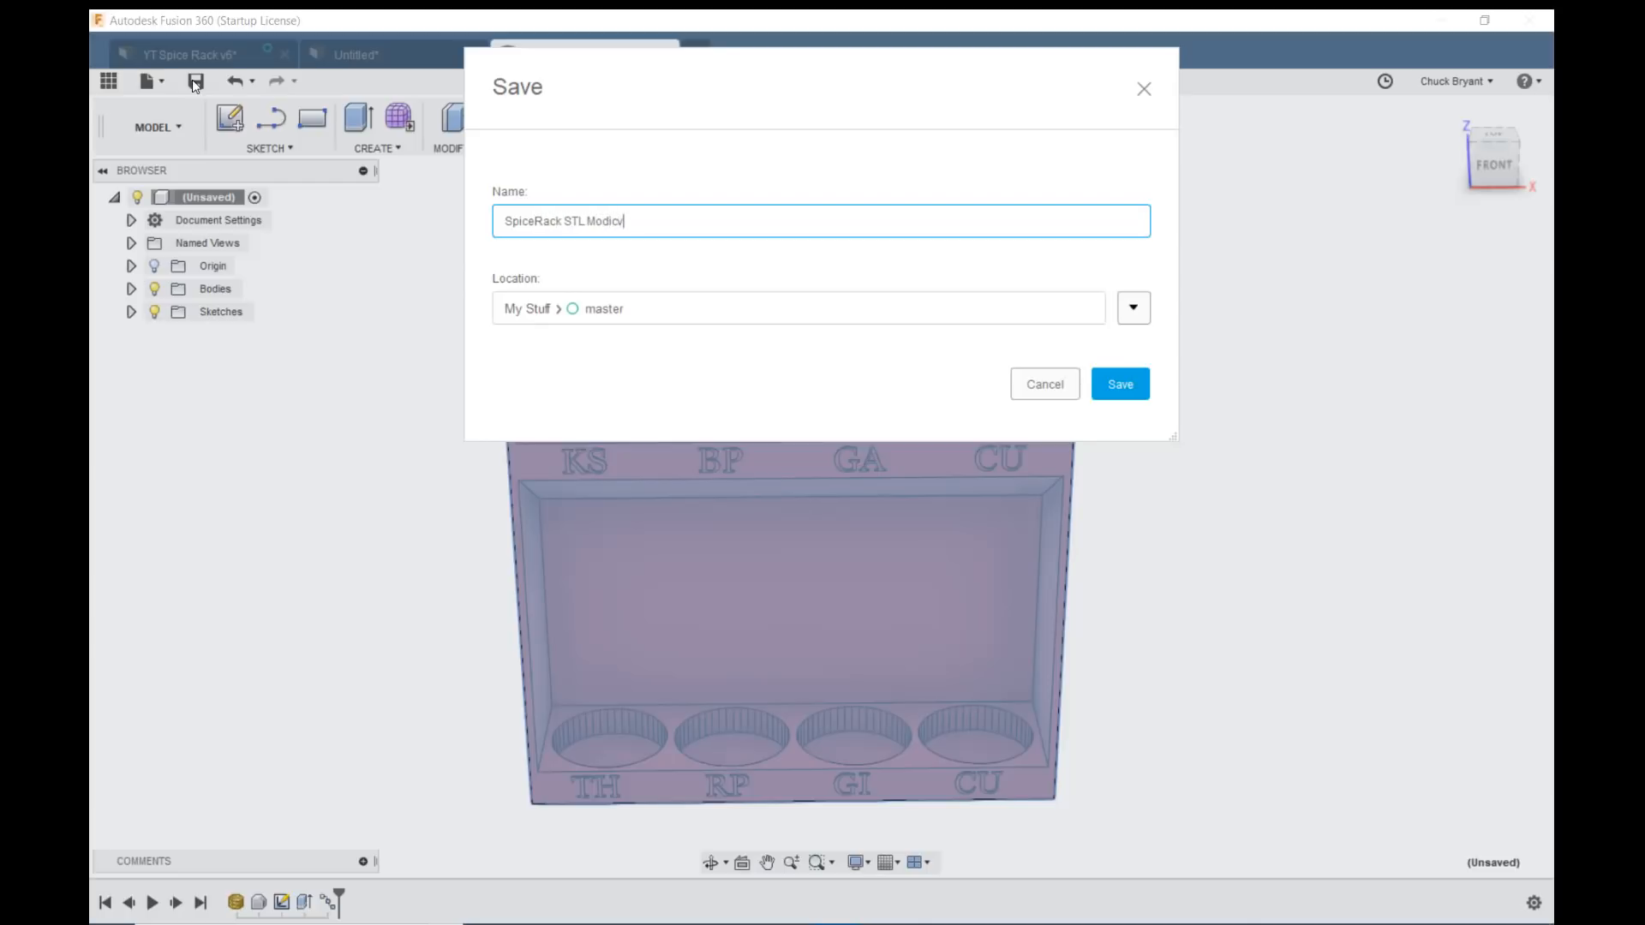
type("ified")
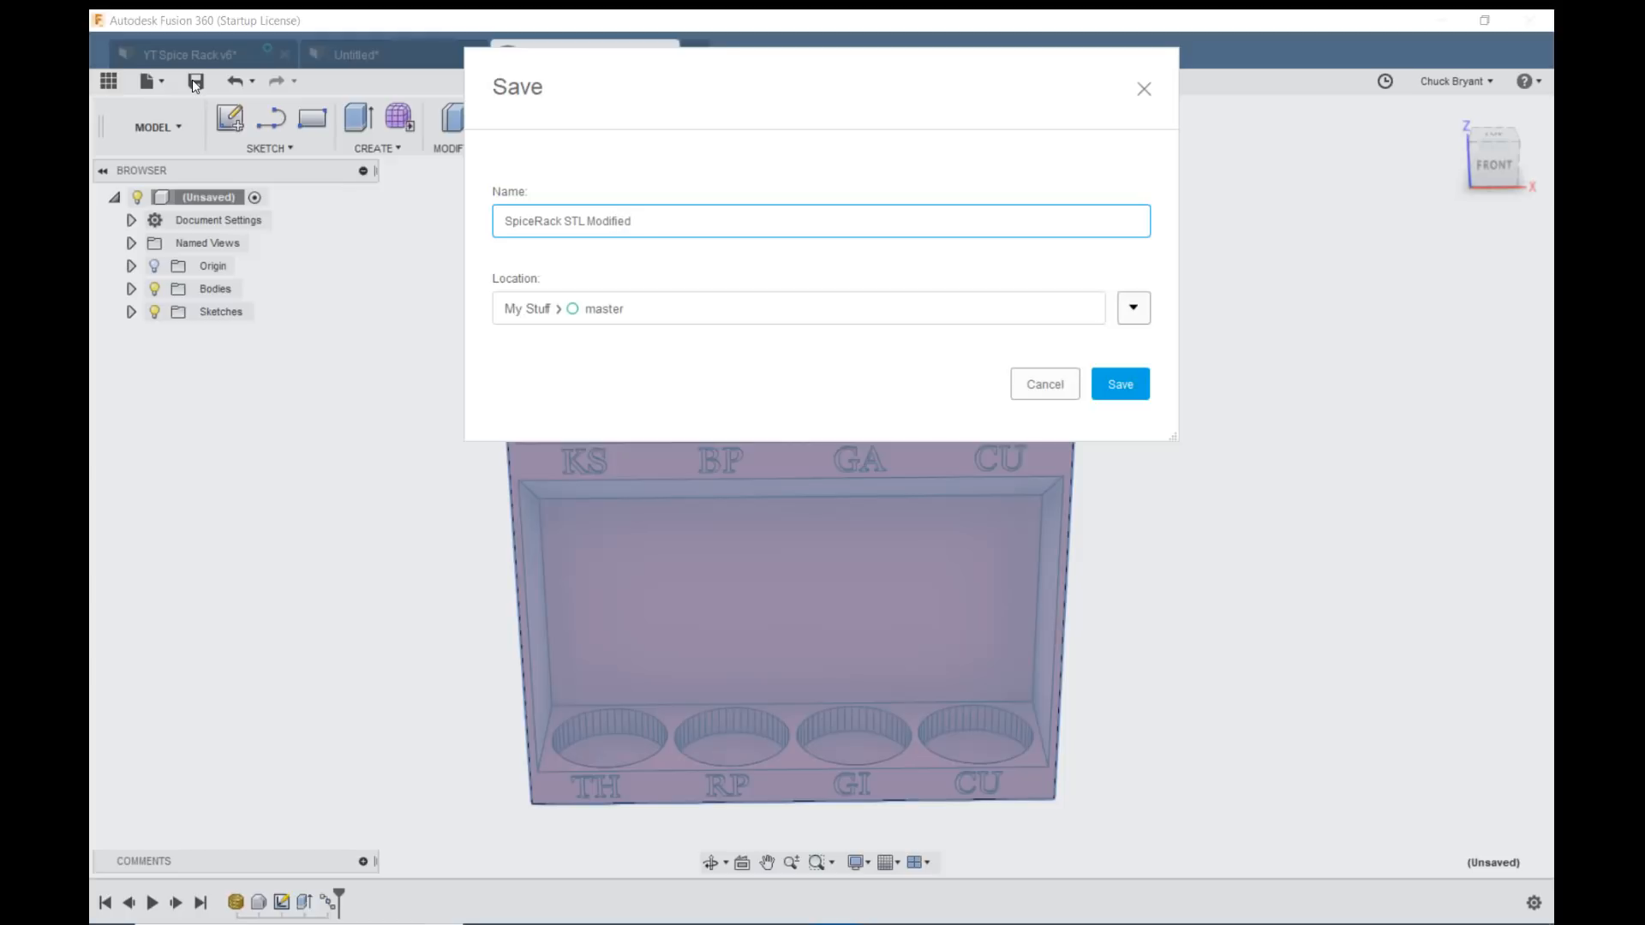
left_click(1118, 384)
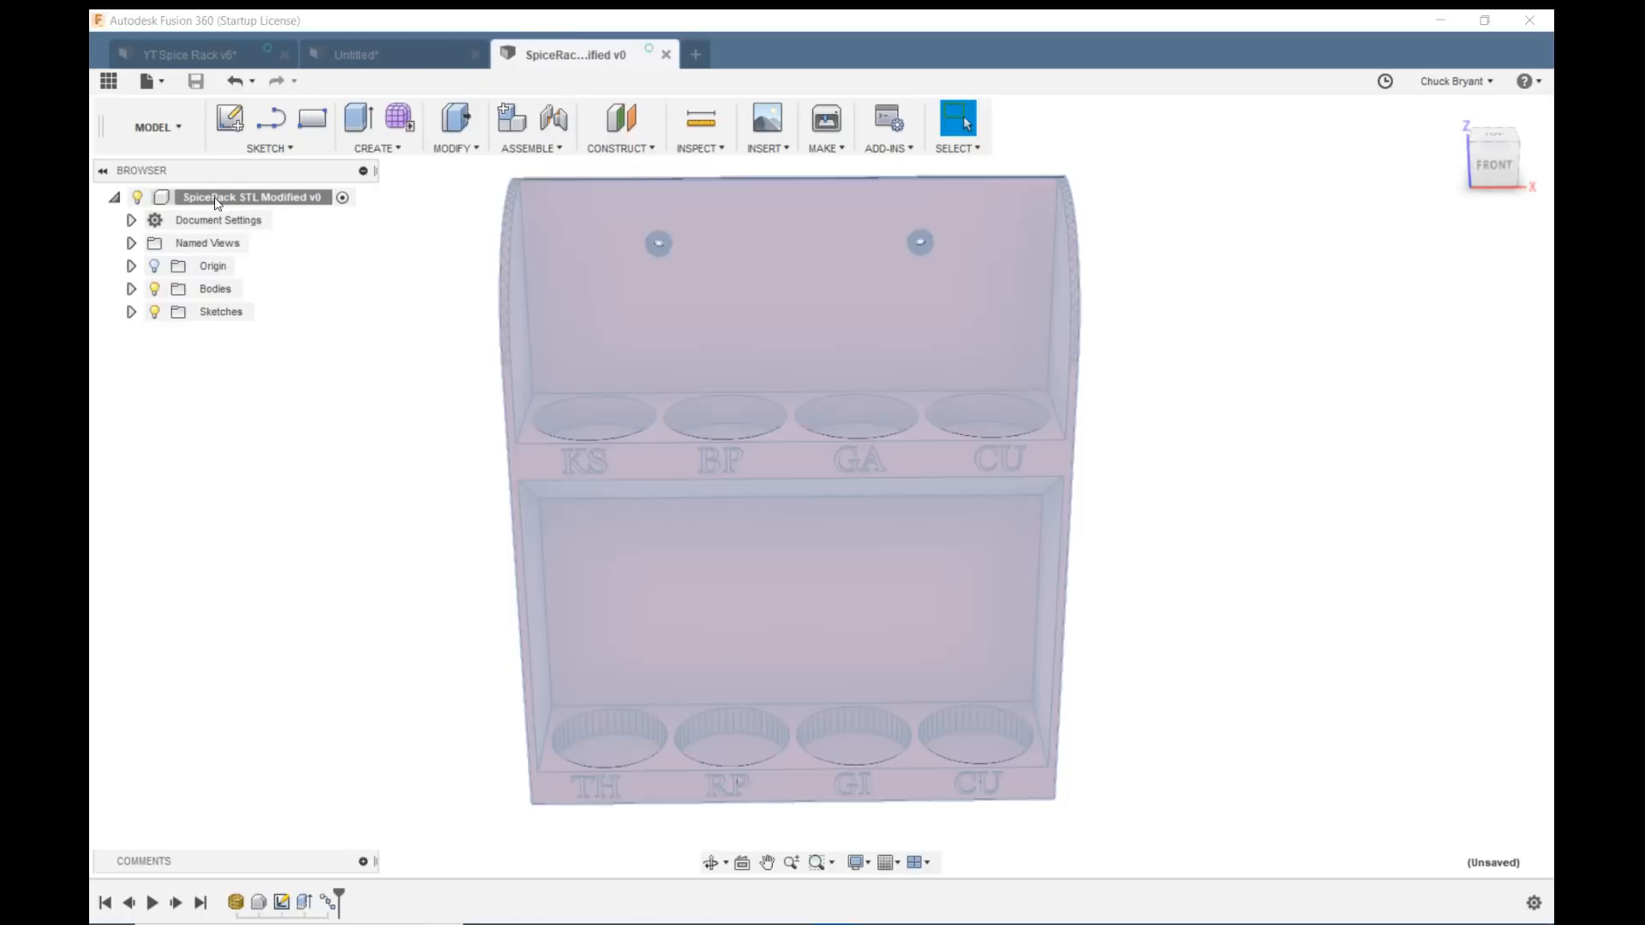
Export the root component as an STL file to the Desktop.
right_click(252, 196)
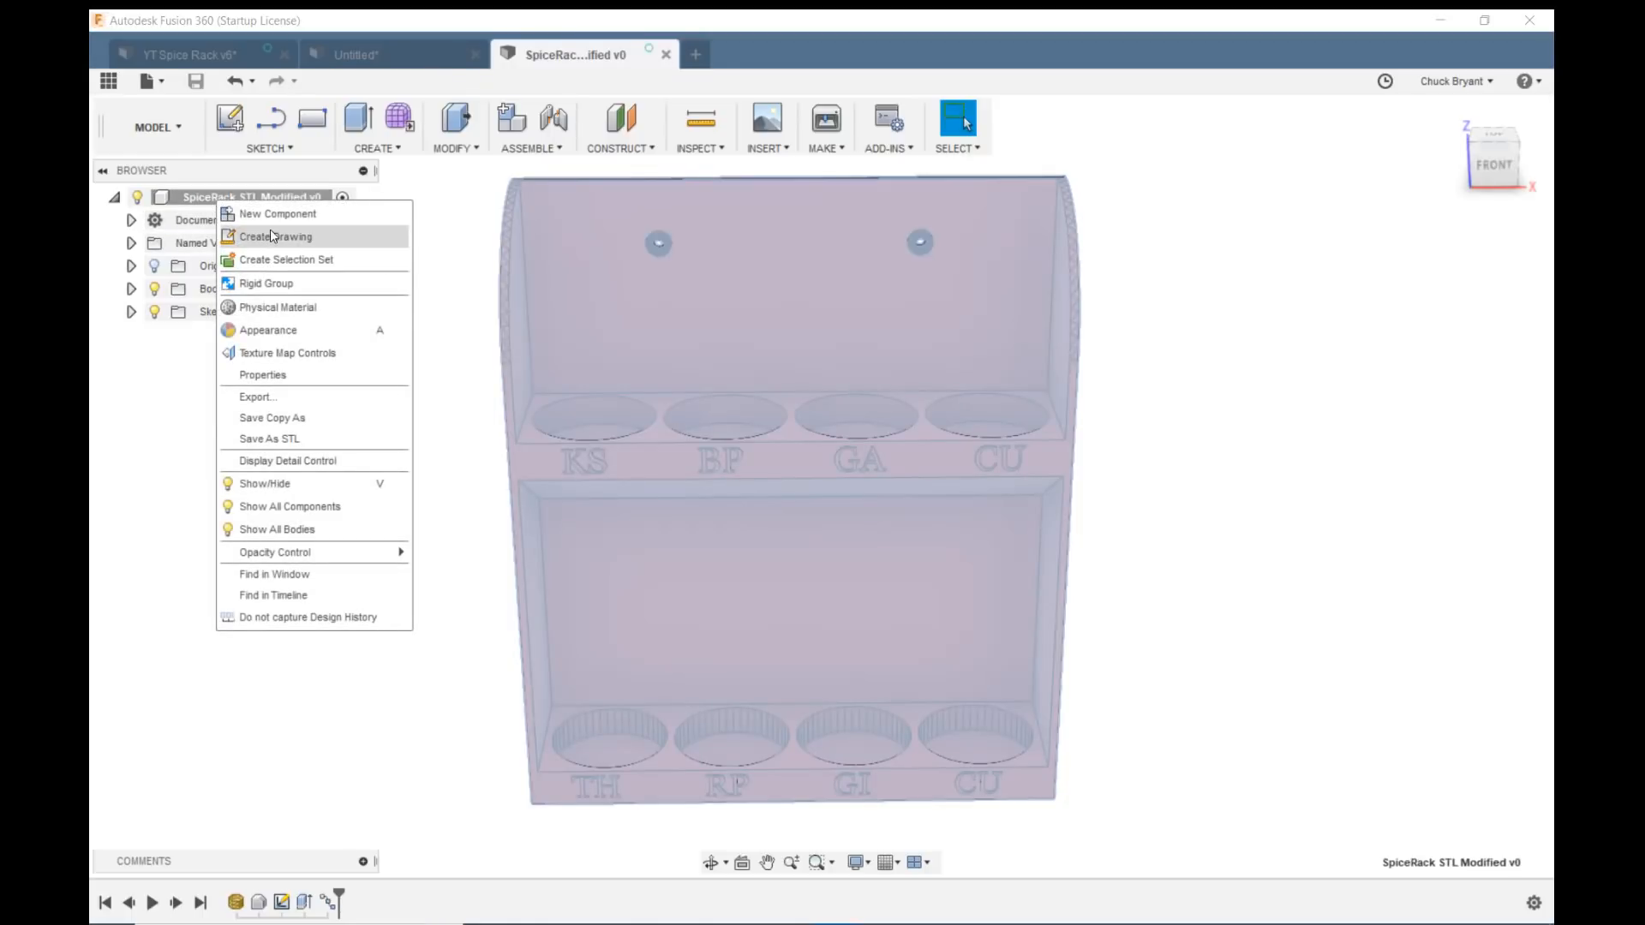
left_click(269, 438)
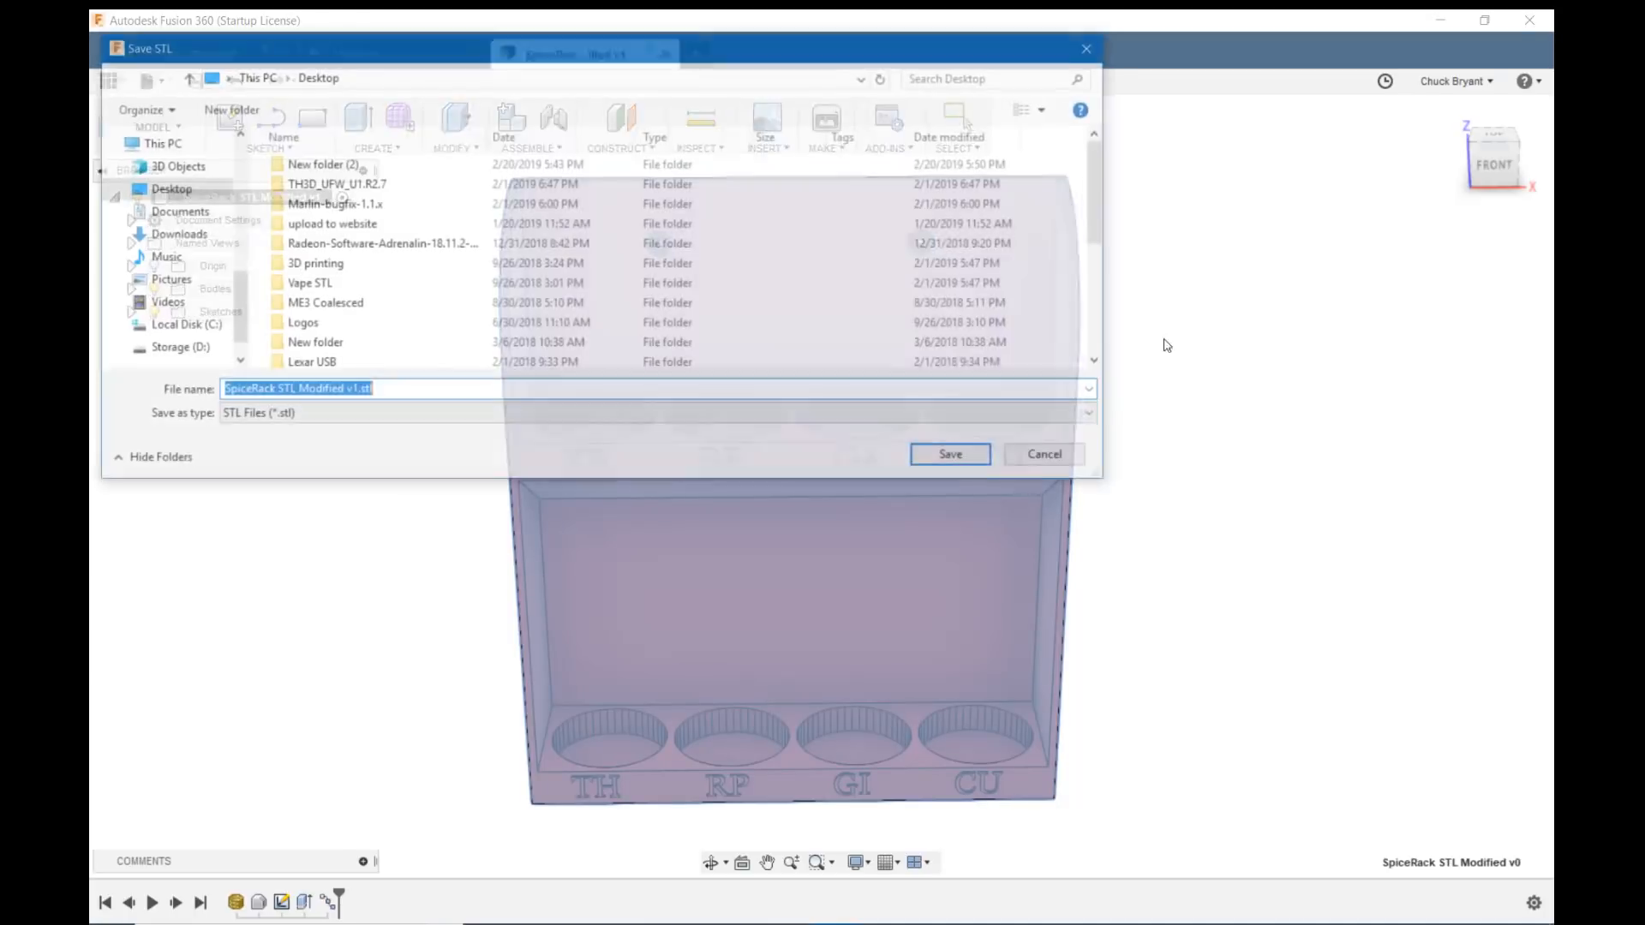
left_click(947, 453)
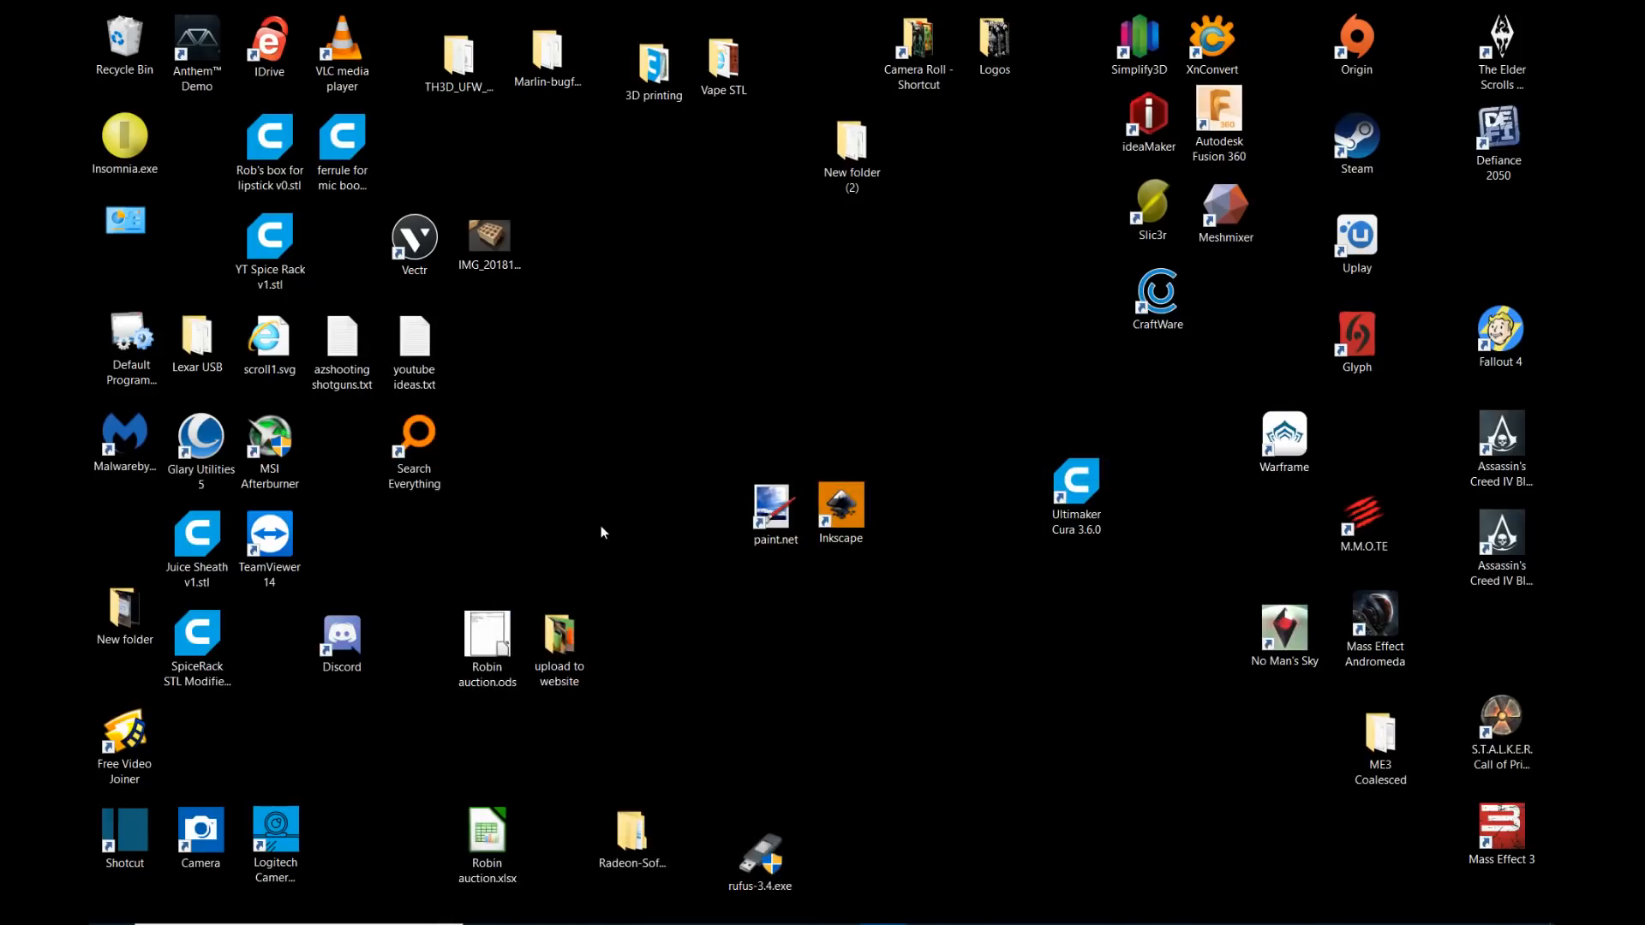
Open the SpiceRack STL Modified desktop file in Ultimaker Cura.
left_click(197, 636)
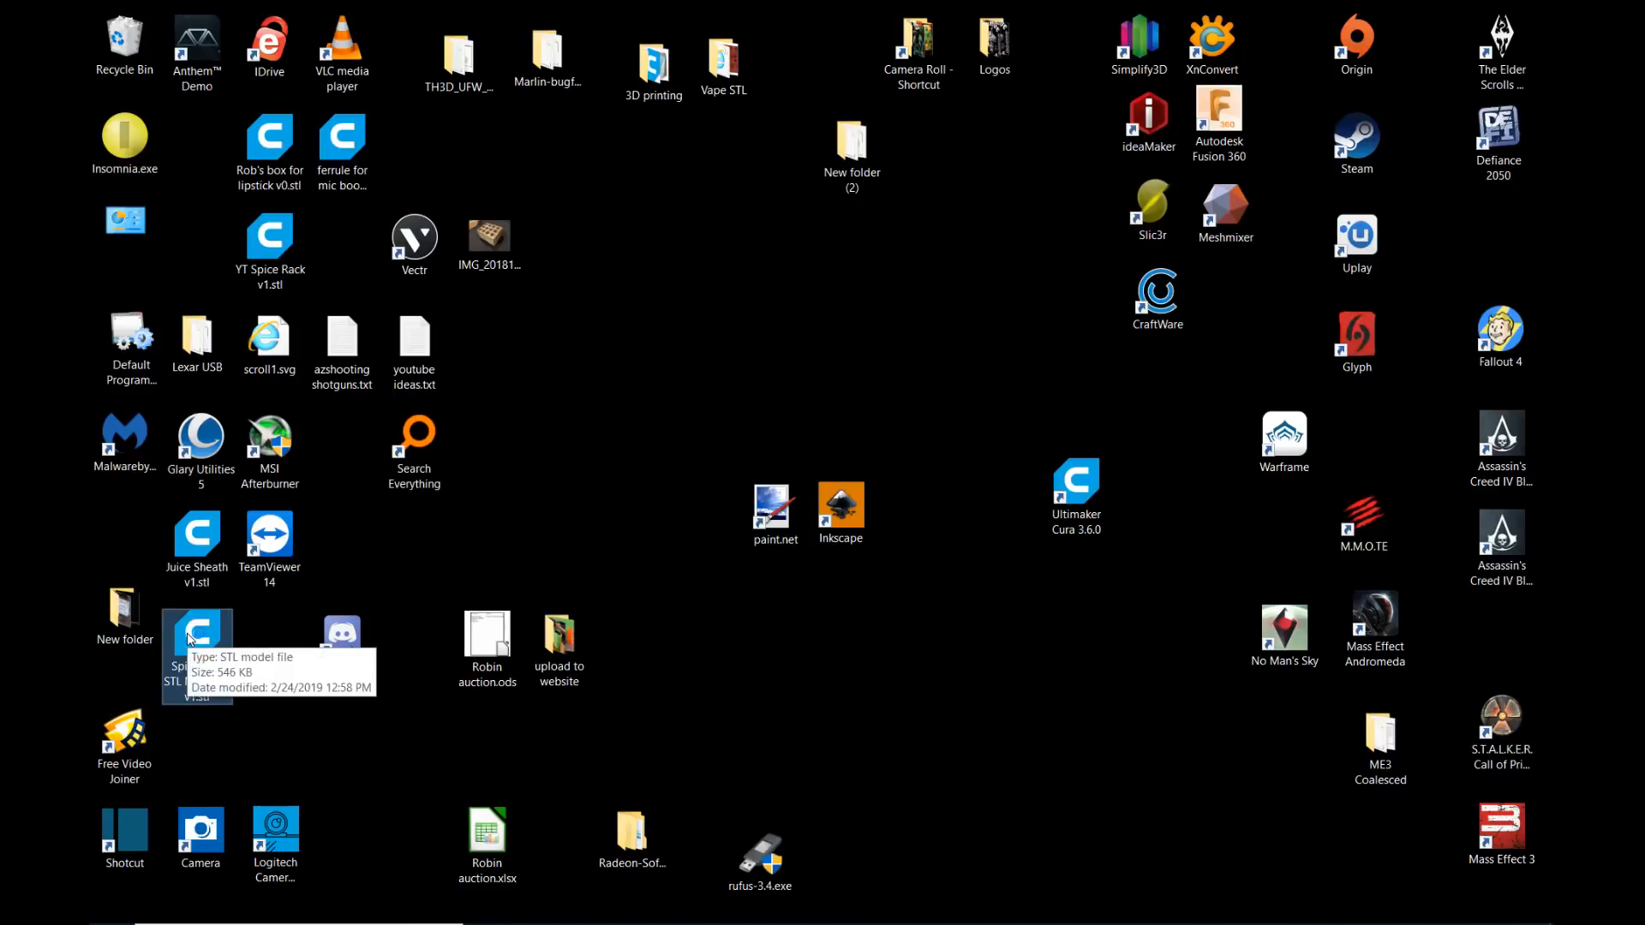
double_click(1074, 487)
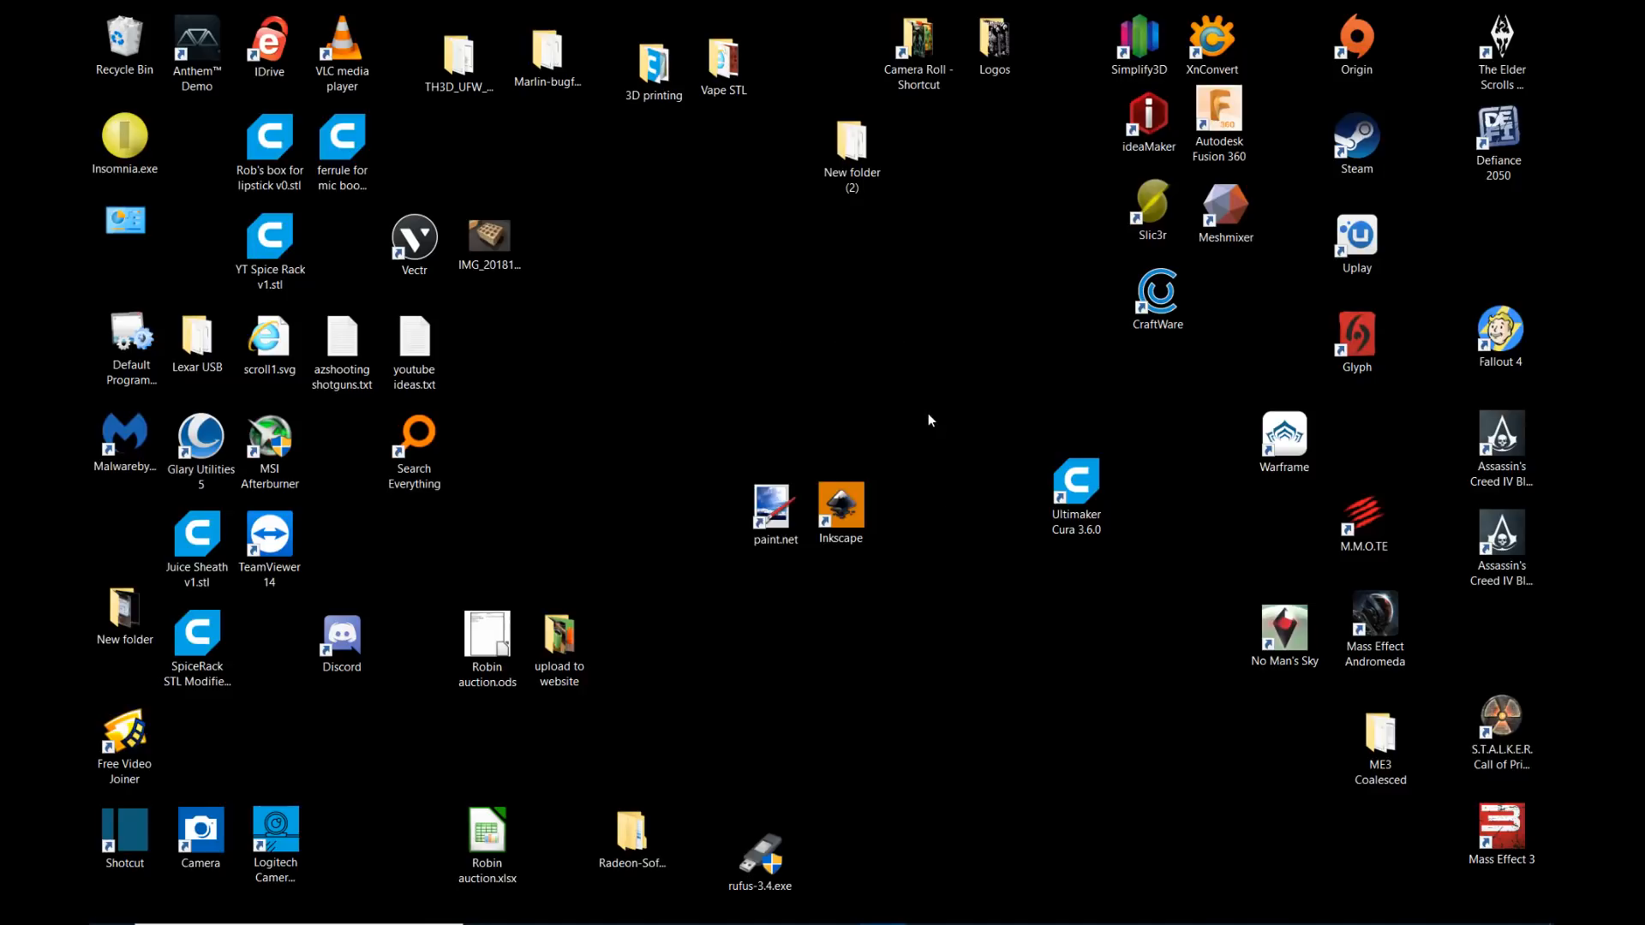
double_click(1075, 487)
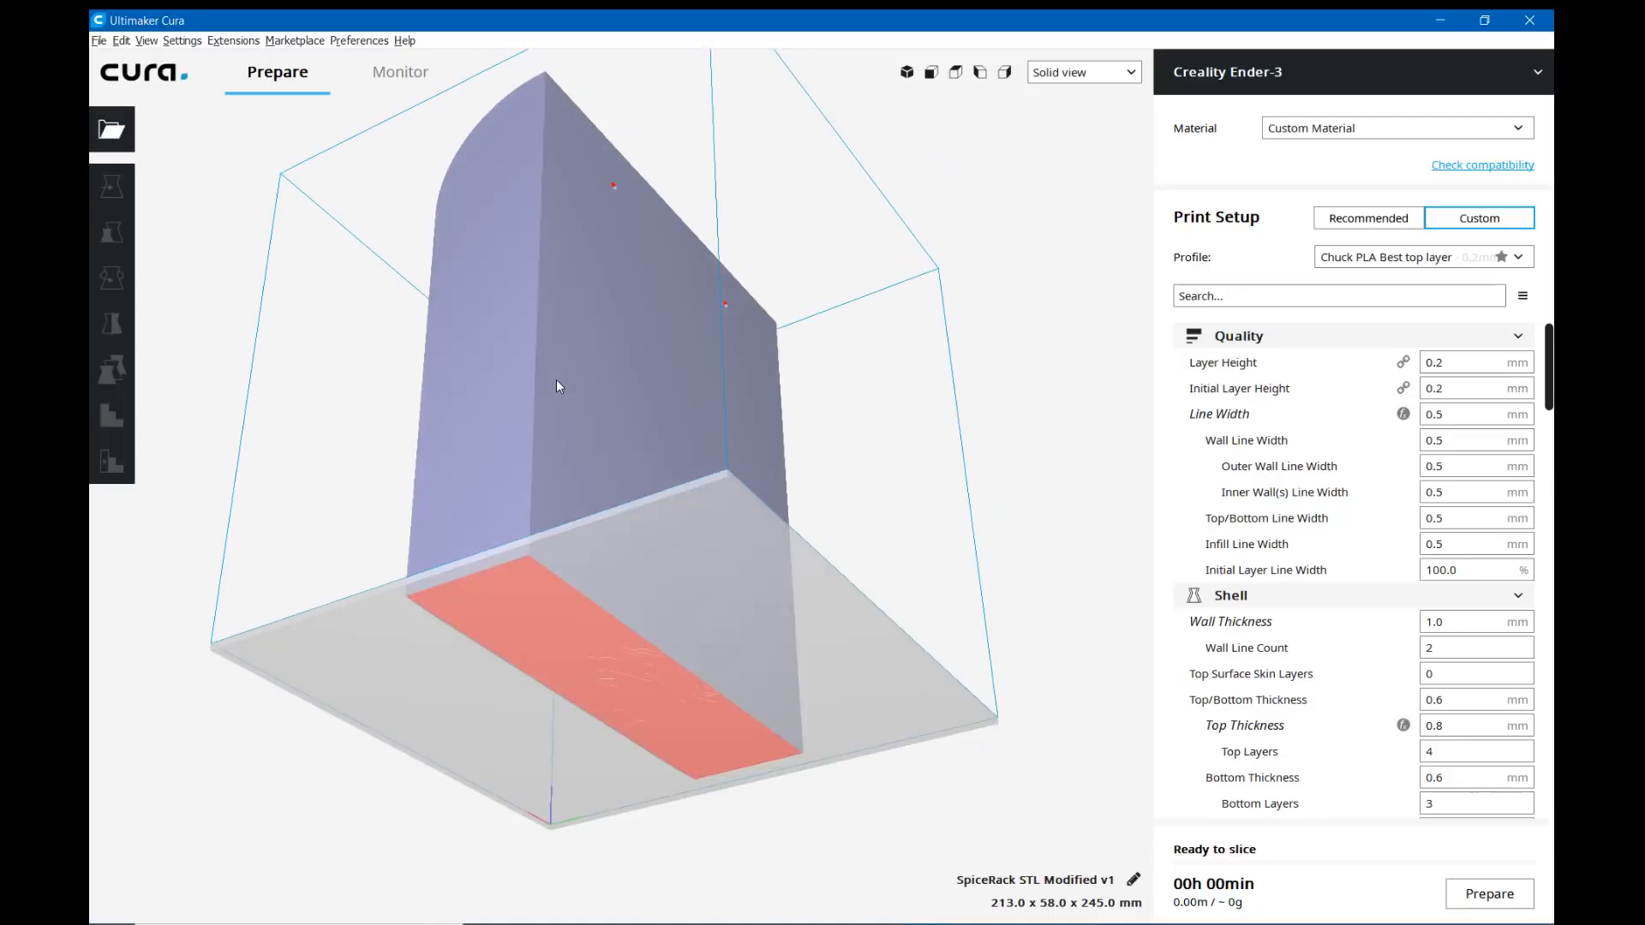
Orbit the Cura view to the rack's front, then return to Fusion 360.
left_click_drag(556, 386, 1039, 487)
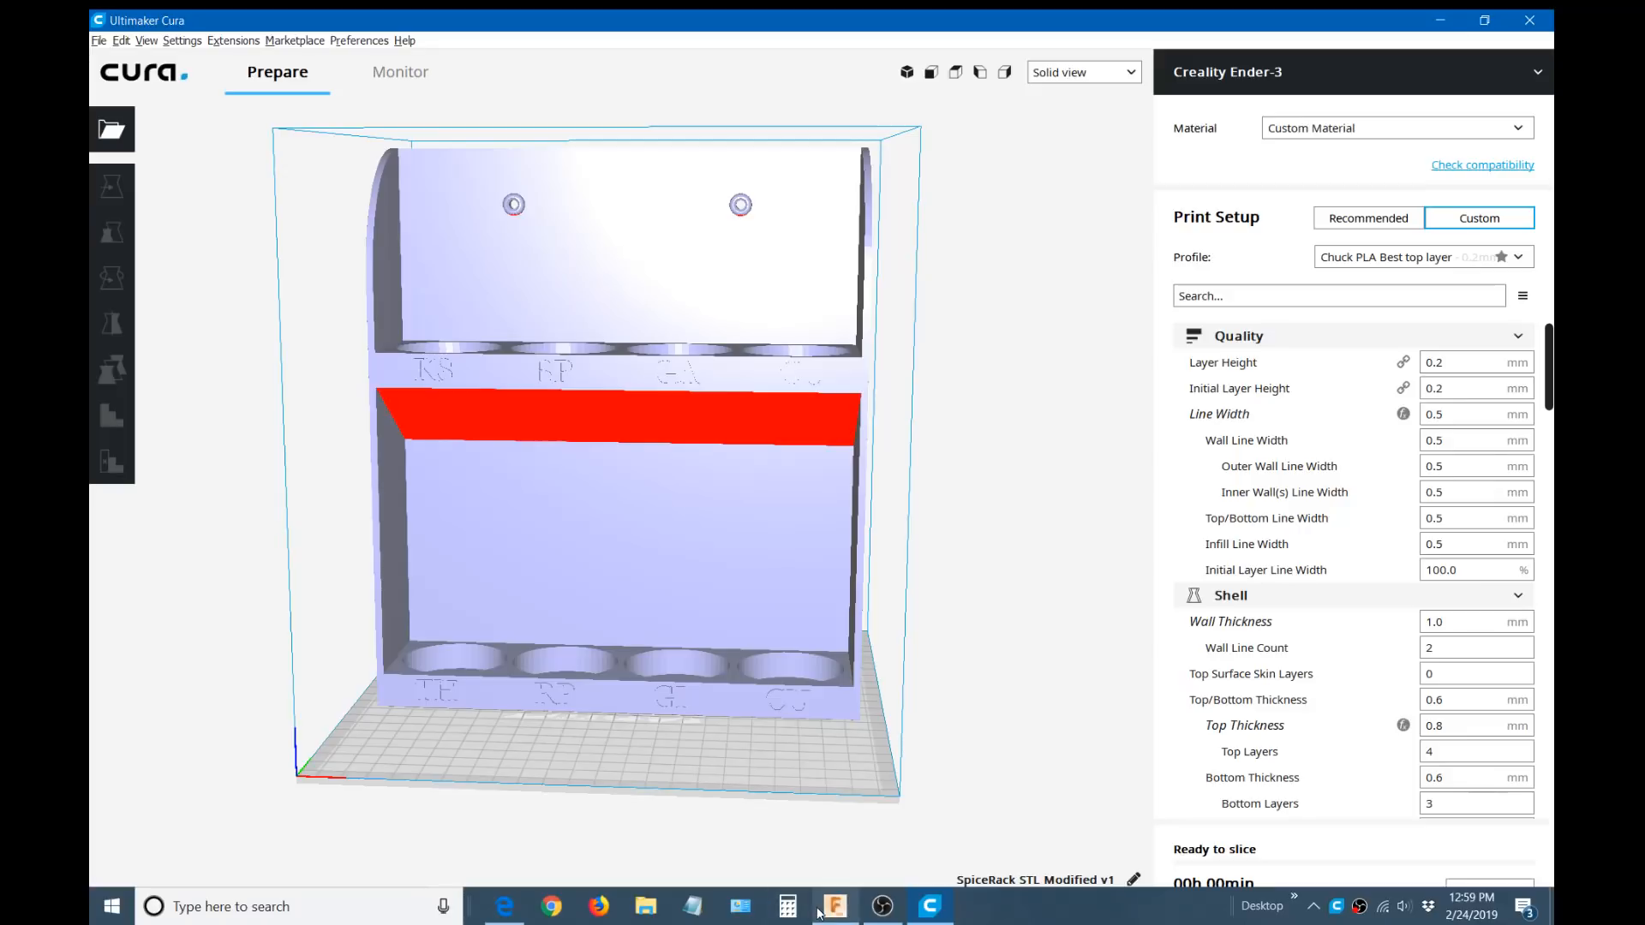
left_click(833, 906)
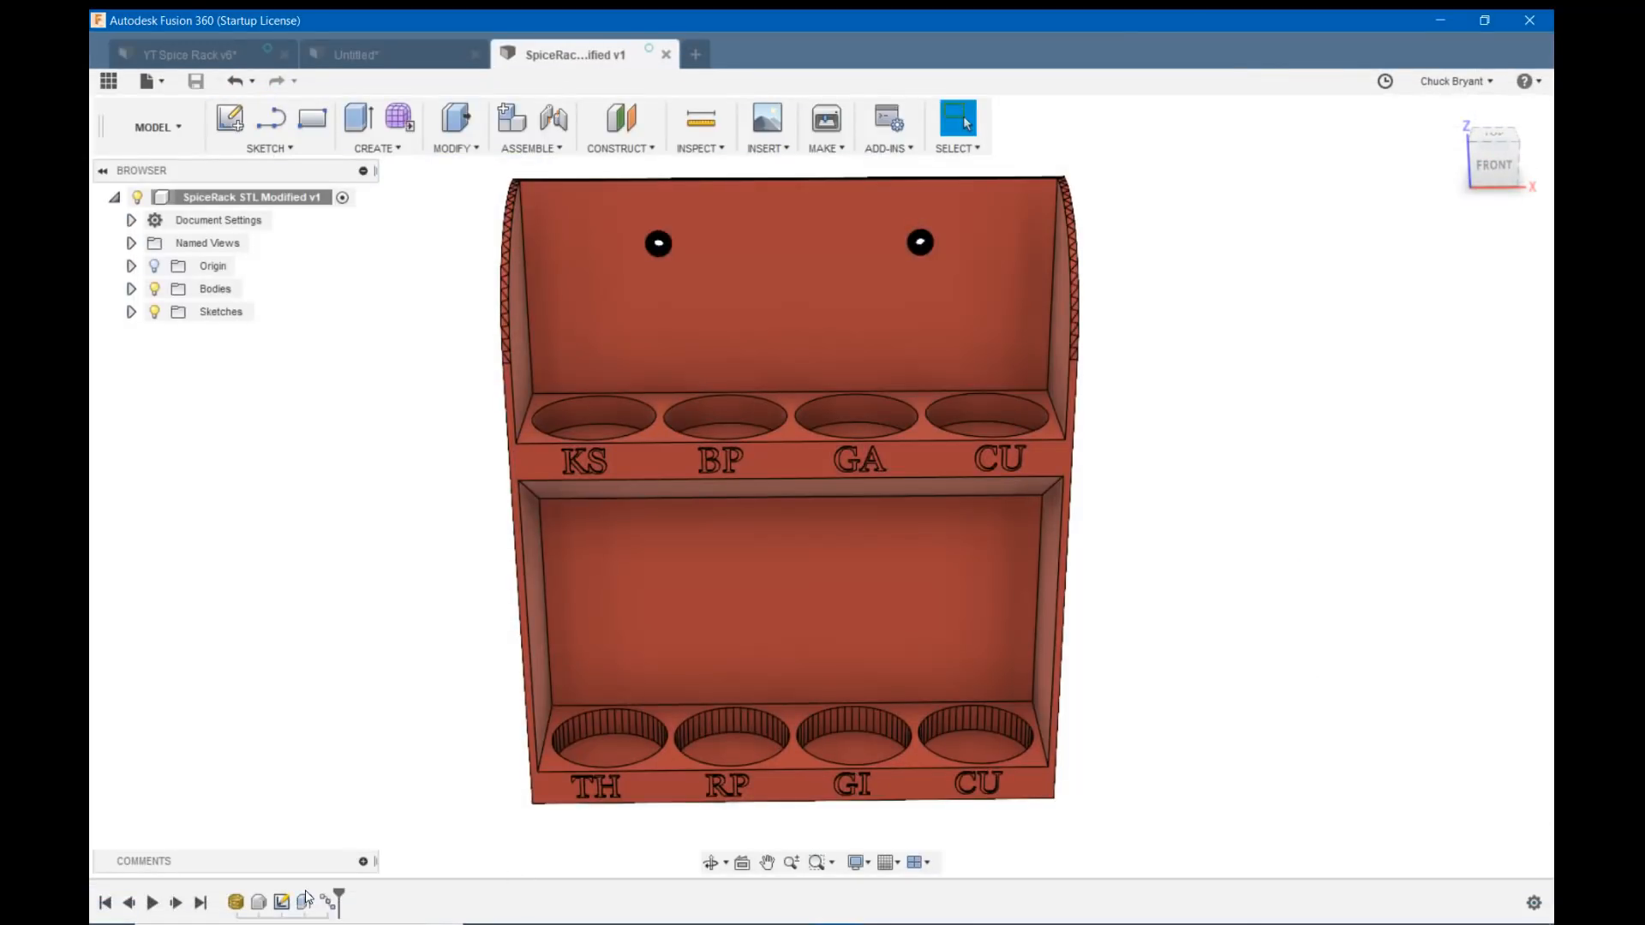
mouse_move(281, 902)
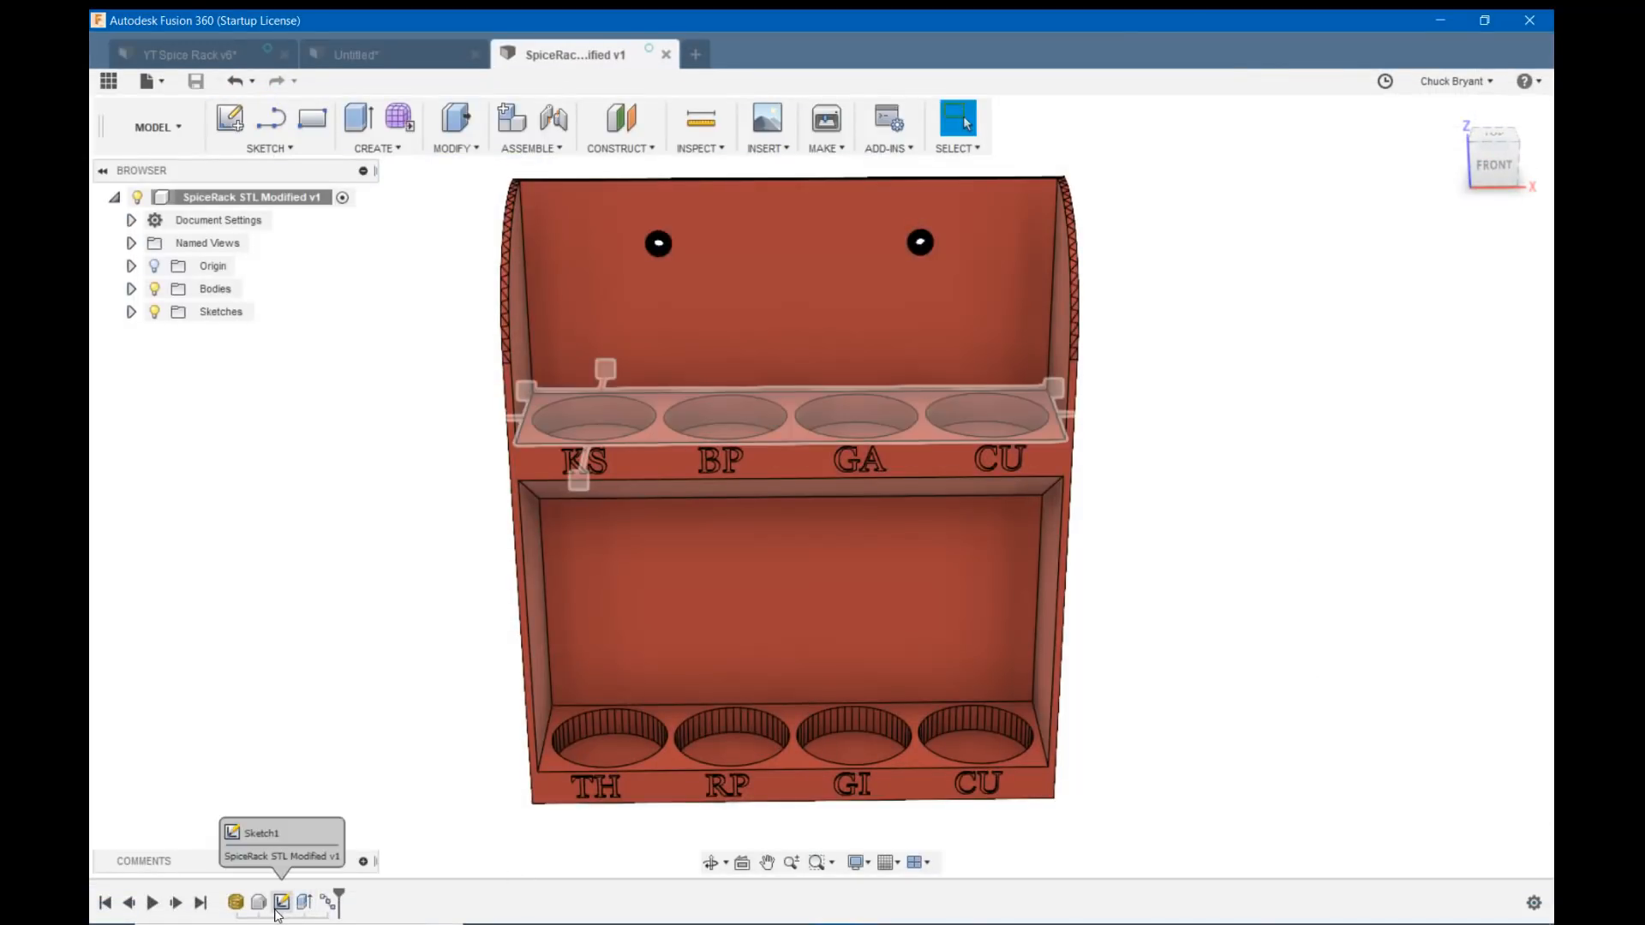